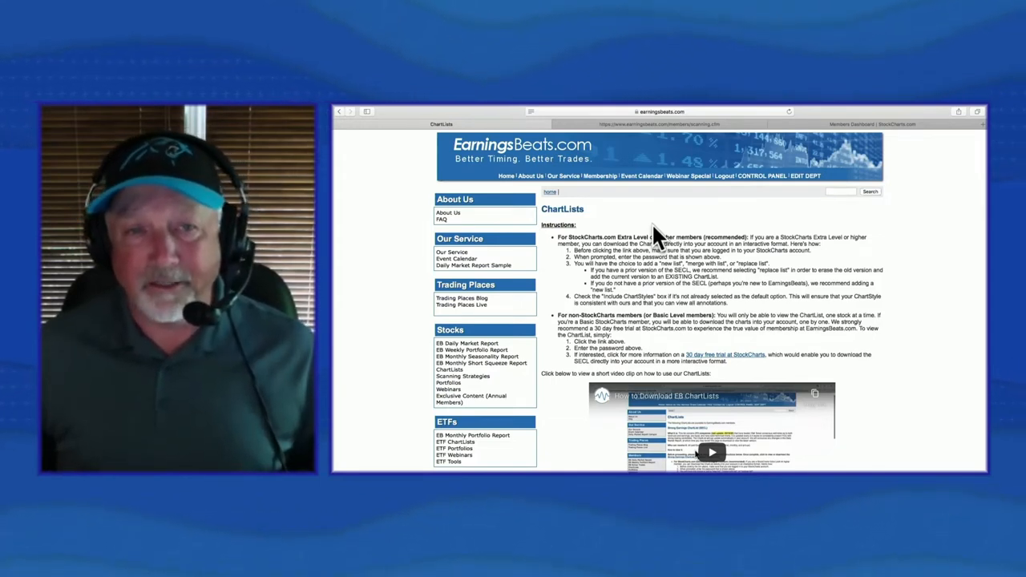
mouse_move(587, 228)
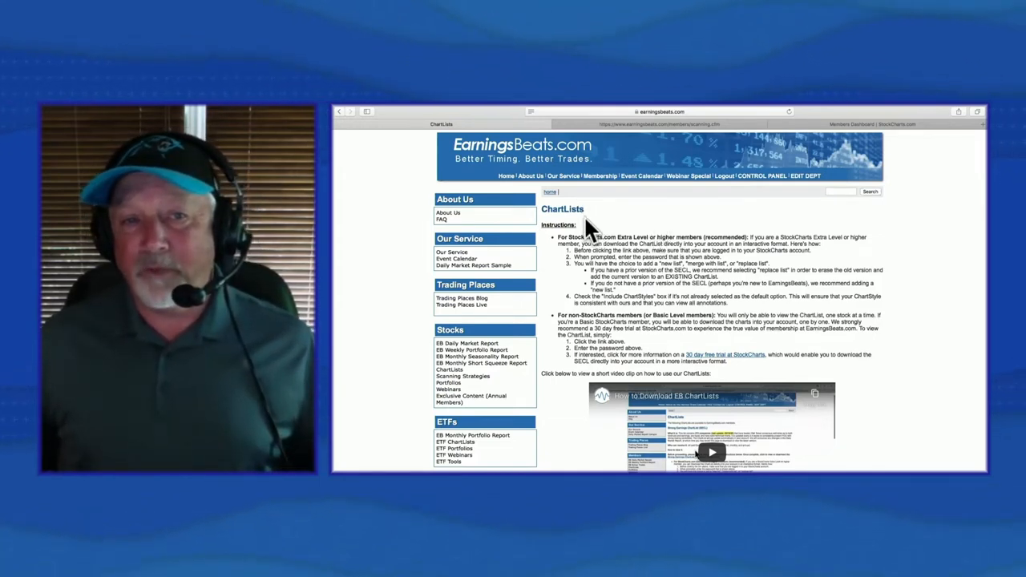
Step: Scroll through the EarningsBeats Scanning Strategies page to read its overview and intro video section
scroll(down, 3)
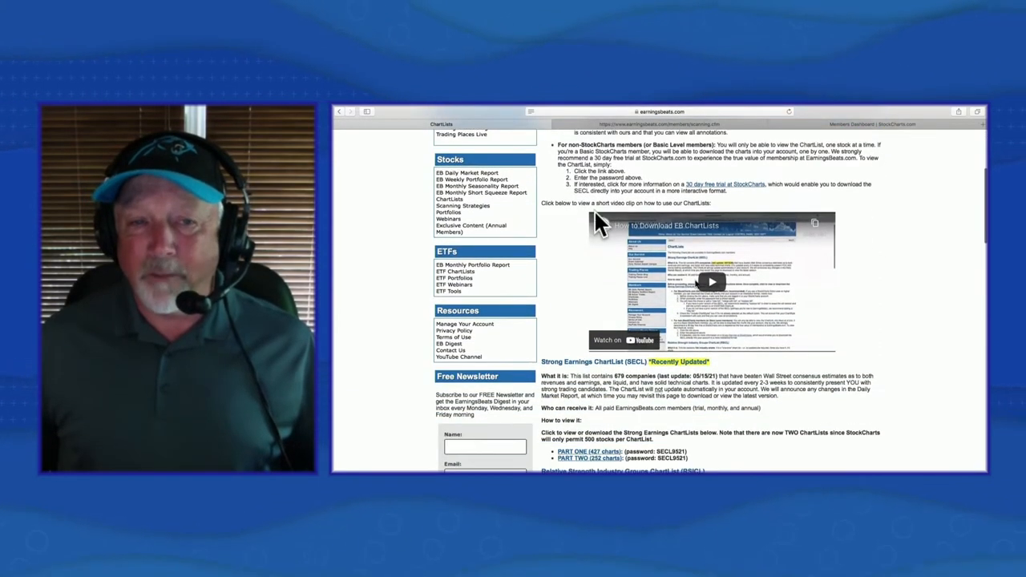
scroll(down, 3)
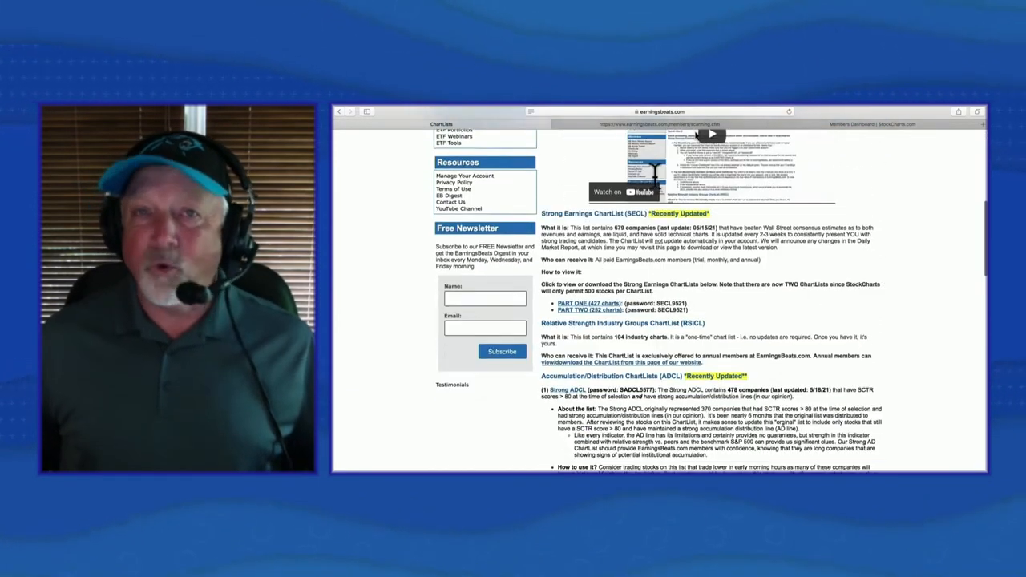
scroll(down, 3)
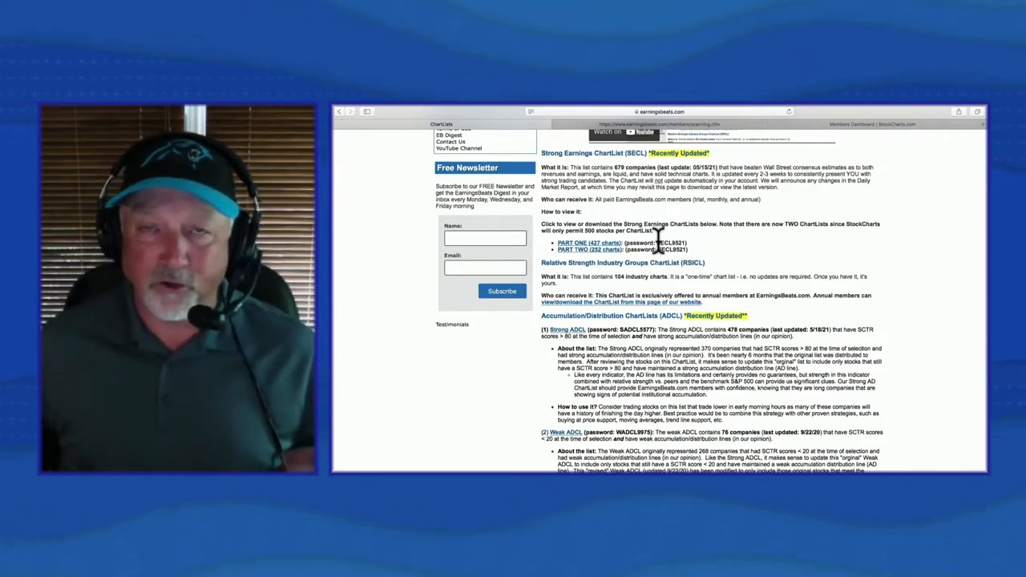
mouse_move(623, 218)
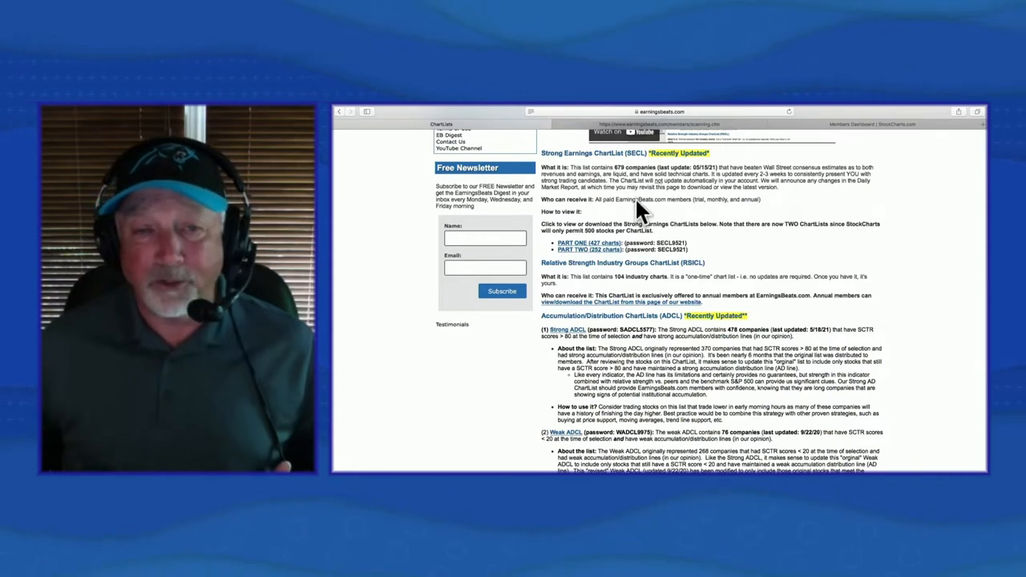
mouse_move(639, 253)
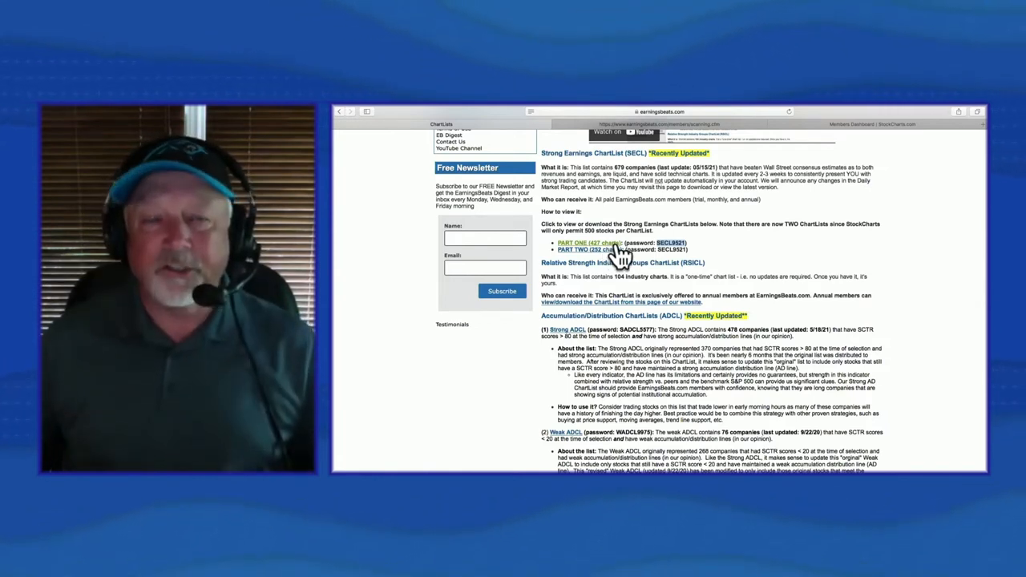
scroll(down, 3)
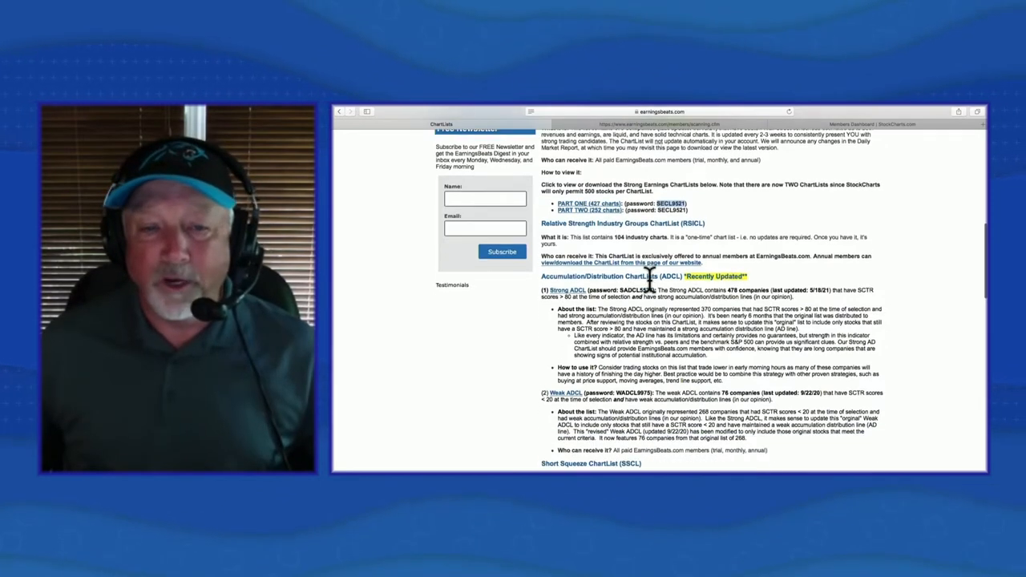
scroll(down, 3)
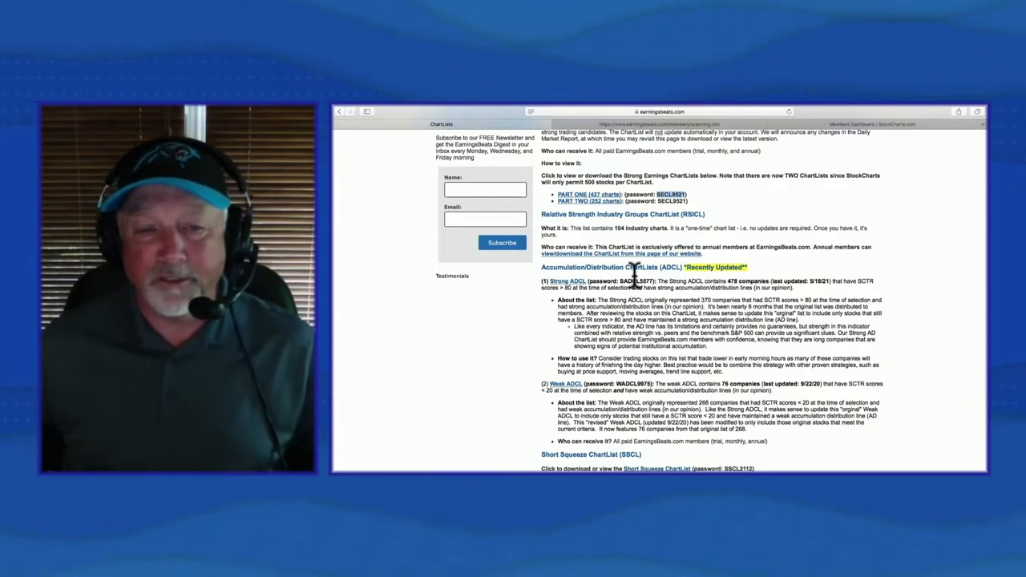
scroll(down, 3)
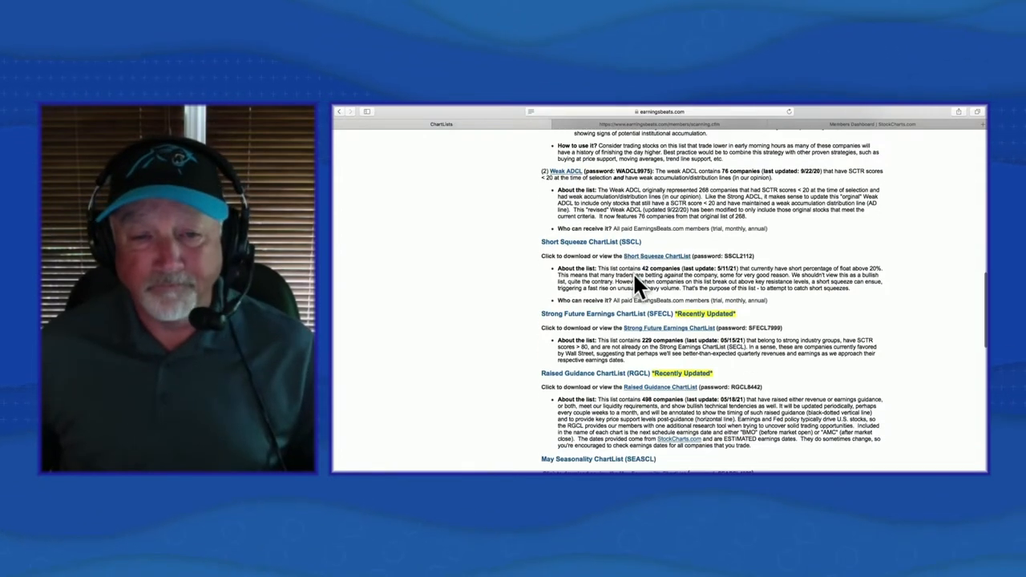
scroll(down, 3)
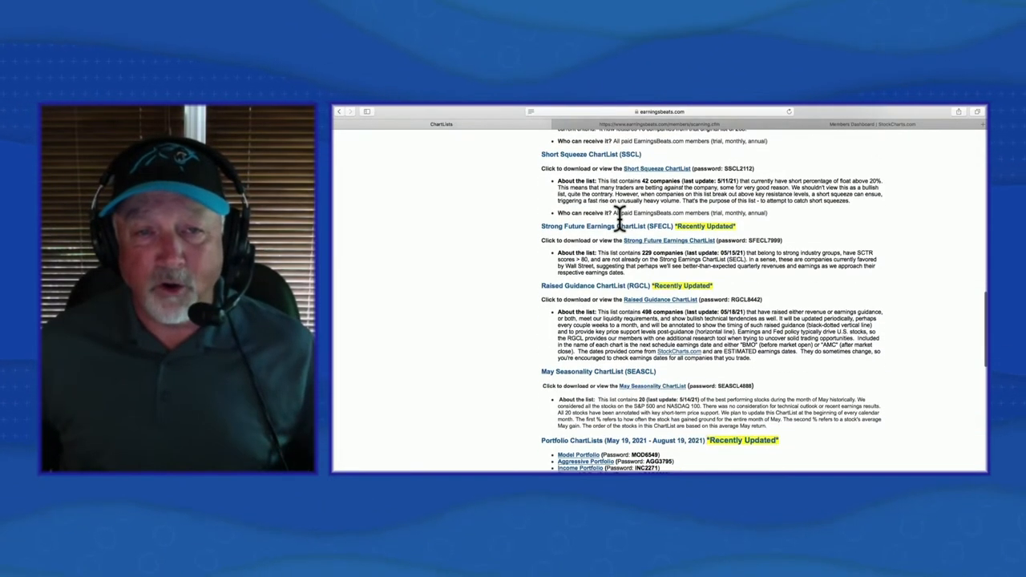
scroll(down, 3)
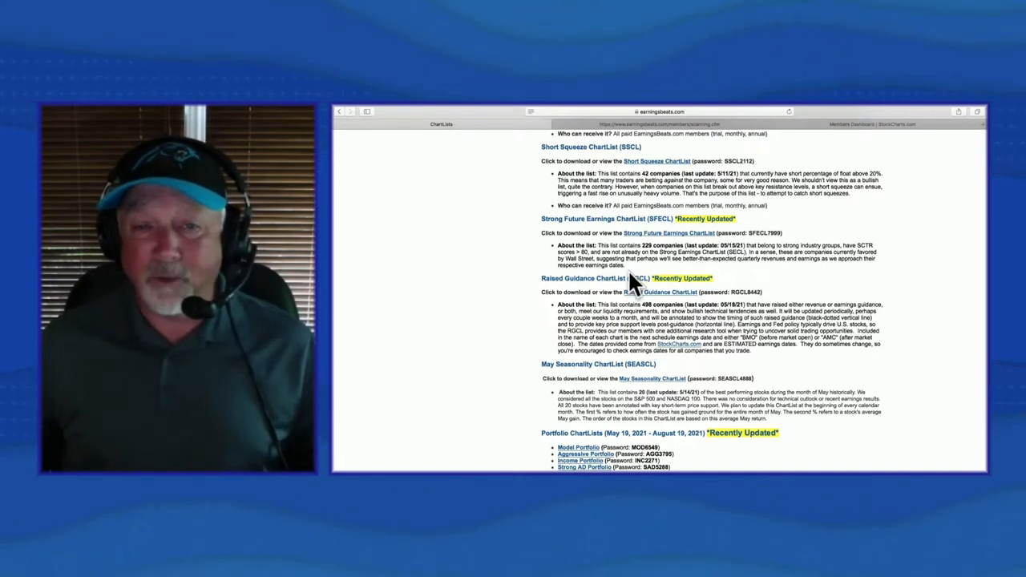
scroll(down, 3)
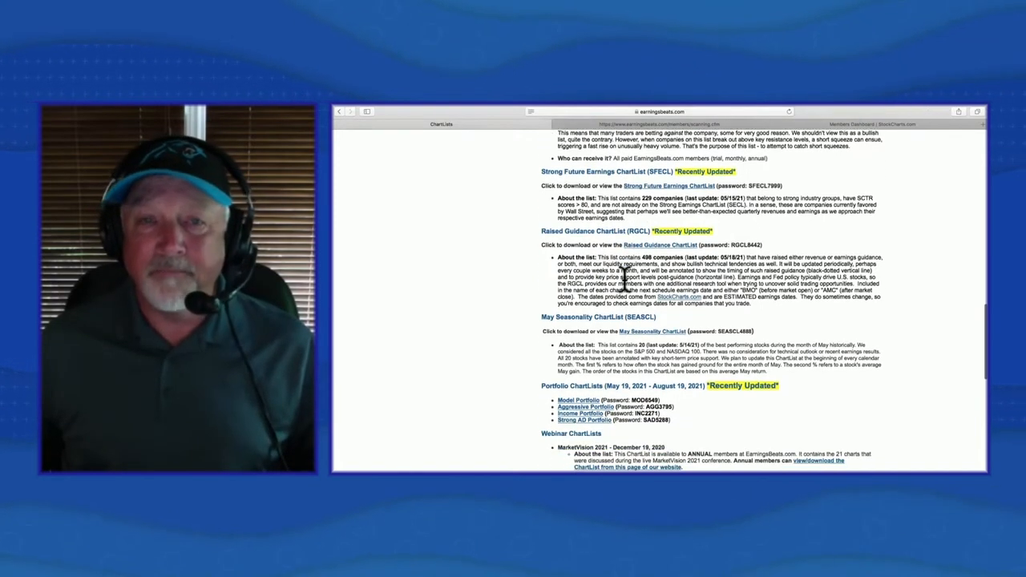
scroll(down, 3)
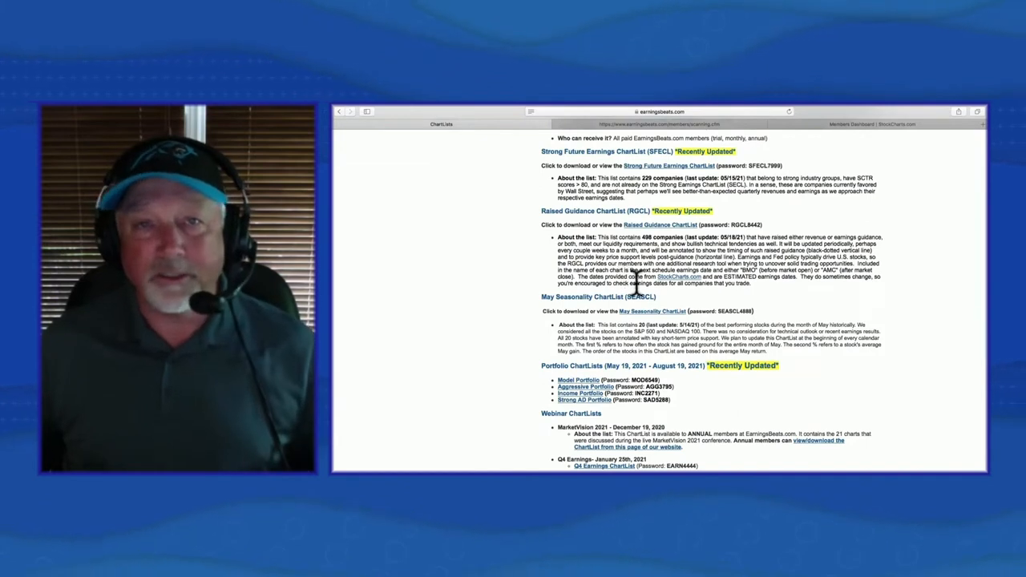
mouse_move(568, 304)
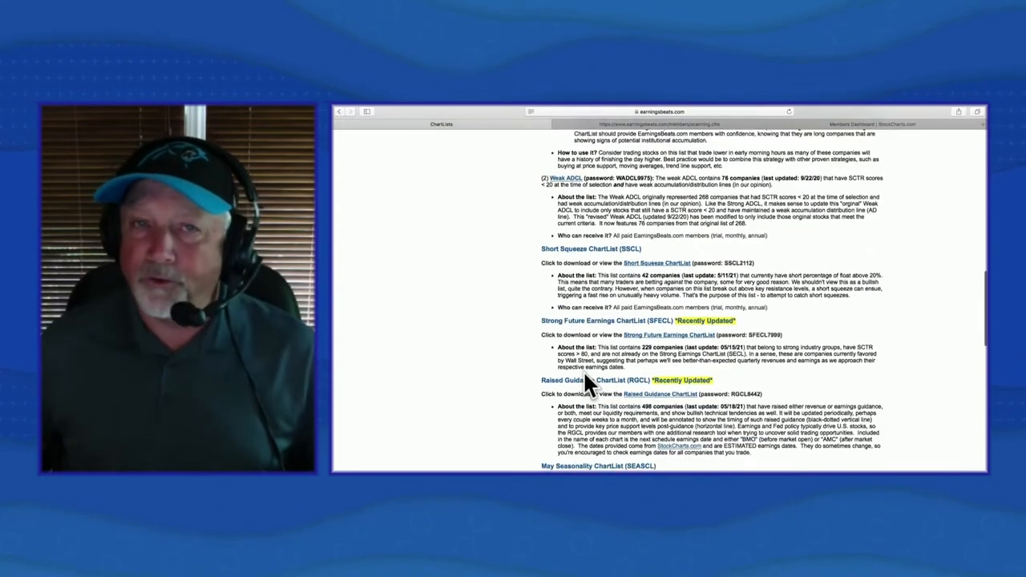
scroll(up, 3)
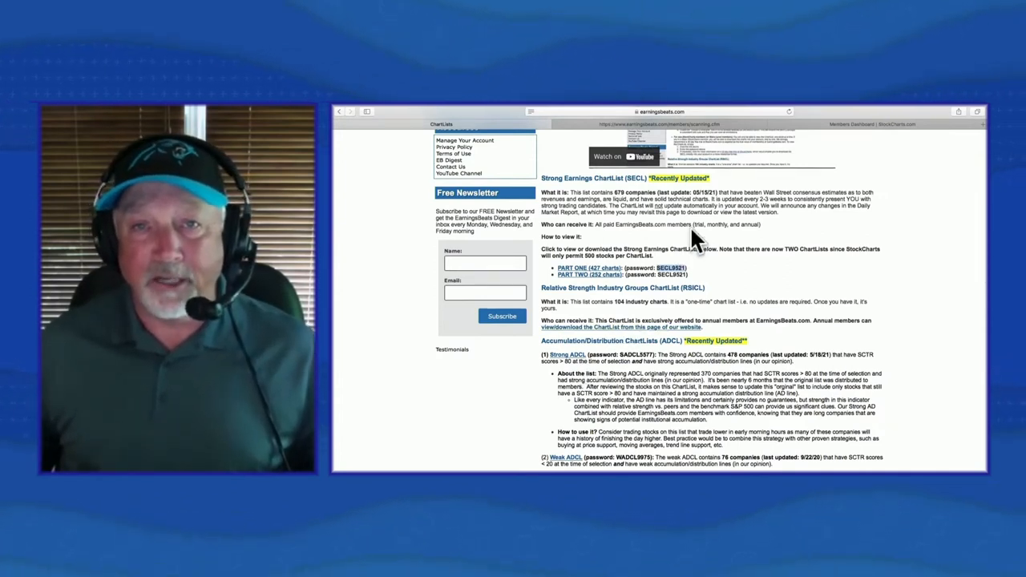
mouse_move(734, 144)
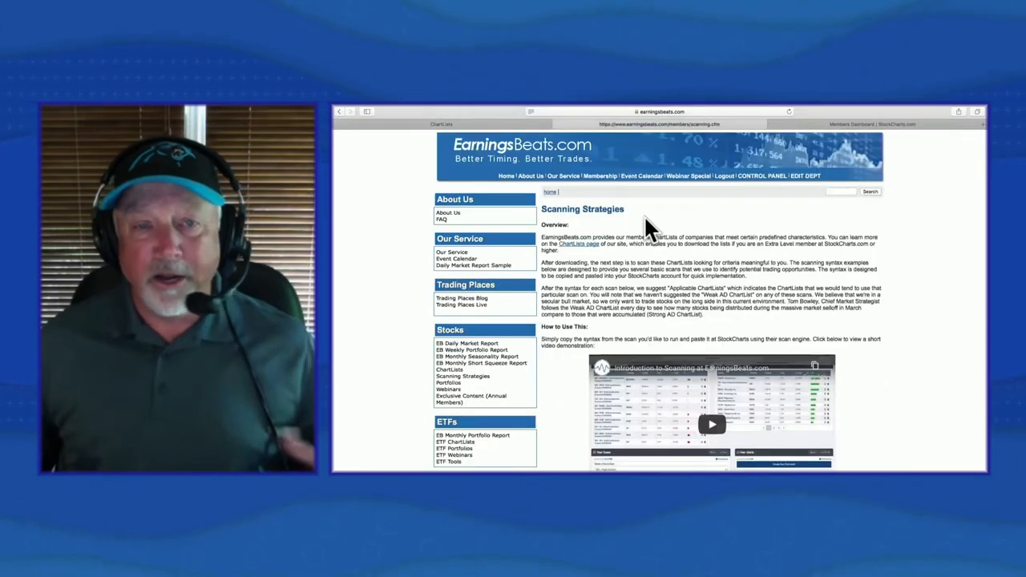
Step: Scroll the Scanning Strategies page down to Scan #1 and Scan #2
scroll(down, 3)
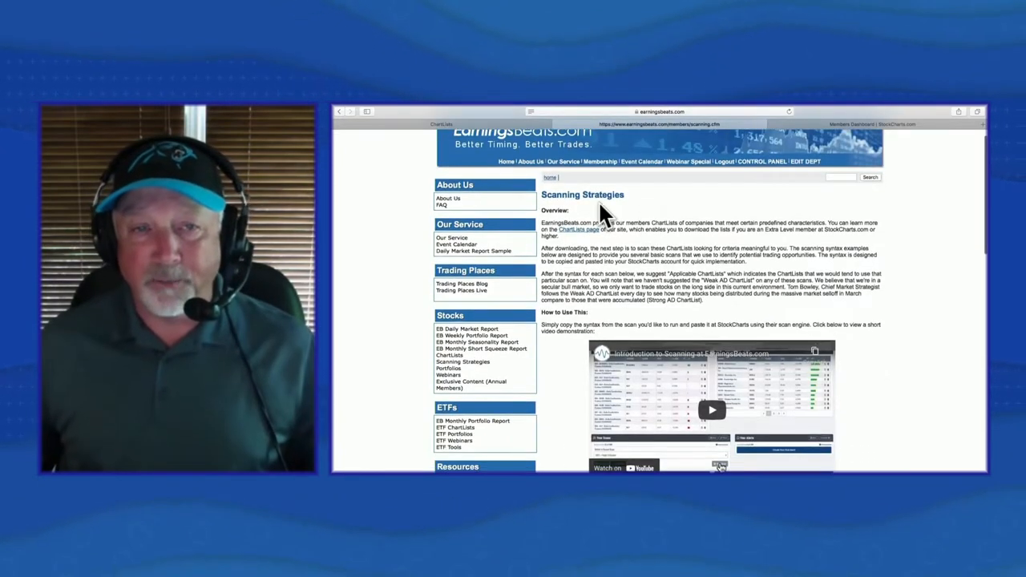
scroll(down, 3)
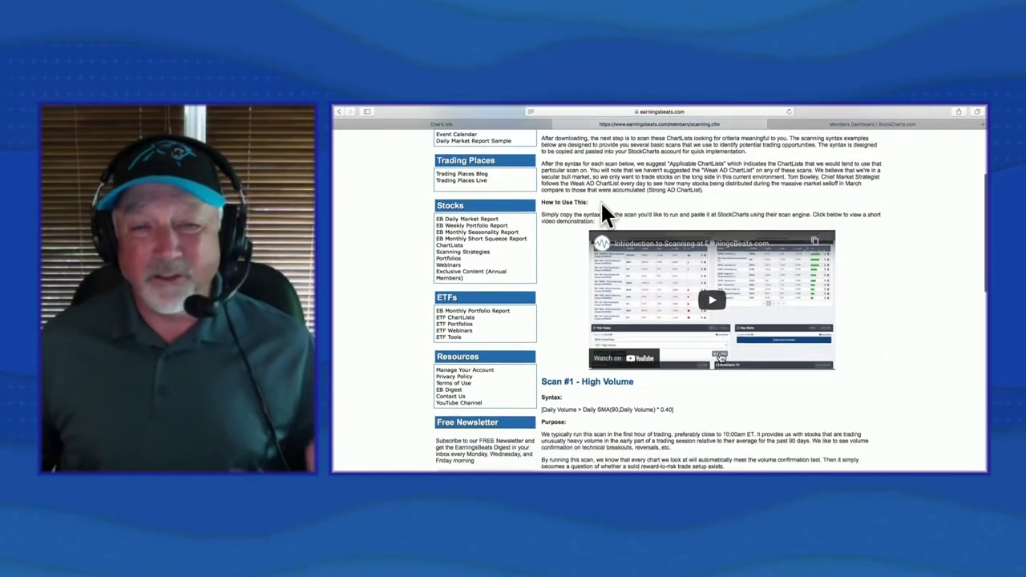
scroll(down, 3)
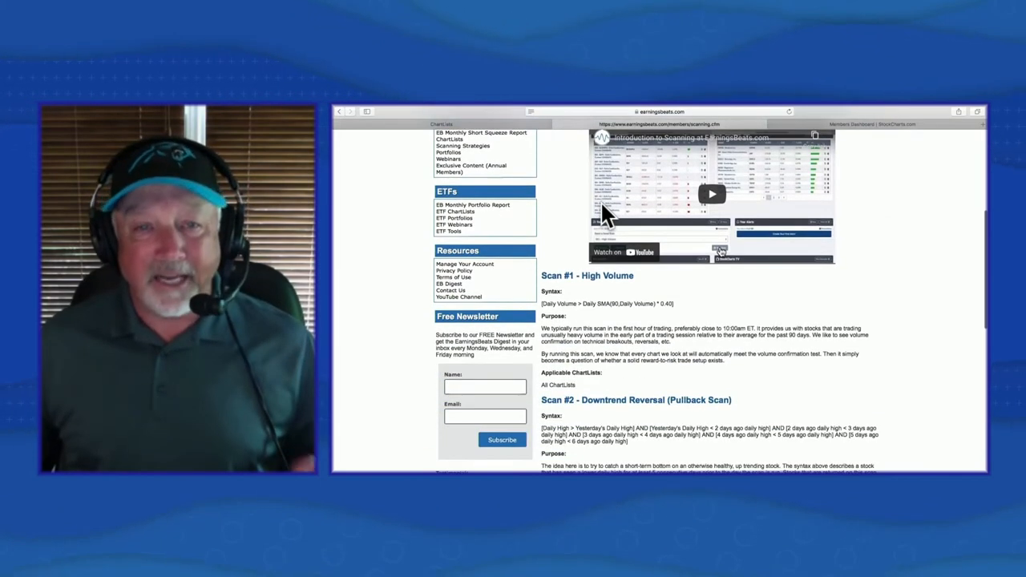
scroll(down, 3)
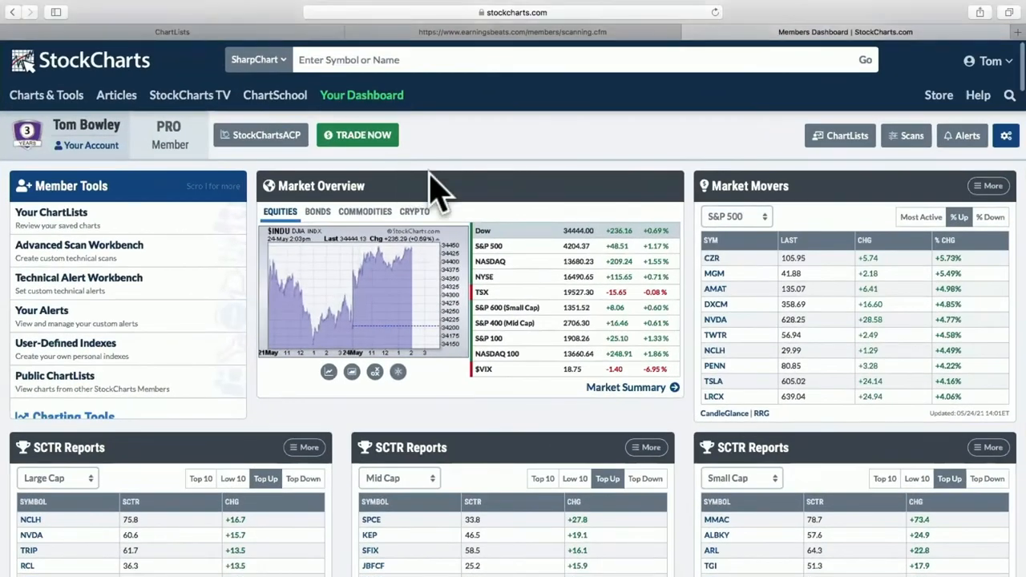
Step: Review Your Scans on the dashboard, then go to the Scan Workbench via the header Scans button
scroll(down, 3)
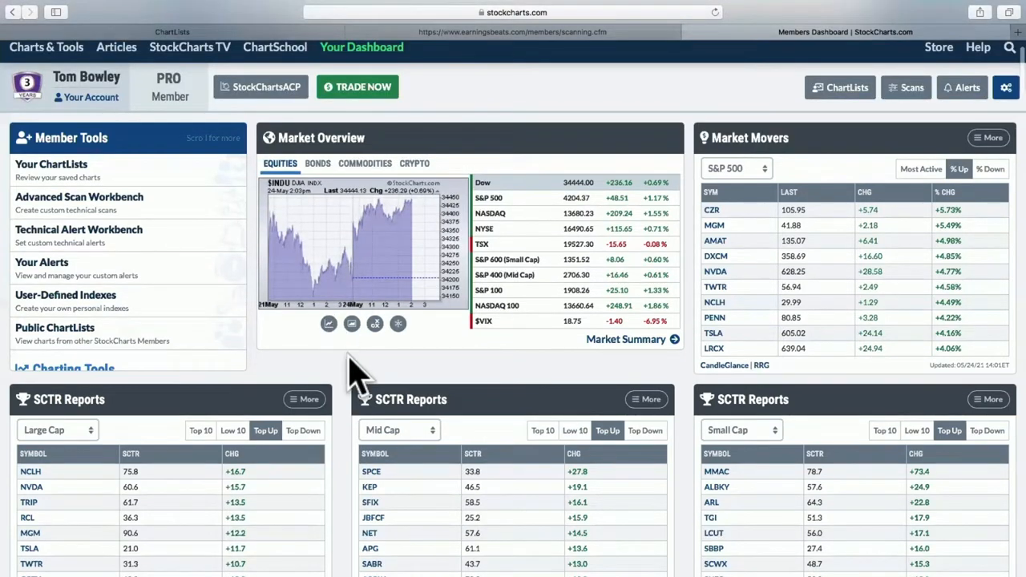
scroll(down, 3)
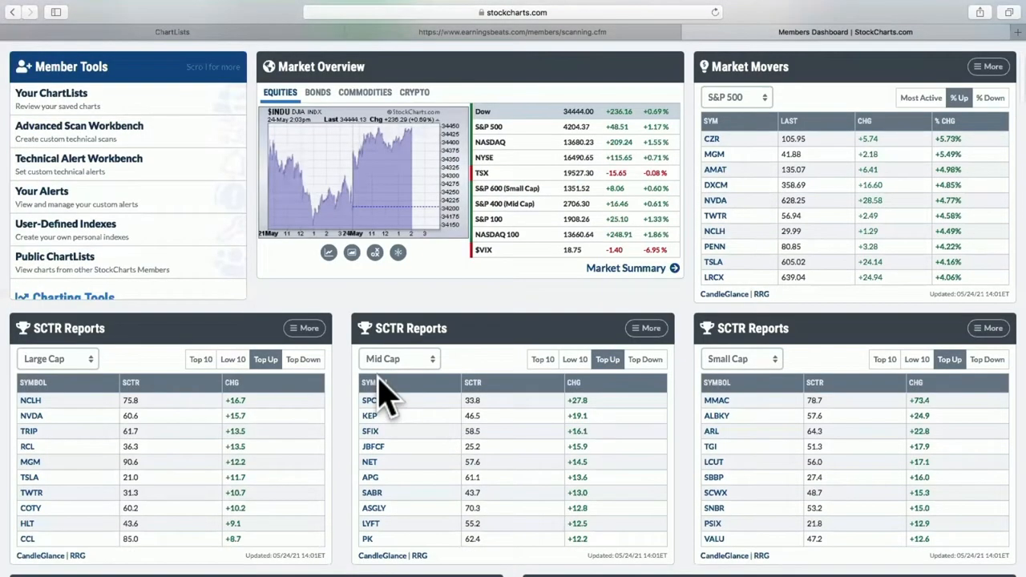
scroll(down, 3)
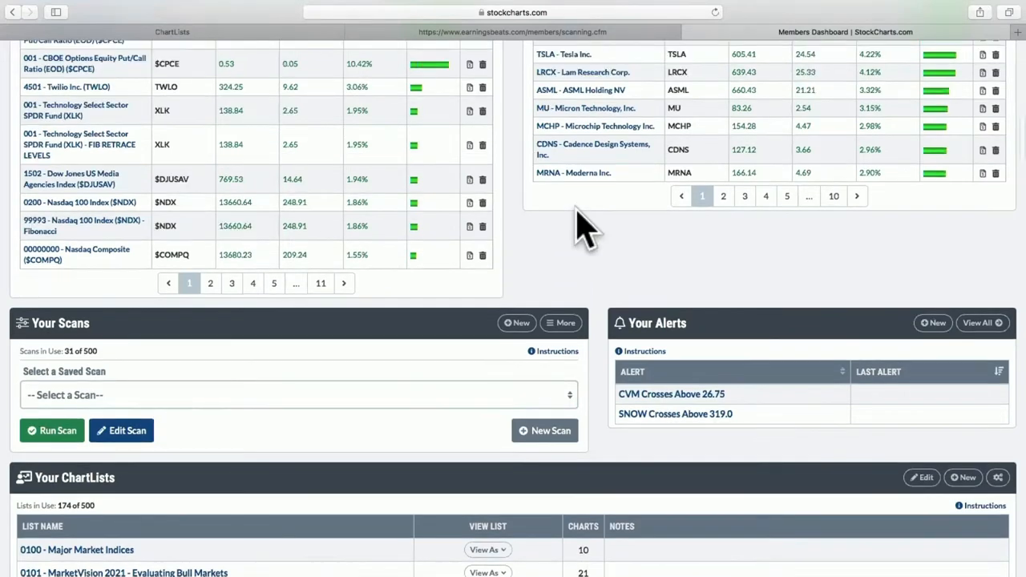
scroll(up, 3)
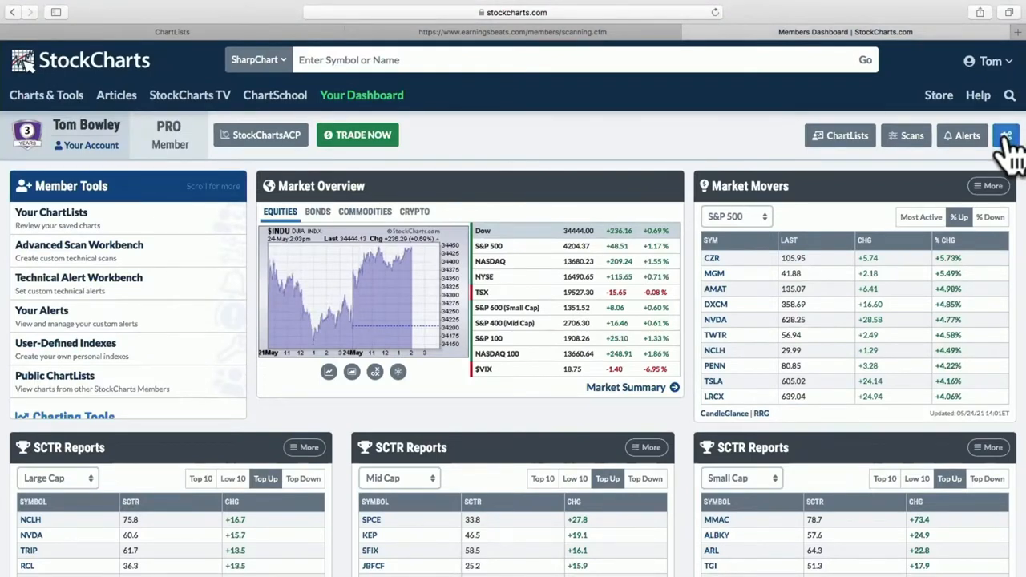
mouse_move(419, 205)
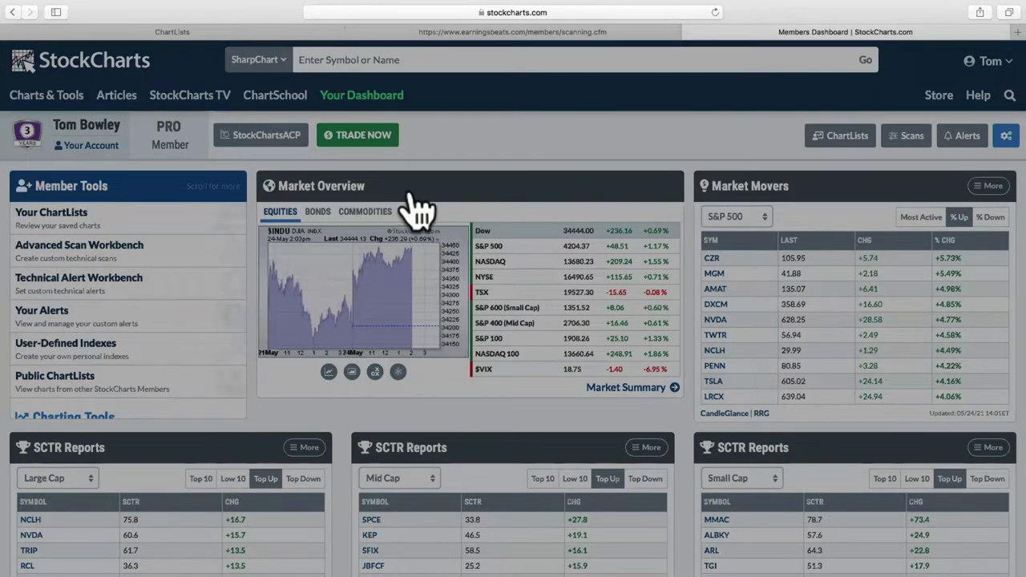
click(1005, 134)
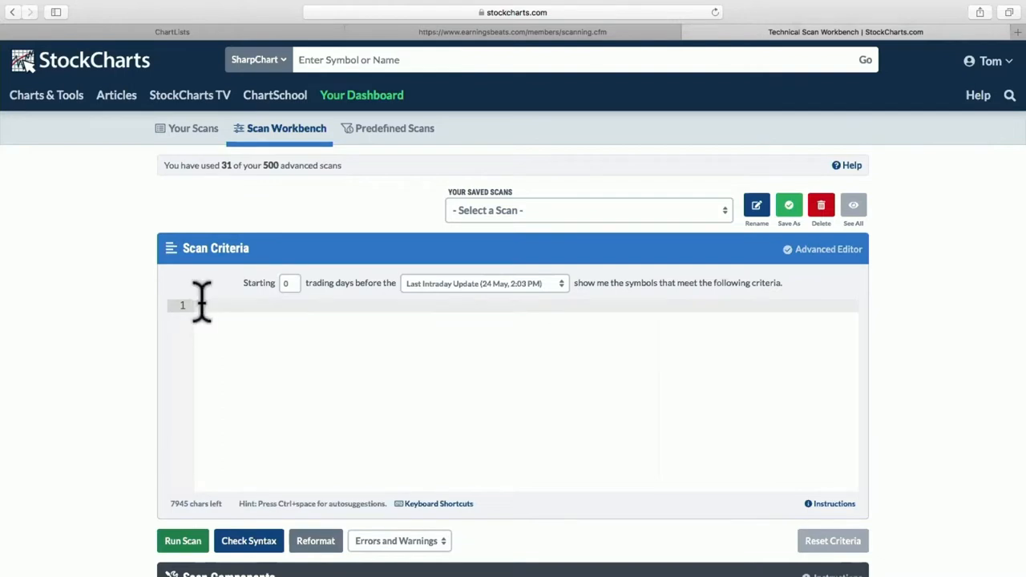
Step: Enter Daily Volume > SMA(90,Daily Volume) condition and change its multiplier from 0.40 to 1.50
text([Daily Volume > Daily SMA(90,Daily Volume) * 0.40])
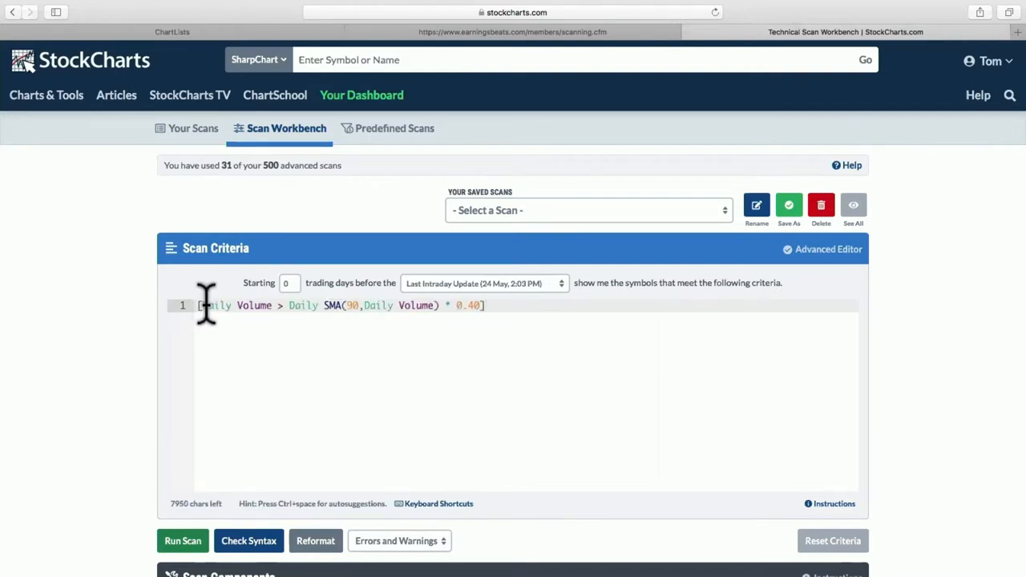
mouse_move(346, 320)
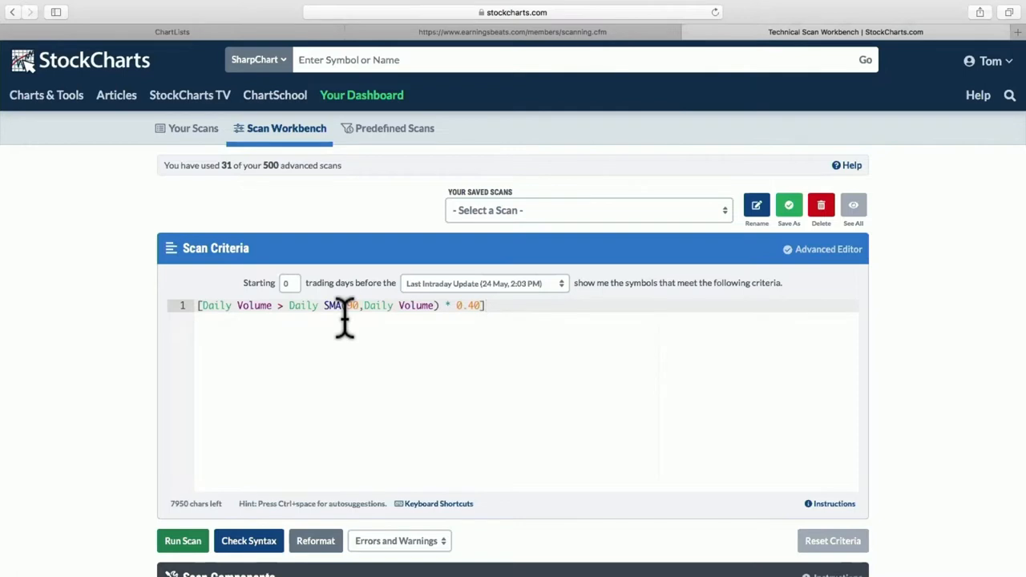
mouse_move(392, 314)
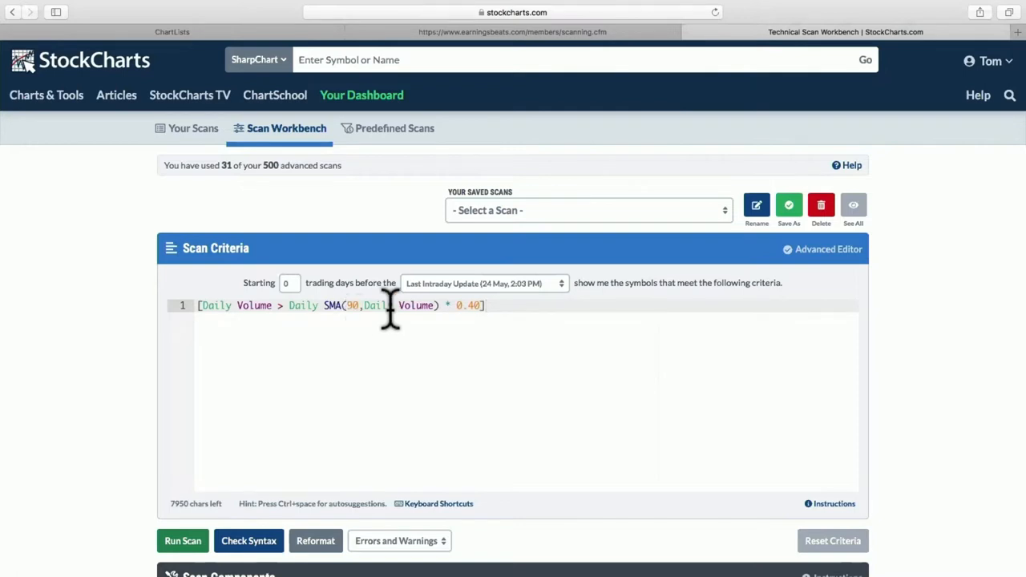
mouse_move(493, 314)
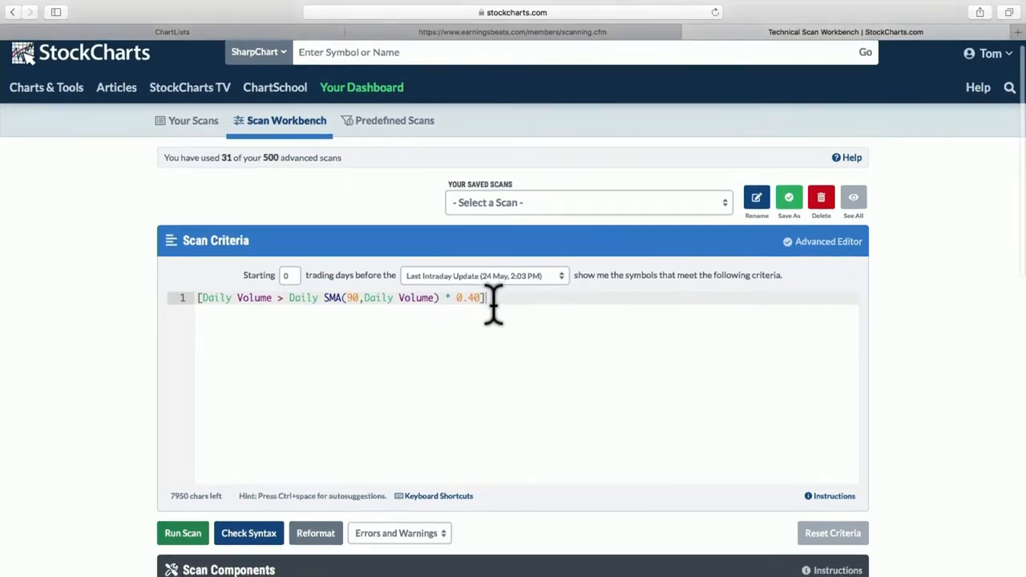
scroll(down, 3)
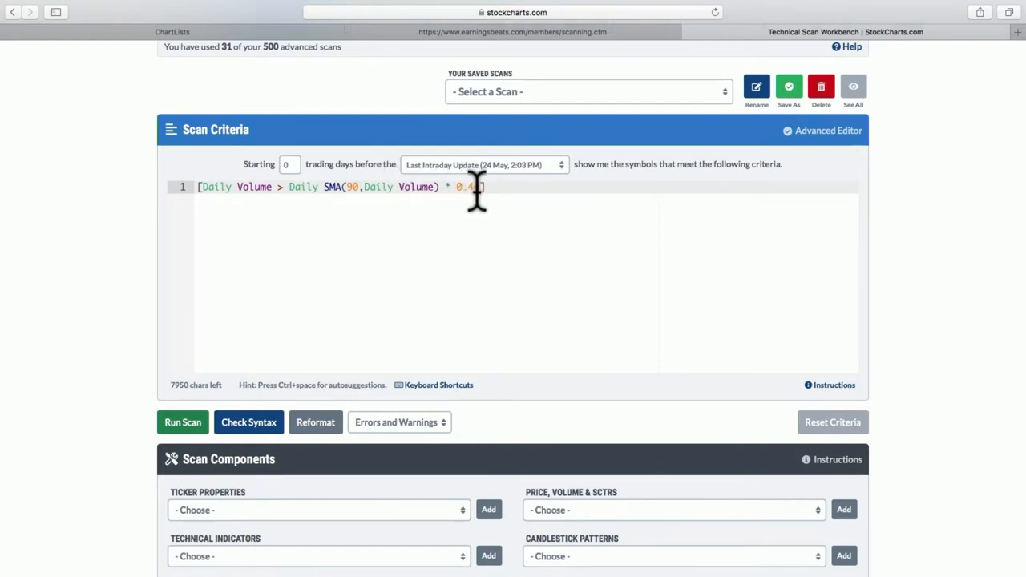
text(0)
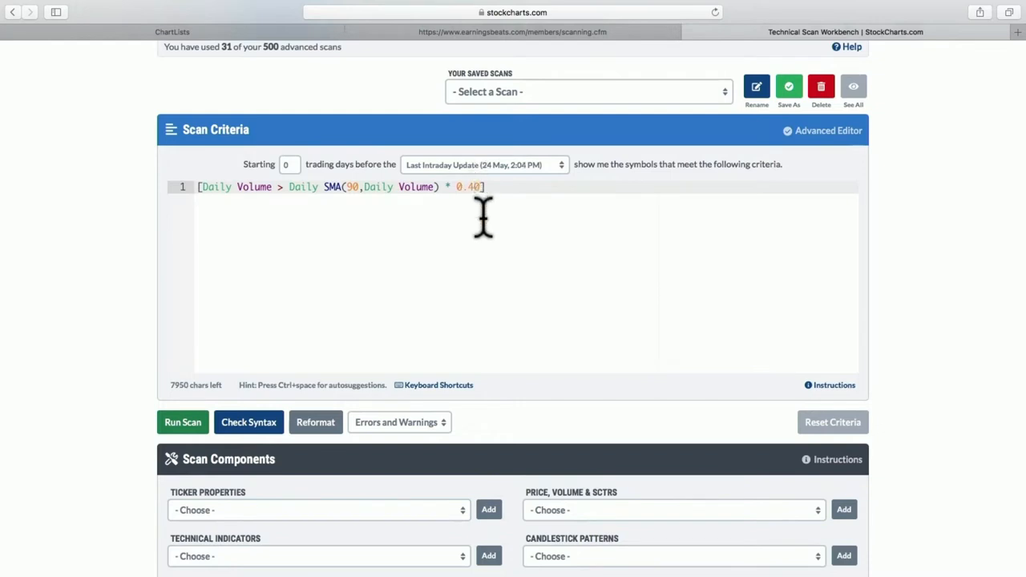
text(1.0)
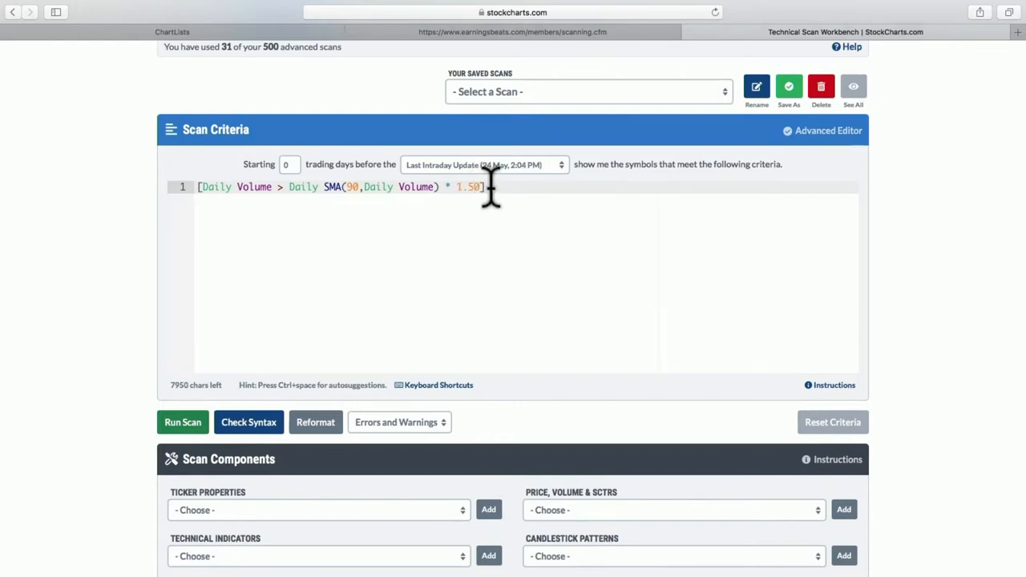
scroll(down, 3)
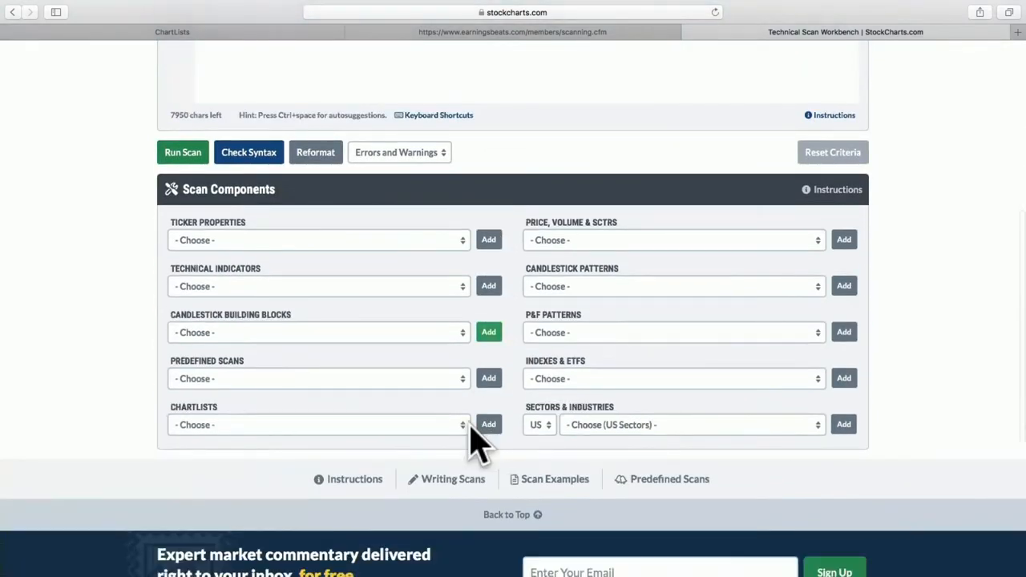
Step: Add the Strong Earnings ChartLists 155 and 148, joined by 'or' inside grouping brackets
click(317, 425)
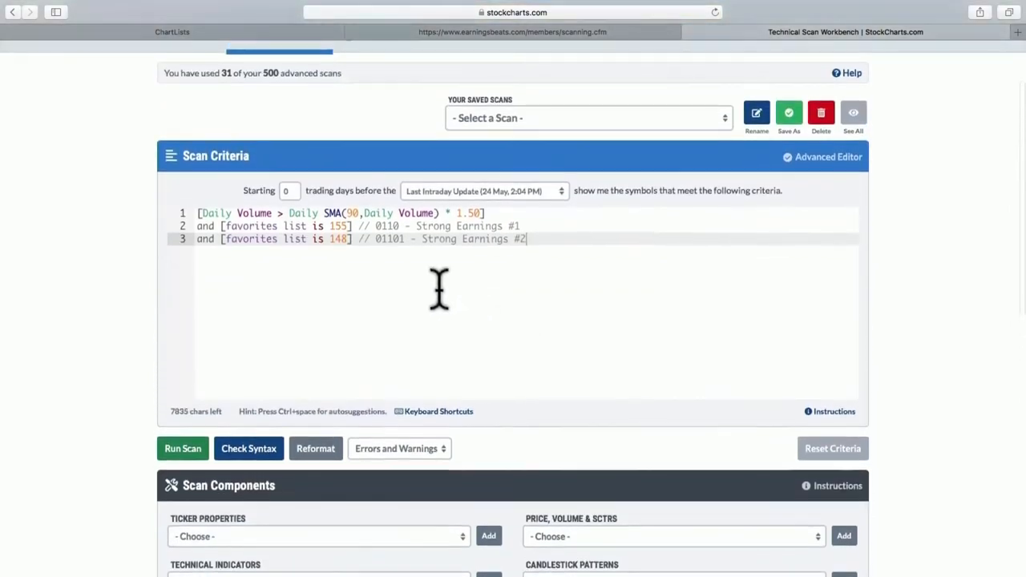
mouse_move(370, 224)
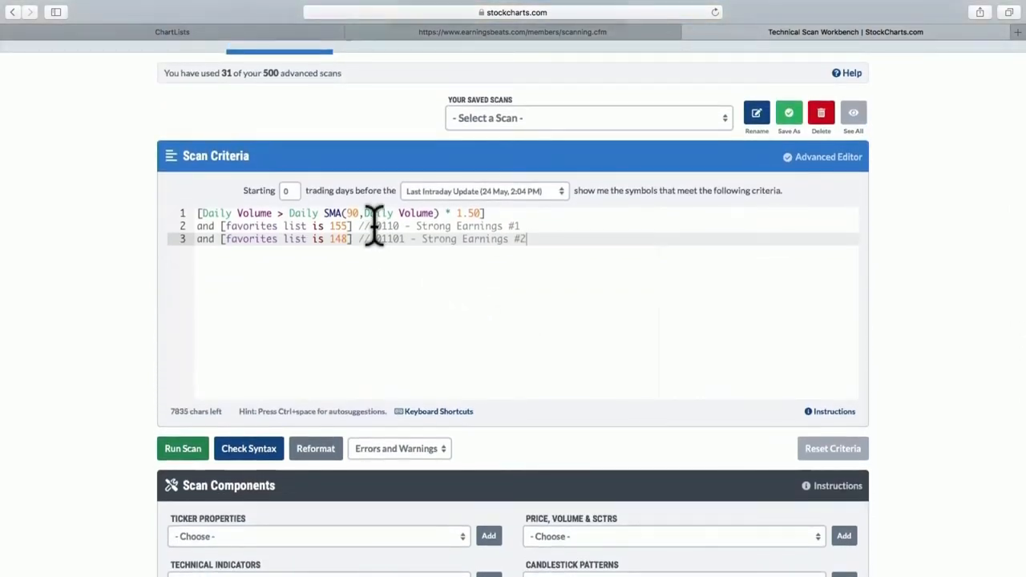
mouse_move(402, 198)
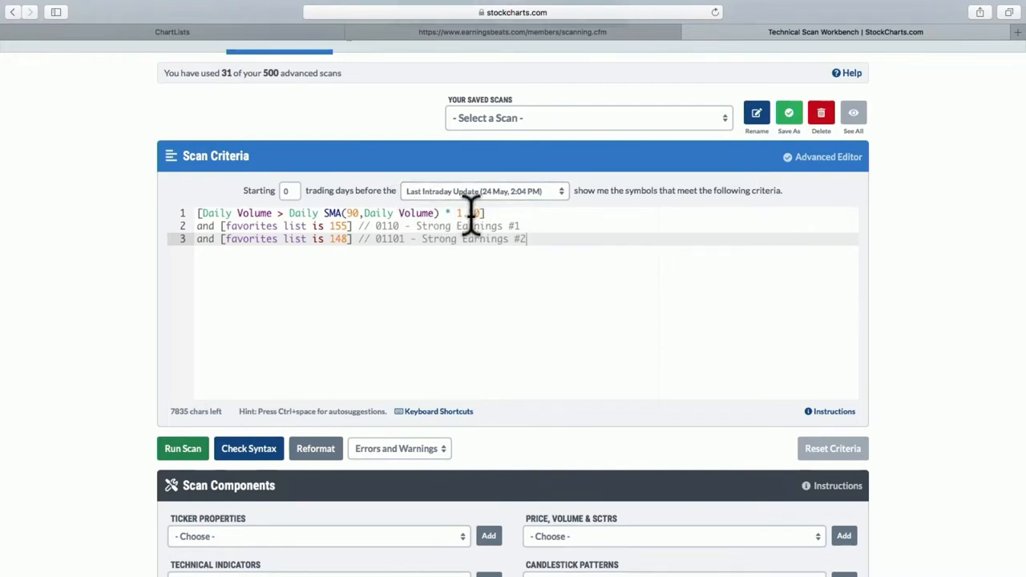
mouse_move(282, 237)
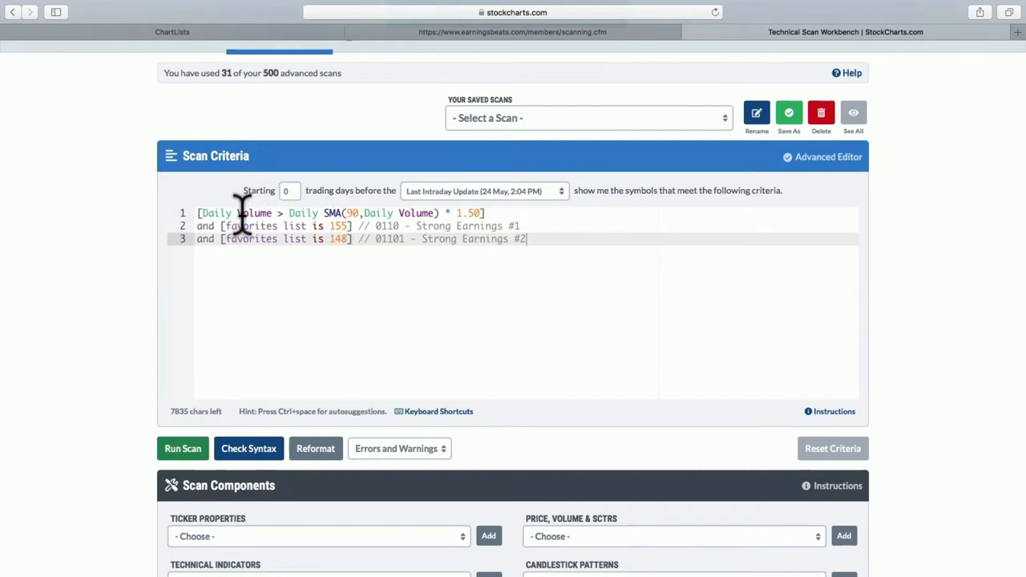
mouse_move(445, 222)
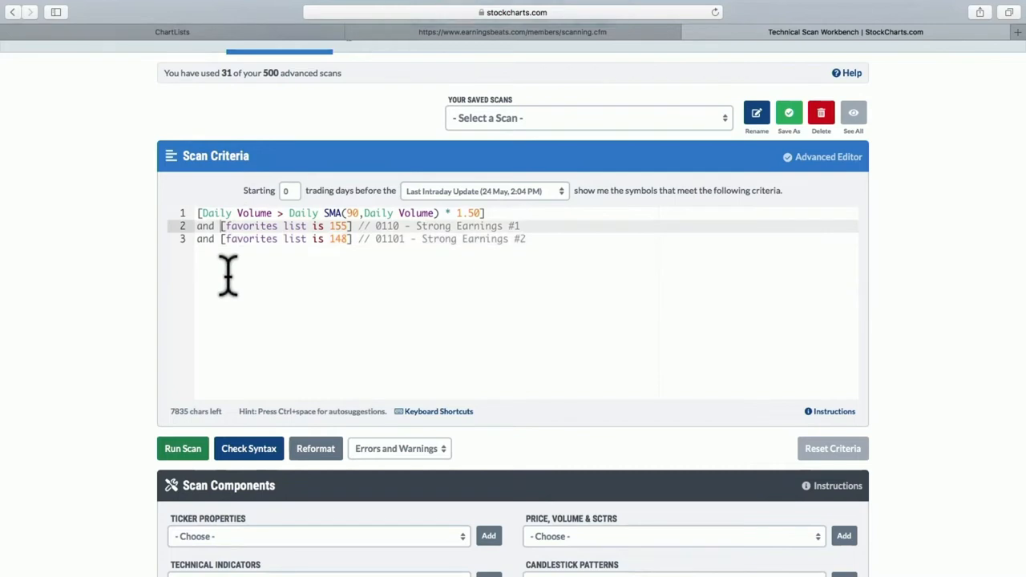
text({)
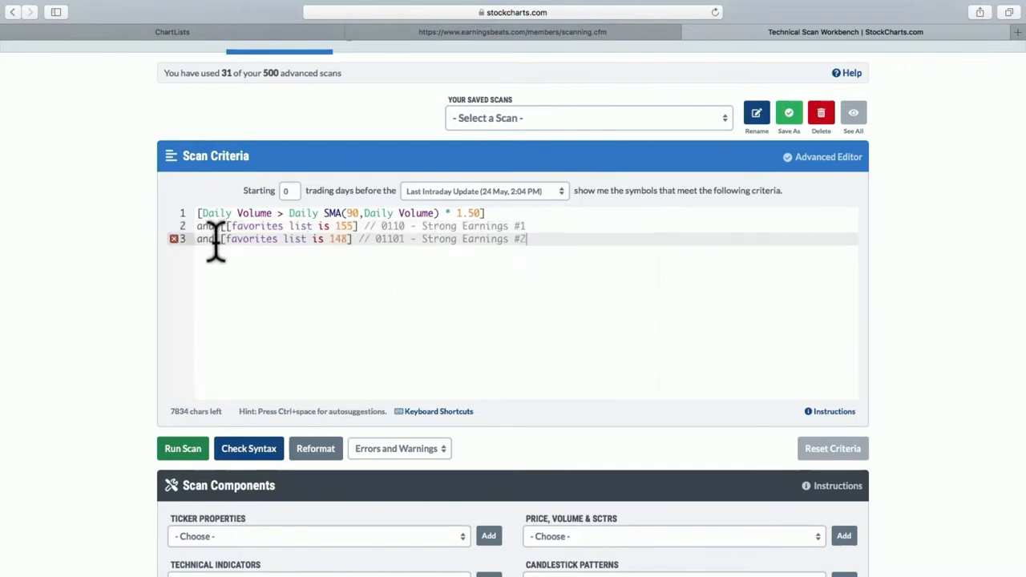
text(or)
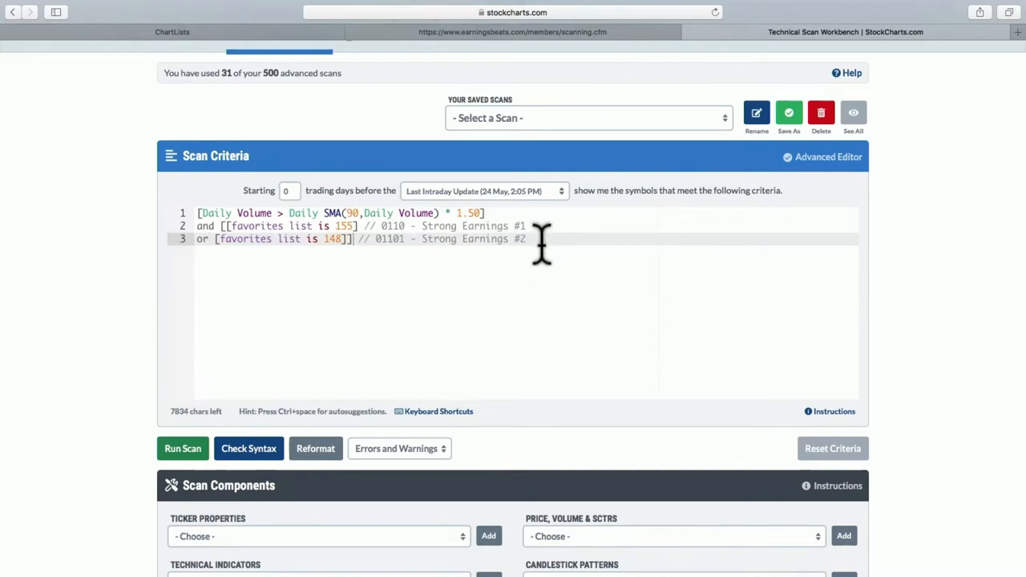
mouse_move(383, 211)
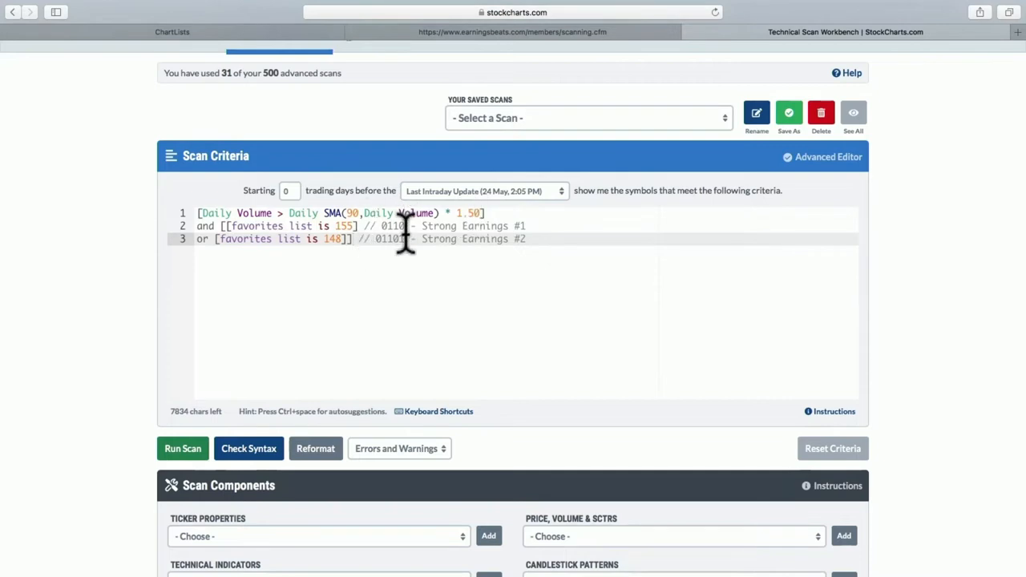
mouse_move(299, 417)
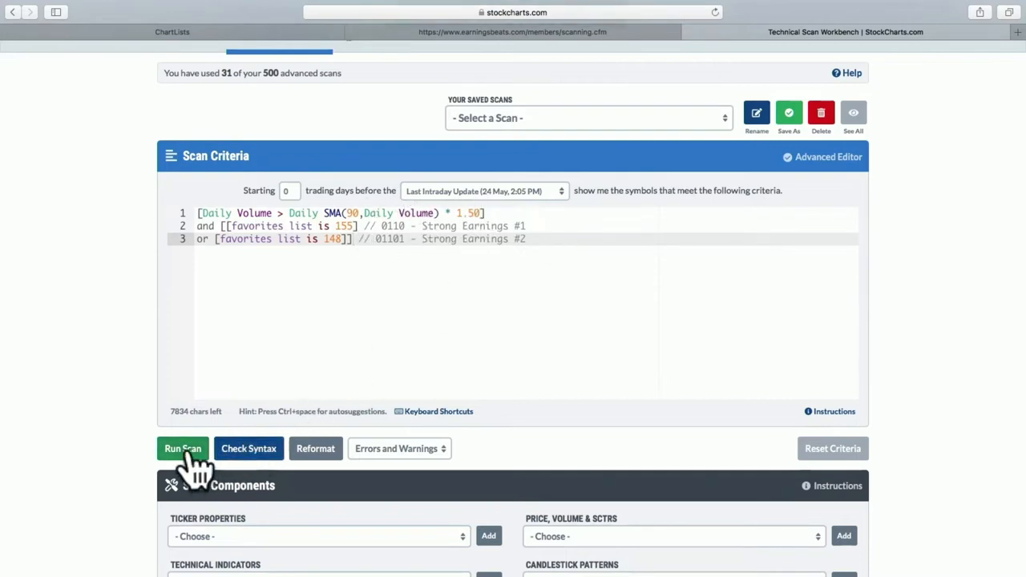
Step: Run the scan and sort the three matching stocks by SCTR, highest first
click(183, 449)
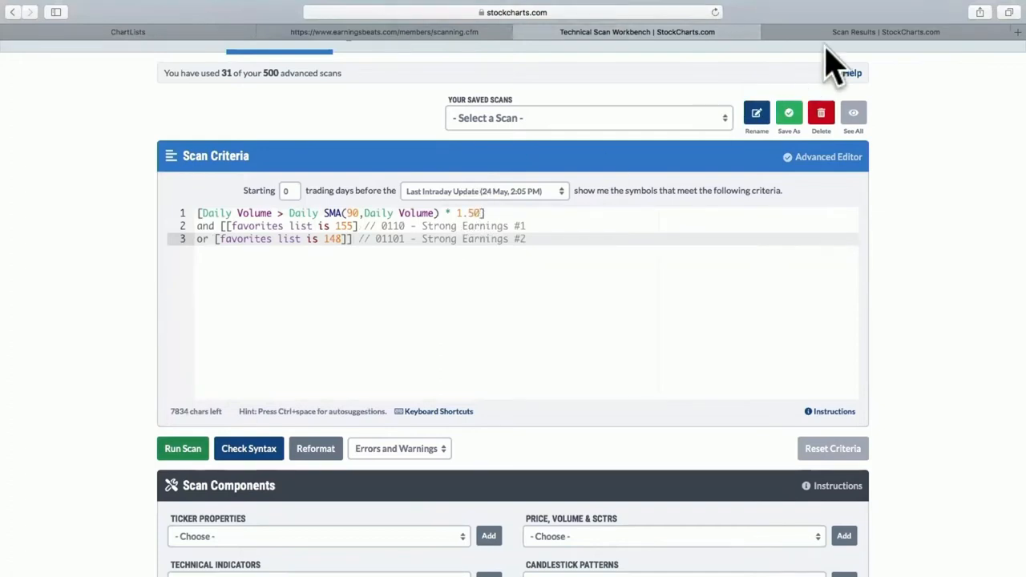
click(183, 449)
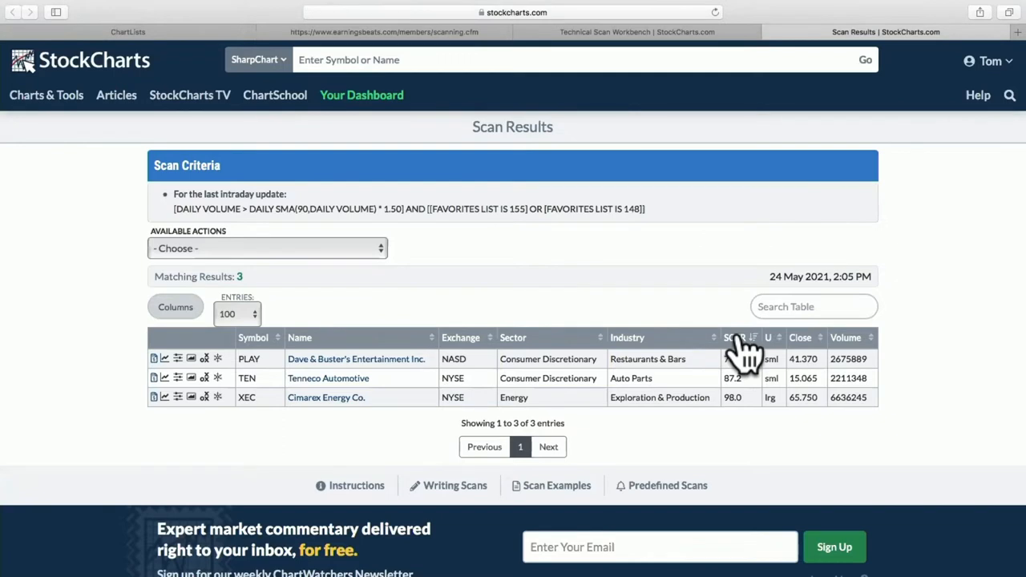
click(734, 336)
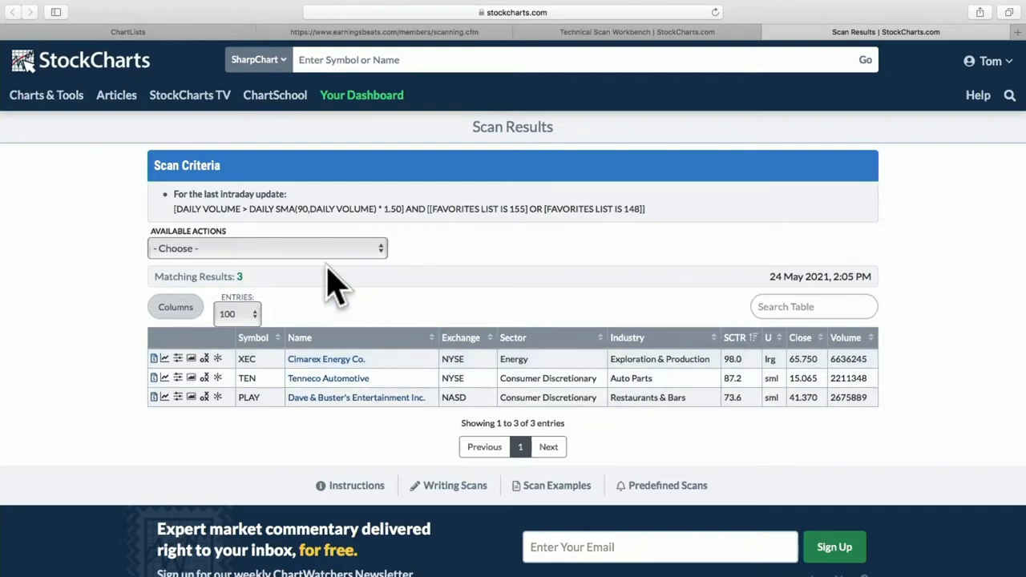
mouse_move(345, 332)
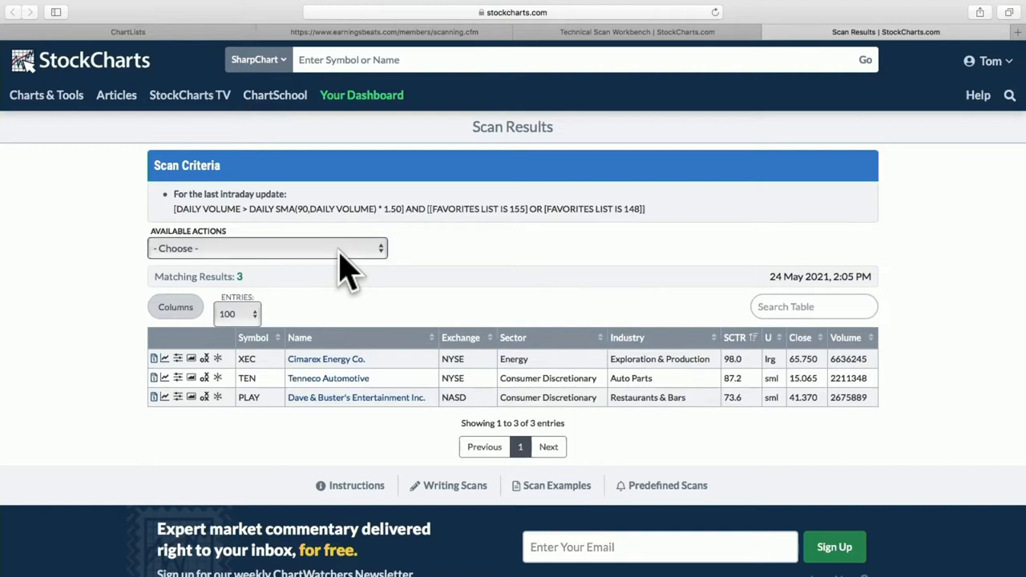
click(266, 247)
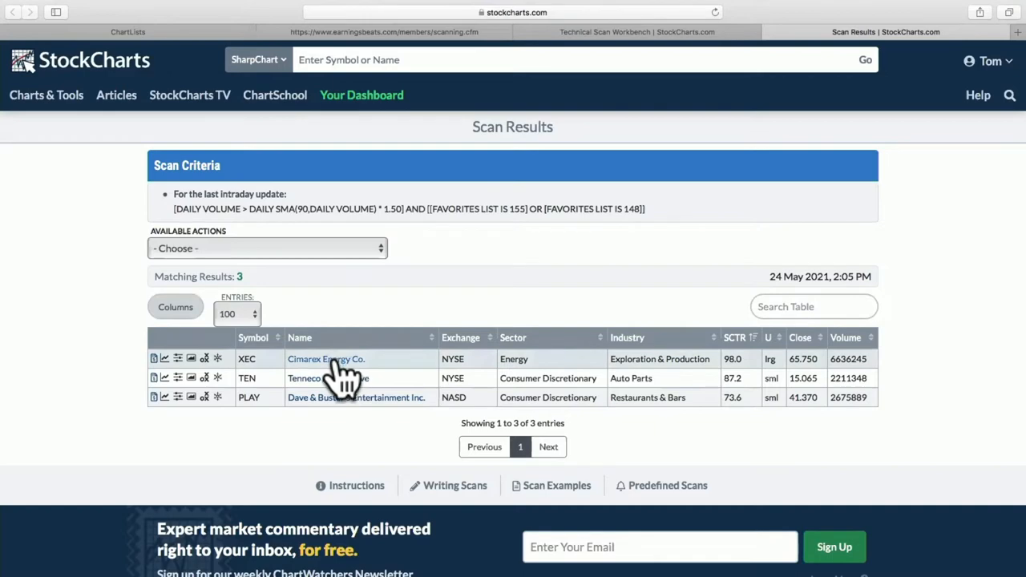
Step: Bring up the Cimarex Energy (XEC) daily SharpChart from the scan results
click(325, 359)
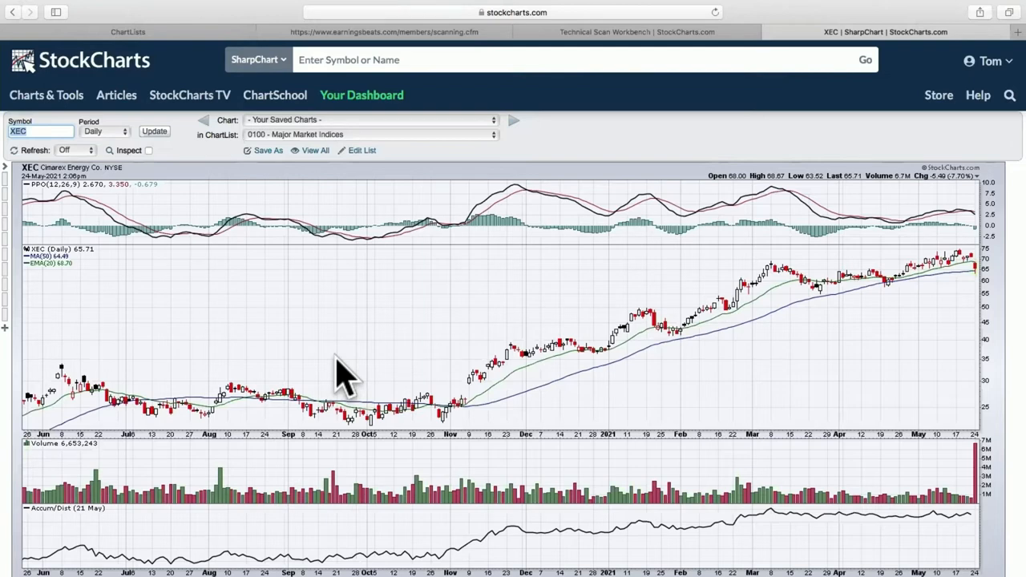
mouse_move(803, 253)
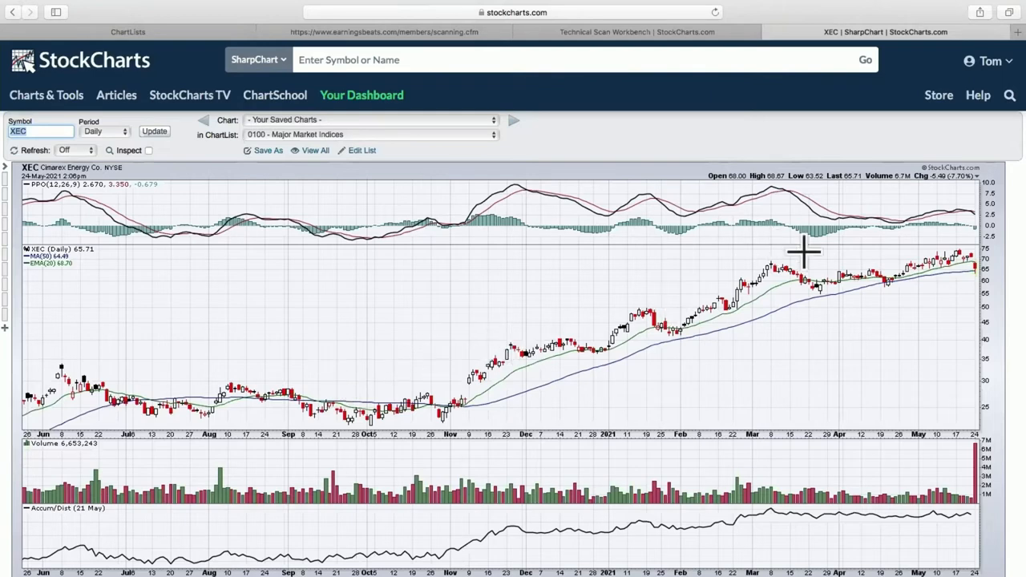
mouse_move(921, 279)
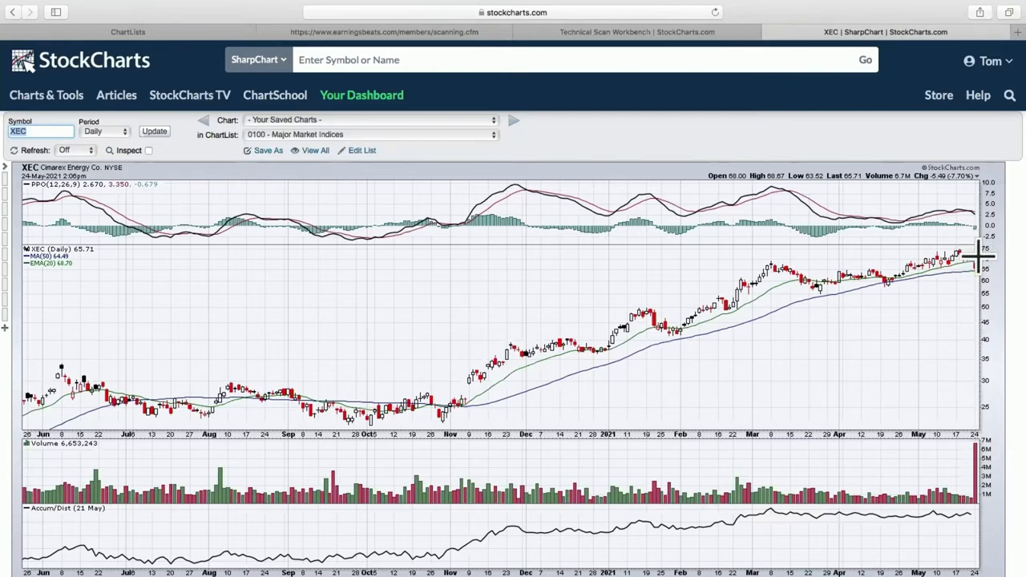
mouse_move(995, 276)
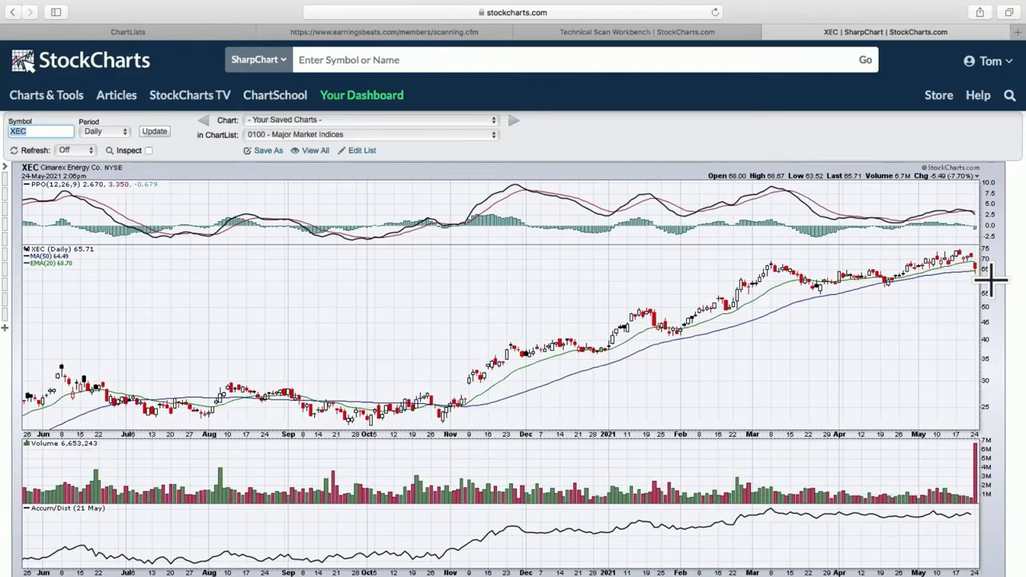
mouse_move(982, 276)
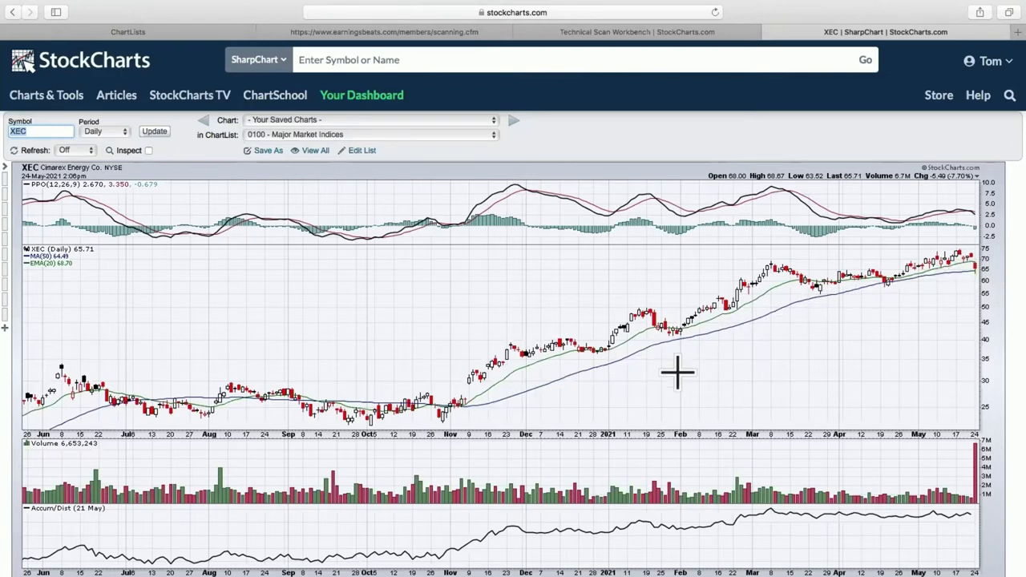
mouse_move(840, 298)
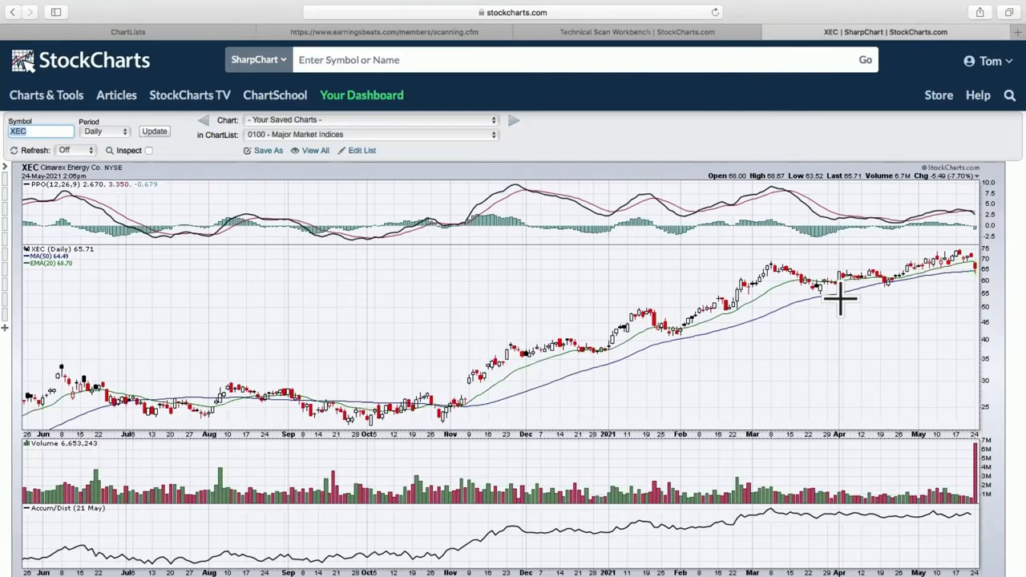
mouse_move(968, 281)
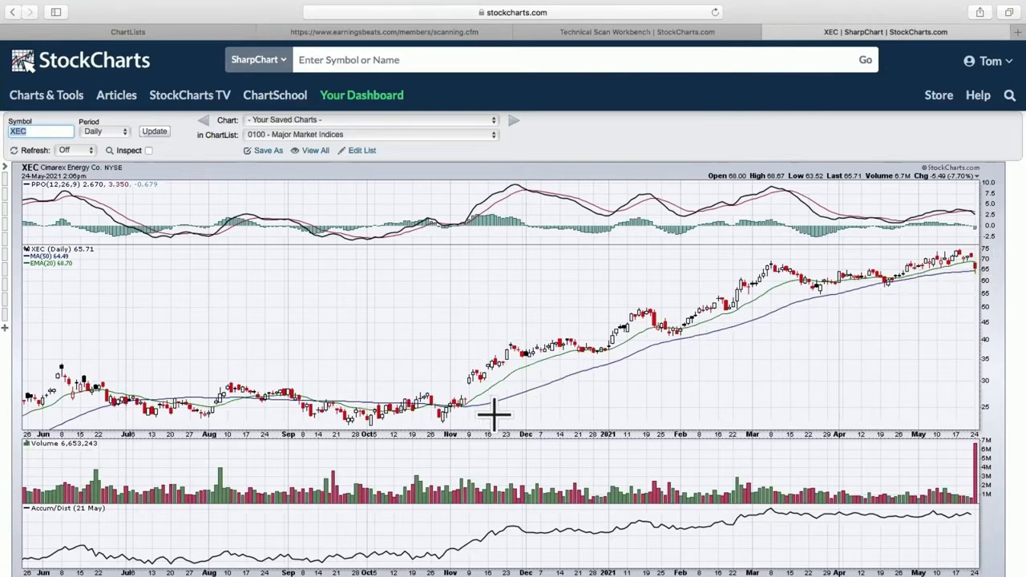
mouse_move(455, 430)
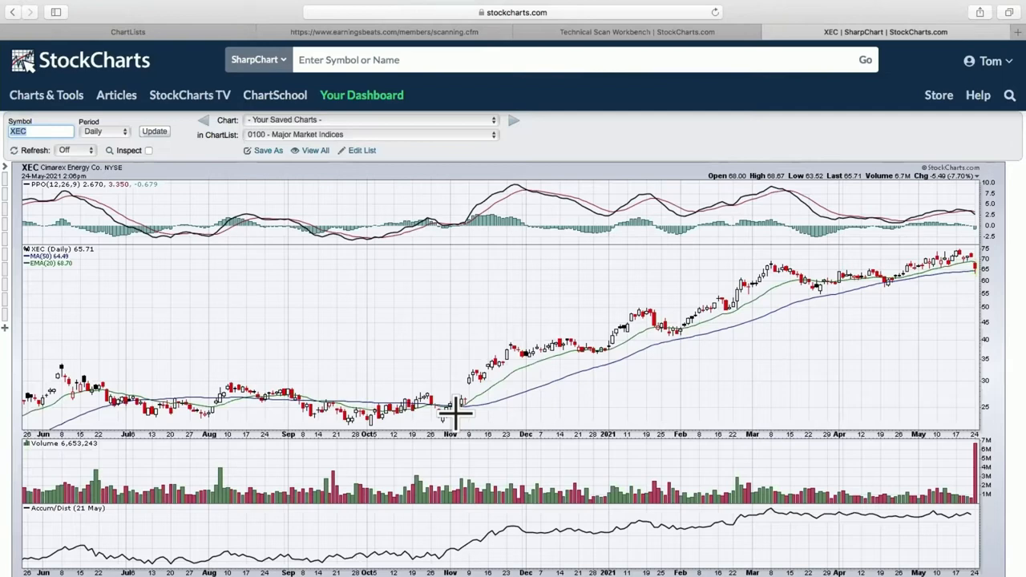
mouse_move(963, 267)
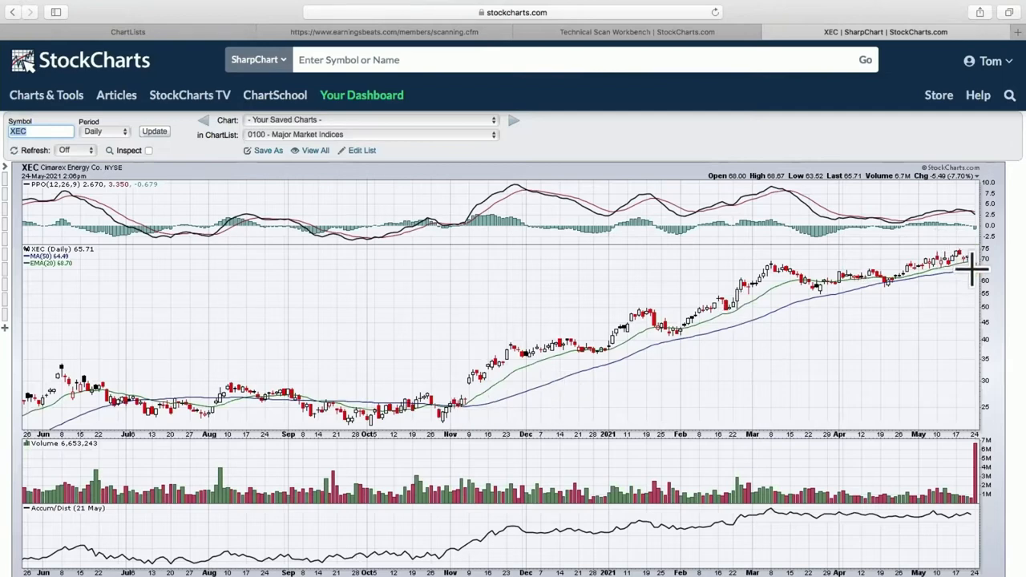
mouse_move(975, 286)
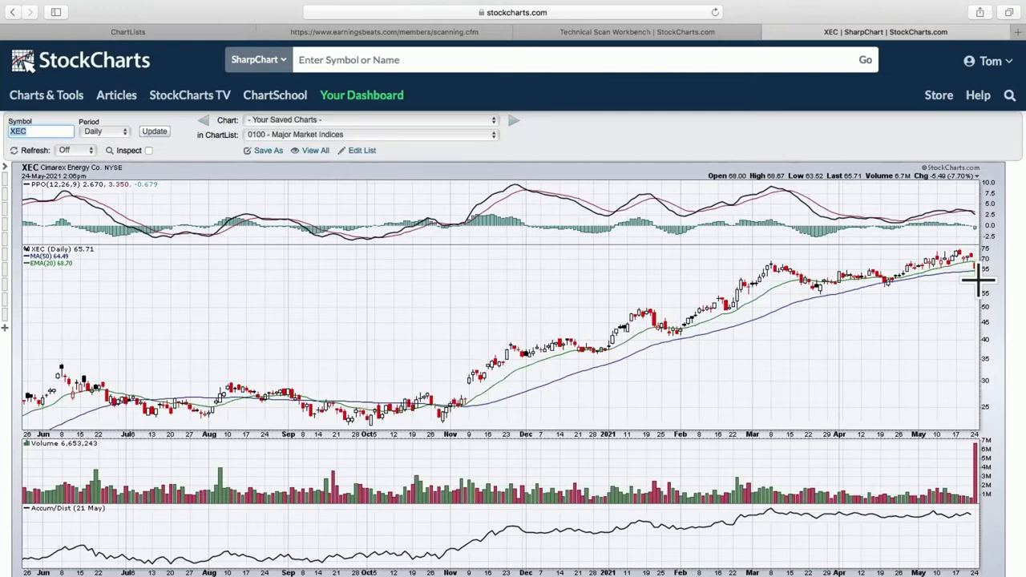
mouse_move(990, 276)
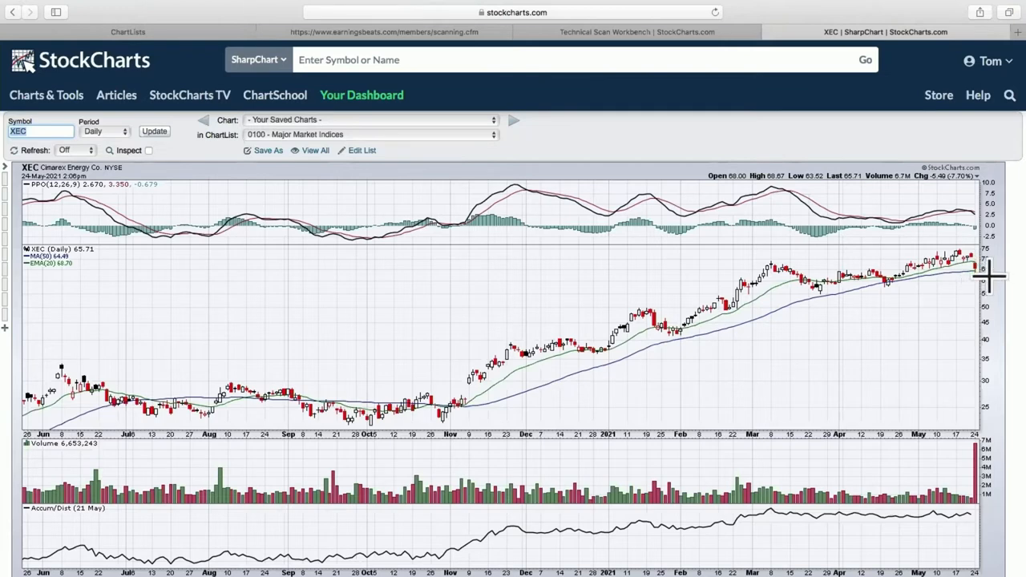
mouse_move(971, 286)
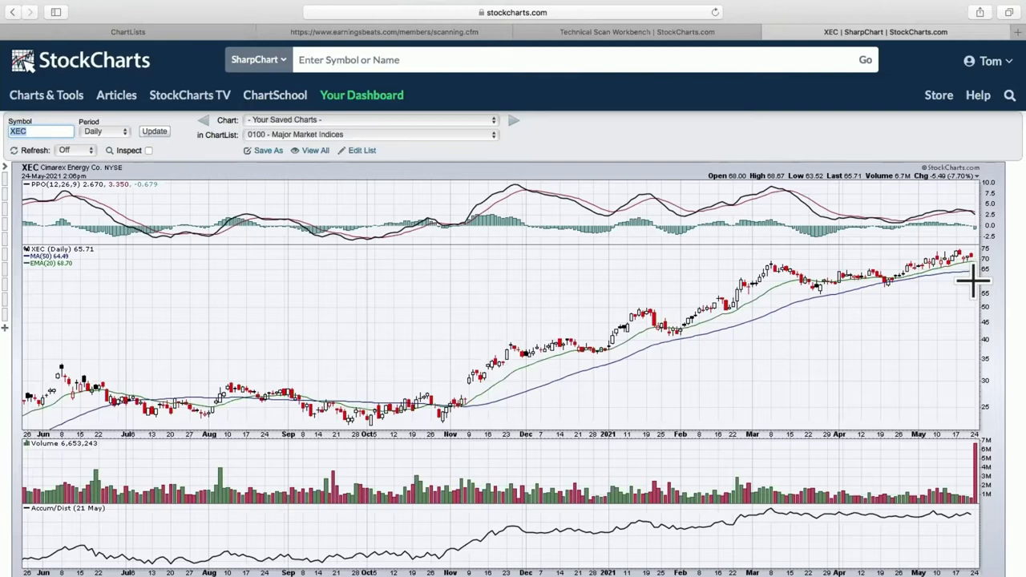
mouse_move(809, 189)
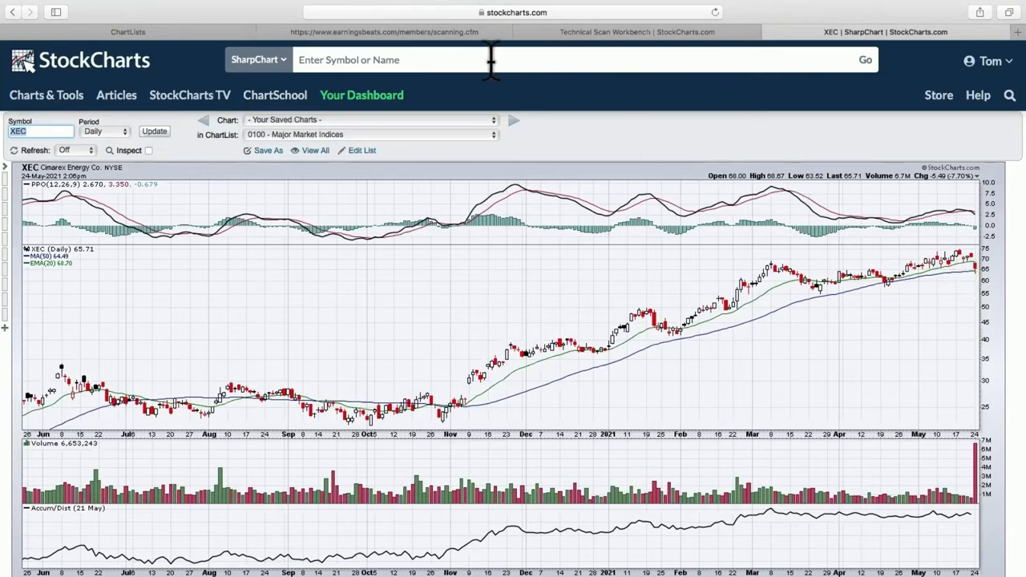
mouse_move(115, 87)
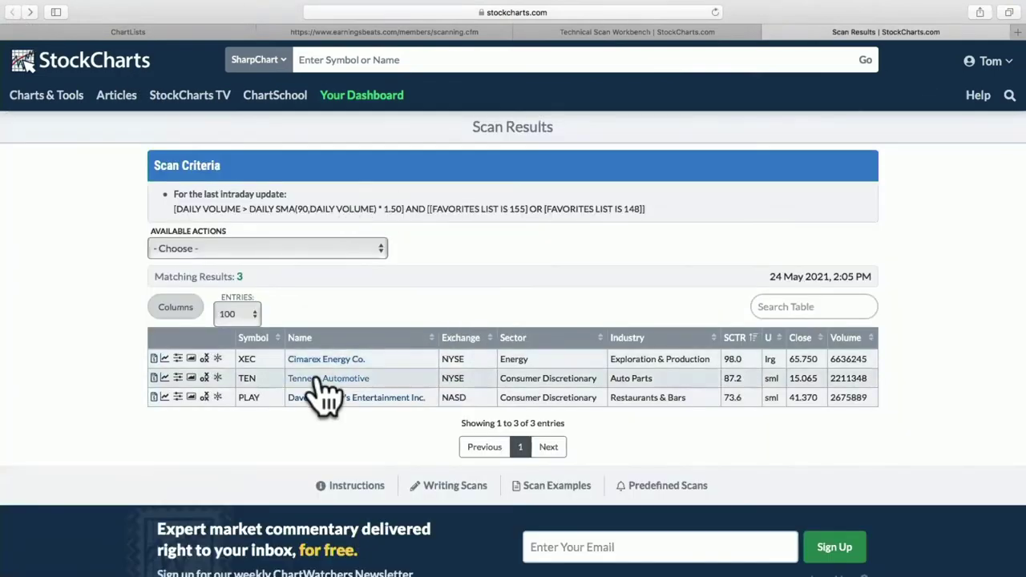
click(327, 378)
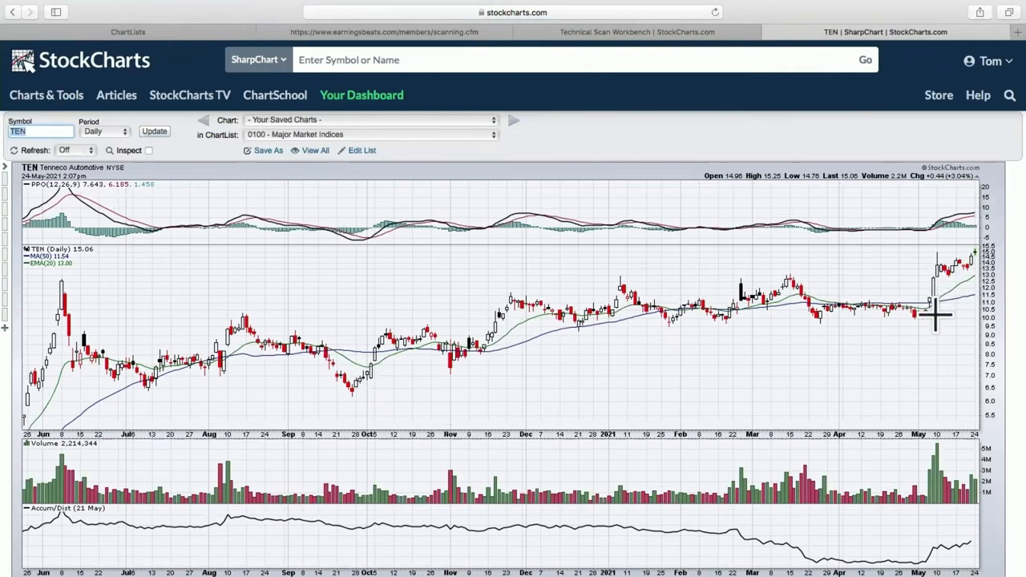
mouse_move(931, 469)
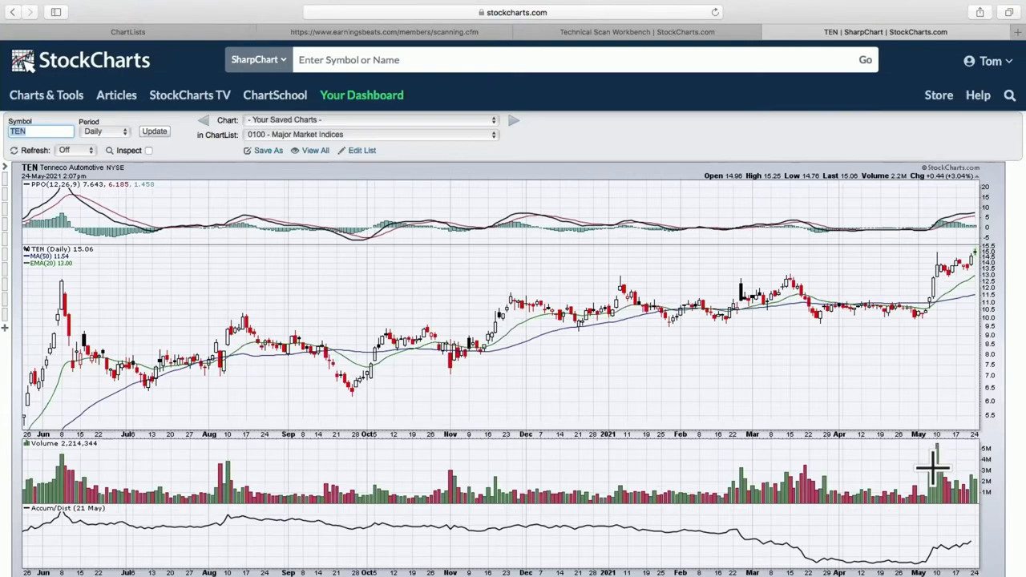
mouse_move(943, 295)
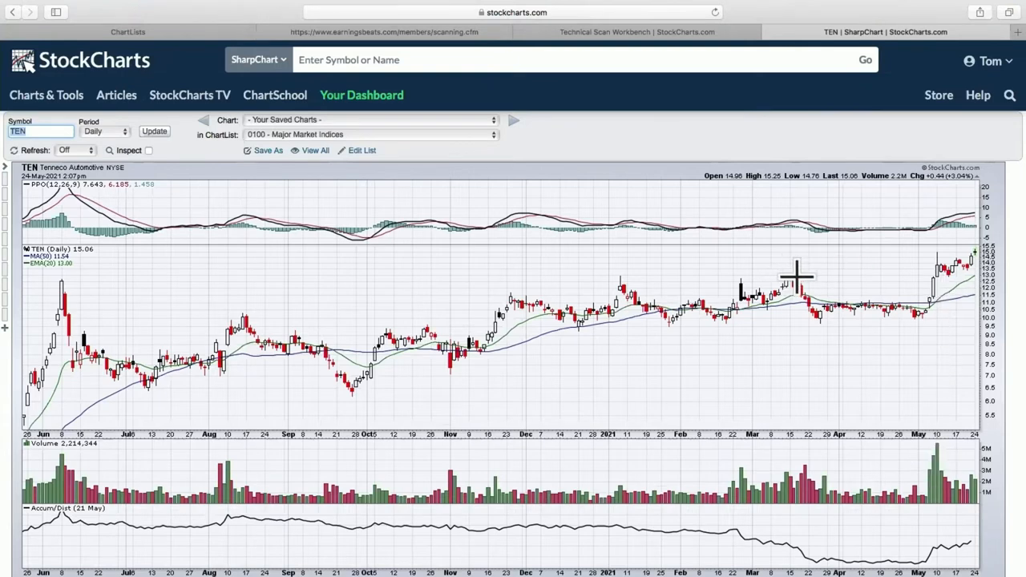
mouse_move(943, 285)
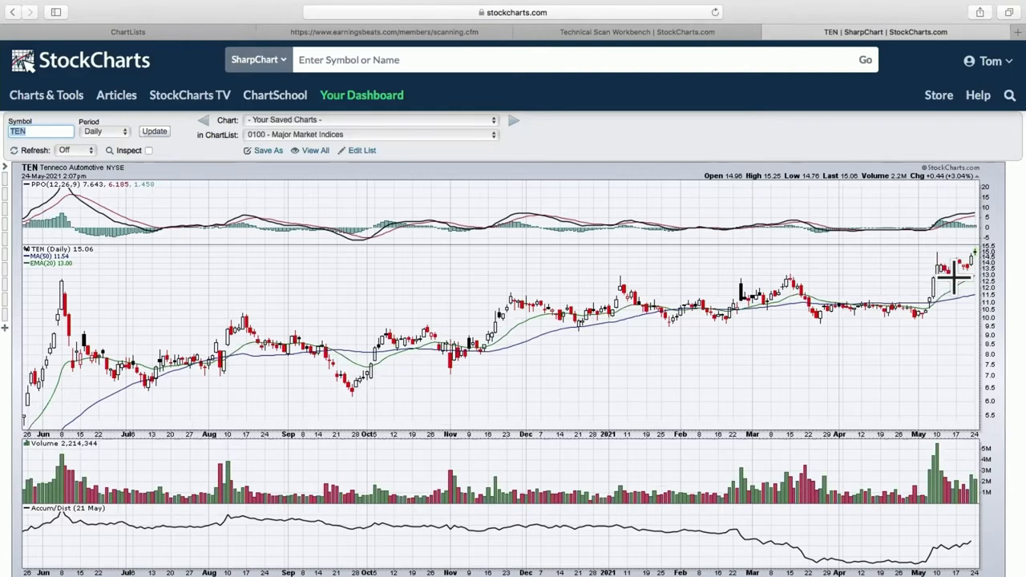
mouse_move(958, 249)
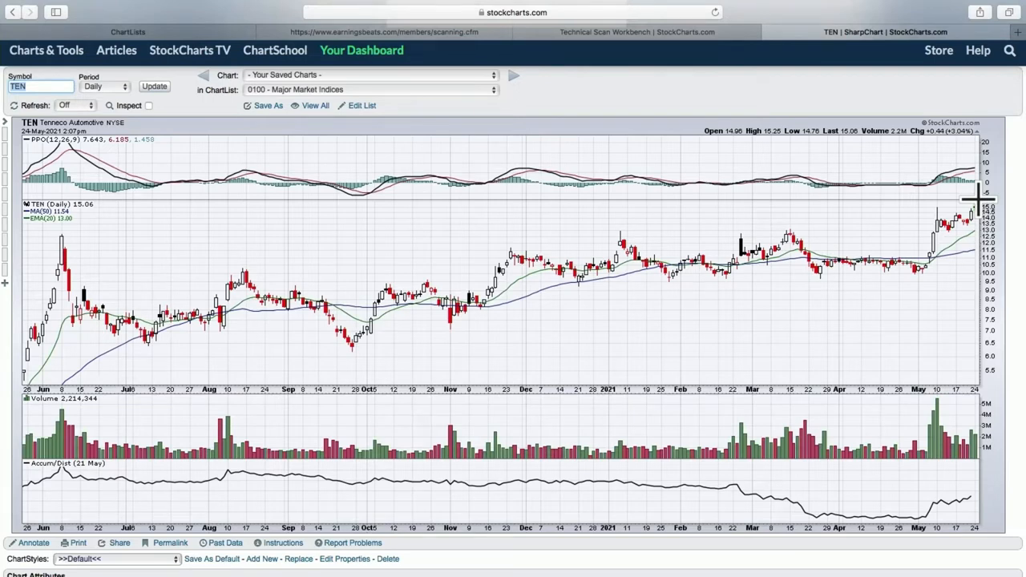
mouse_move(981, 239)
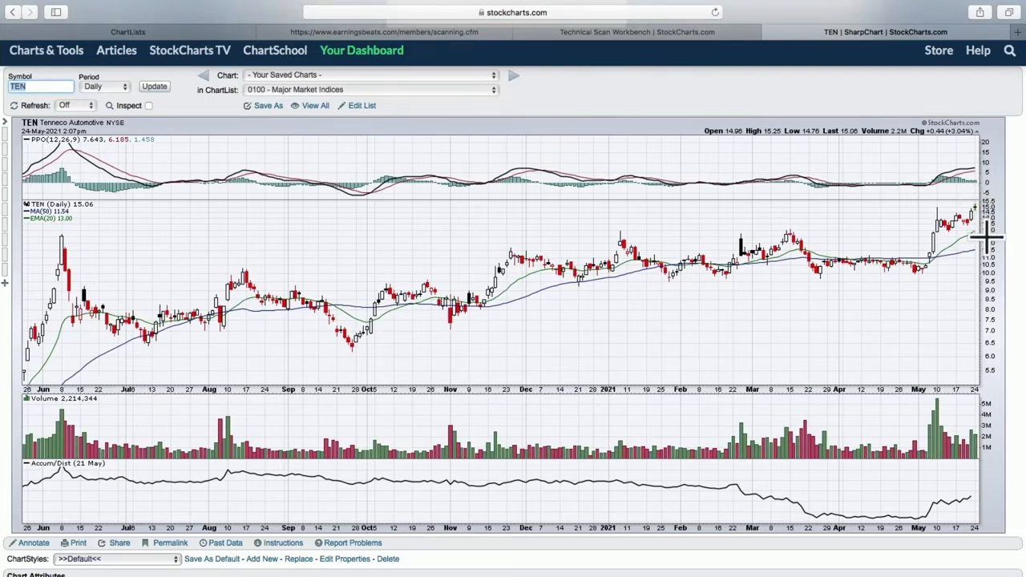
mouse_move(798, 104)
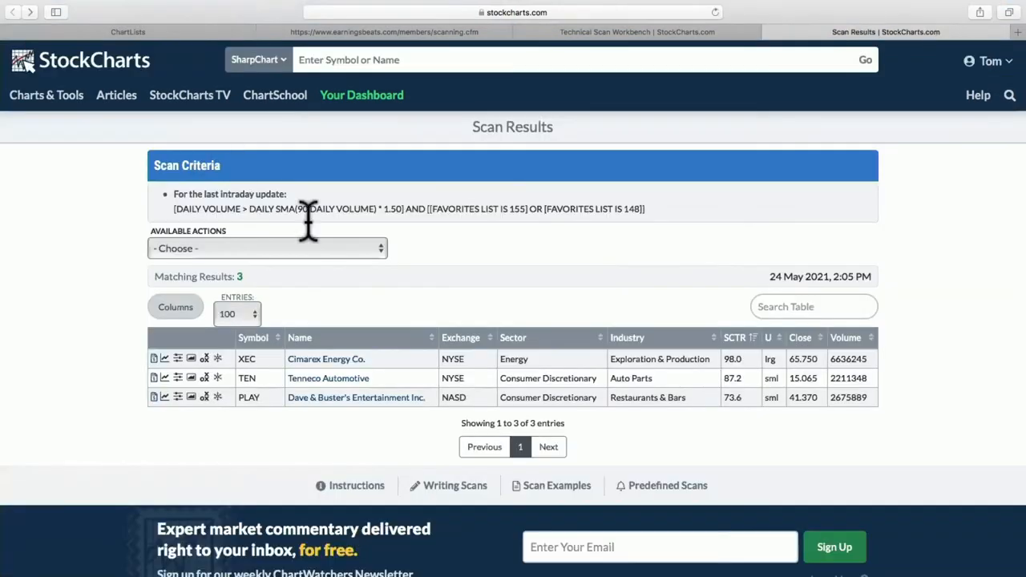
Step: Bring up the Dave & Buster's Entertainment (PLAY) daily SharpChart from the scan results
click(356, 397)
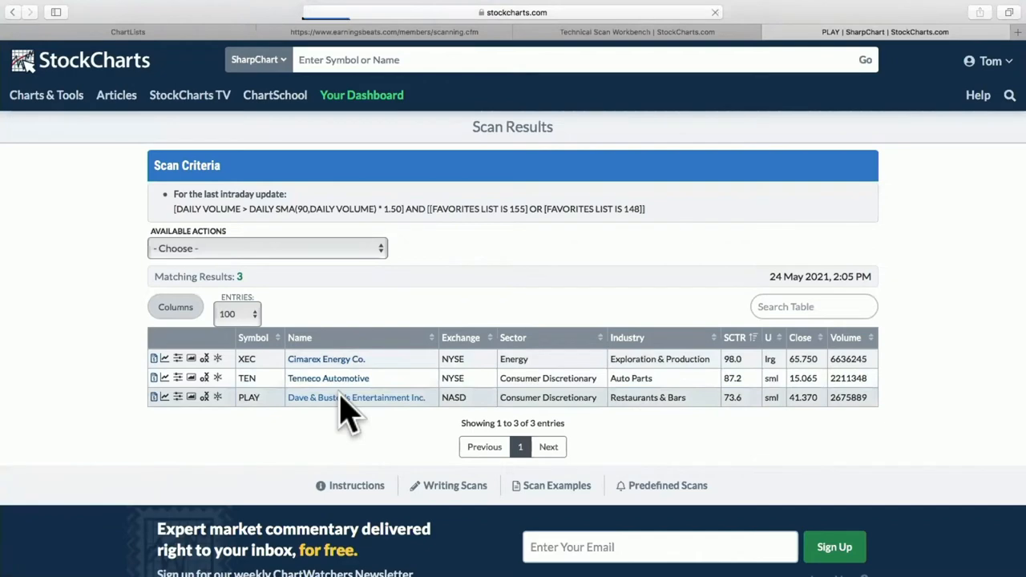
click(356, 398)
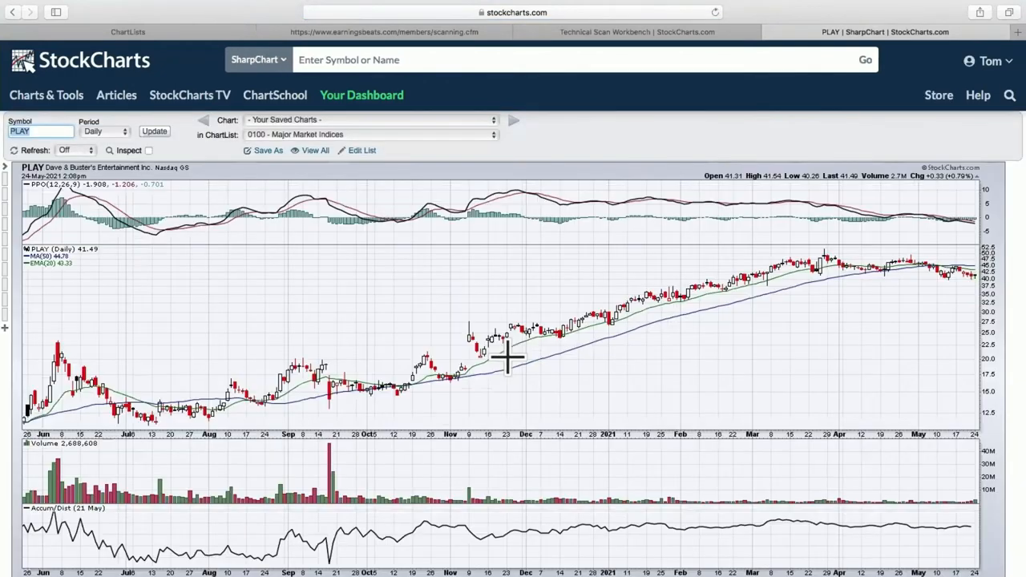
mouse_move(878, 285)
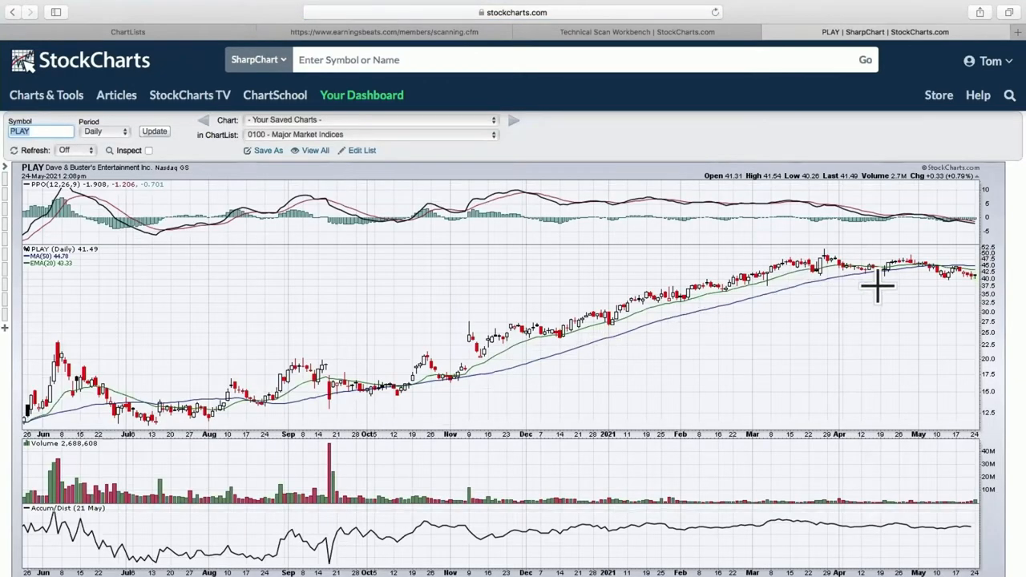
mouse_move(961, 276)
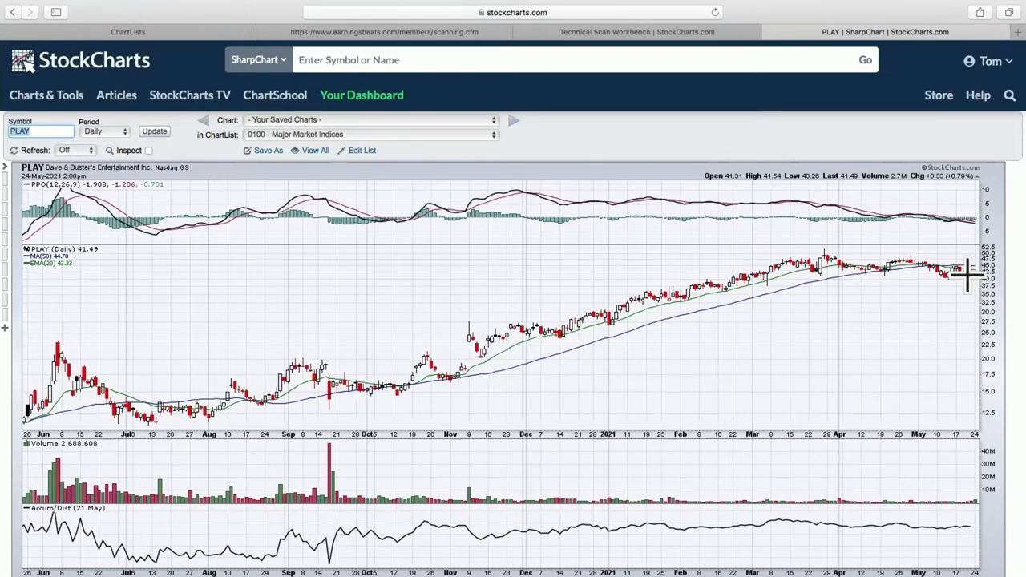
mouse_move(976, 282)
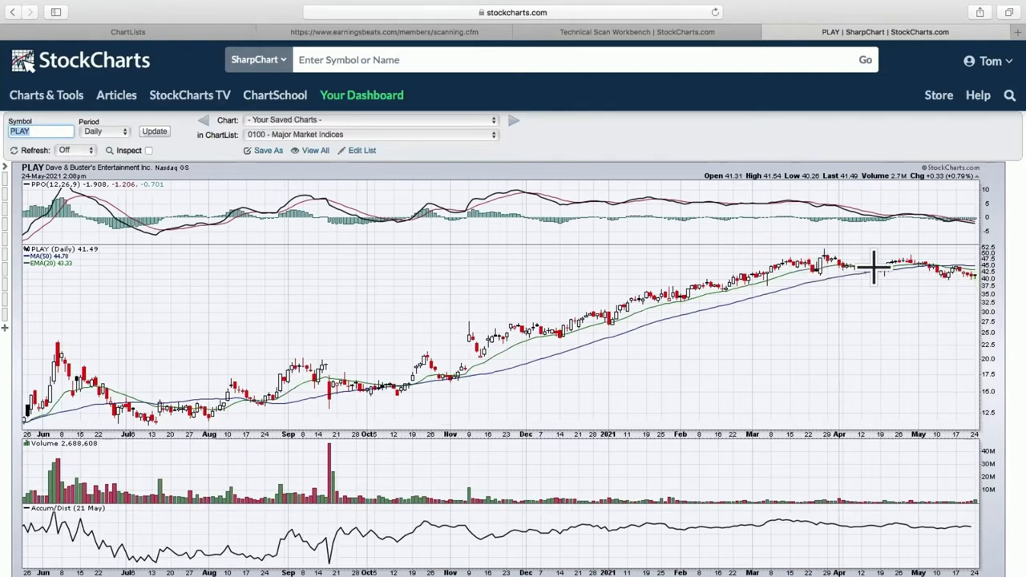
mouse_move(848, 279)
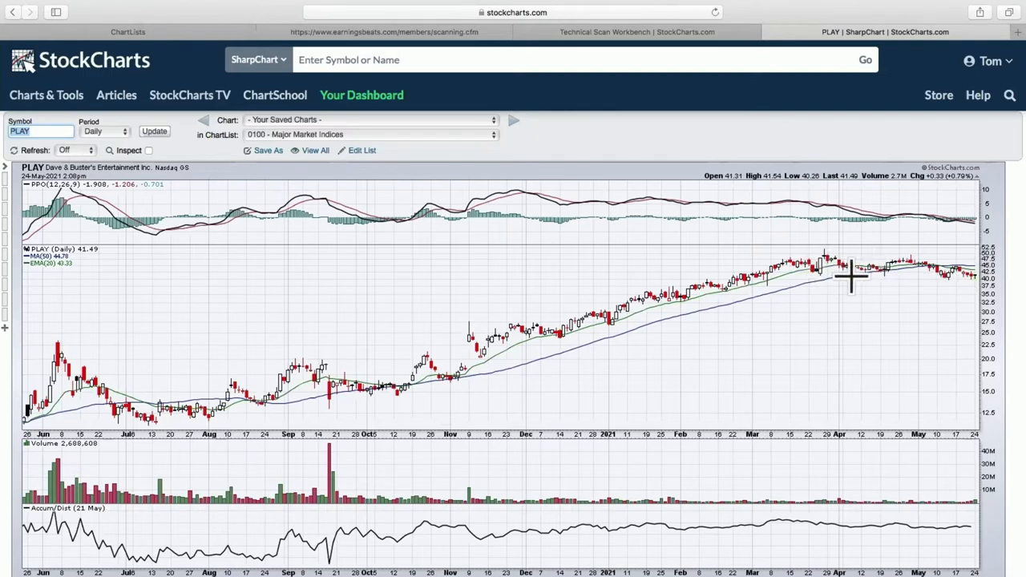
mouse_move(952, 262)
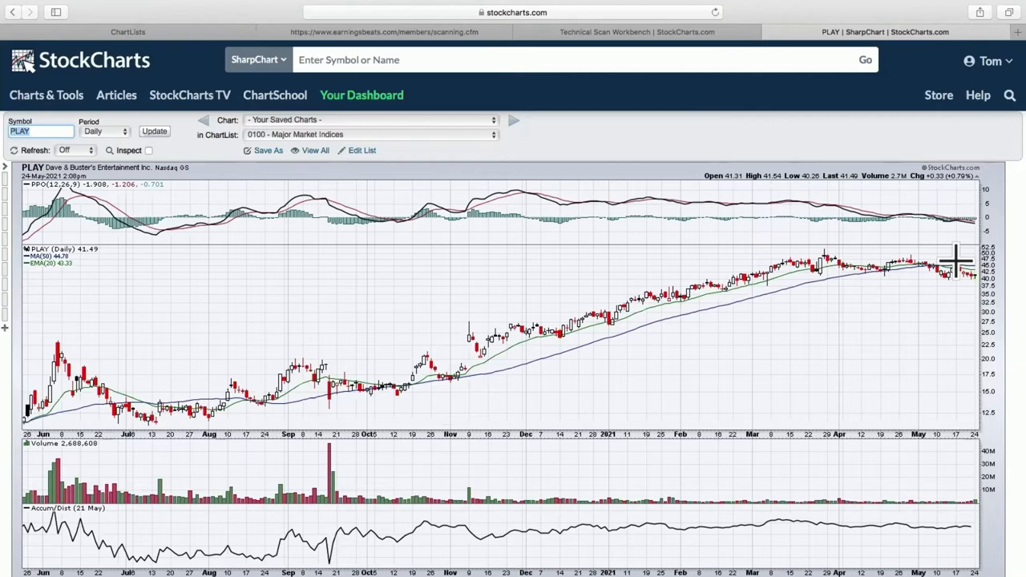
mouse_move(942, 288)
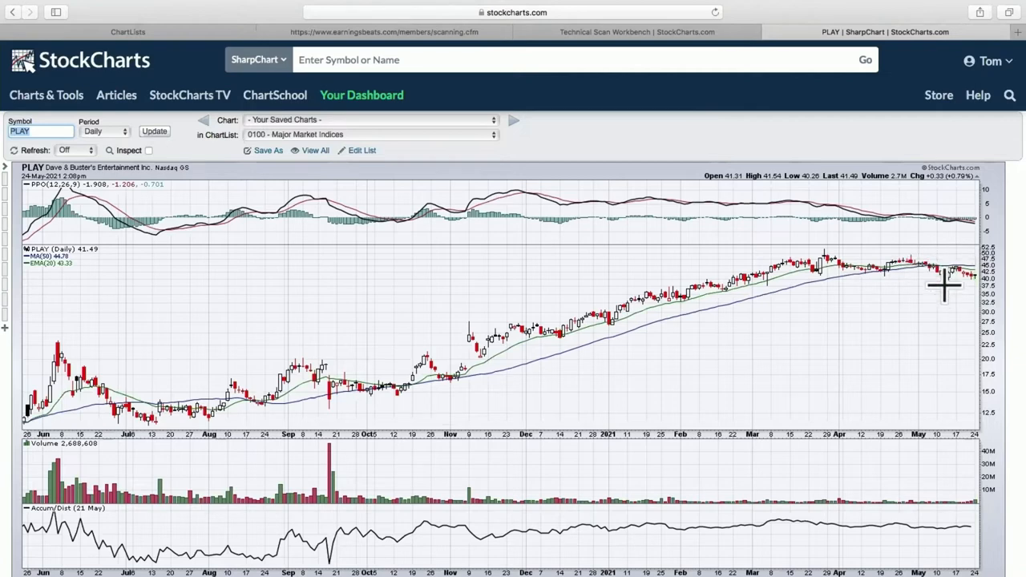
mouse_move(953, 288)
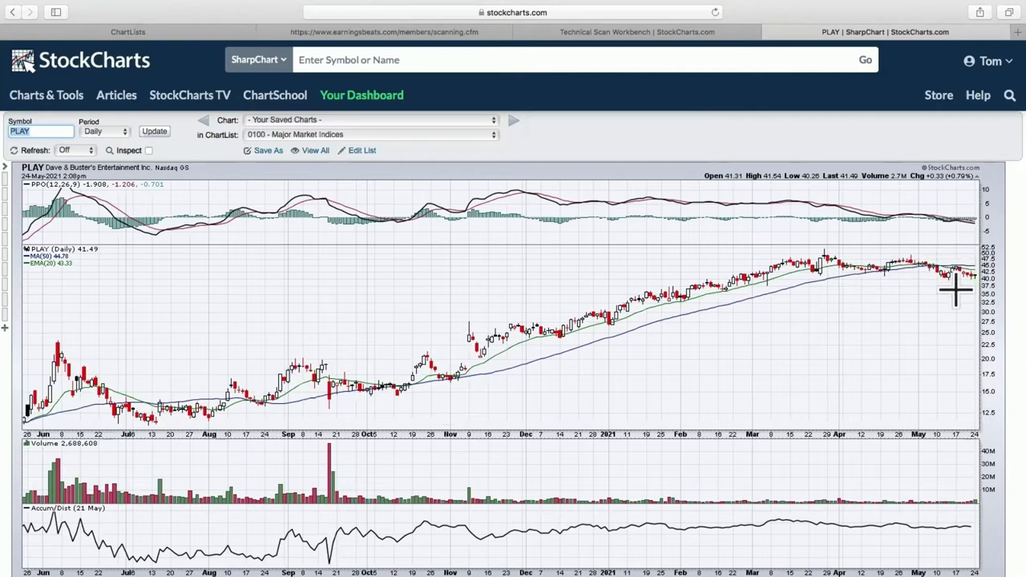
mouse_move(958, 257)
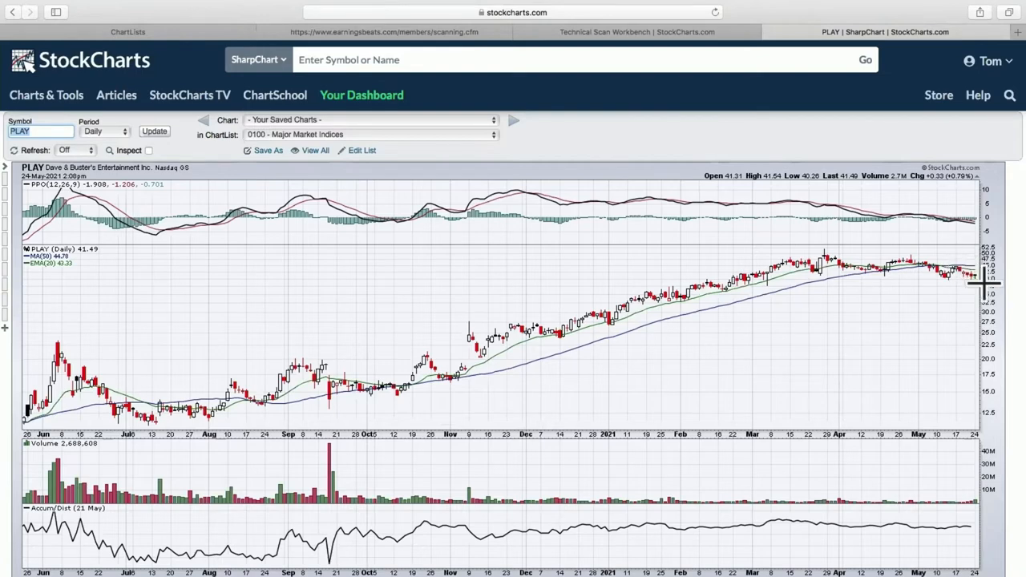
mouse_move(943, 286)
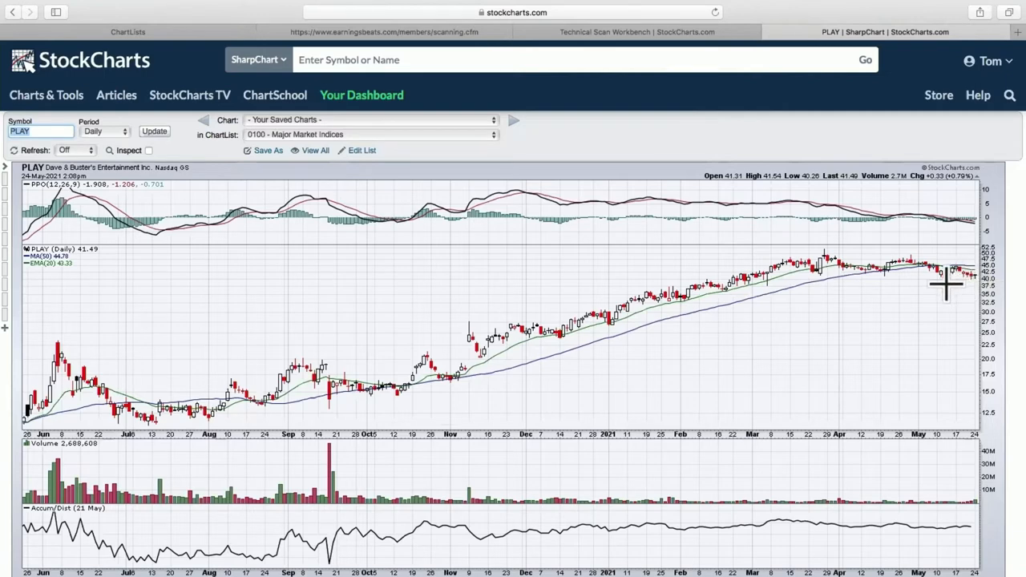
mouse_move(948, 288)
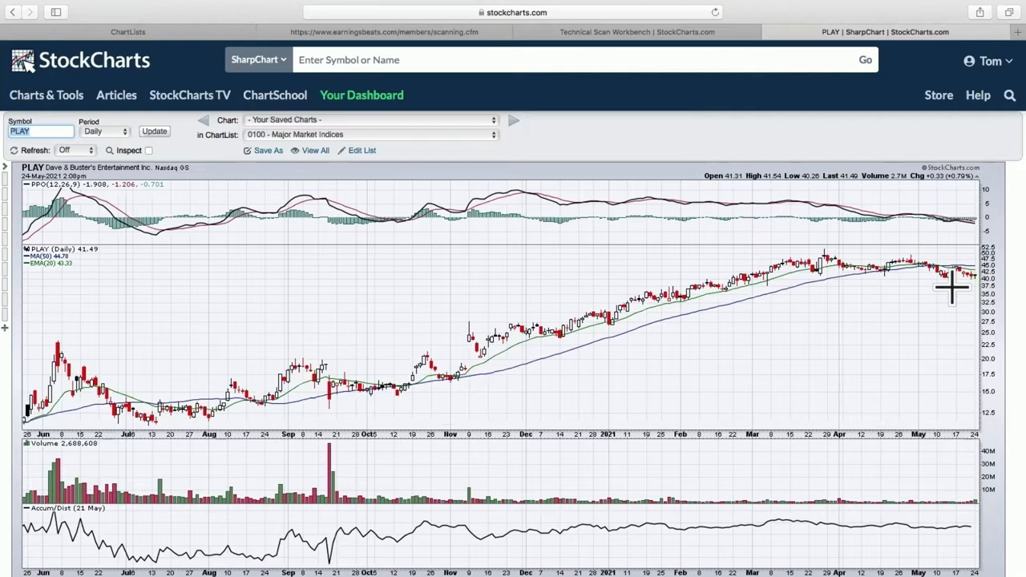
mouse_move(981, 281)
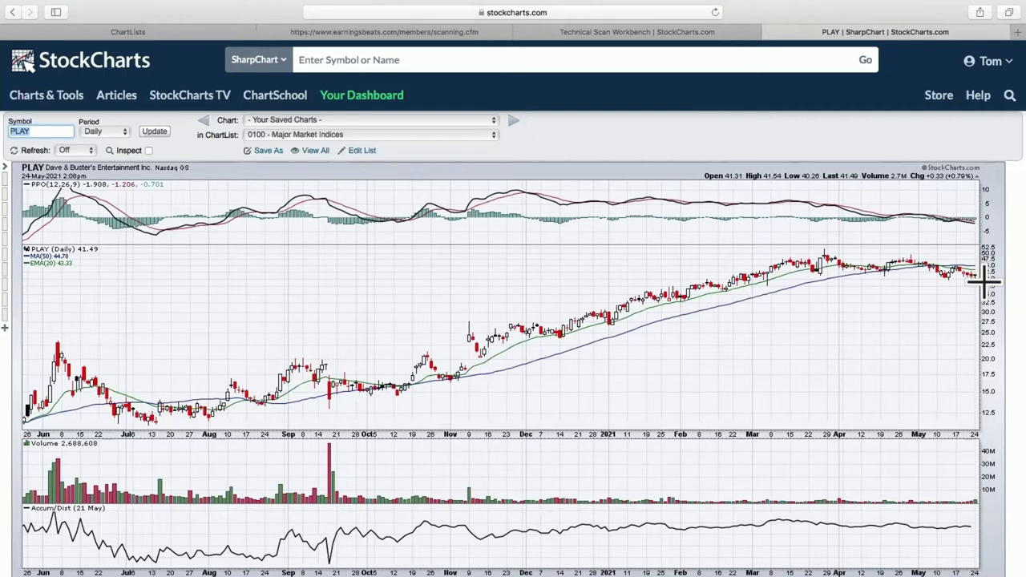
mouse_move(961, 282)
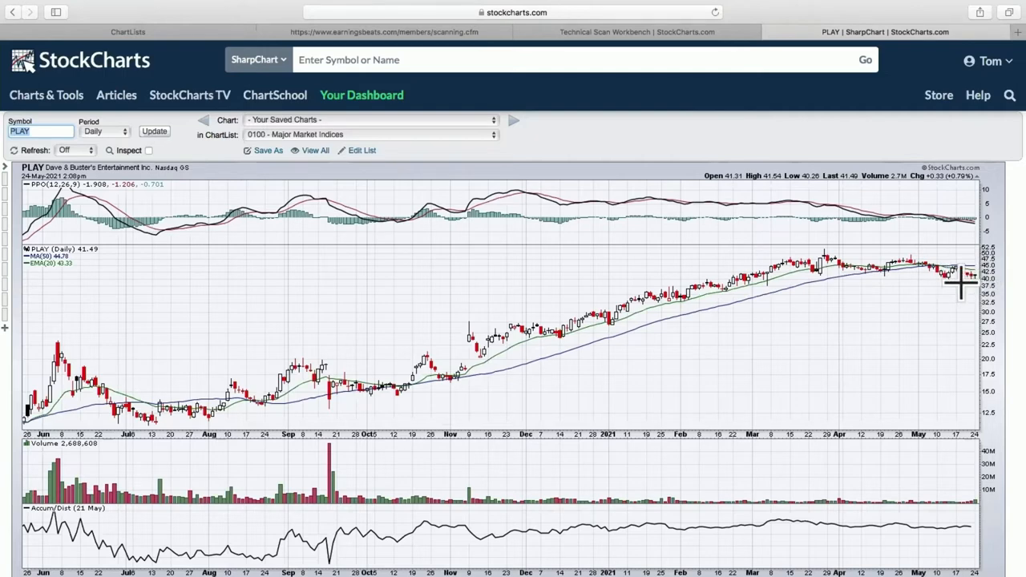
mouse_move(971, 282)
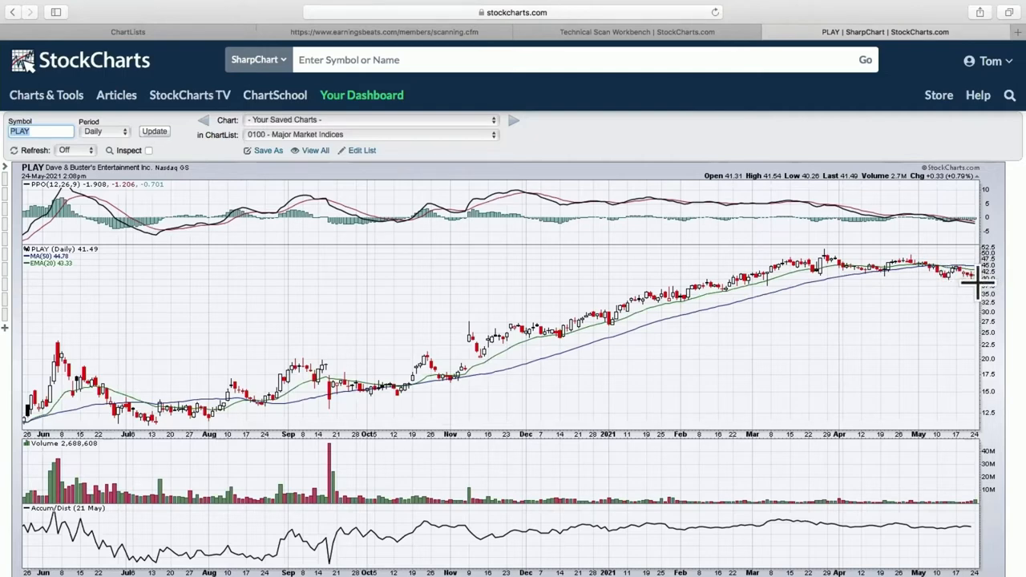
mouse_move(959, 288)
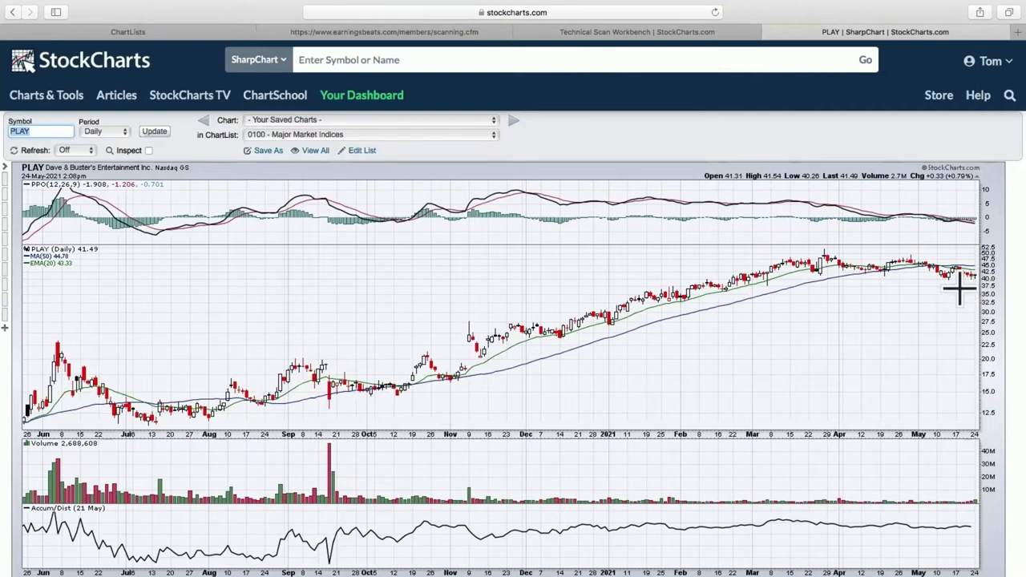
mouse_move(964, 285)
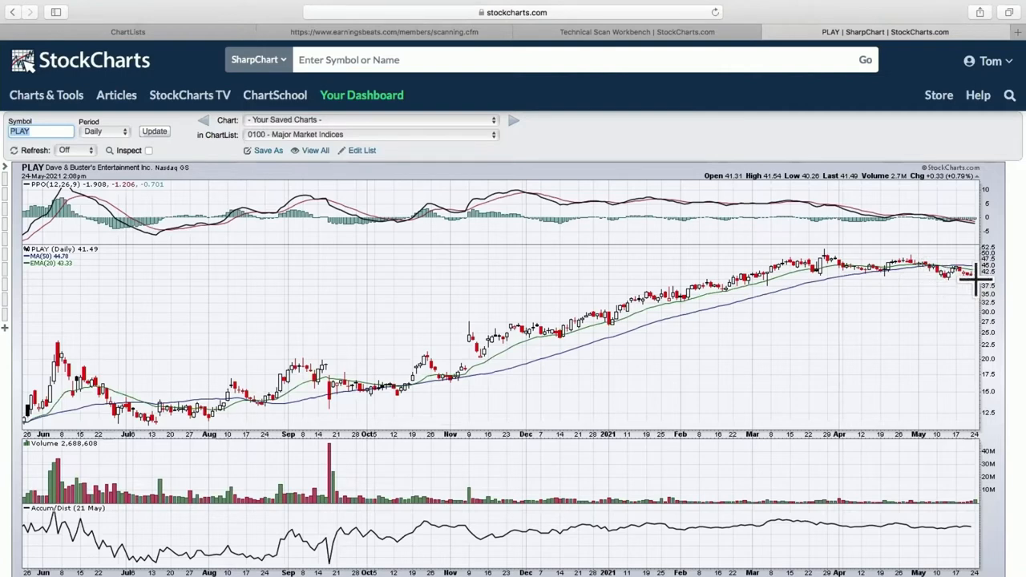
mouse_move(801, 257)
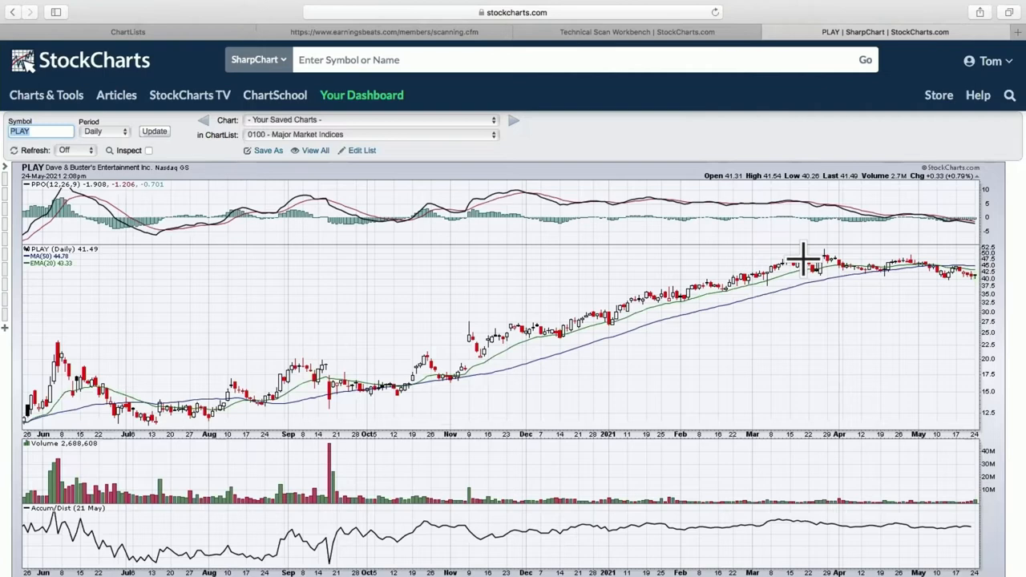
mouse_move(840, 253)
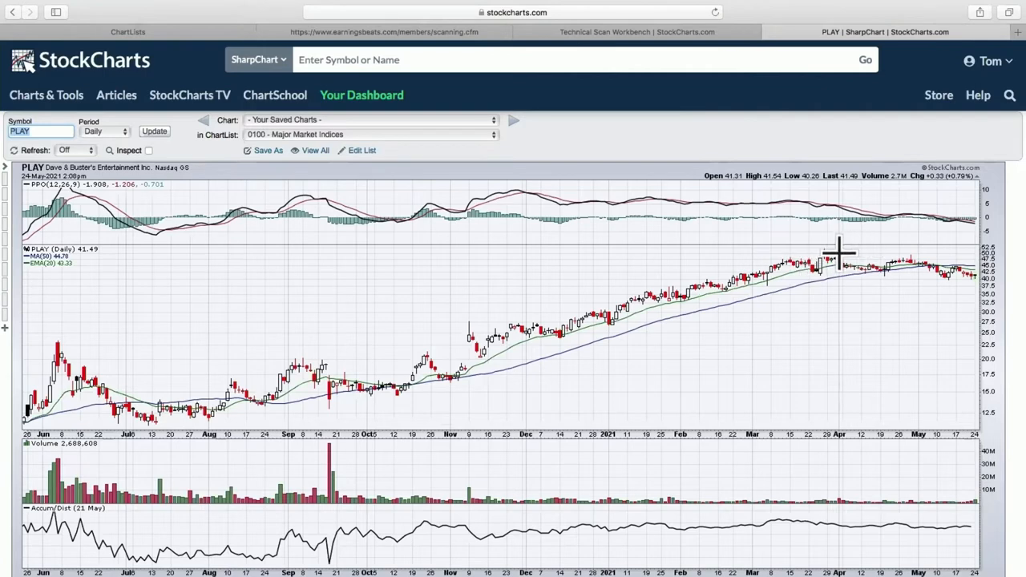
mouse_move(994, 275)
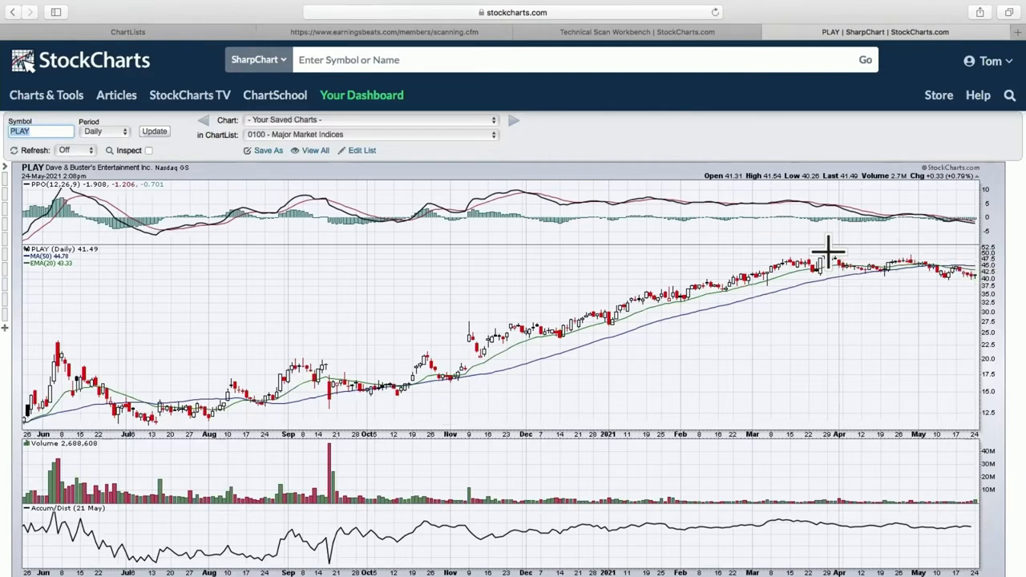
mouse_move(965, 278)
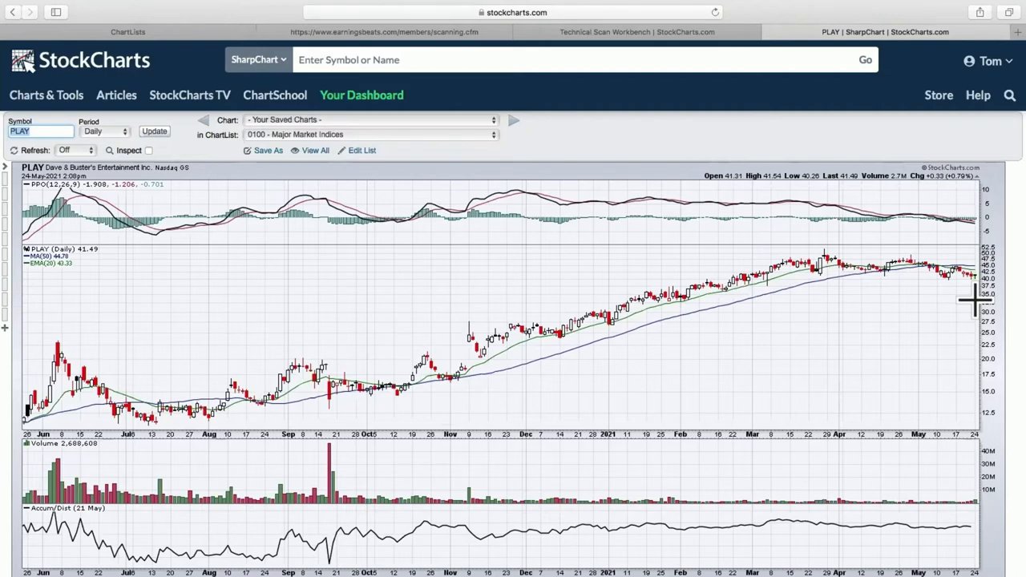
mouse_move(658, 52)
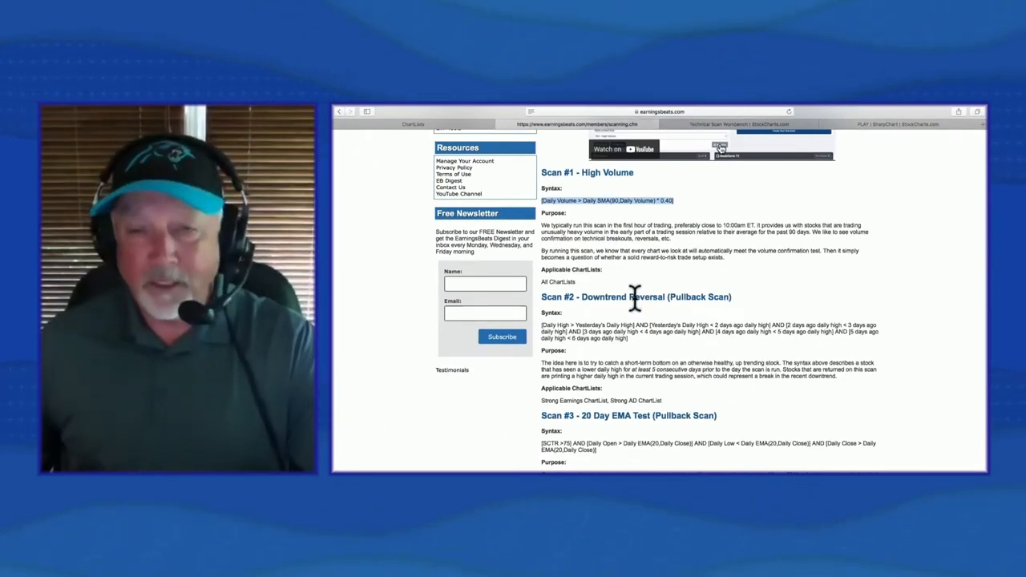
mouse_move(538, 322)
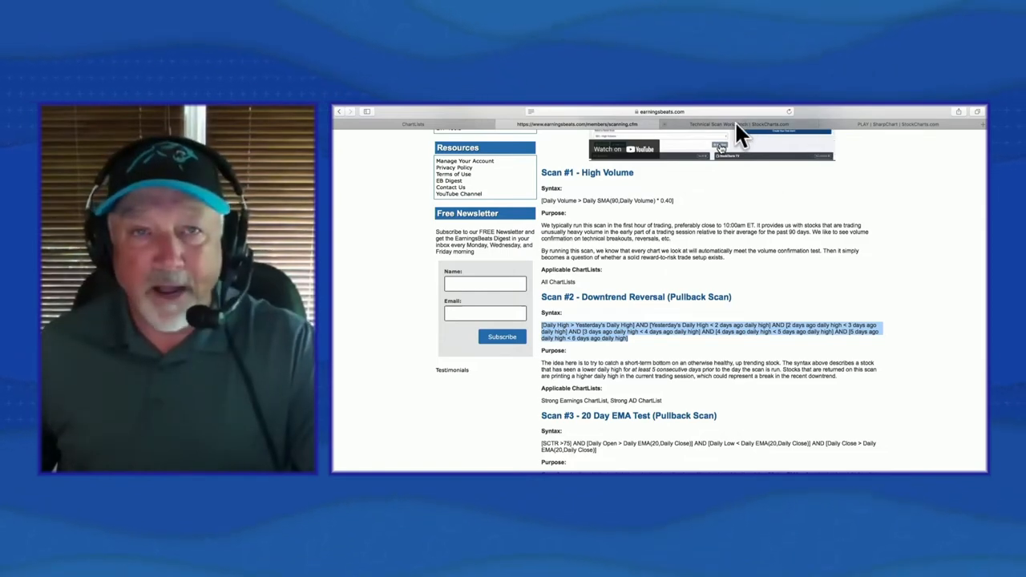
Step: Return to the Technical Scan Workbench with the copied Downtrend Reversal syntax
click(738, 125)
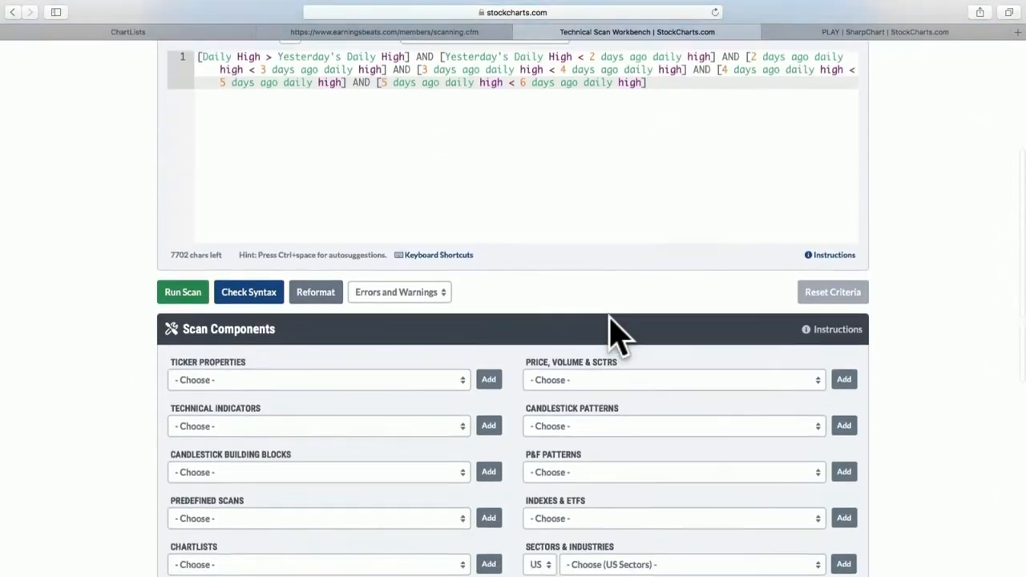
Step: Scroll below the pasted Downtrend Reversal criteria to the Scan Components section
scroll(down, 3)
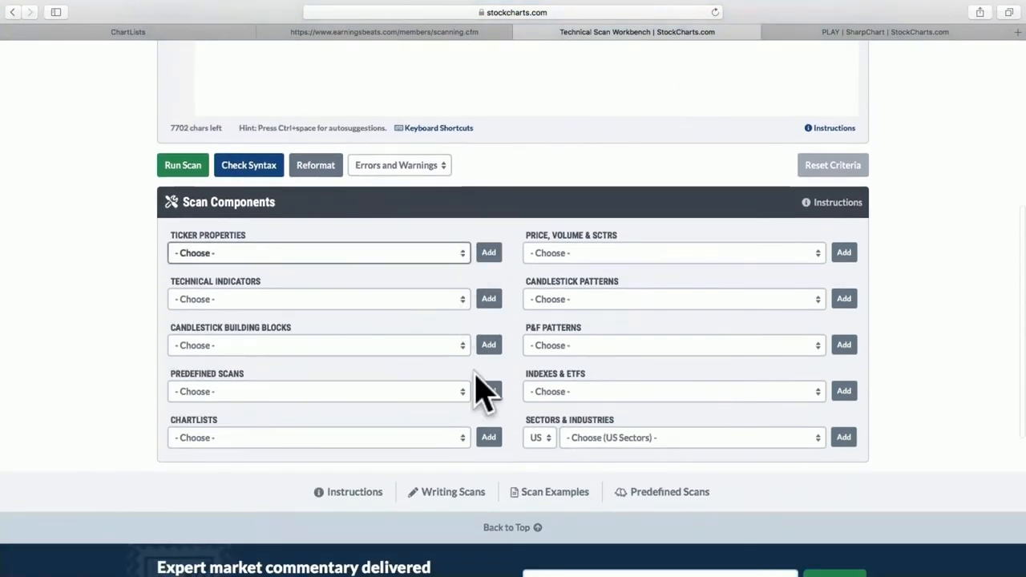
Step: Add membership in ChartList 0112 - Raised Guidance to the pullback scan and run it
click(318, 437)
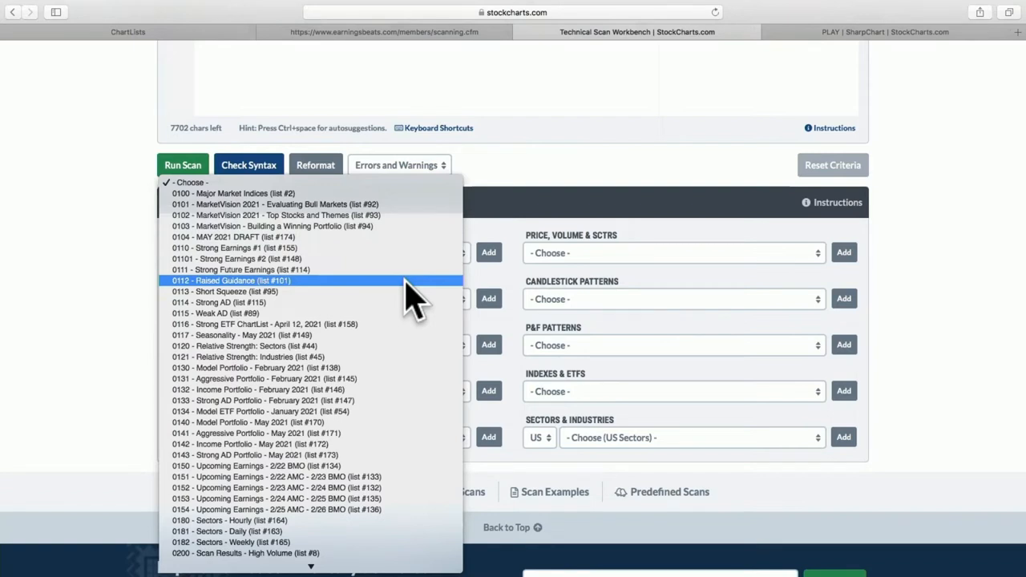
mouse_move(468, 257)
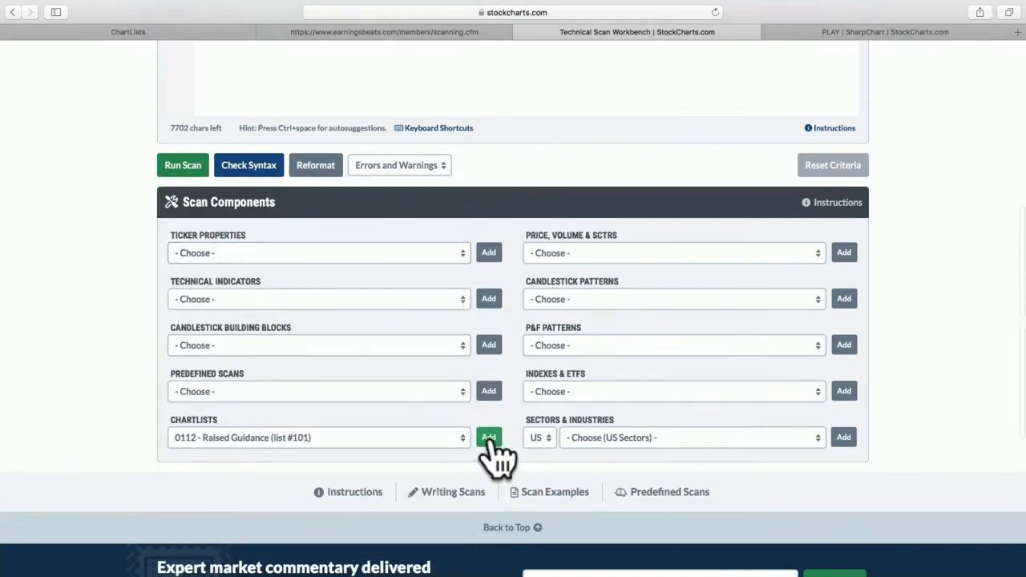
click(487, 438)
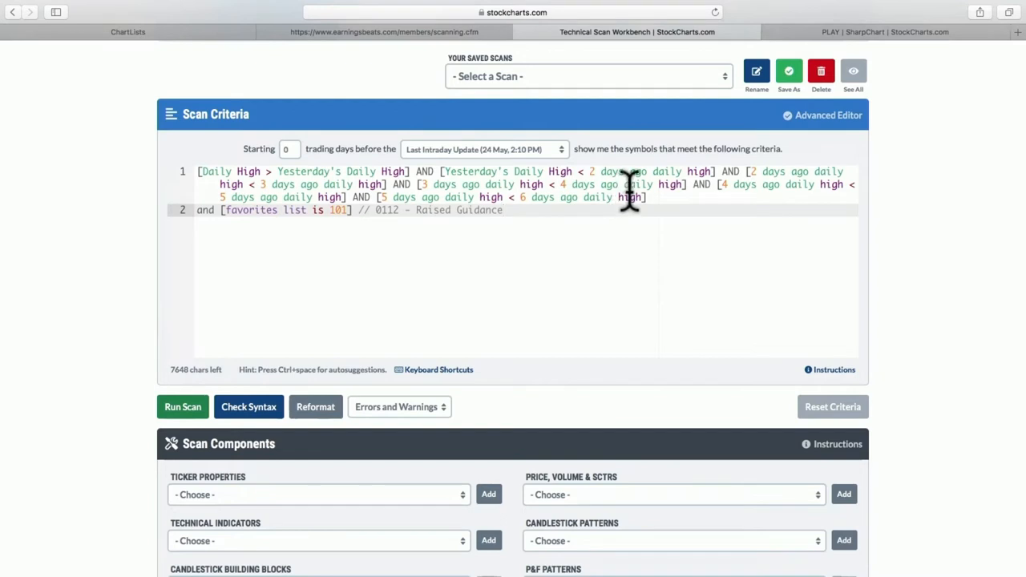
mouse_move(548, 218)
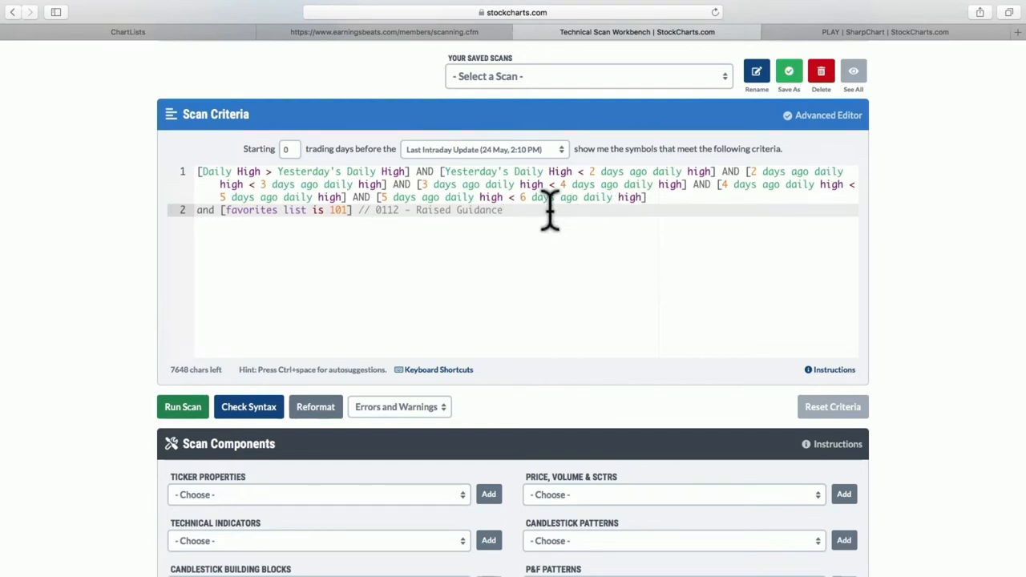
mouse_move(560, 225)
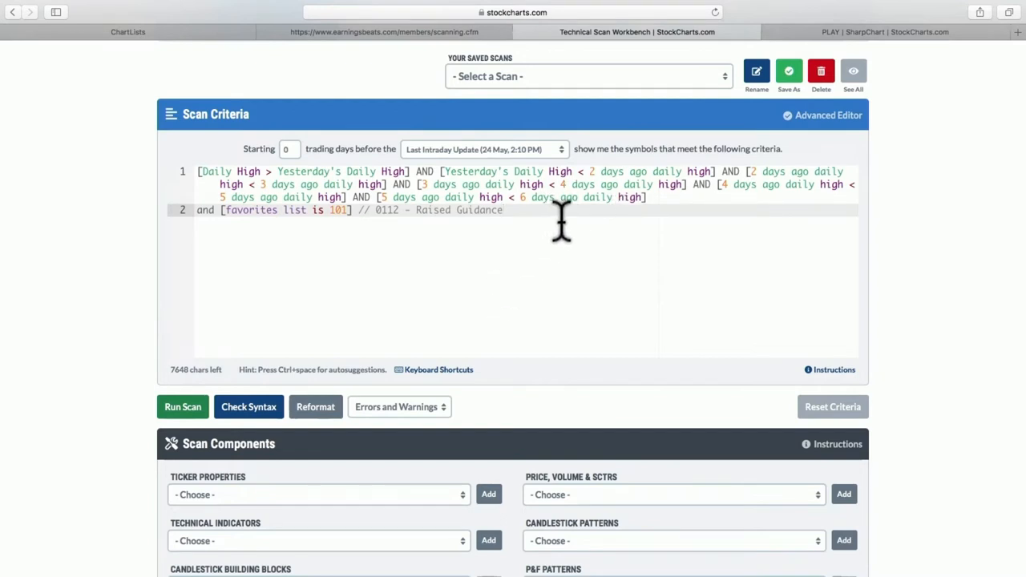
mouse_move(183, 407)
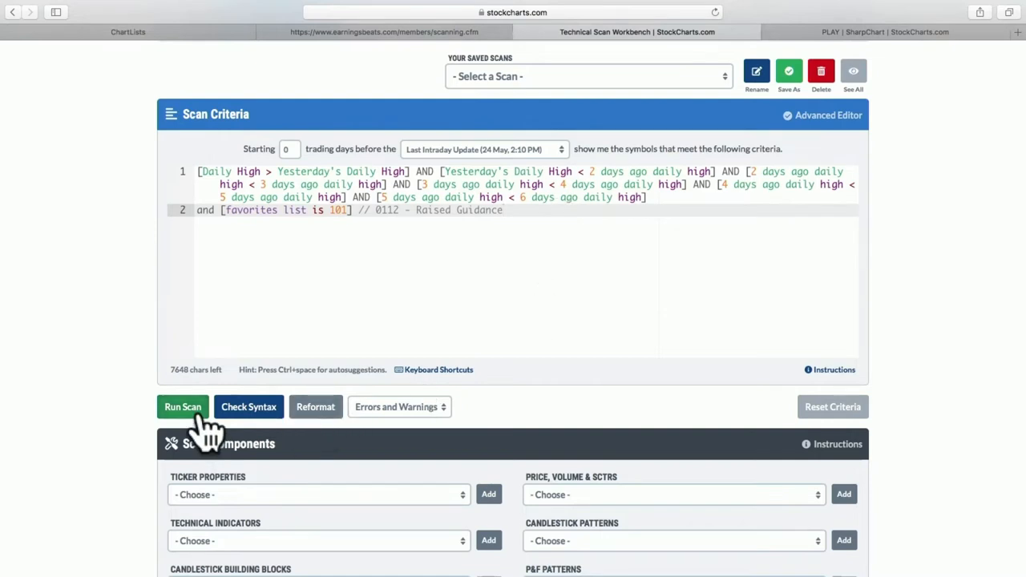
click(183, 408)
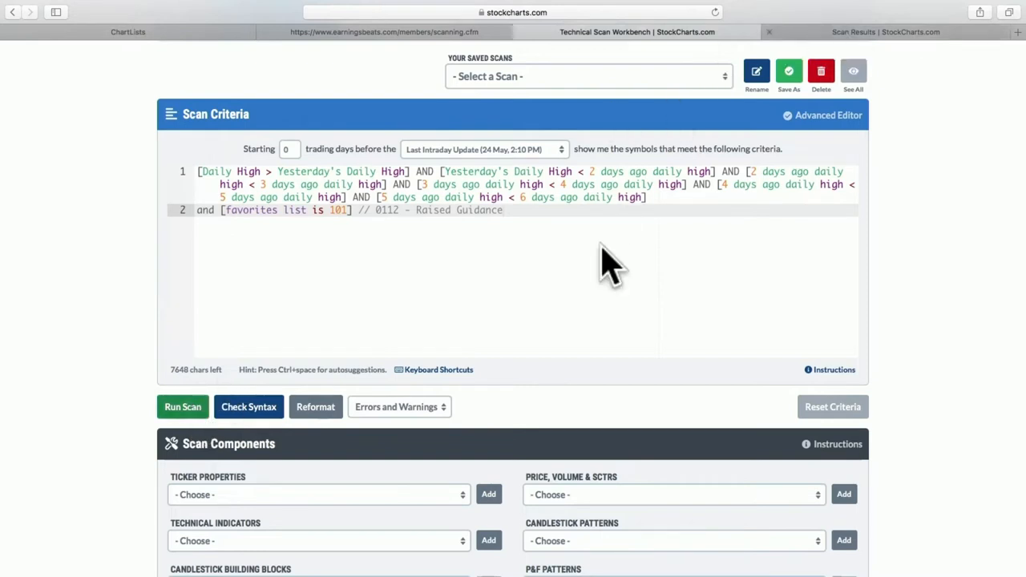
Step: View the single match and open Cross Country Healthcare (CCRN)'s SharpChart
click(182, 407)
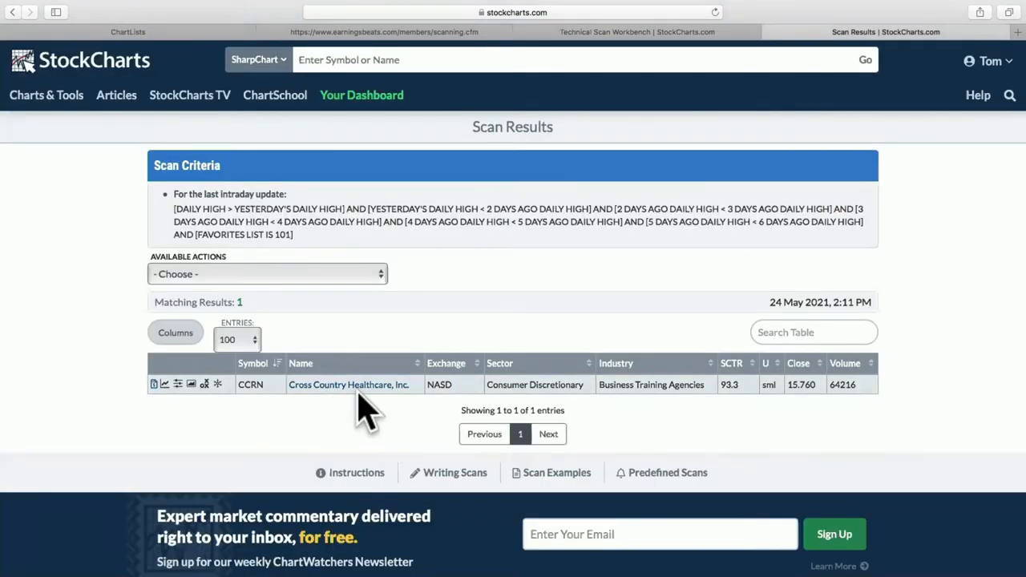
mouse_move(355, 401)
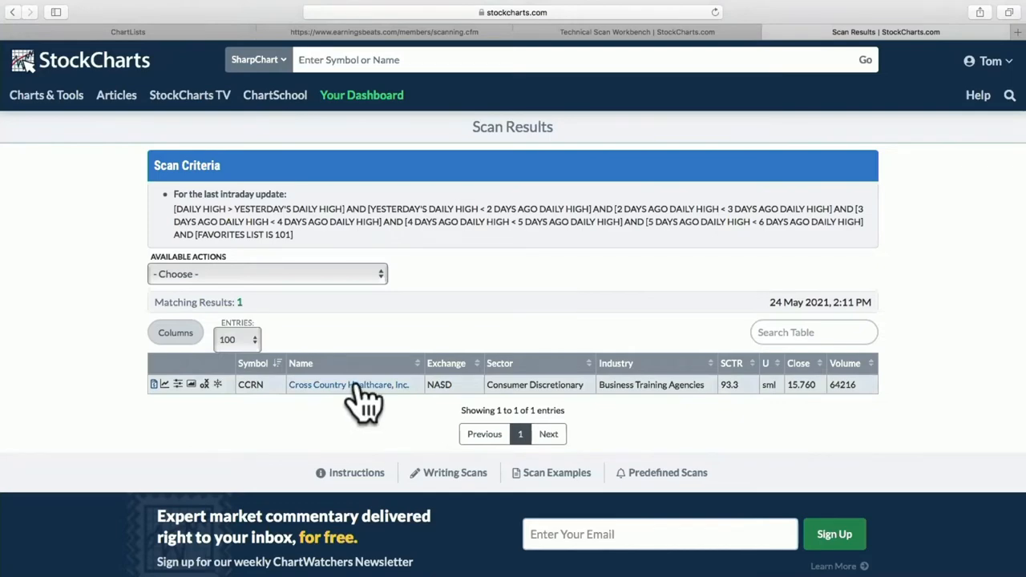
click(349, 384)
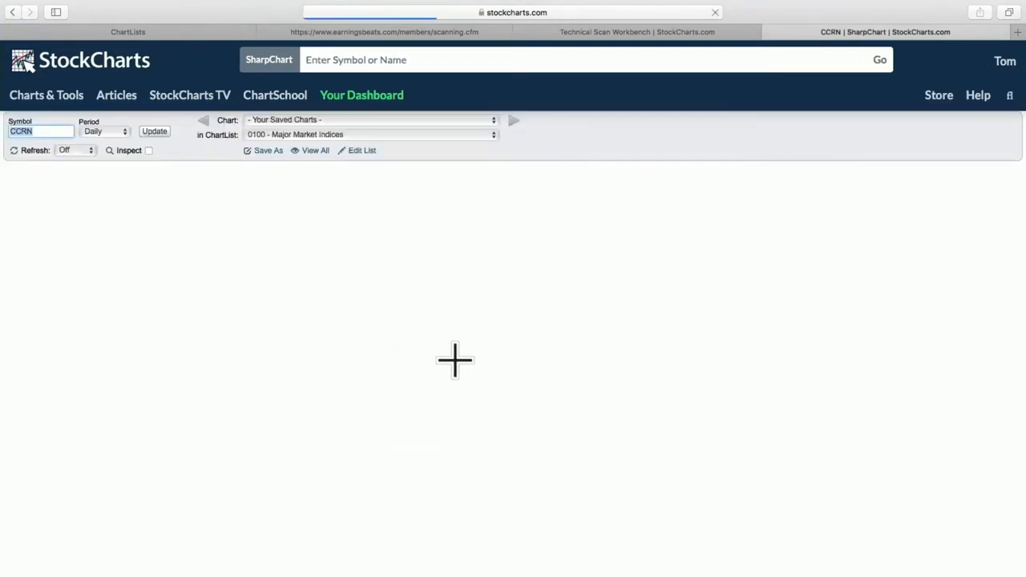
click(154, 132)
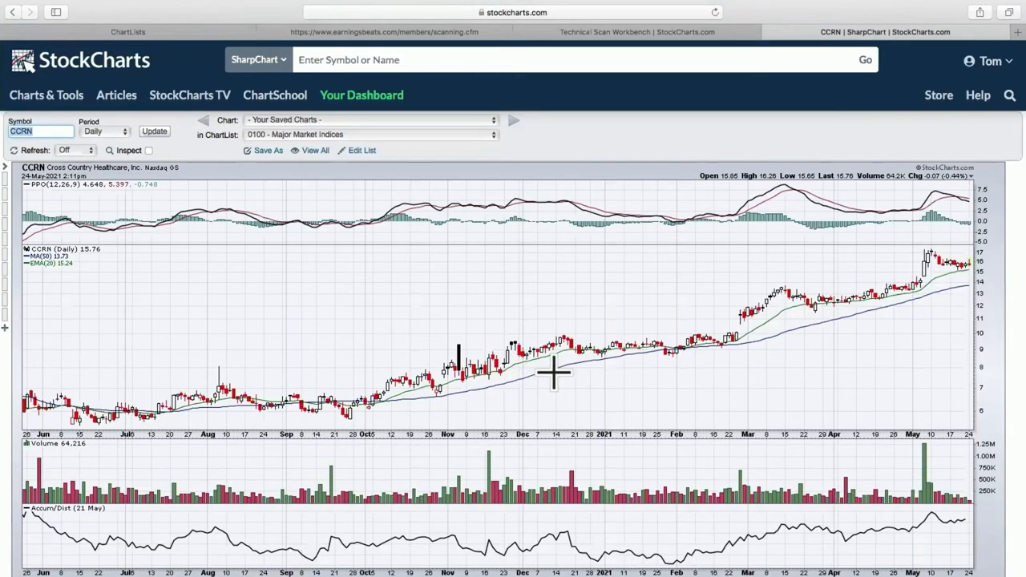
mouse_move(934, 279)
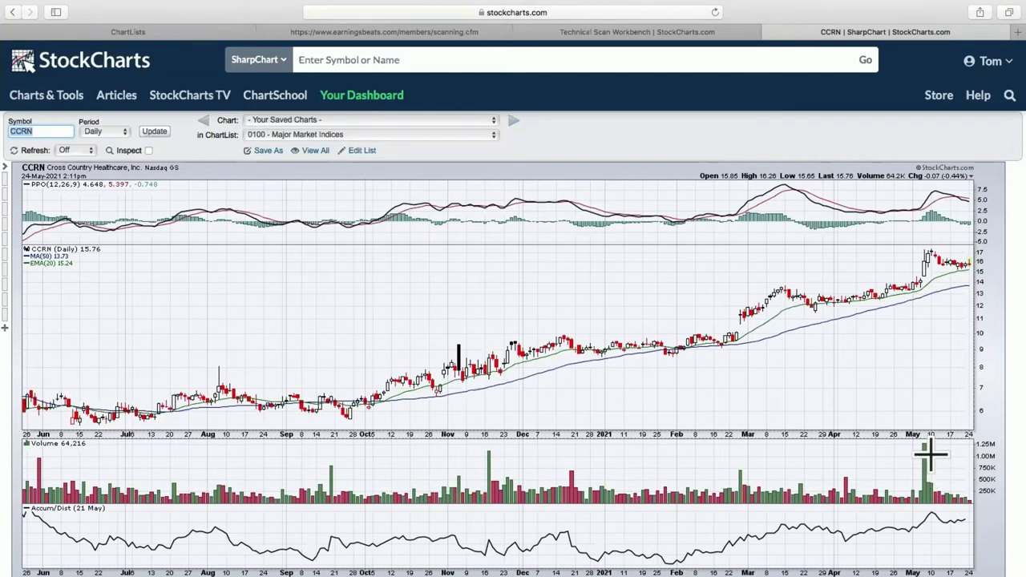
mouse_move(918, 263)
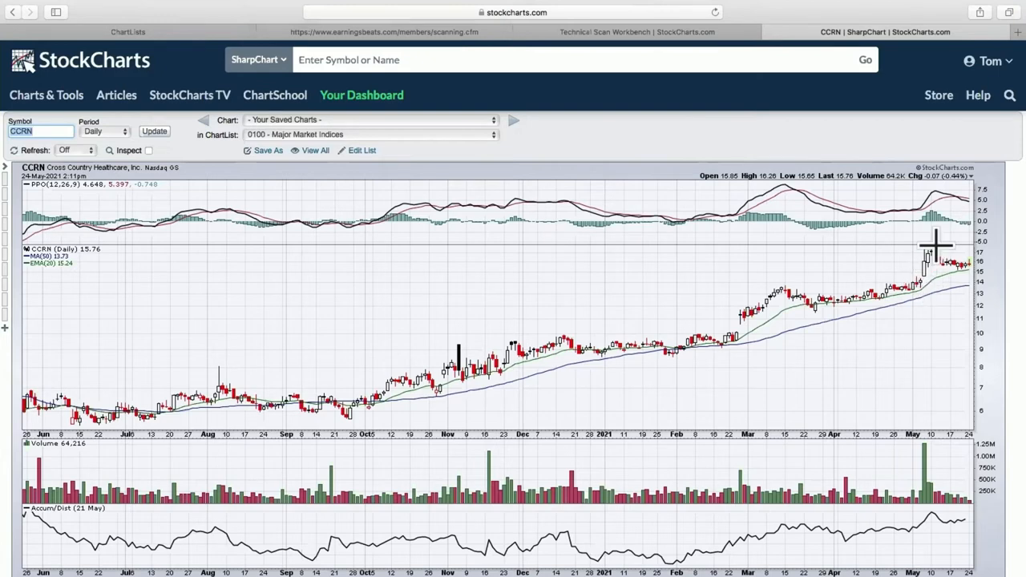
mouse_move(960, 276)
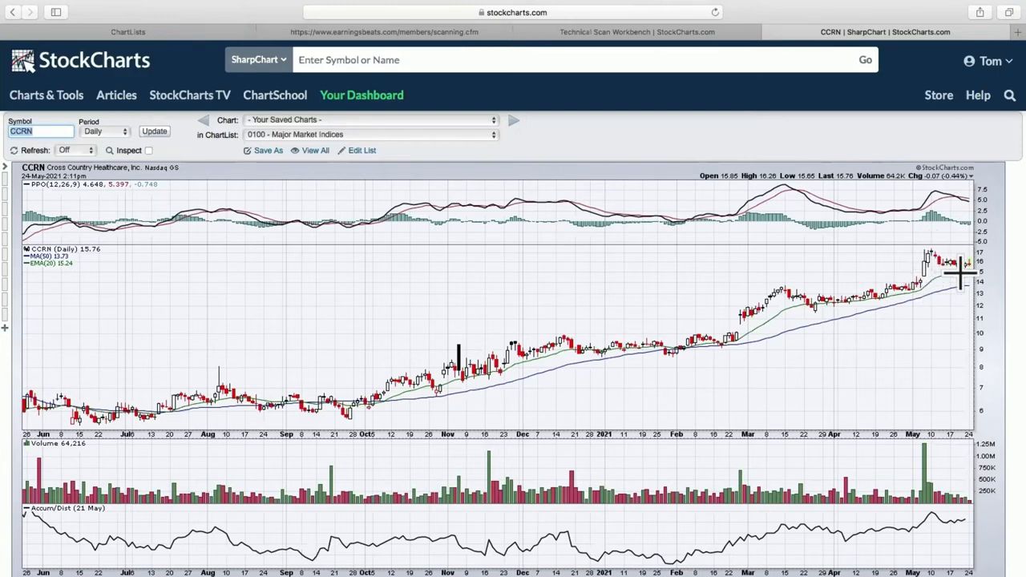
mouse_move(963, 285)
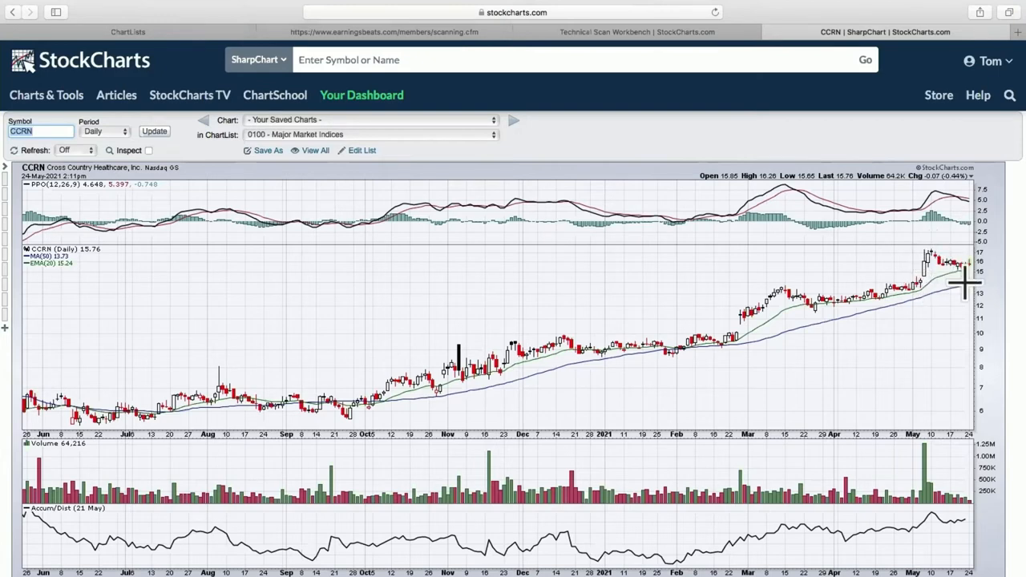
mouse_move(958, 263)
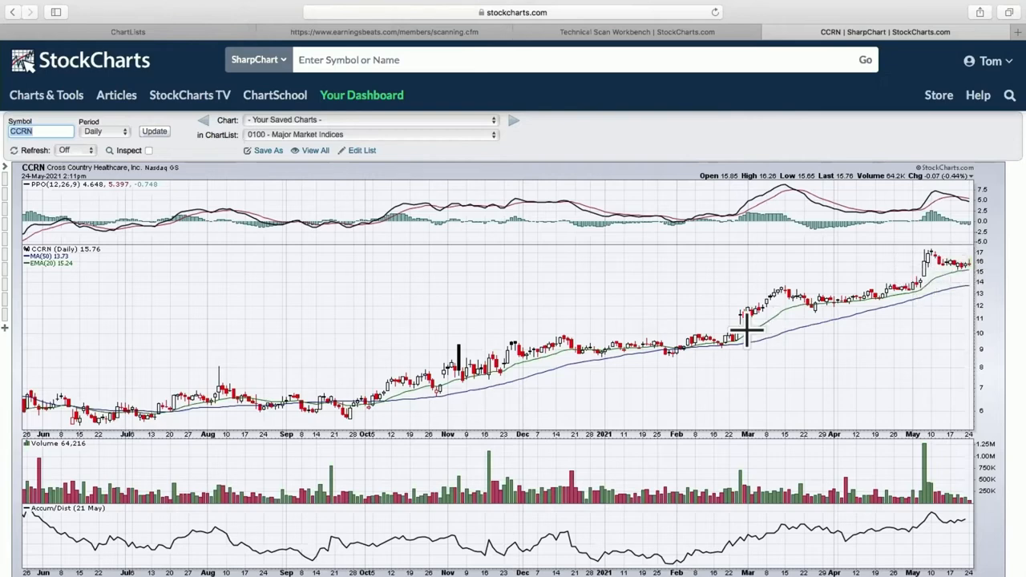
mouse_move(451, 339)
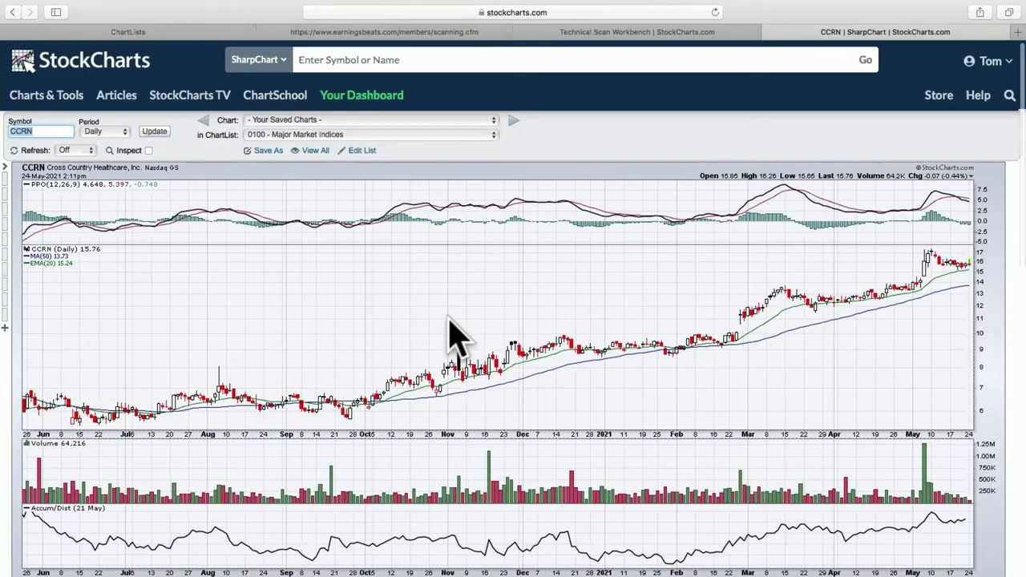
scroll(down, 3)
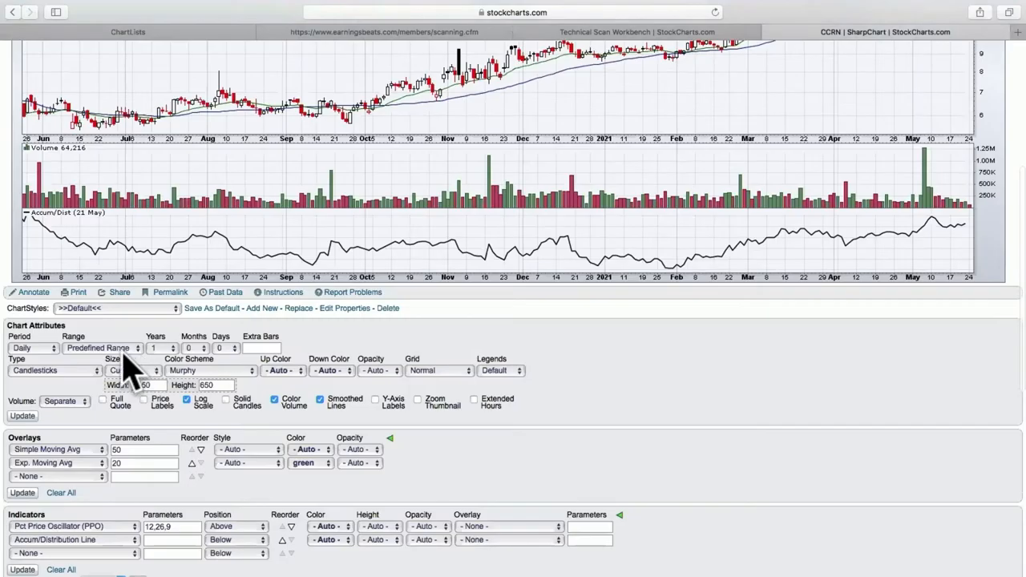
click(102, 346)
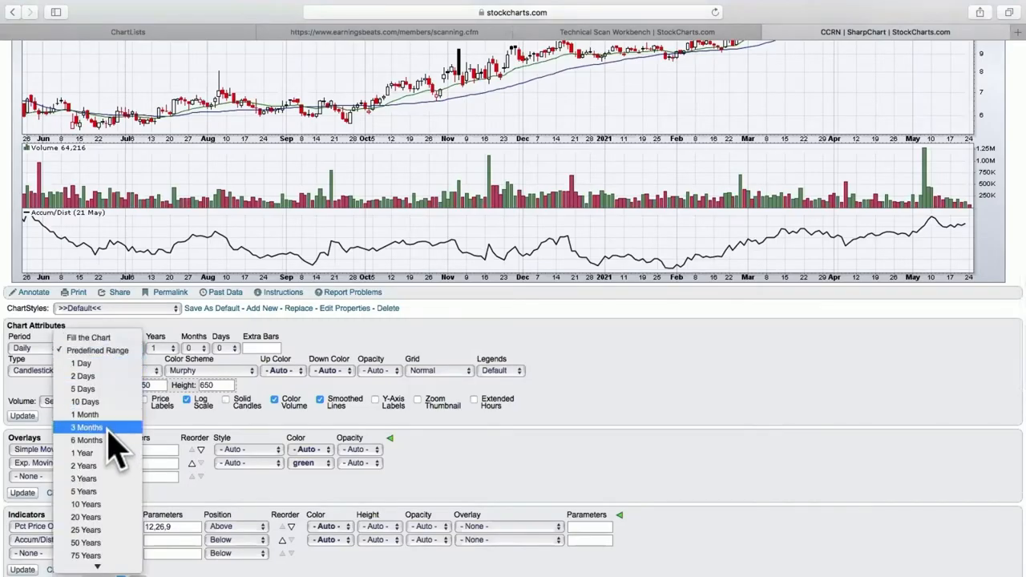
click(84, 428)
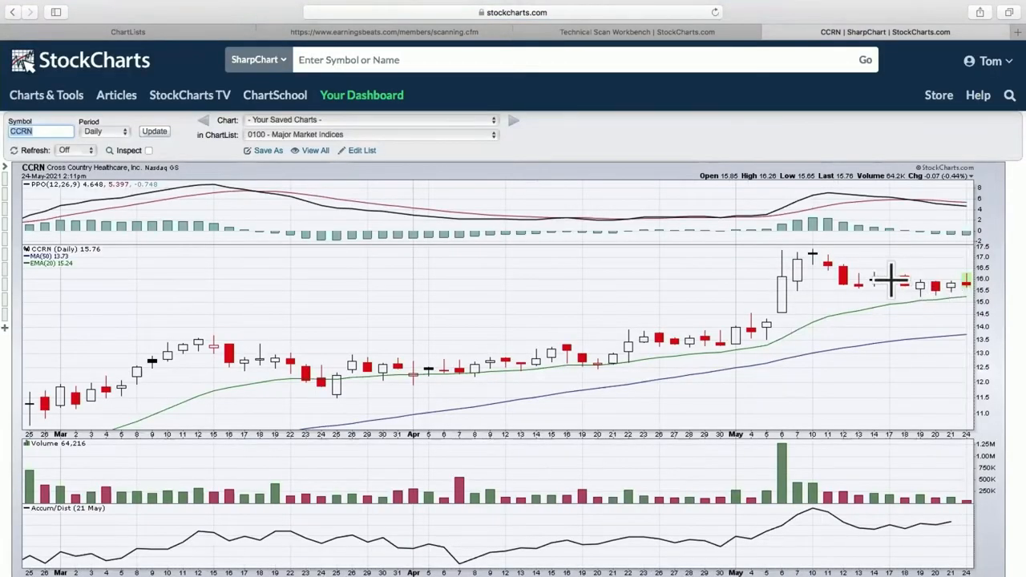
mouse_move(948, 299)
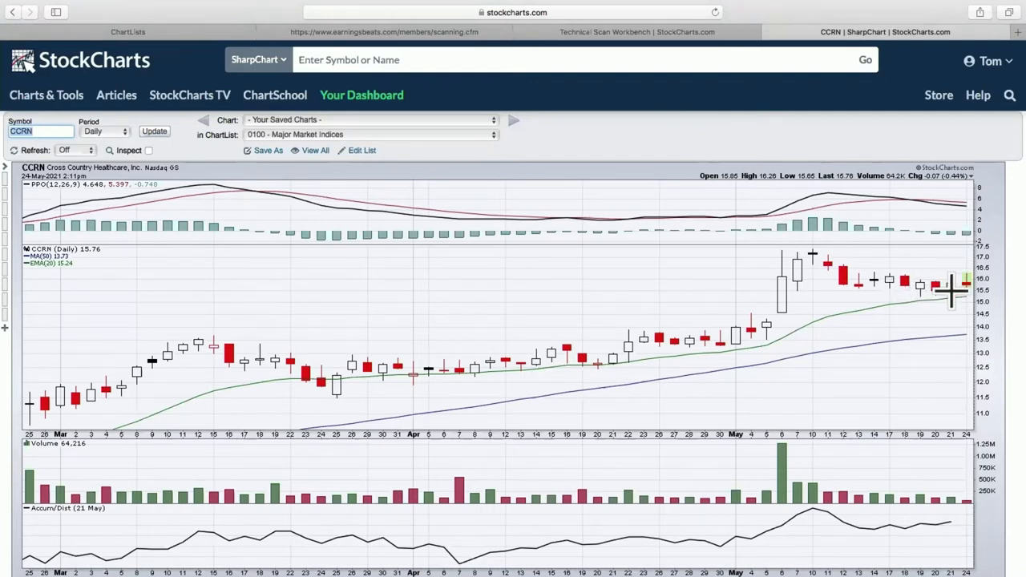
mouse_move(992, 279)
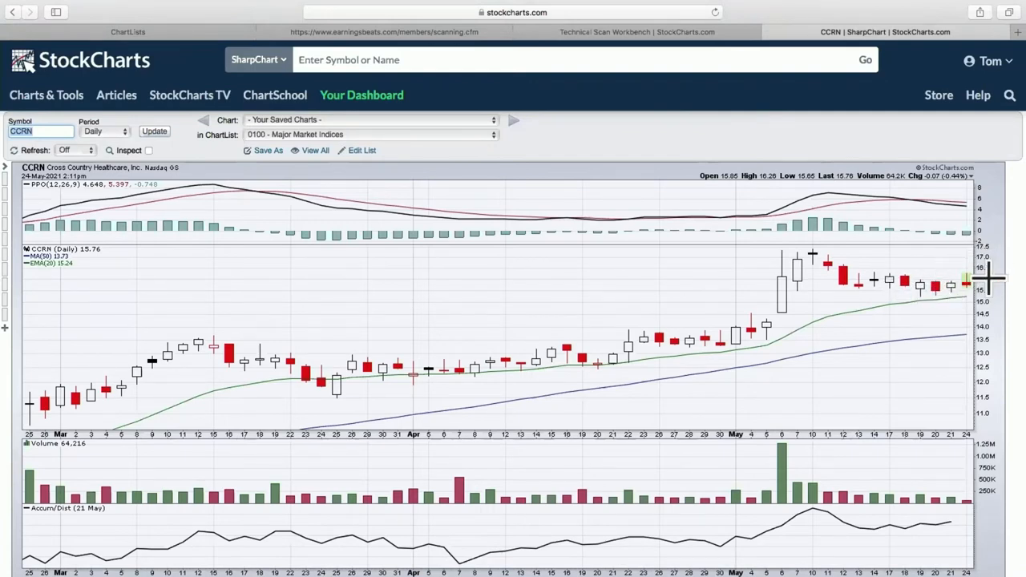
mouse_move(975, 263)
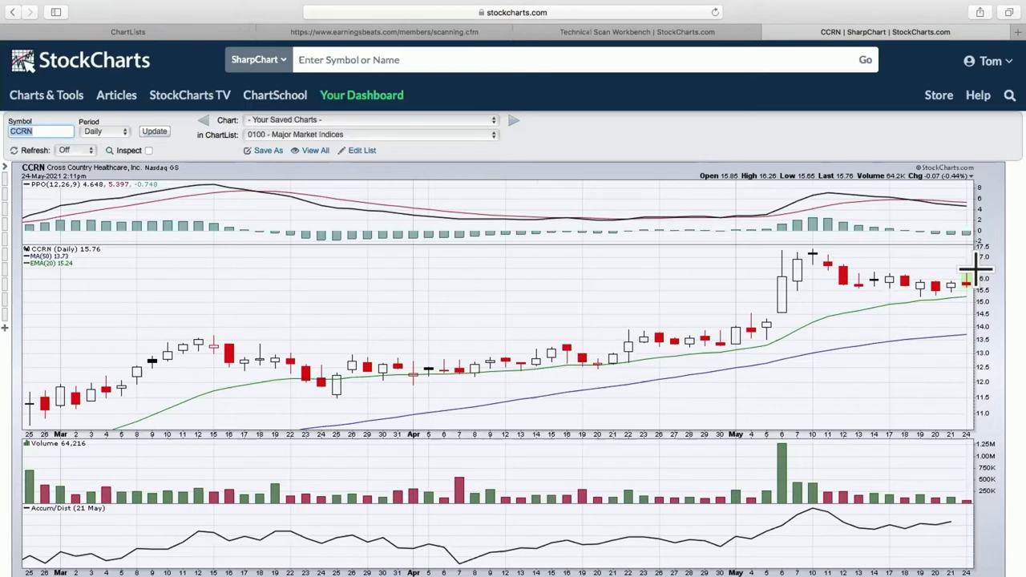
mouse_move(962, 286)
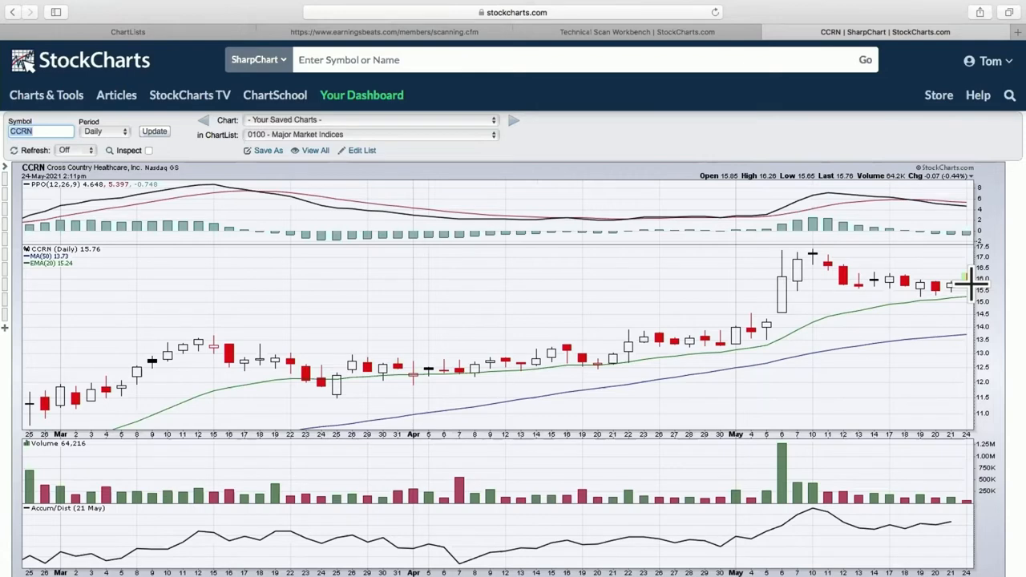
mouse_move(952, 298)
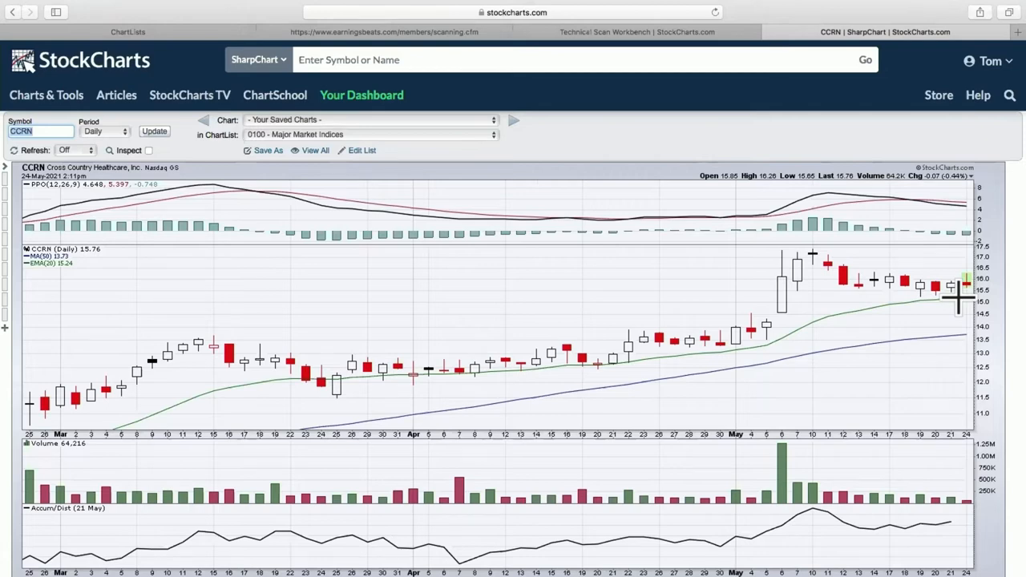
mouse_move(963, 297)
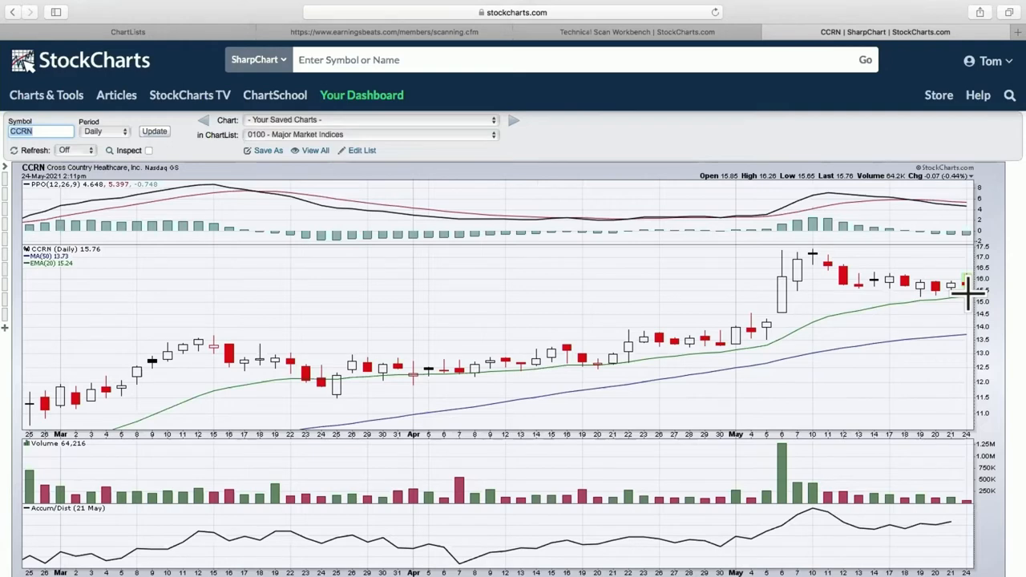
mouse_move(937, 305)
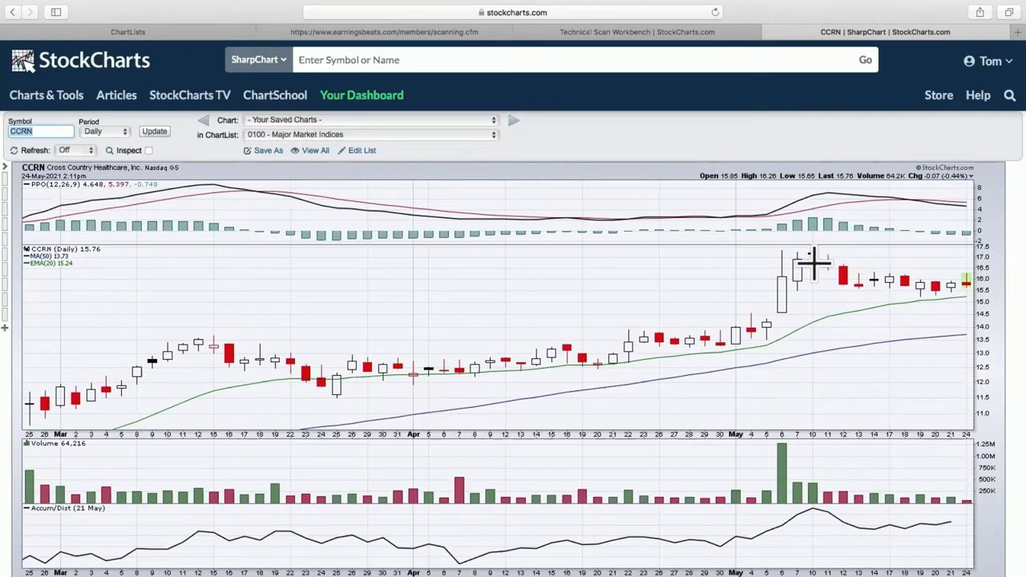
mouse_move(945, 305)
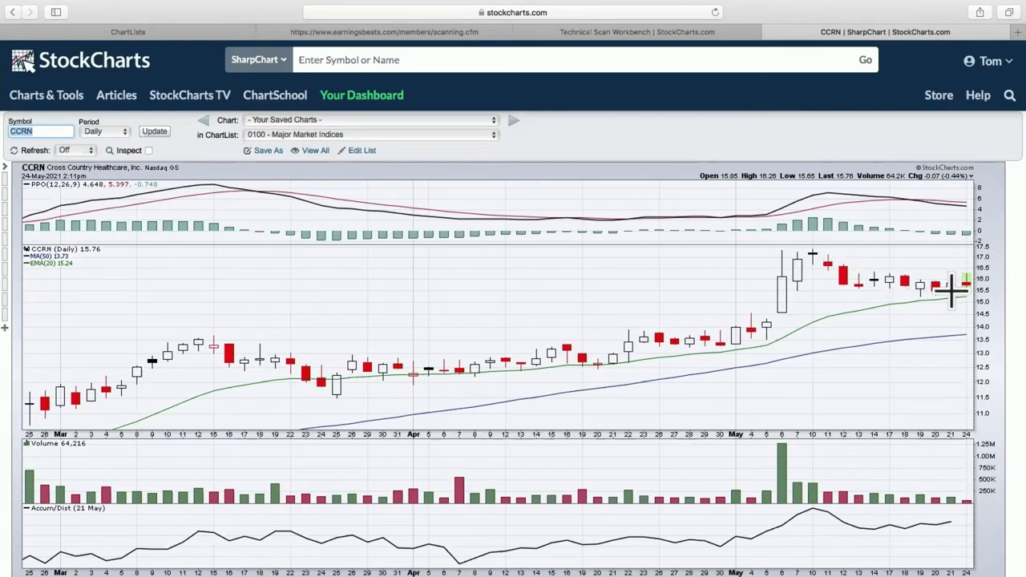
mouse_move(946, 292)
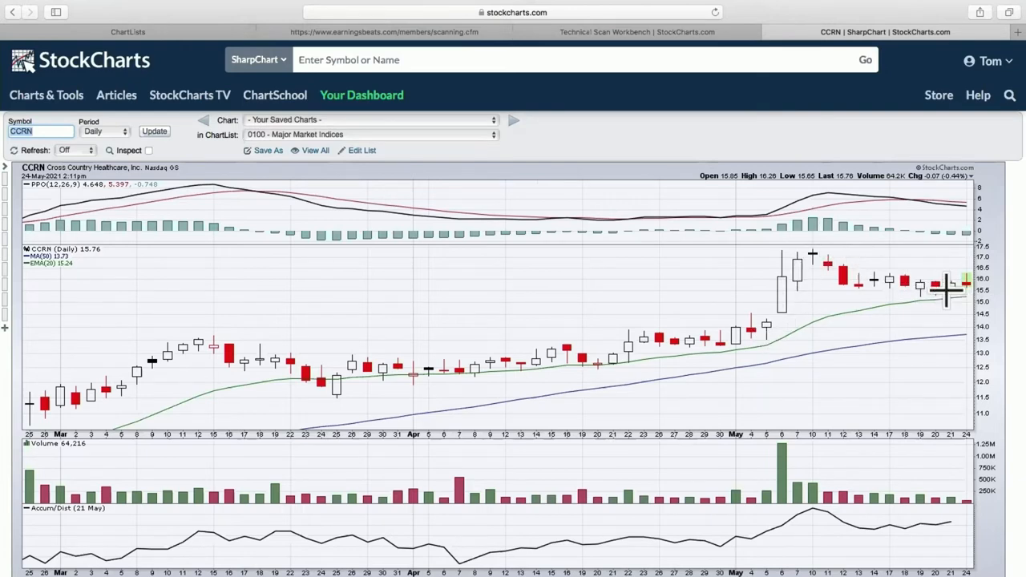
mouse_move(976, 276)
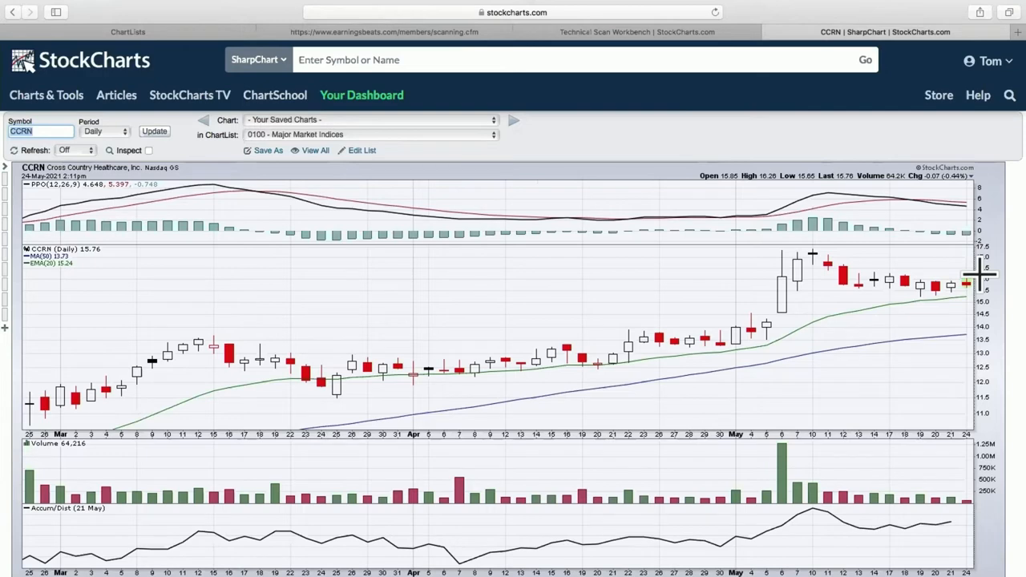
mouse_move(955, 353)
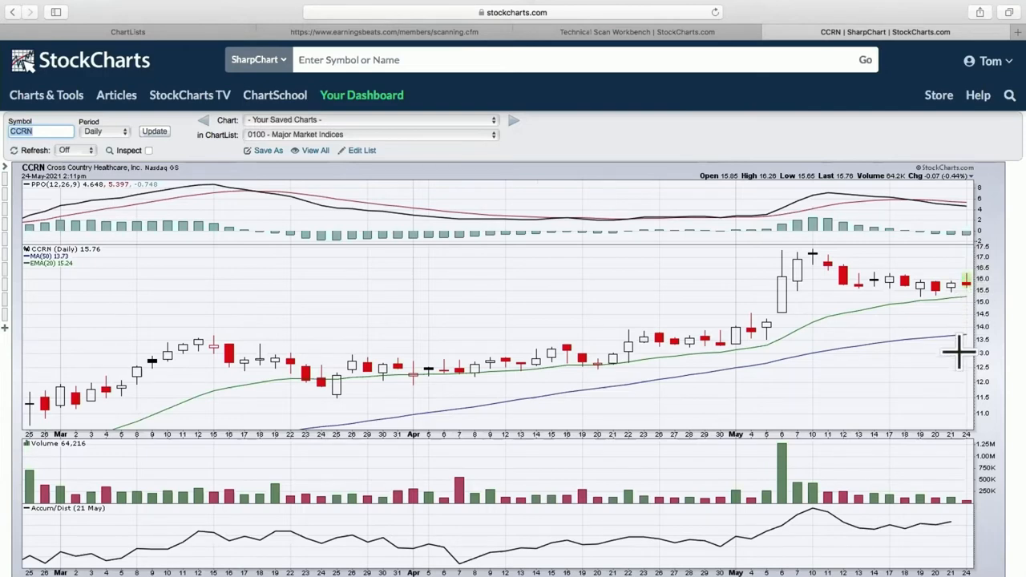
mouse_move(901, 201)
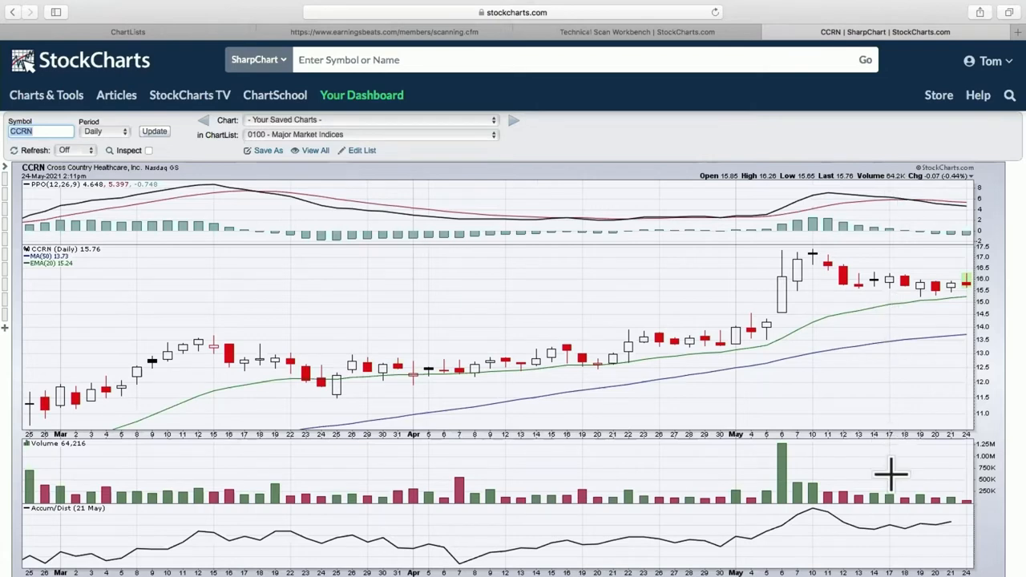
mouse_move(935, 519)
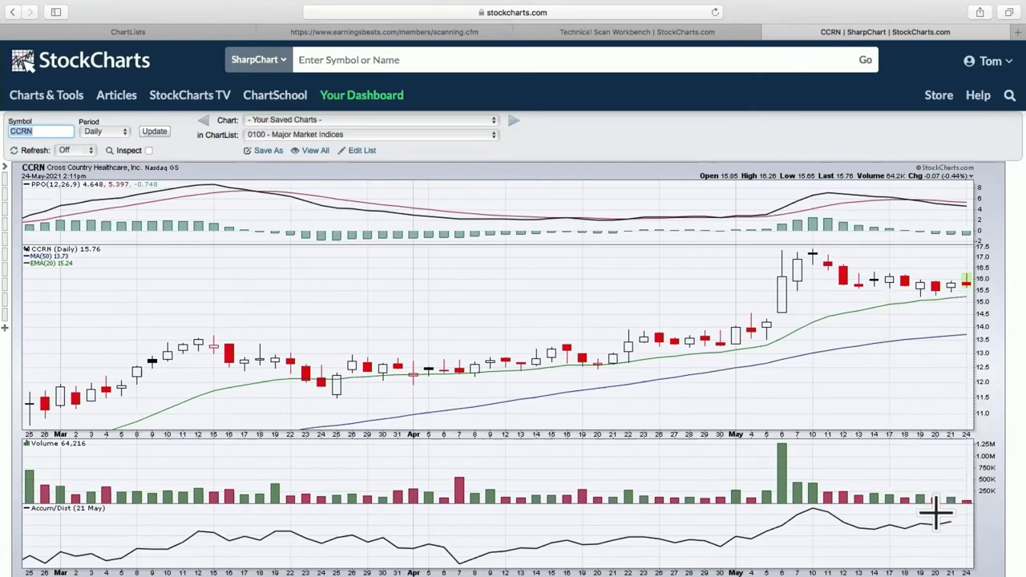
mouse_move(938, 520)
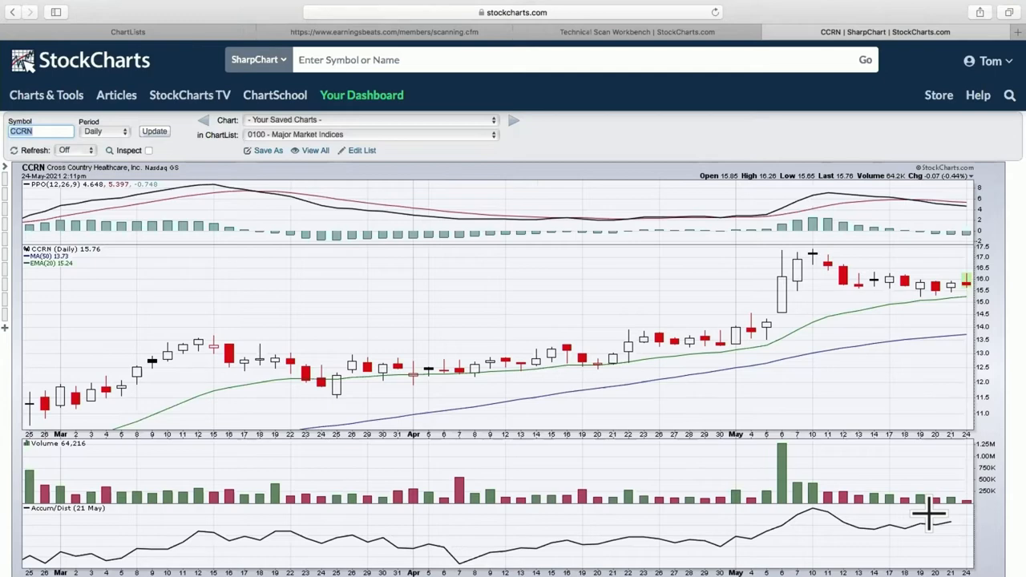
mouse_move(959, 401)
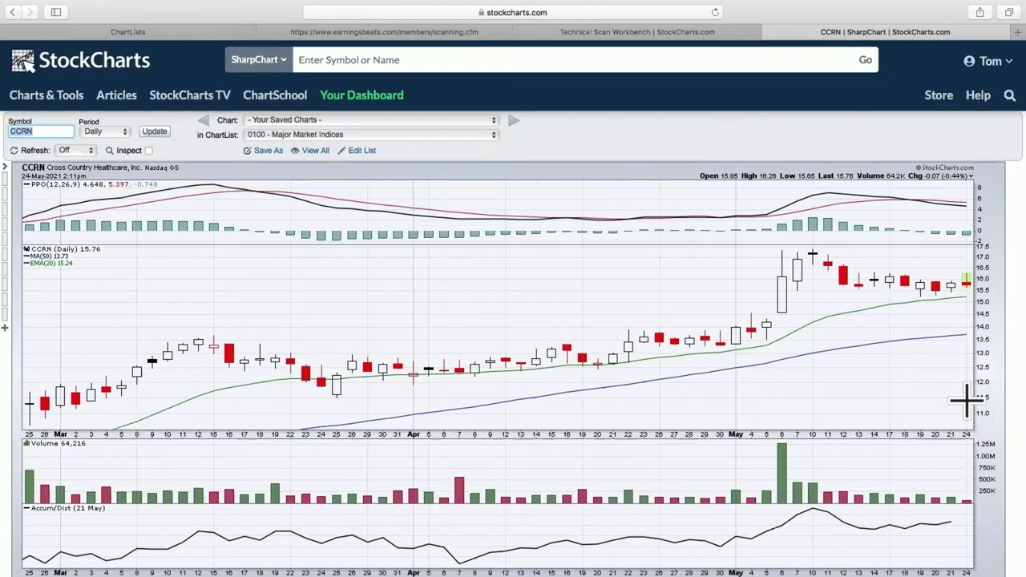
mouse_move(500, 77)
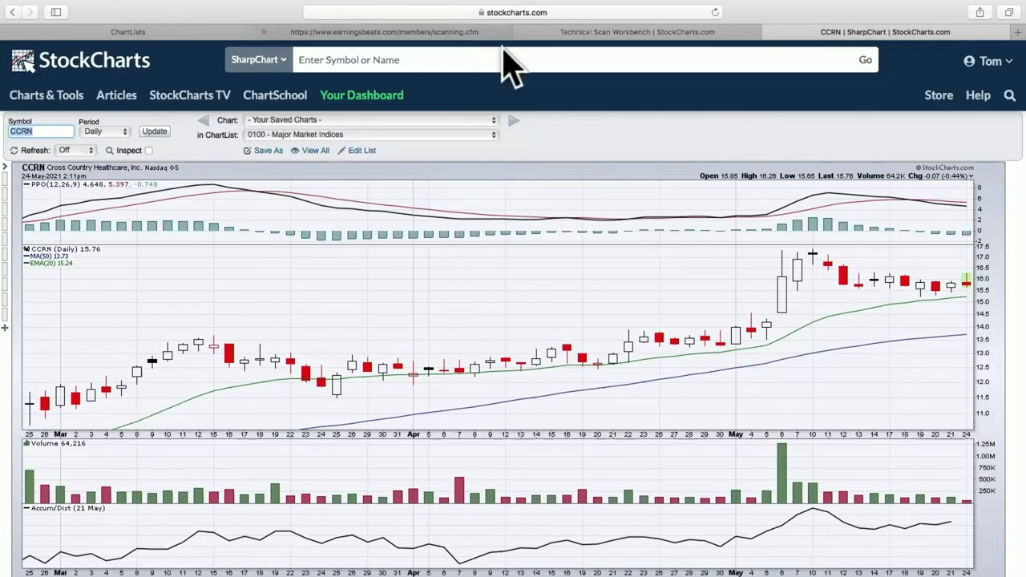
mouse_move(593, 45)
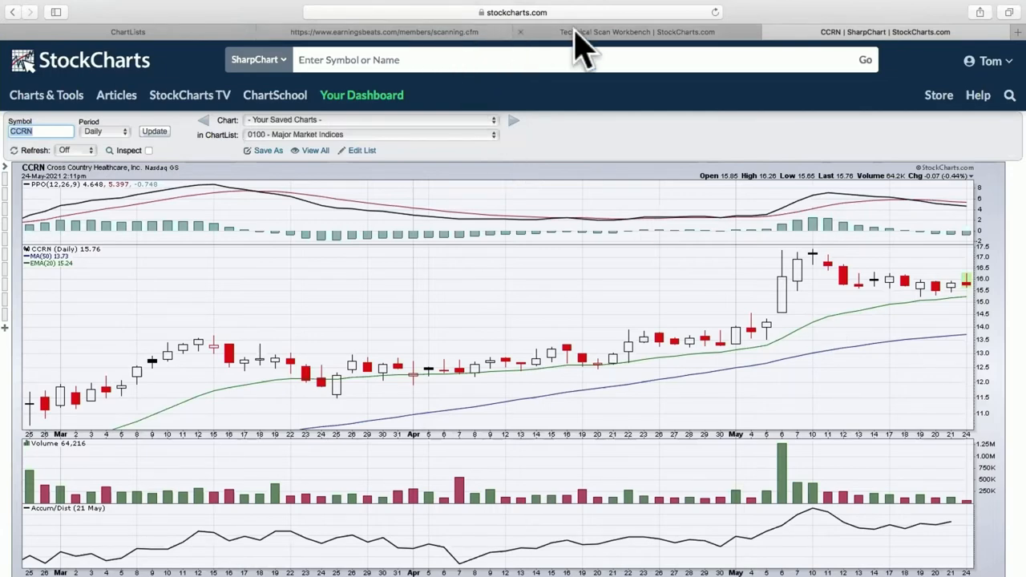
Step: Set the scan to start 5 trading days before the last update and rerun it
click(625, 32)
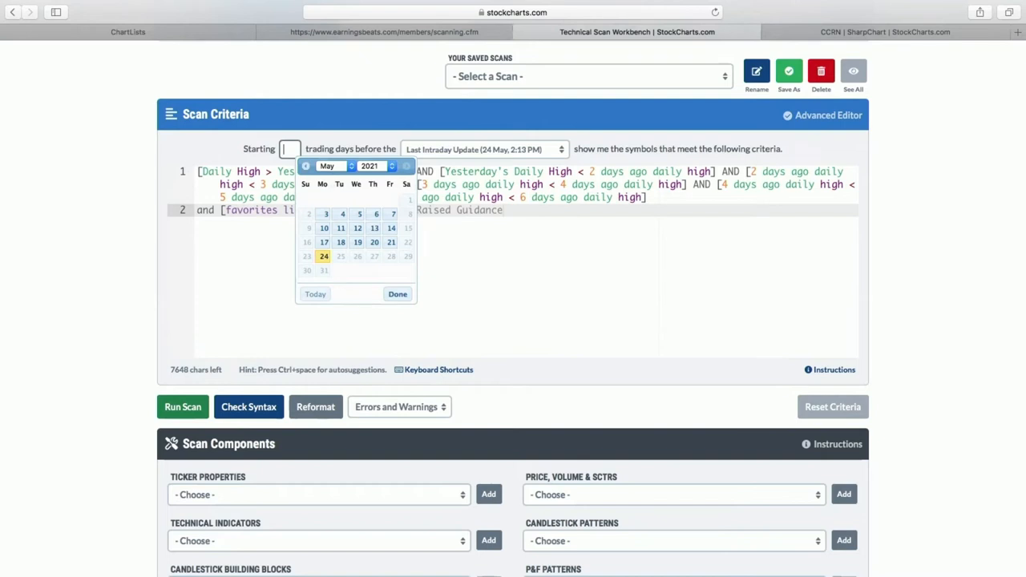
text(5)
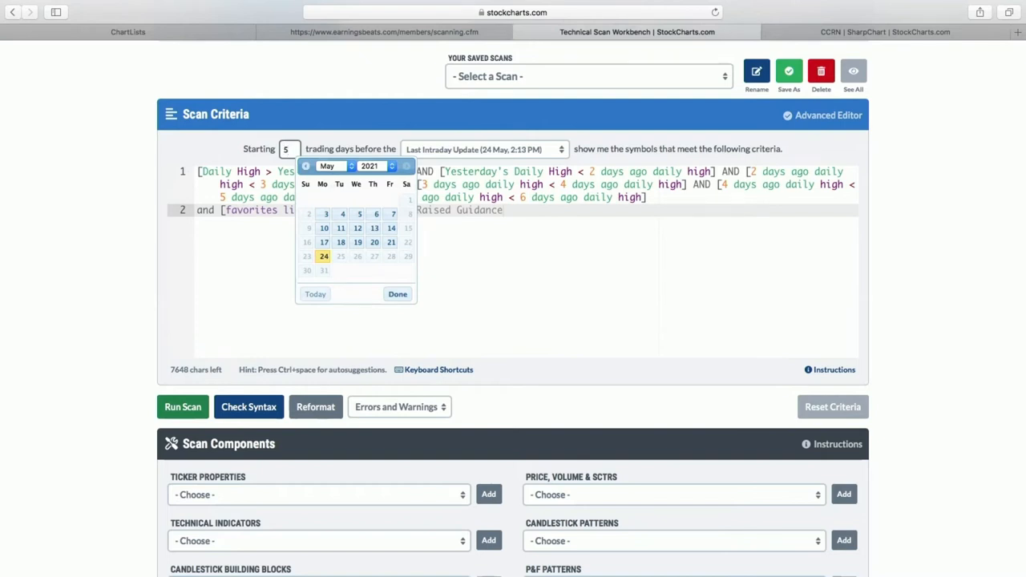
mouse_move(397, 288)
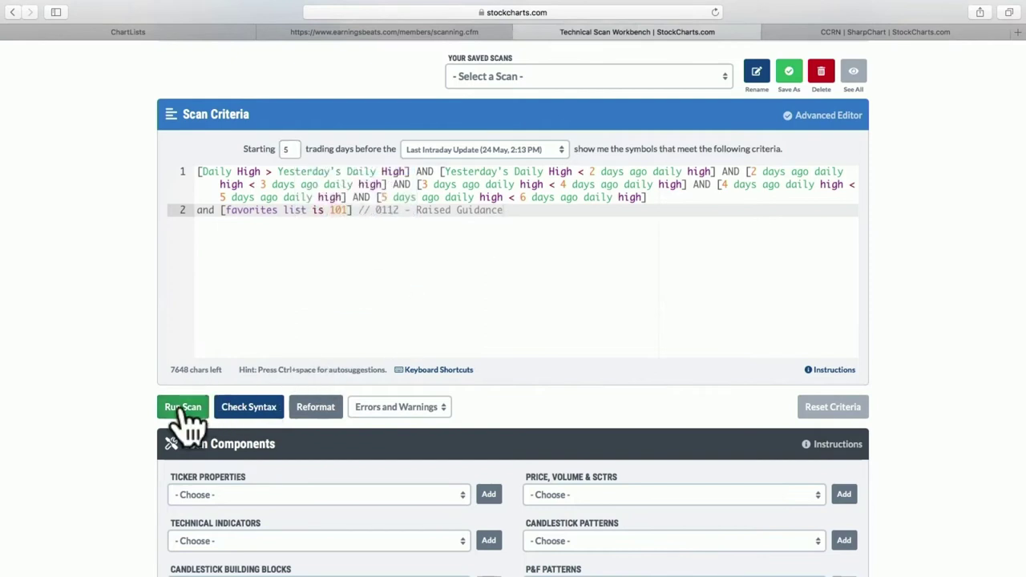
click(183, 407)
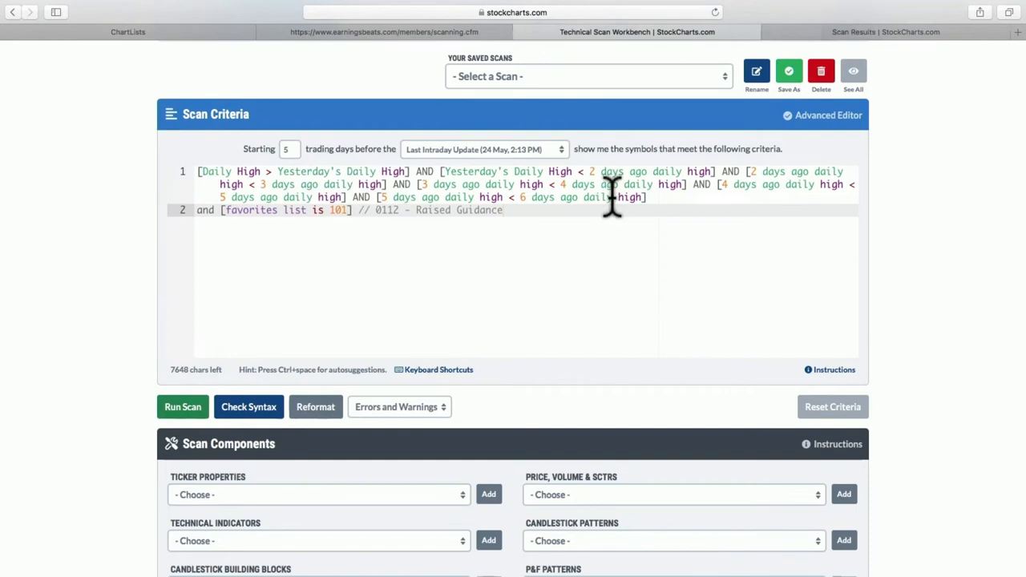
Step: Review the 11 matching results and open C3.ai (AI)'s daily SharpChart
click(183, 407)
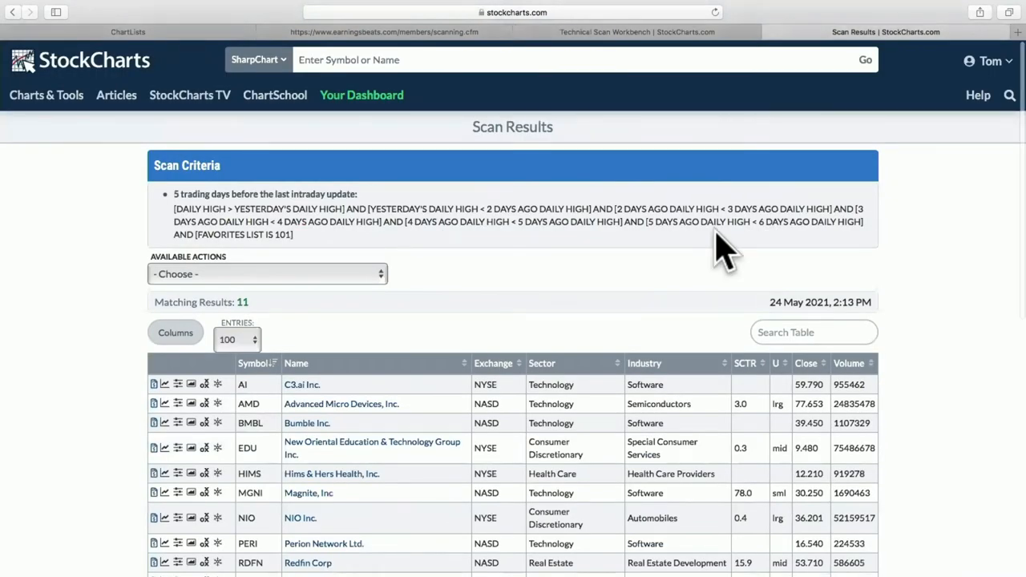
scroll(down, 3)
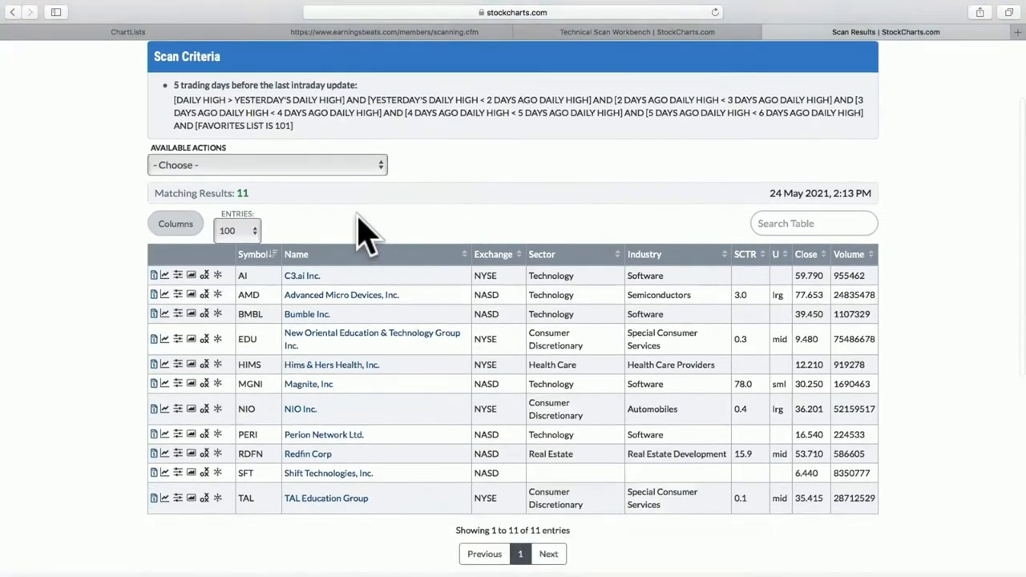
scroll(down, 3)
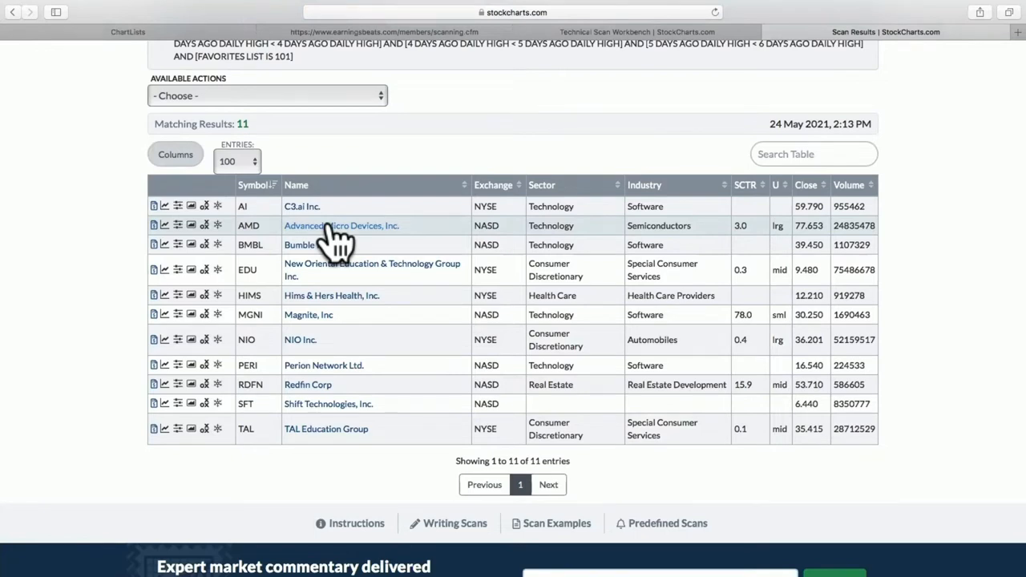
mouse_move(318, 216)
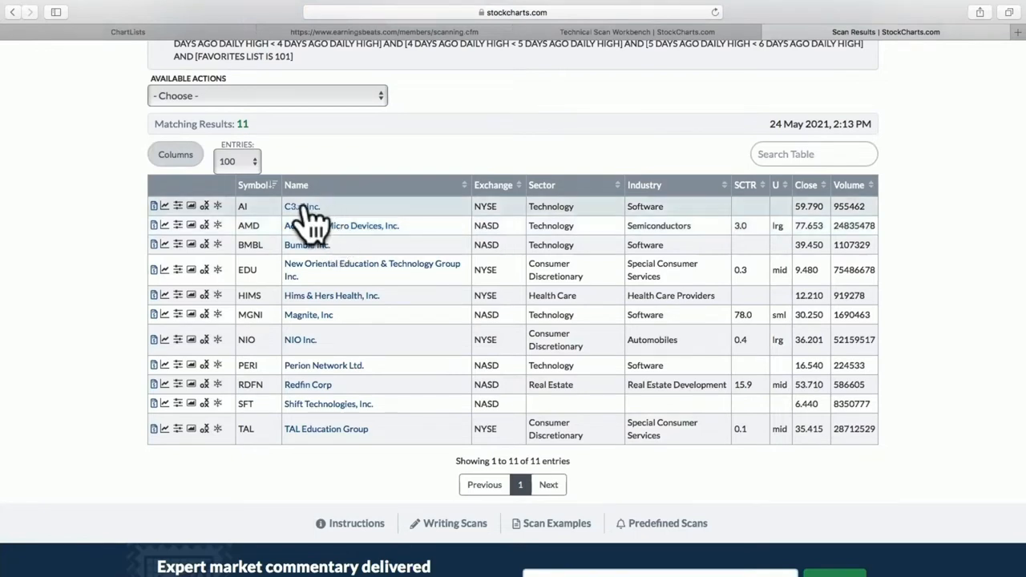
click(294, 205)
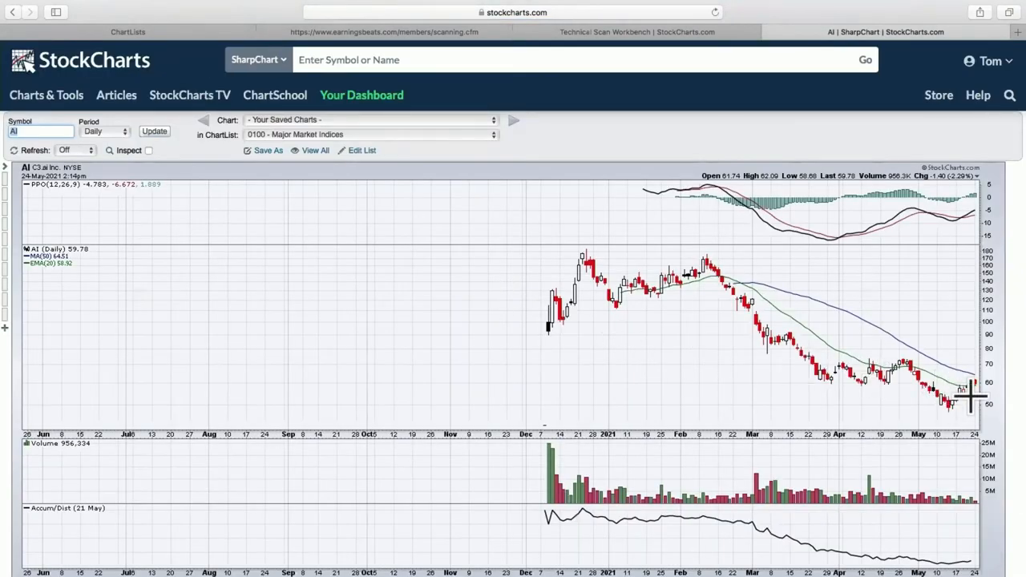
mouse_move(929, 378)
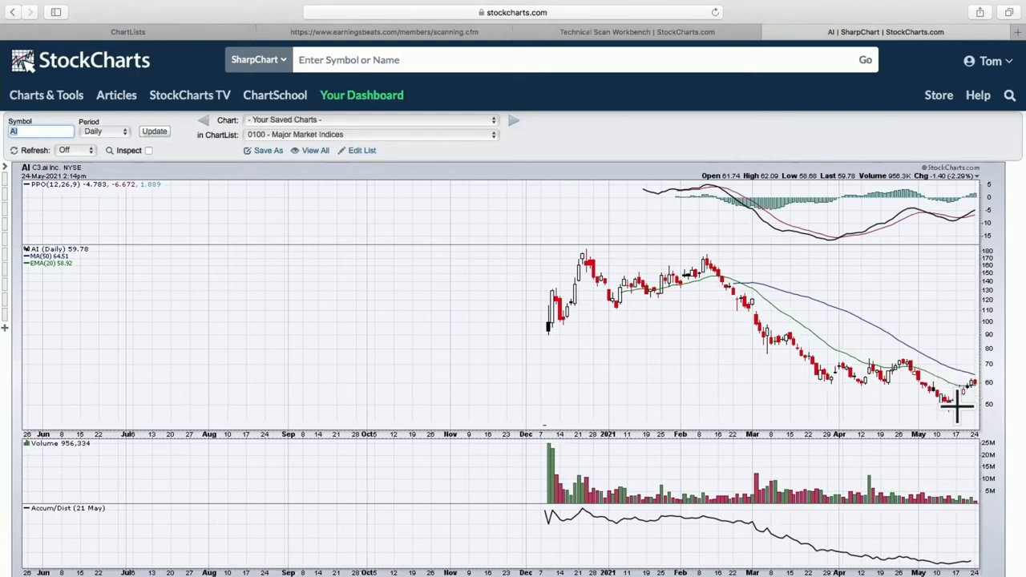
mouse_move(990, 383)
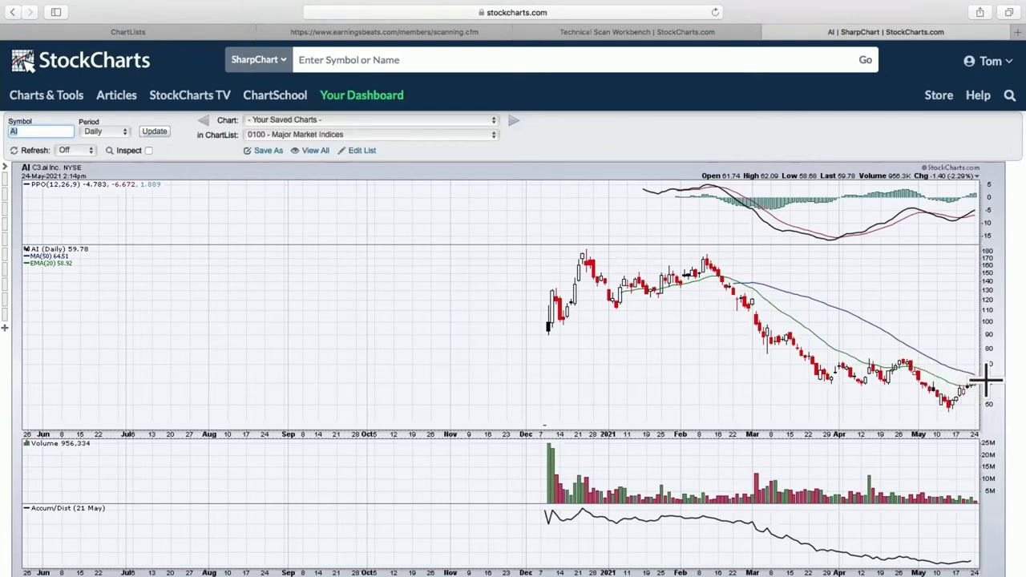
mouse_move(964, 401)
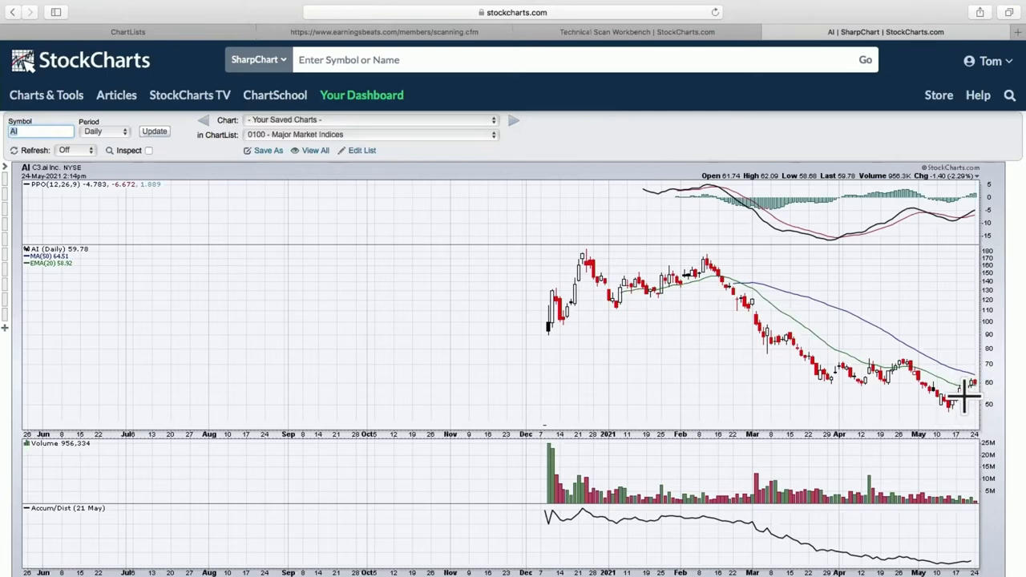
mouse_move(975, 379)
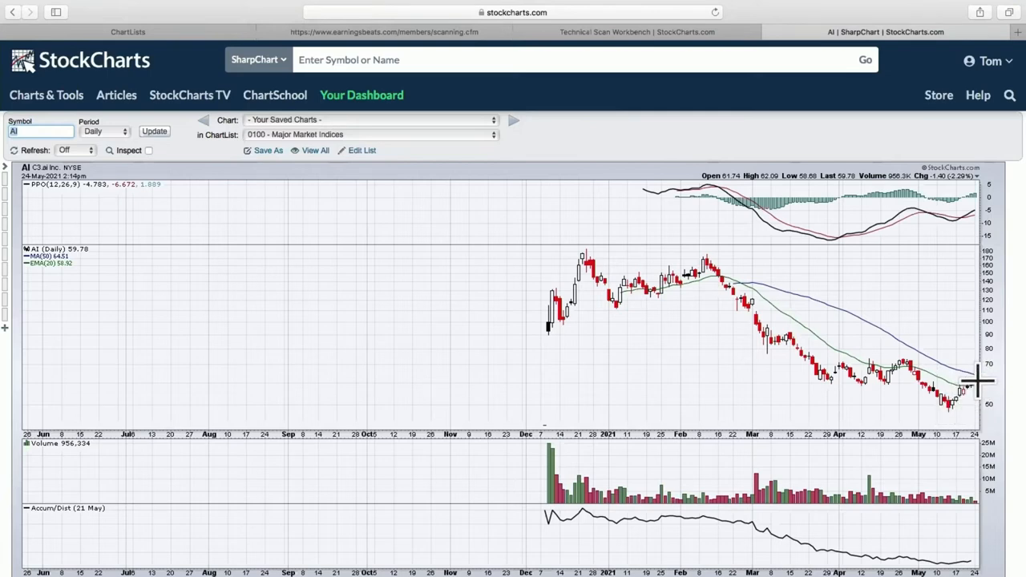
mouse_move(948, 408)
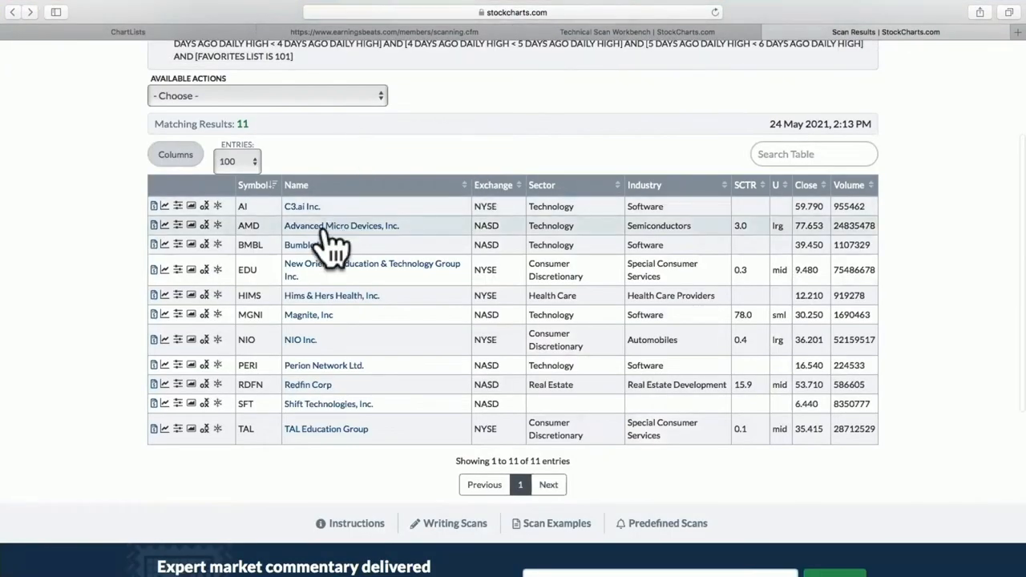
Step: Open Advanced Micro Devices' chart from the 11-stock scan results
click(340, 225)
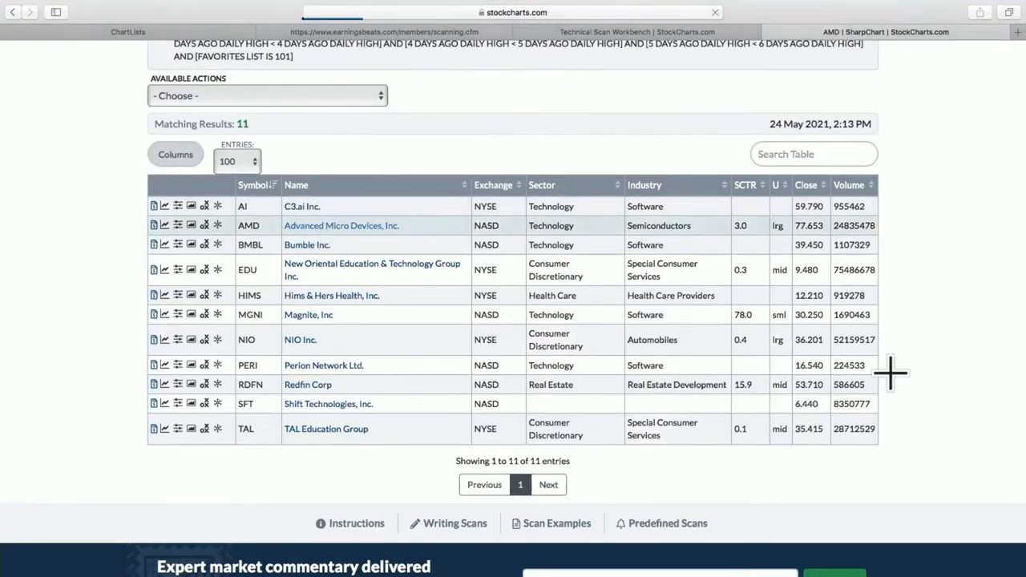
Step: Review the AMD daily SharpChart and go back to the scan results list
click(339, 224)
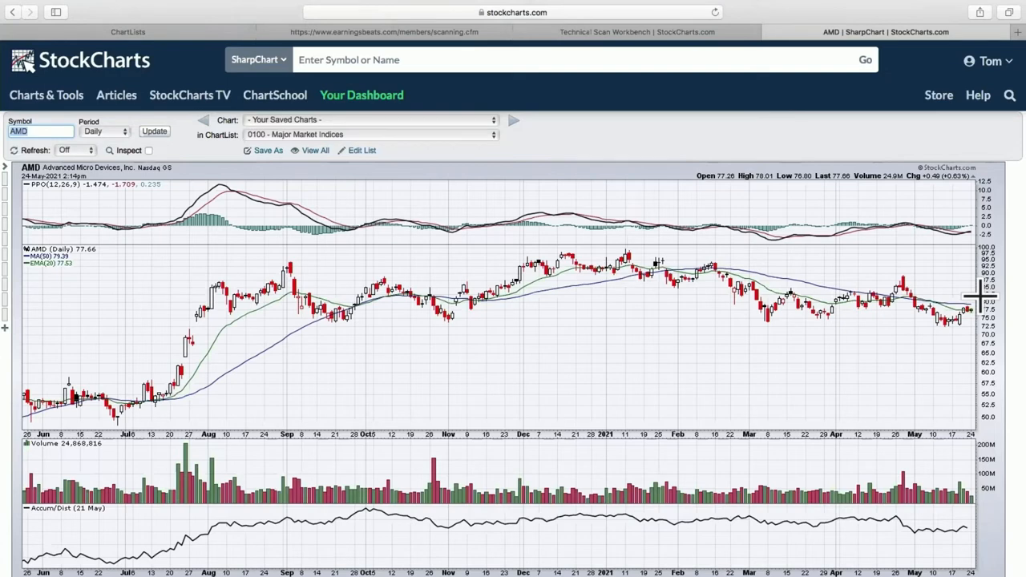
mouse_move(973, 327)
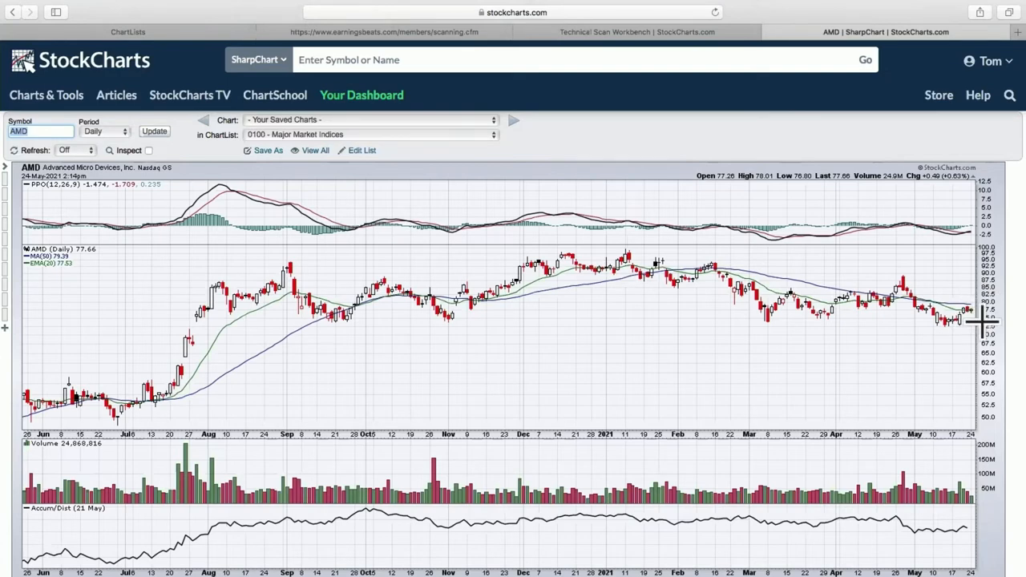
mouse_move(974, 320)
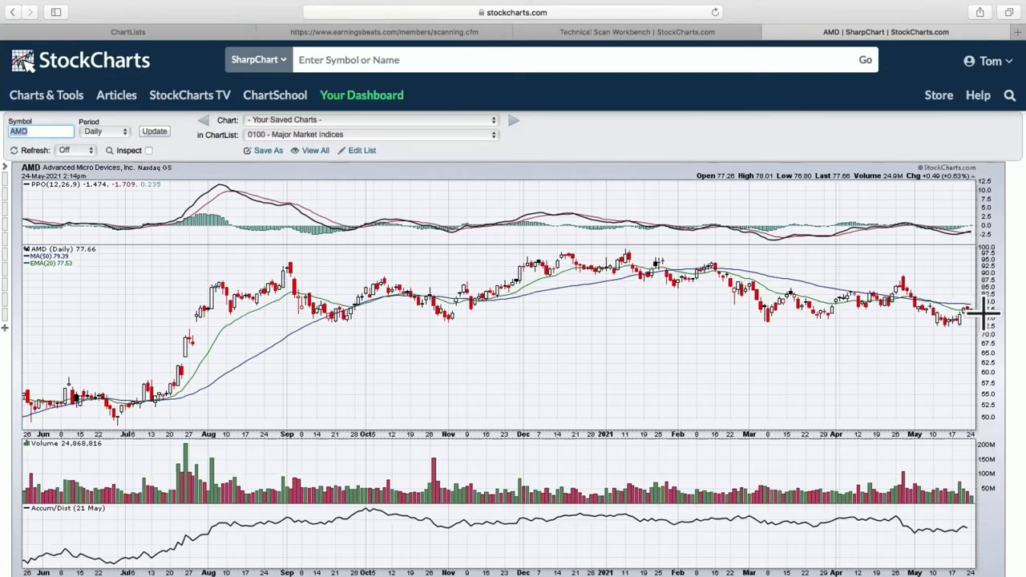
mouse_move(959, 317)
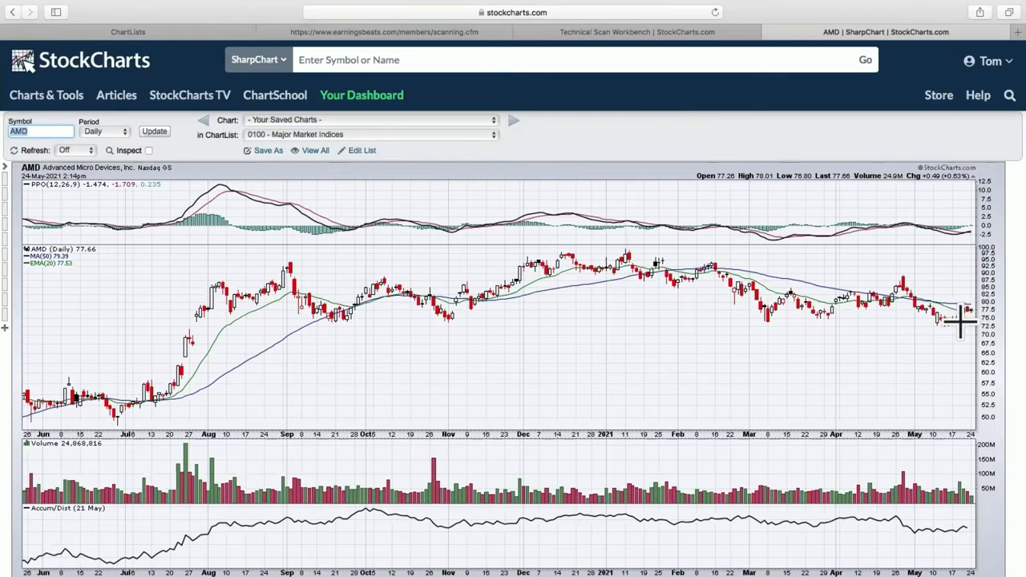
mouse_move(349, 331)
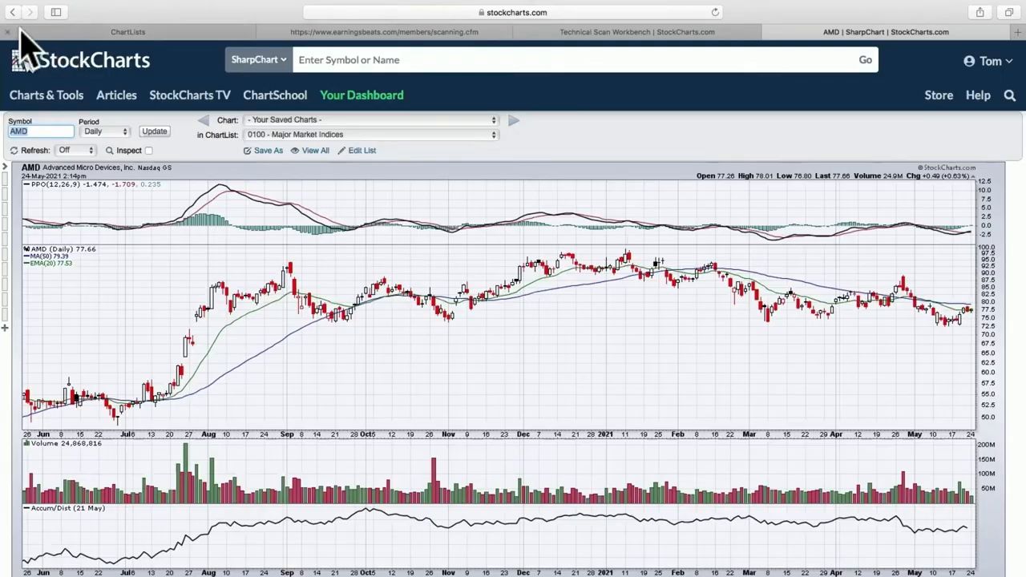
click(884, 32)
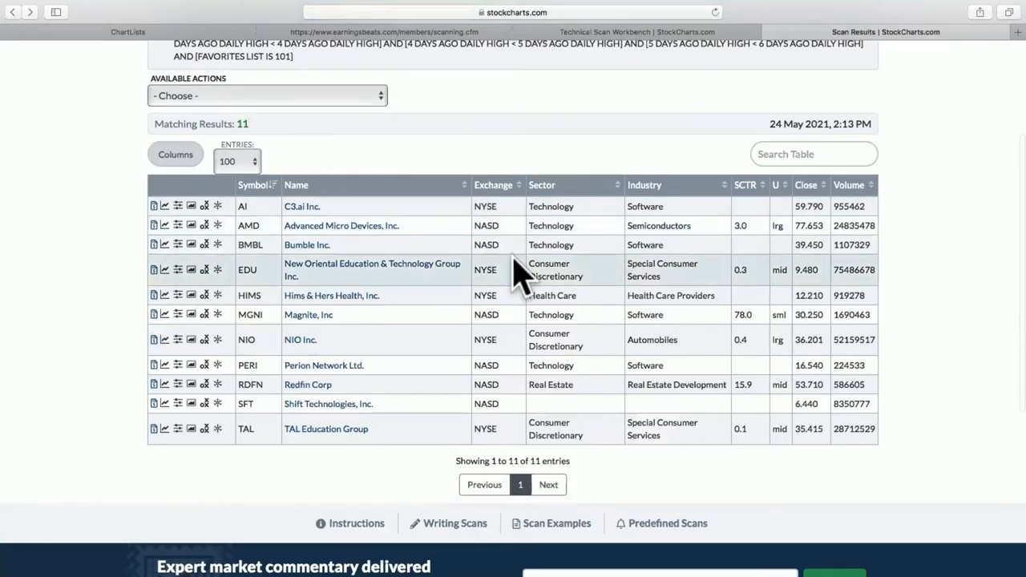
mouse_move(330, 295)
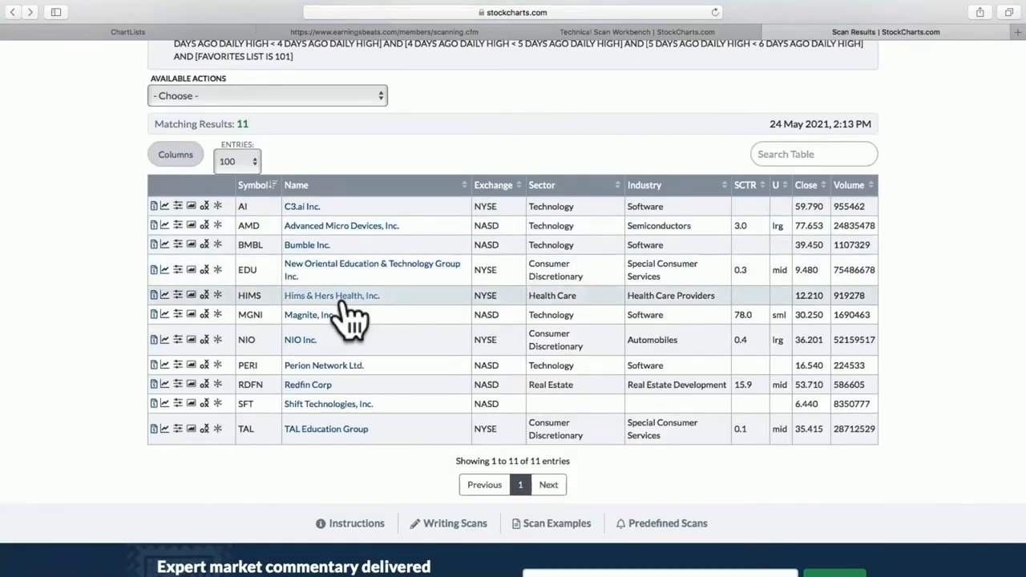
Step: Open Magnite (MGNI)'s daily SharpChart from the scan results
click(305, 314)
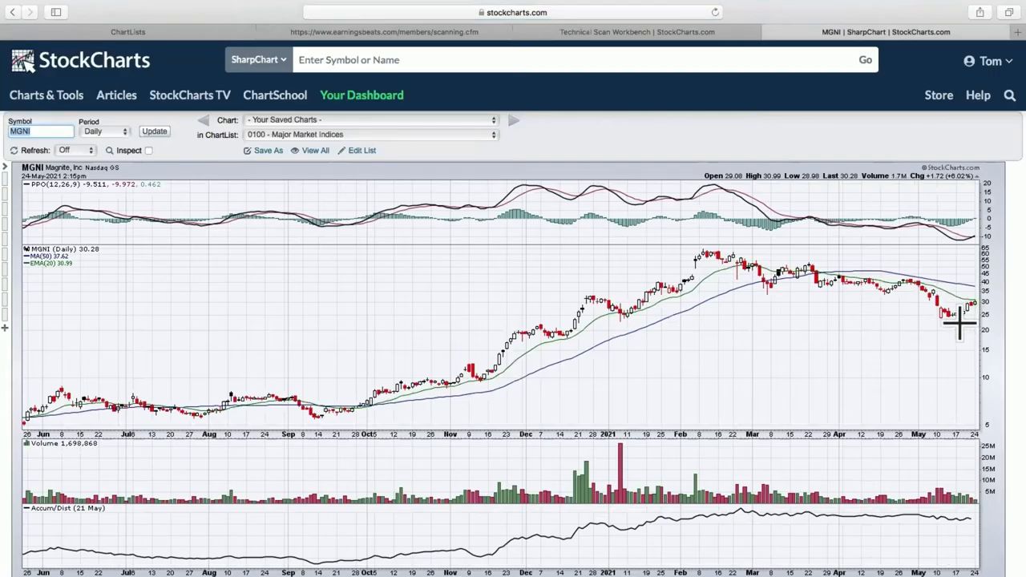
mouse_move(952, 330)
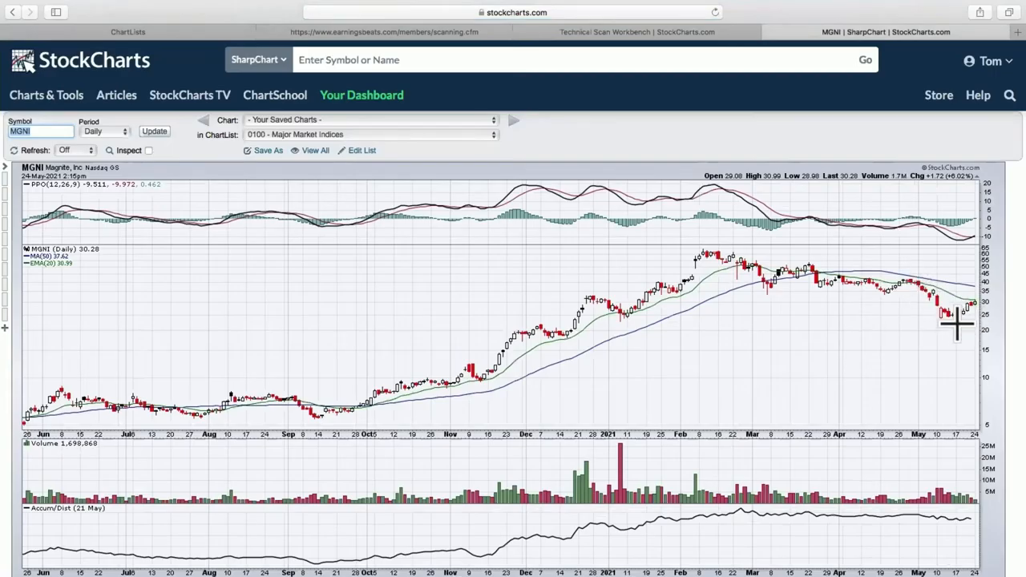
mouse_move(949, 321)
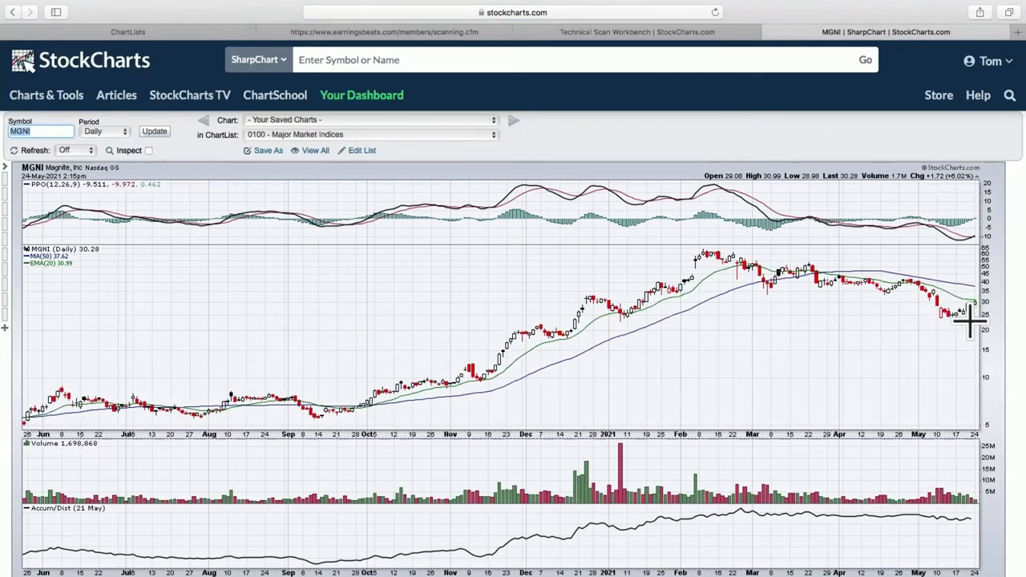
mouse_move(965, 324)
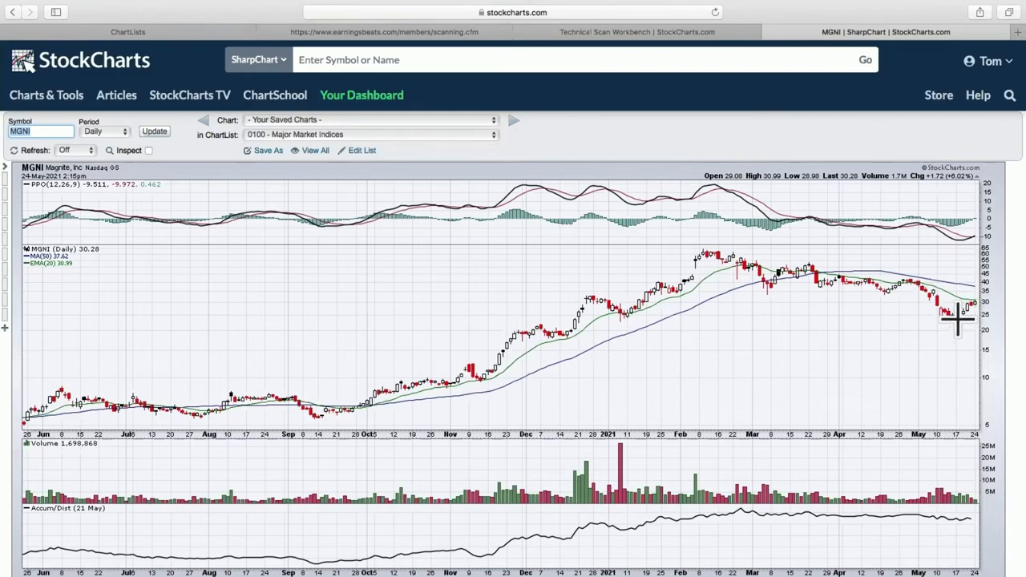
mouse_move(965, 317)
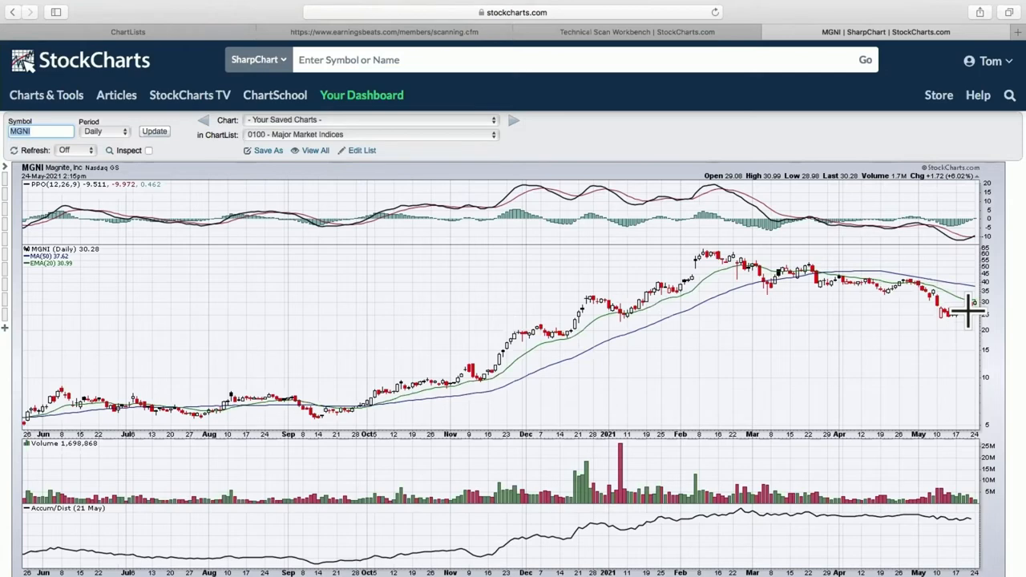
mouse_move(958, 321)
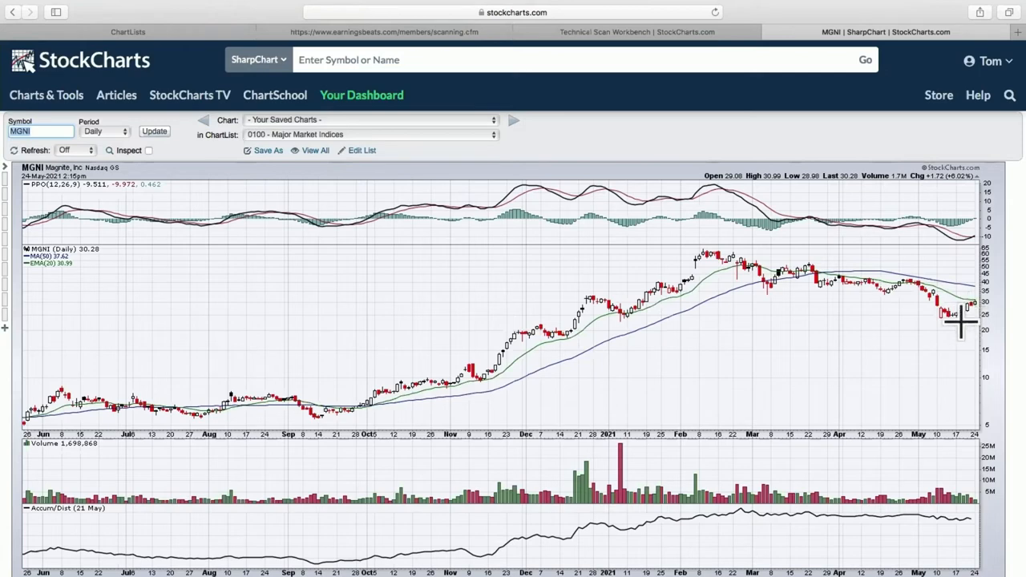
mouse_move(971, 311)
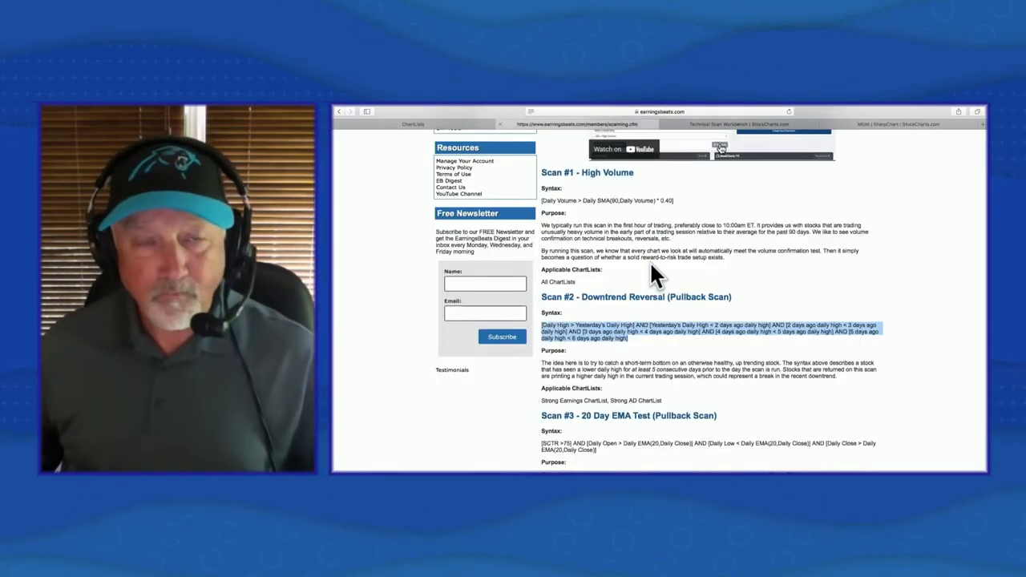
Step: Copy EarningsBeats' Scan #4 RSI 40-50 syntax and switch to the Scan Workbench
scroll(down, 3)
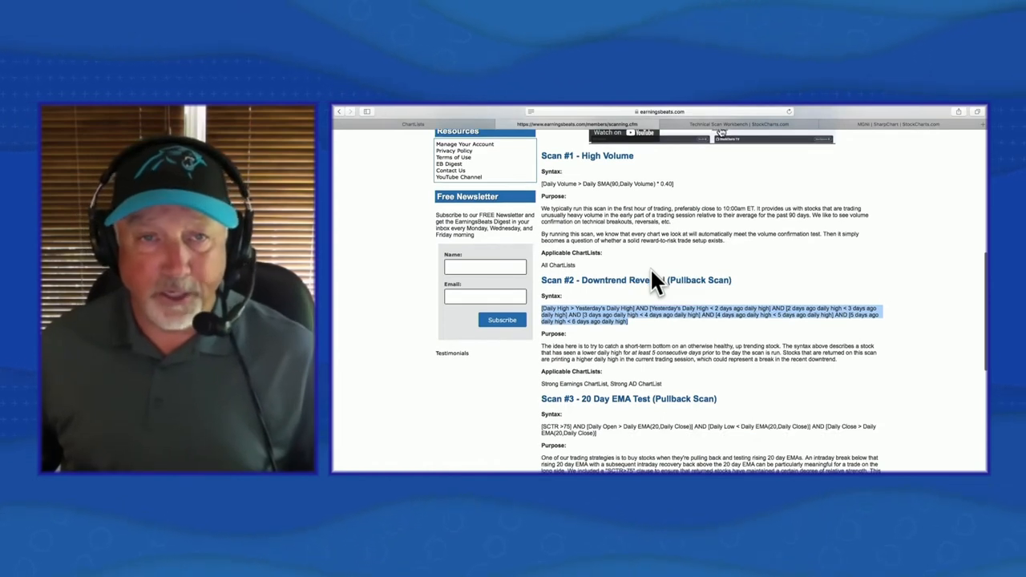
scroll(down, 3)
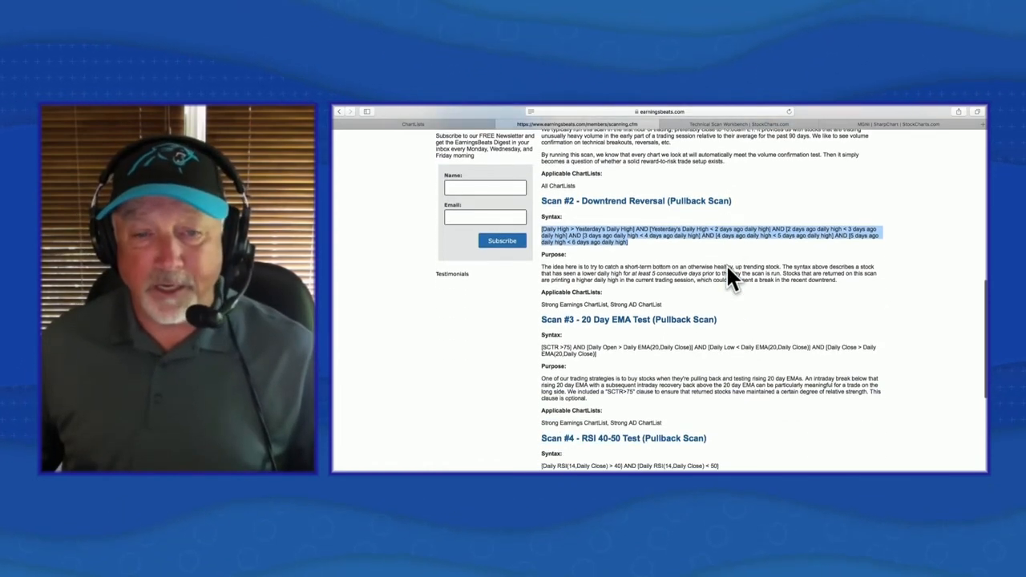
scroll(down, 3)
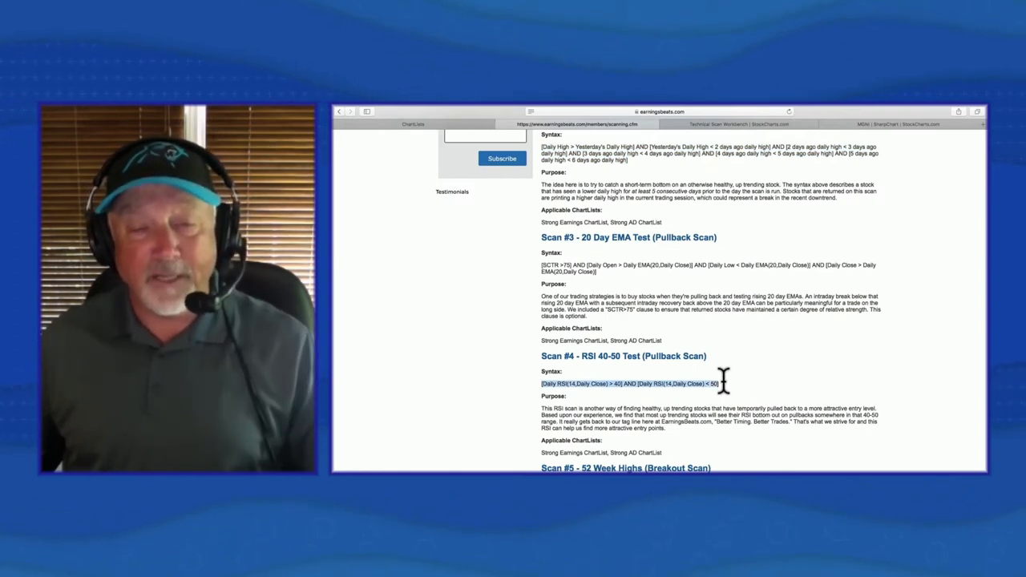
mouse_move(697, 397)
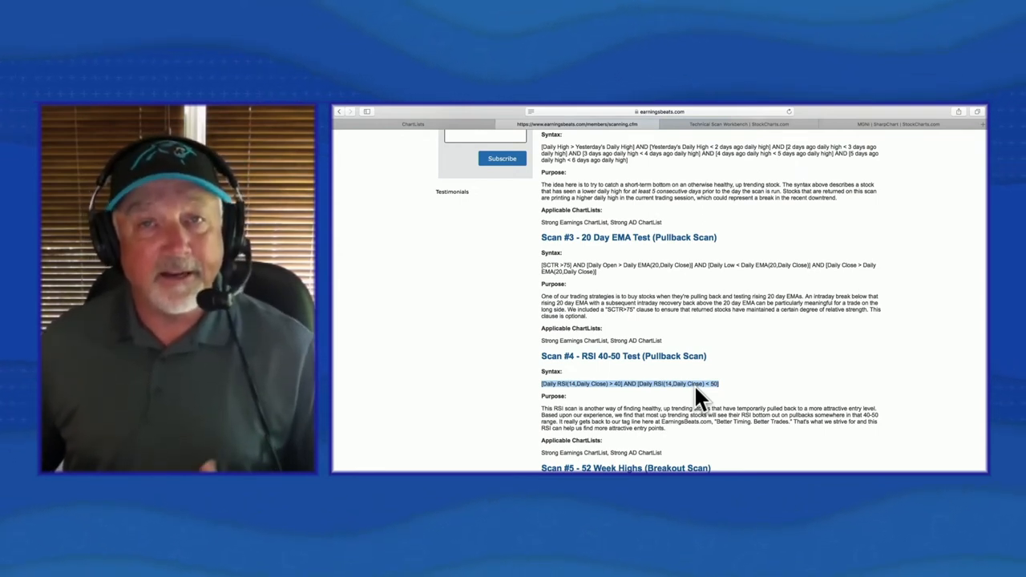
mouse_move(824, 226)
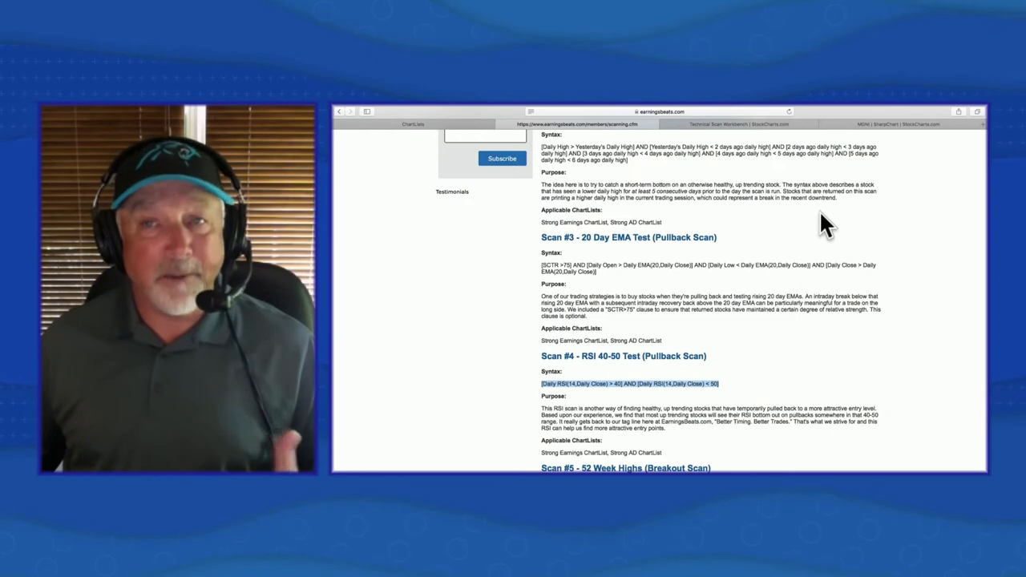
click(725, 124)
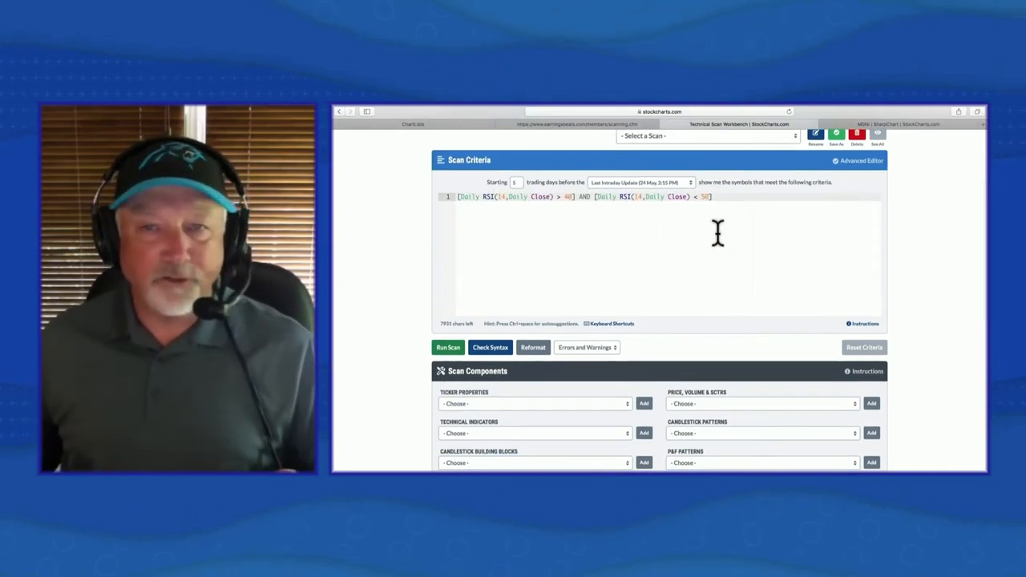
Step: Add membership in ChartList 0111 - Strong Future Earnings to the RSI 40-50 scan criteria
scroll(down, 3)
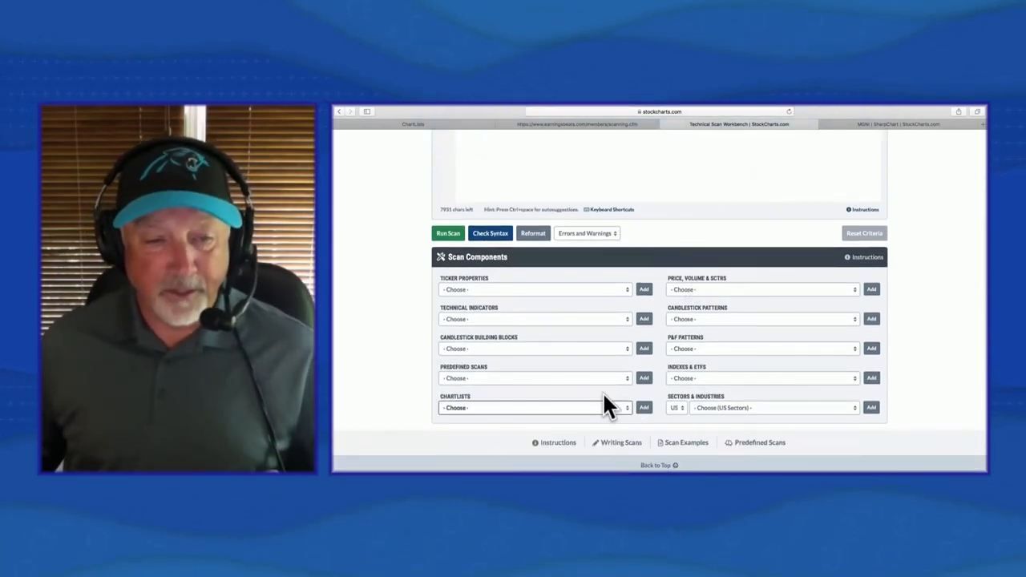
click(532, 407)
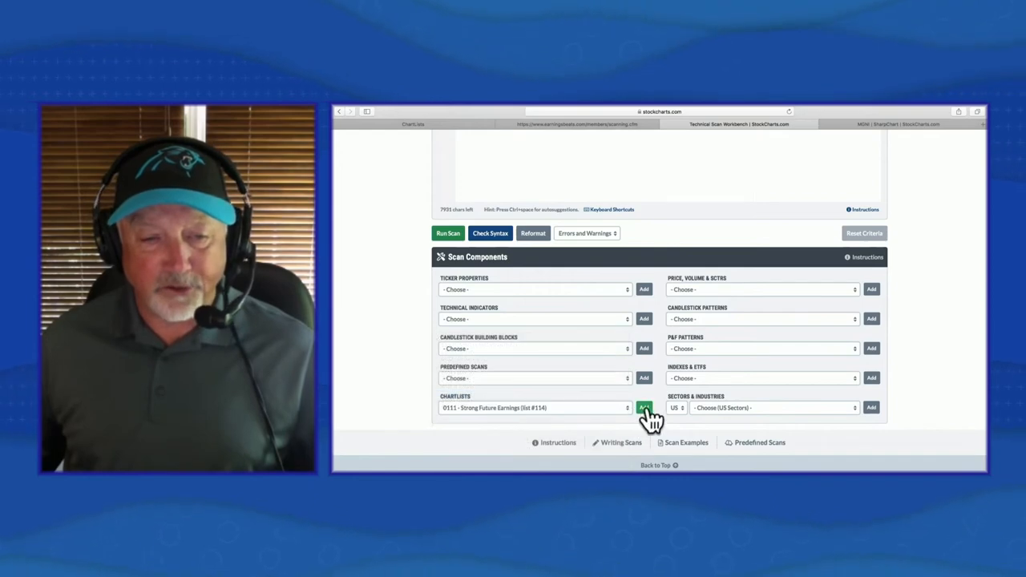
click(644, 407)
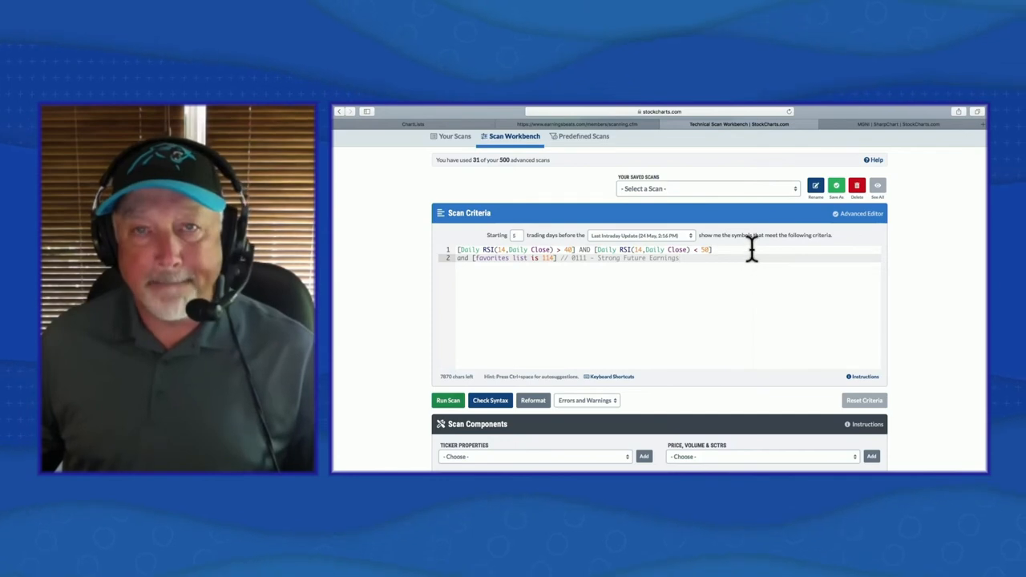
mouse_move(839, 150)
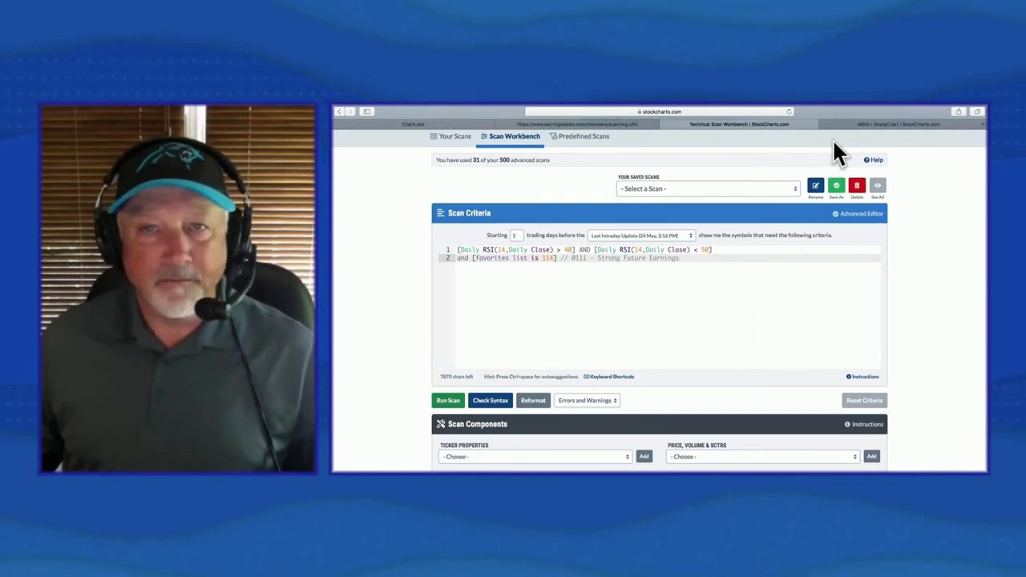
Step: Run the scan, sort its 11 matches by SCTR descending, and open top-ranked Amyris (AMRS)
click(447, 401)
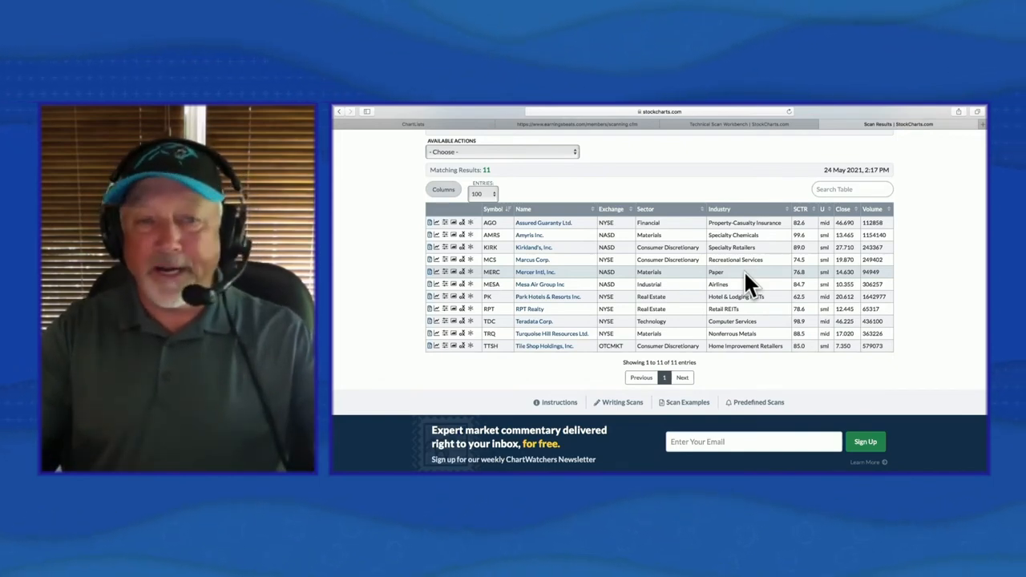
mouse_move(819, 324)
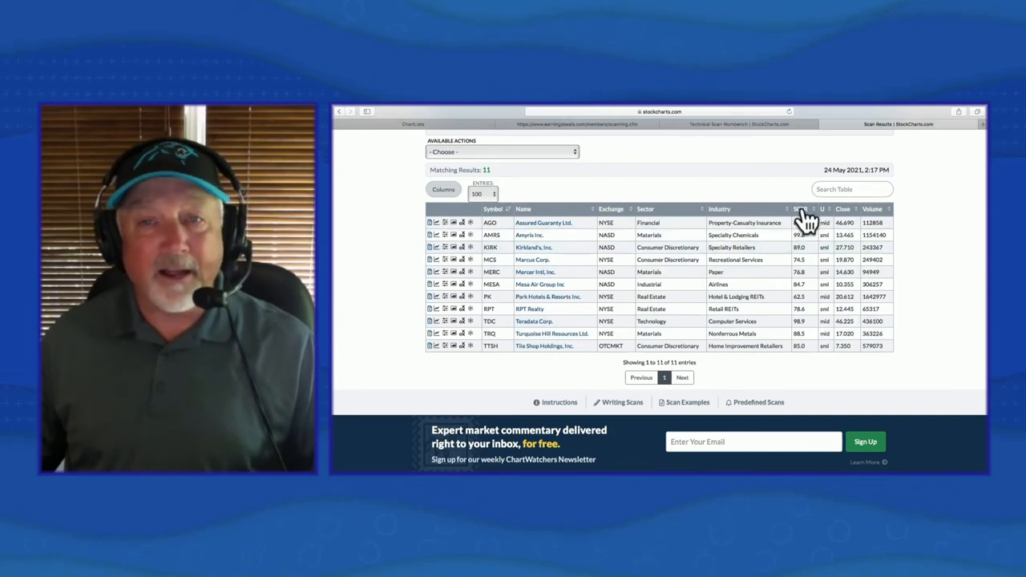
click(802, 209)
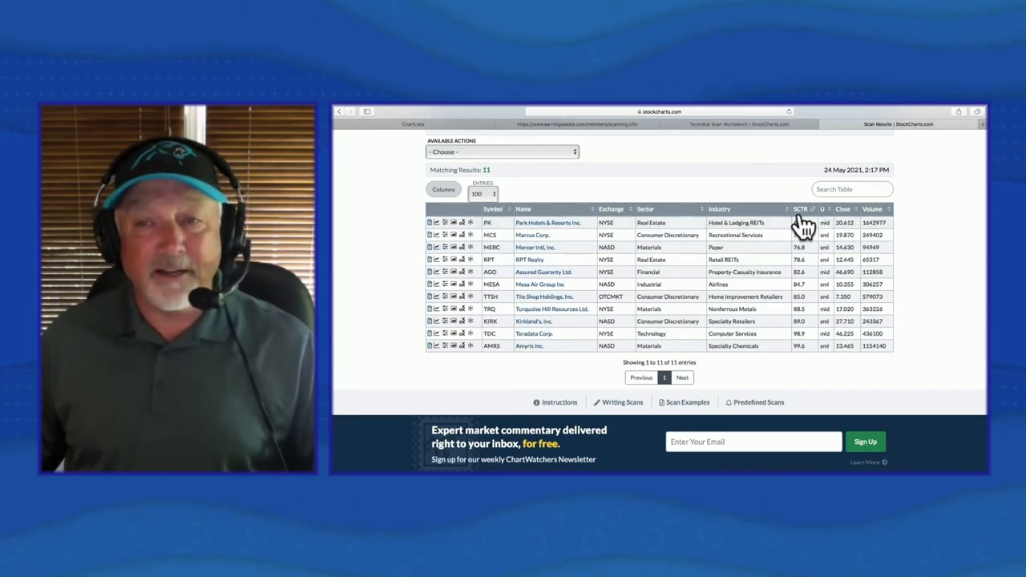
click(800, 208)
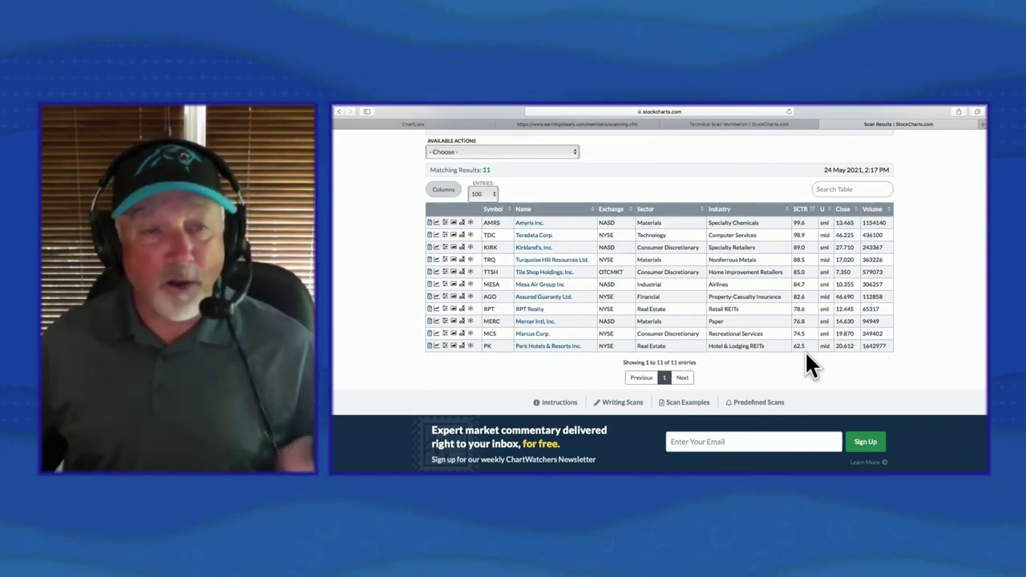
click(529, 221)
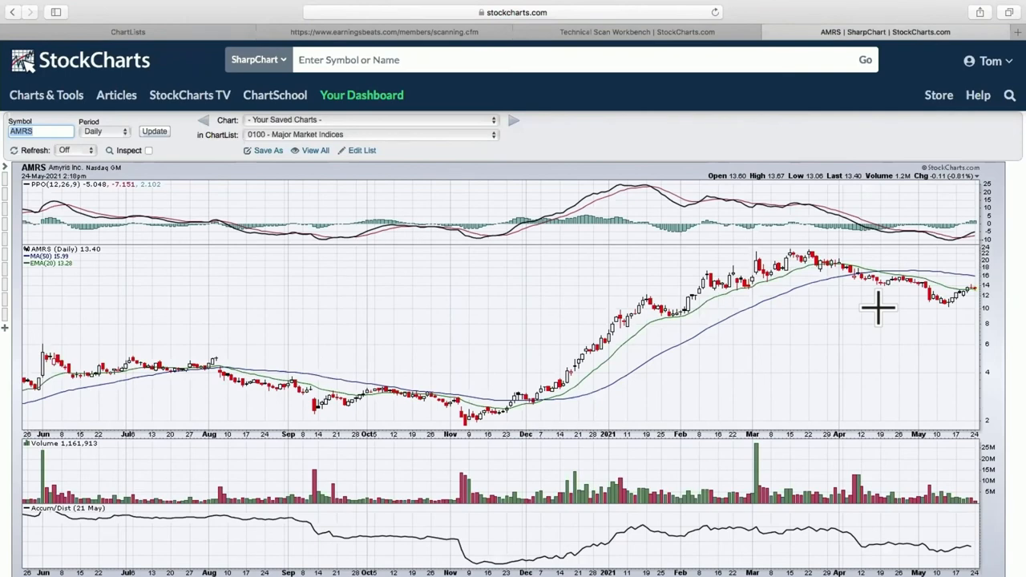
Step: Review the AMRS SharpChart's RSI(14) reading of 48.07 and its chart settings
scroll(down, 3)
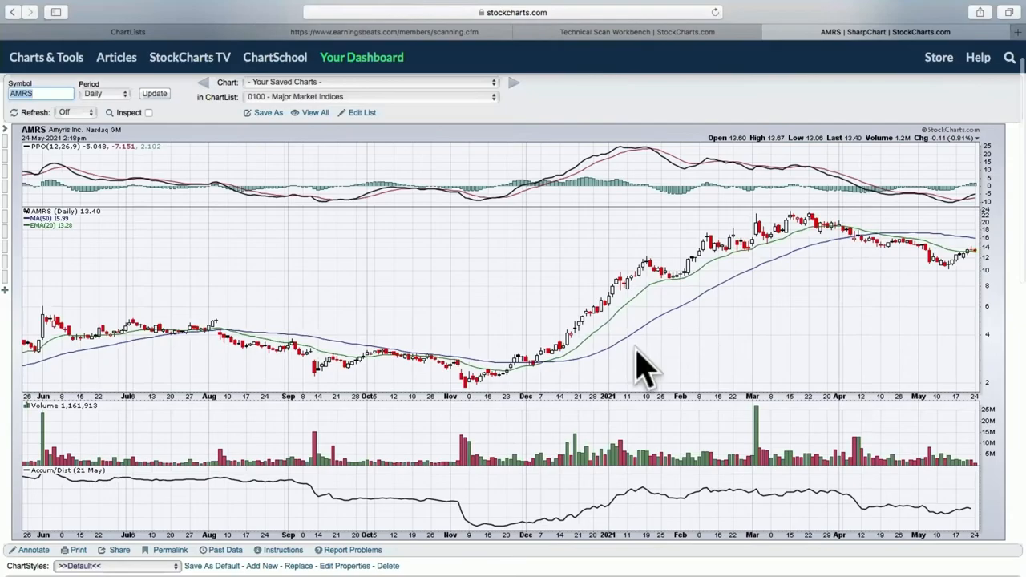
scroll(down, 3)
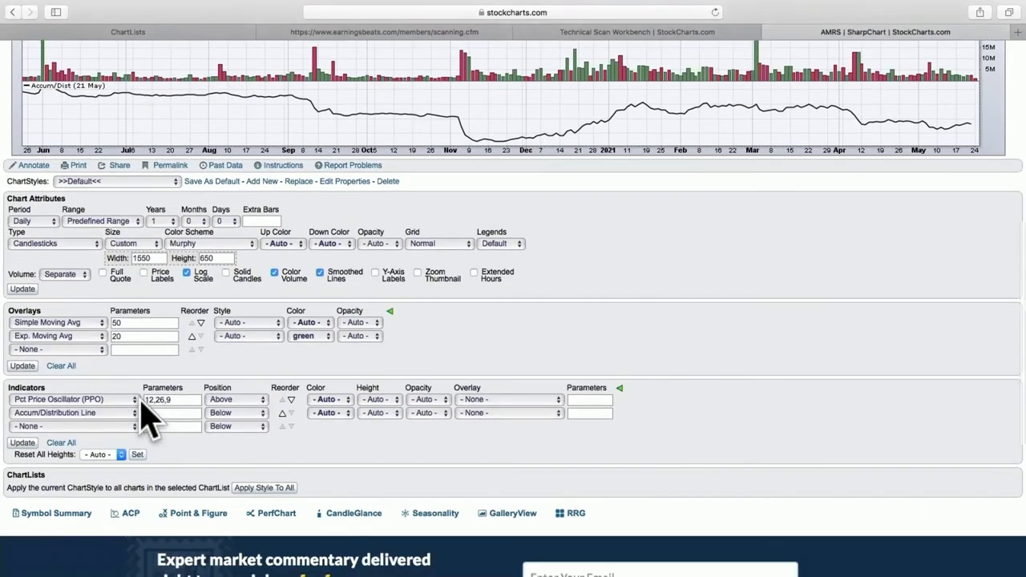
click(68, 399)
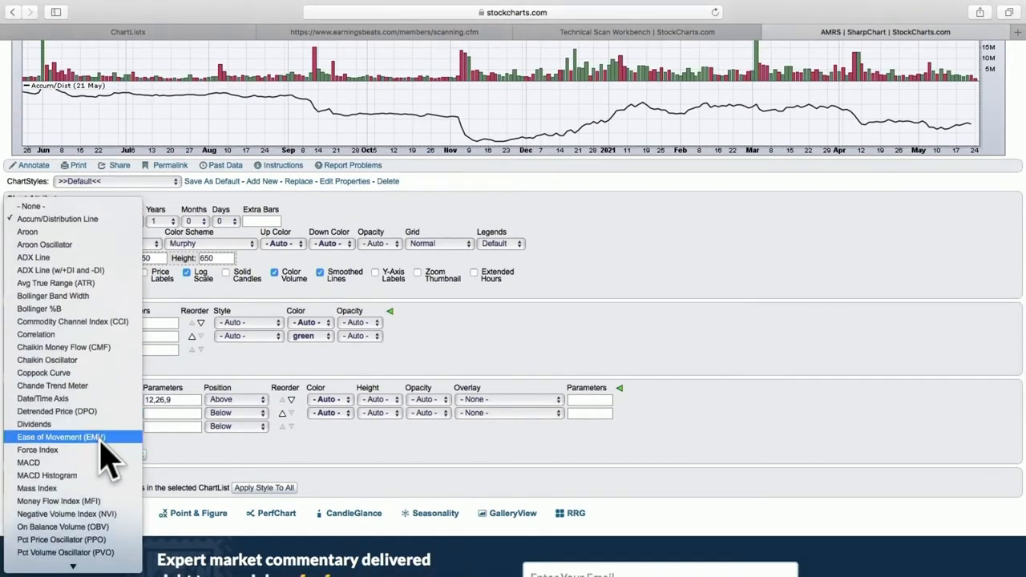
scroll(down, 3)
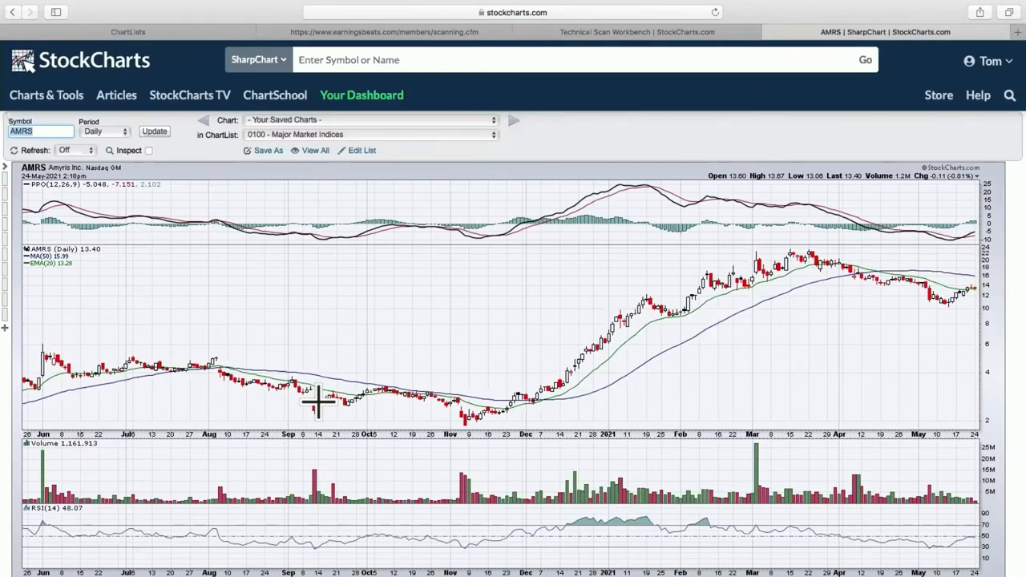
mouse_move(458, 363)
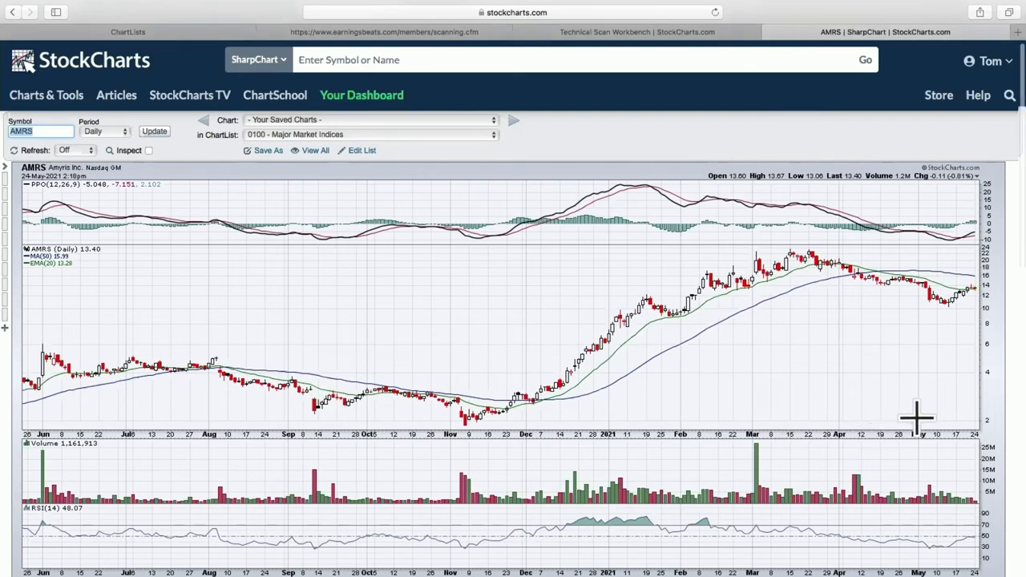
scroll(down, 3)
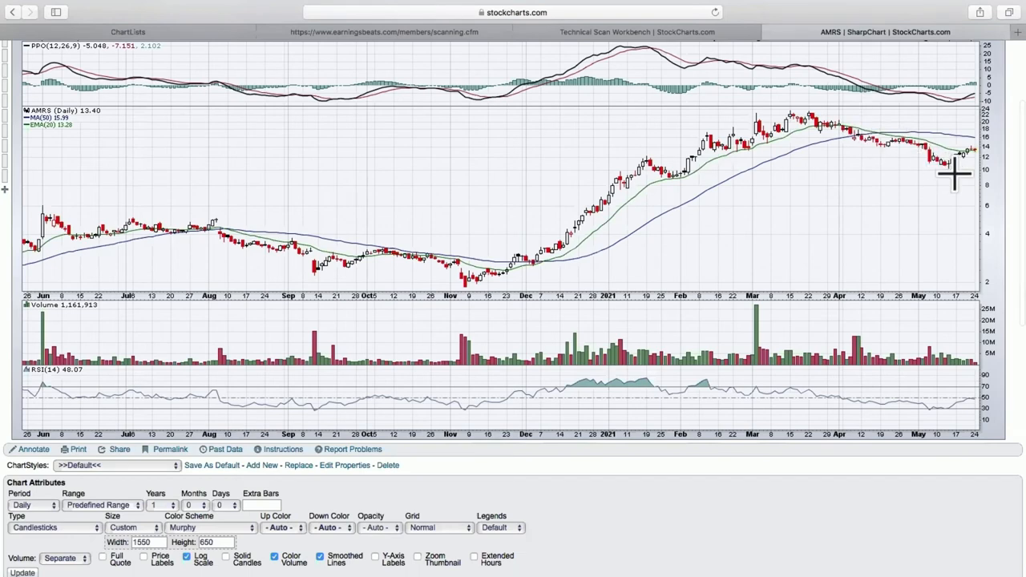
mouse_move(962, 409)
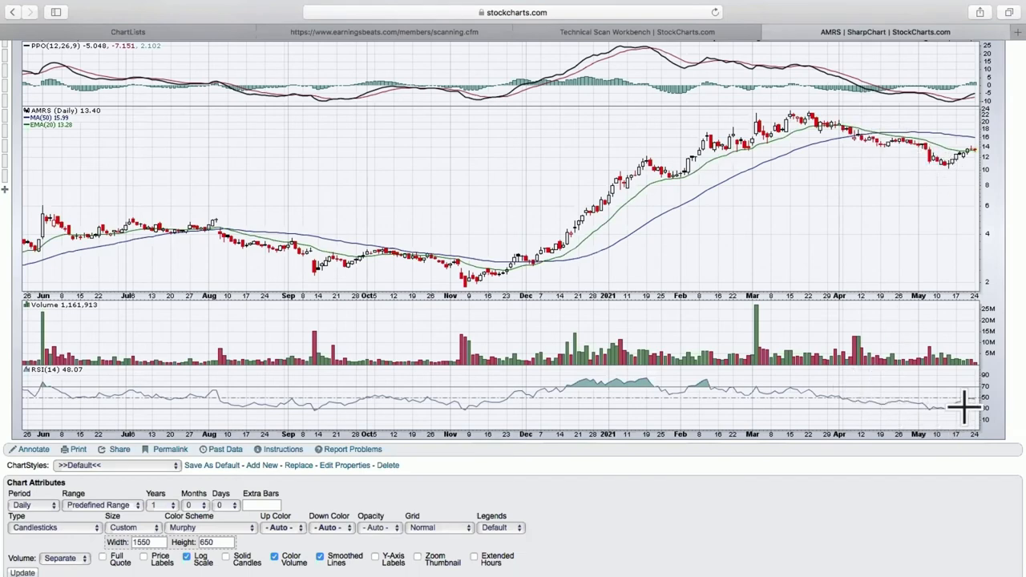
mouse_move(965, 411)
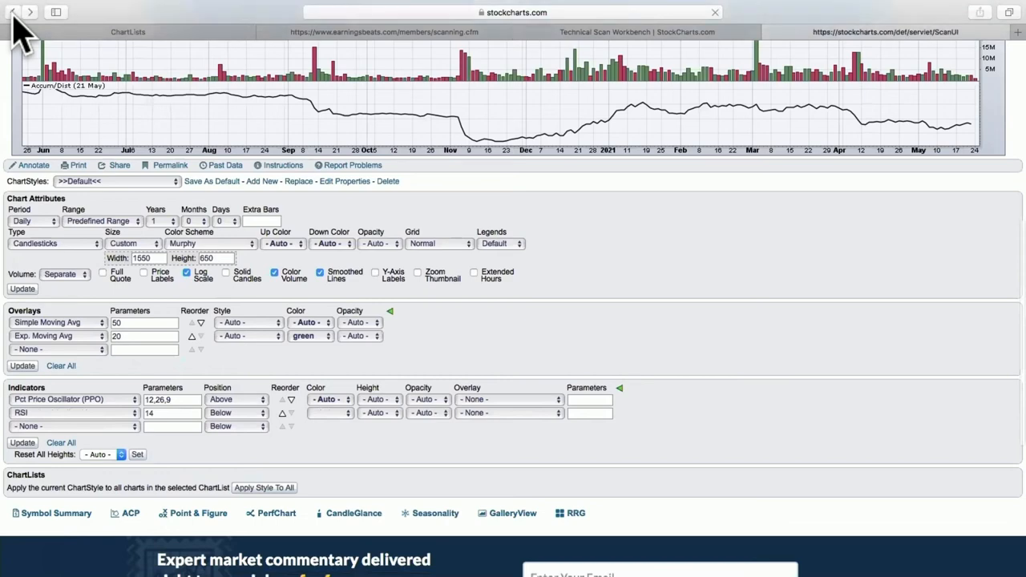
Step: Sort the 11 scan results by sector and open the Assured Guaranty Ltd. chart
click(884, 32)
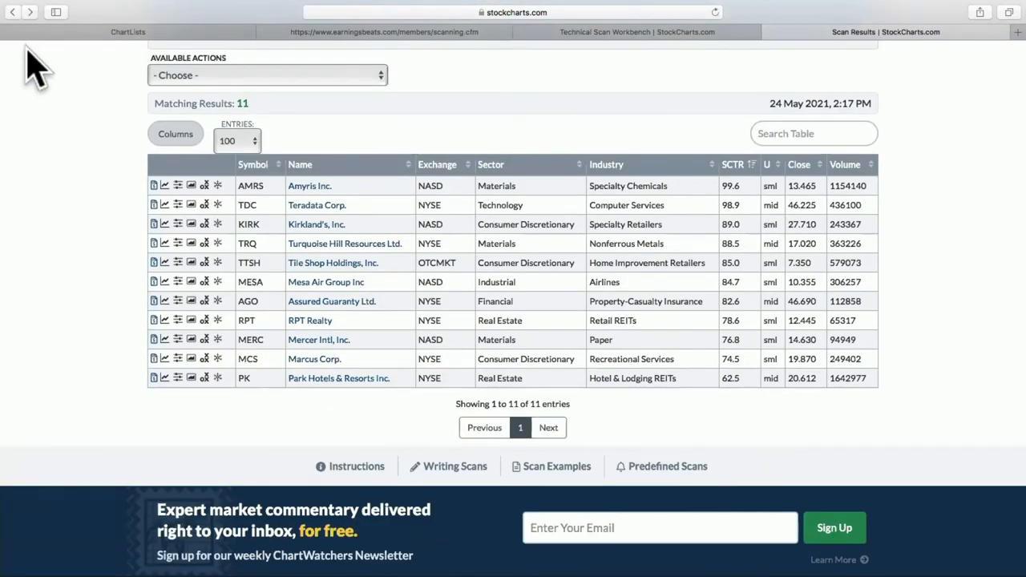
mouse_move(465, 237)
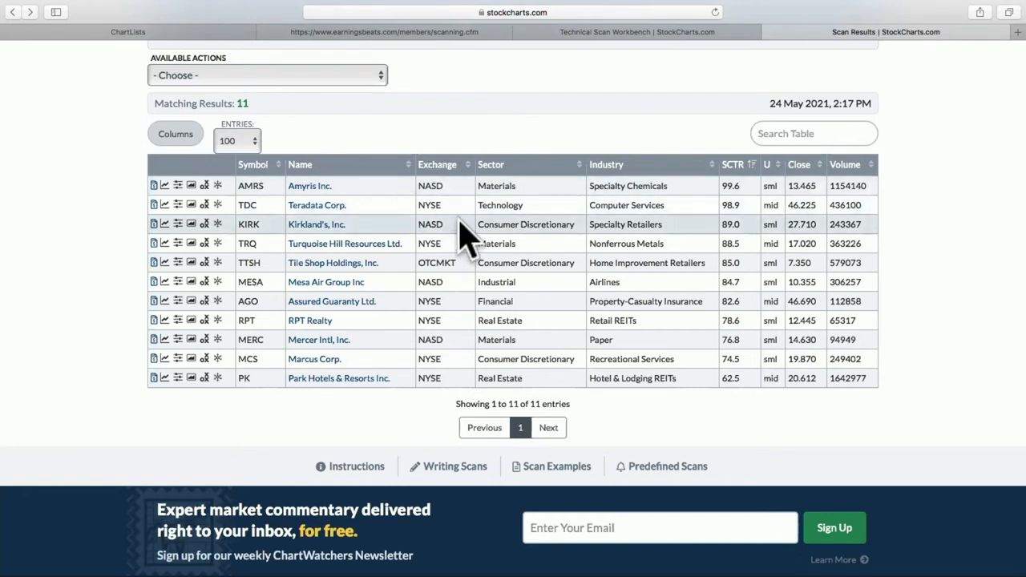
mouse_move(500, 178)
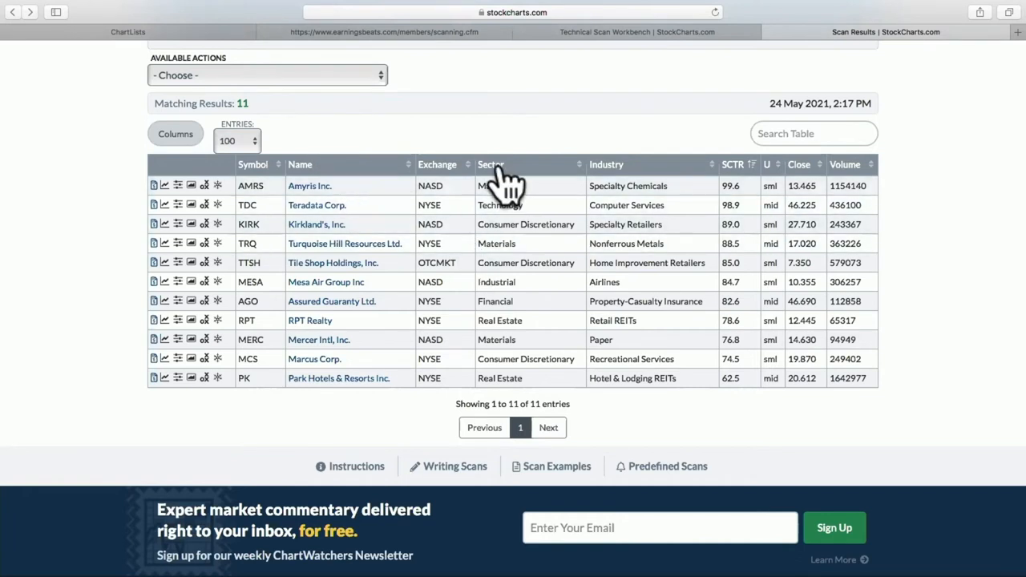
mouse_move(505, 184)
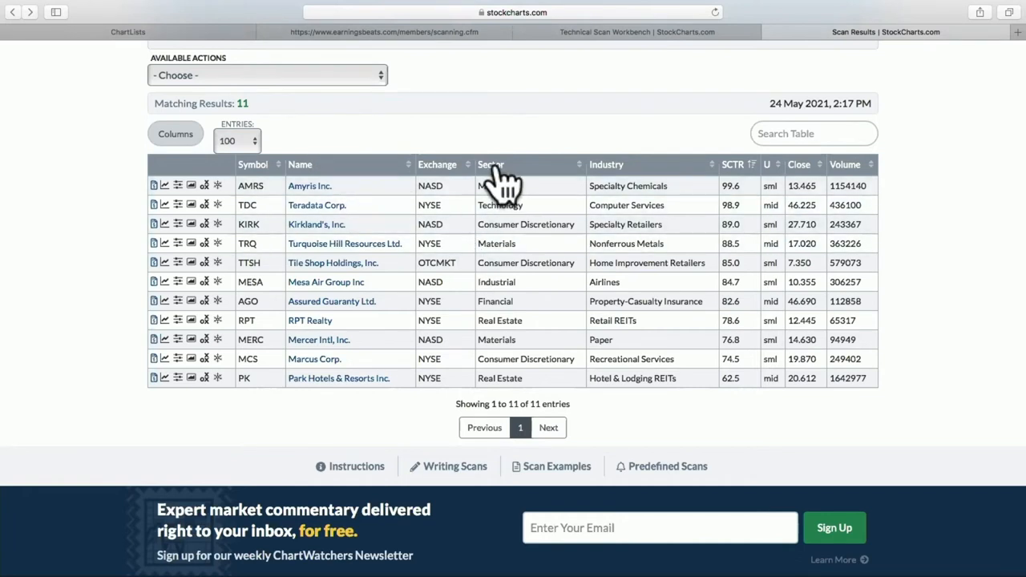
click(491, 164)
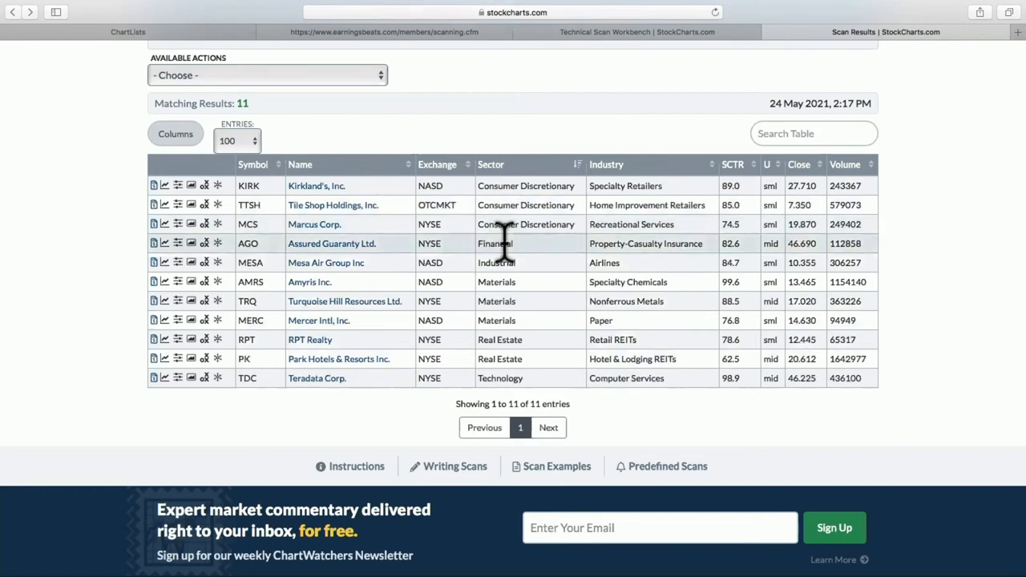
mouse_move(603, 263)
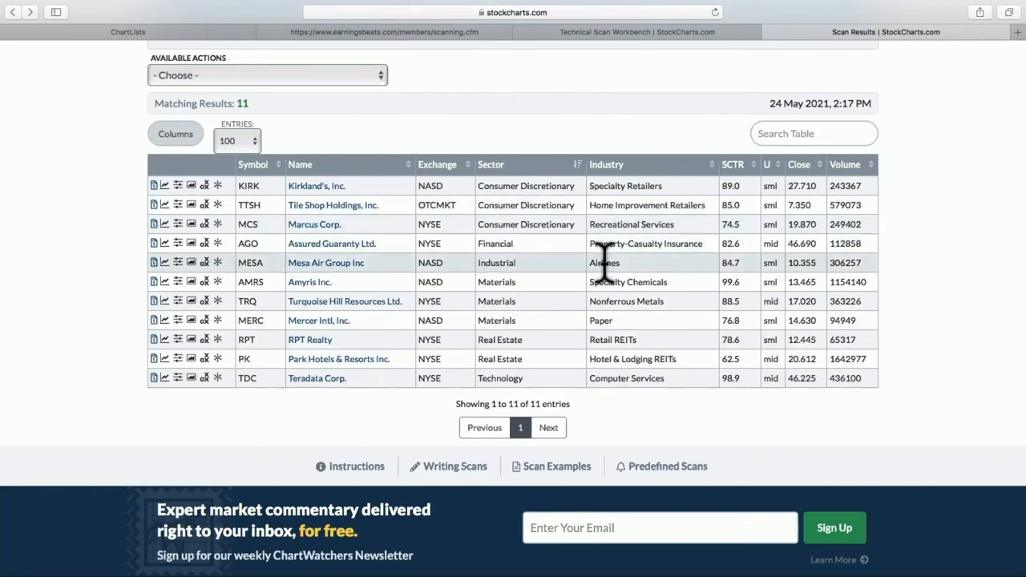
mouse_move(638, 248)
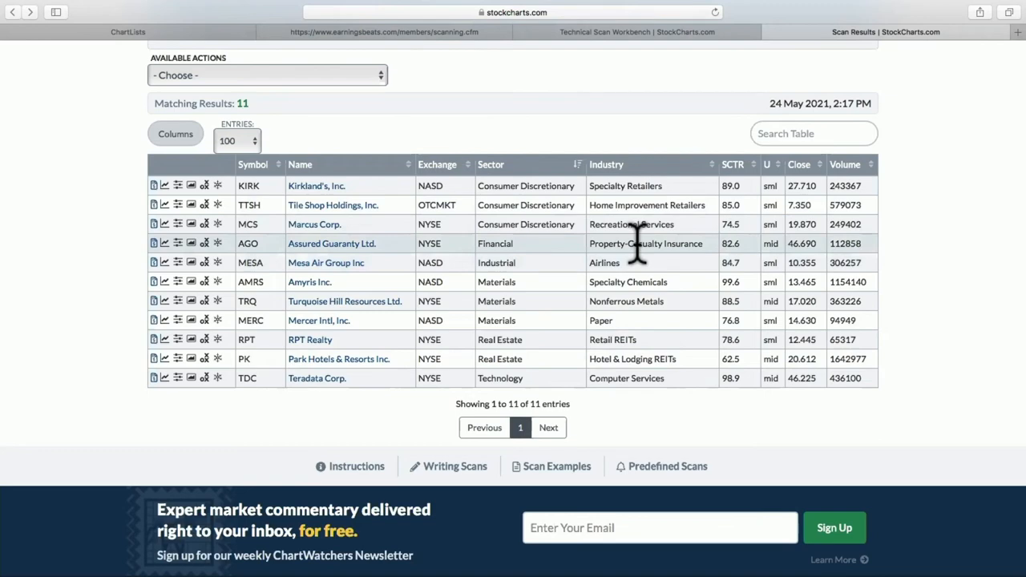
mouse_move(382, 256)
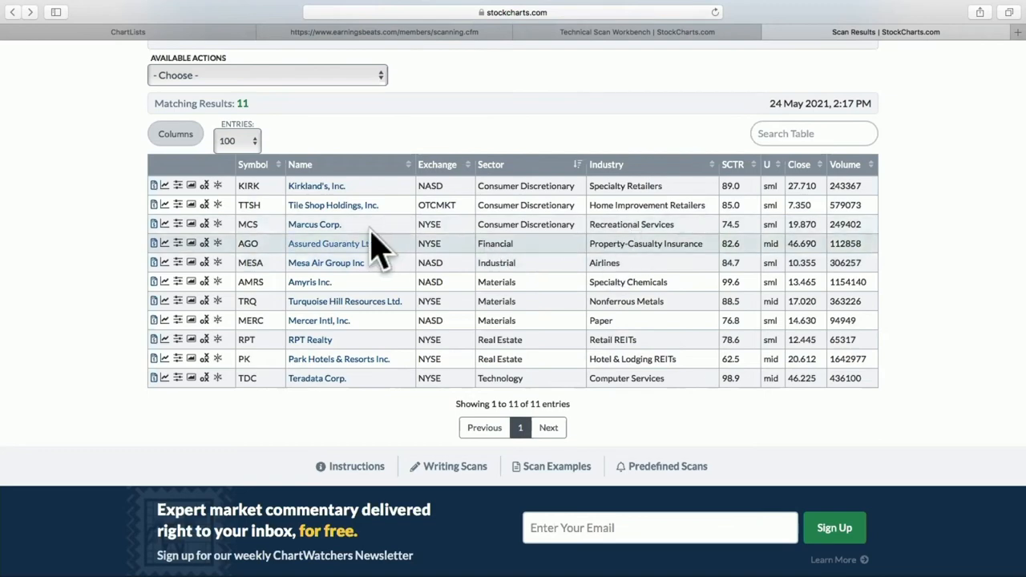
click(327, 244)
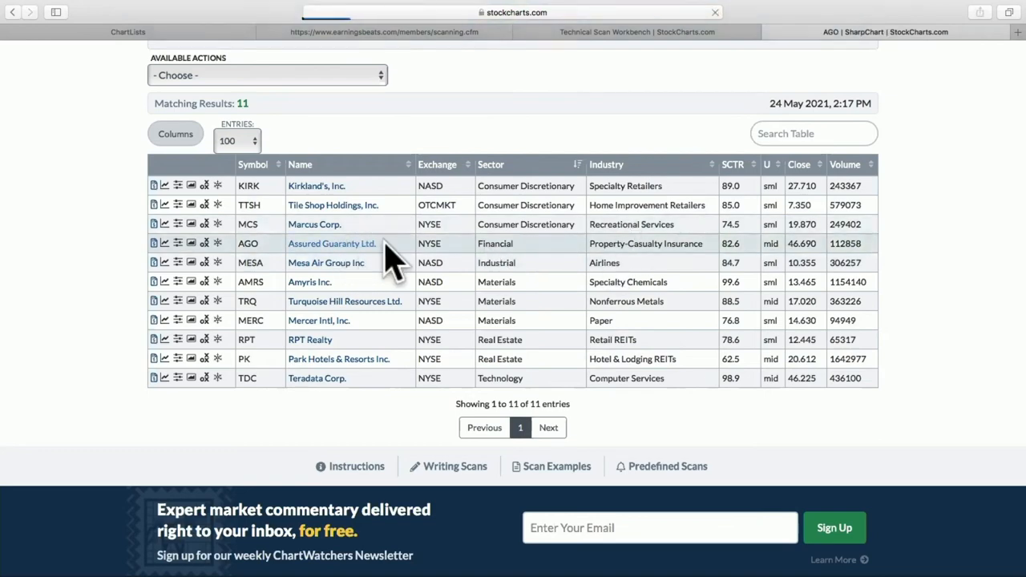
Step: Inspect AGO's pullback and RSI near 48, then its attributes, overlays and indicators settings
click(331, 243)
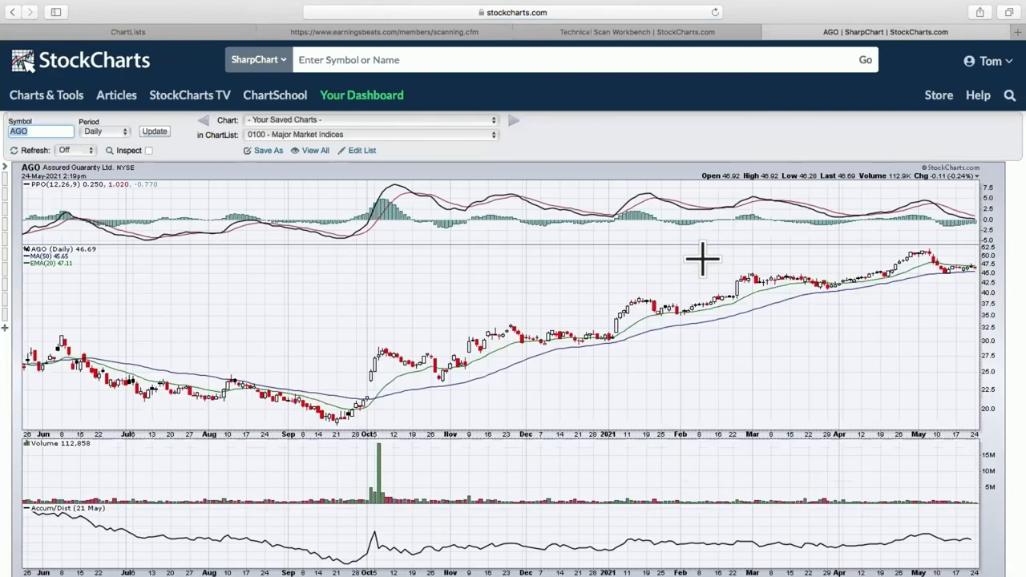
mouse_move(826, 243)
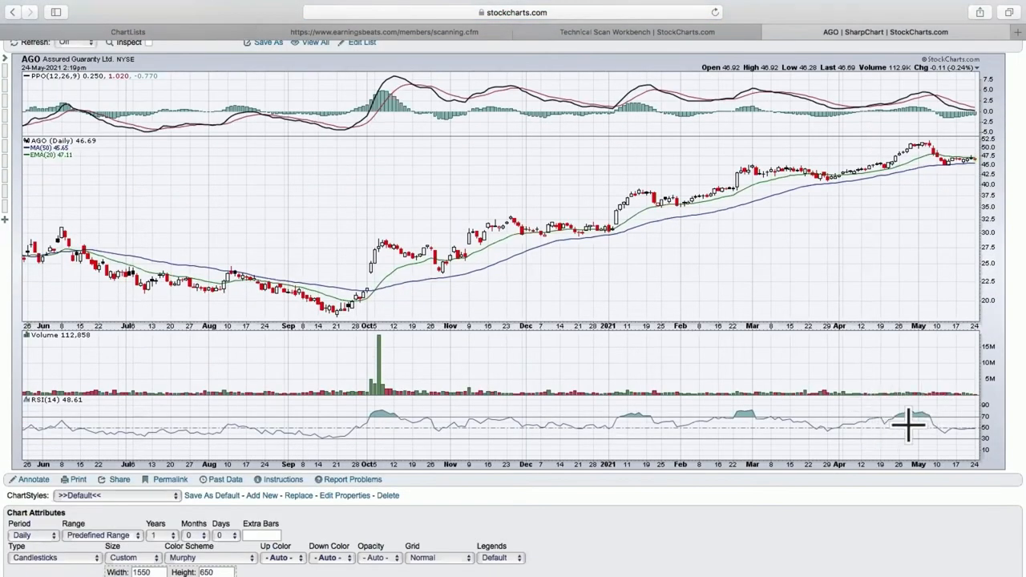
mouse_move(915, 153)
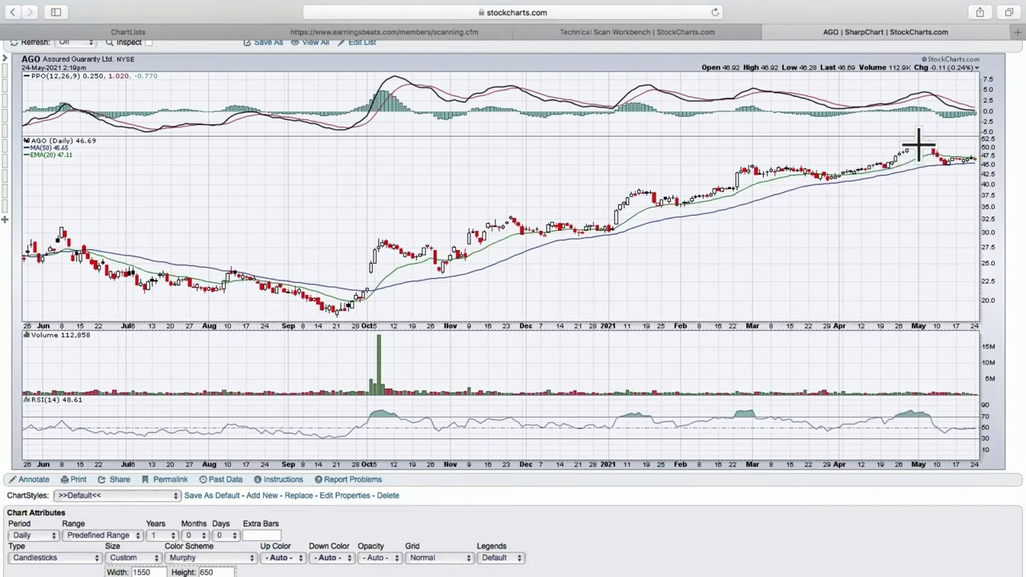
mouse_move(913, 170)
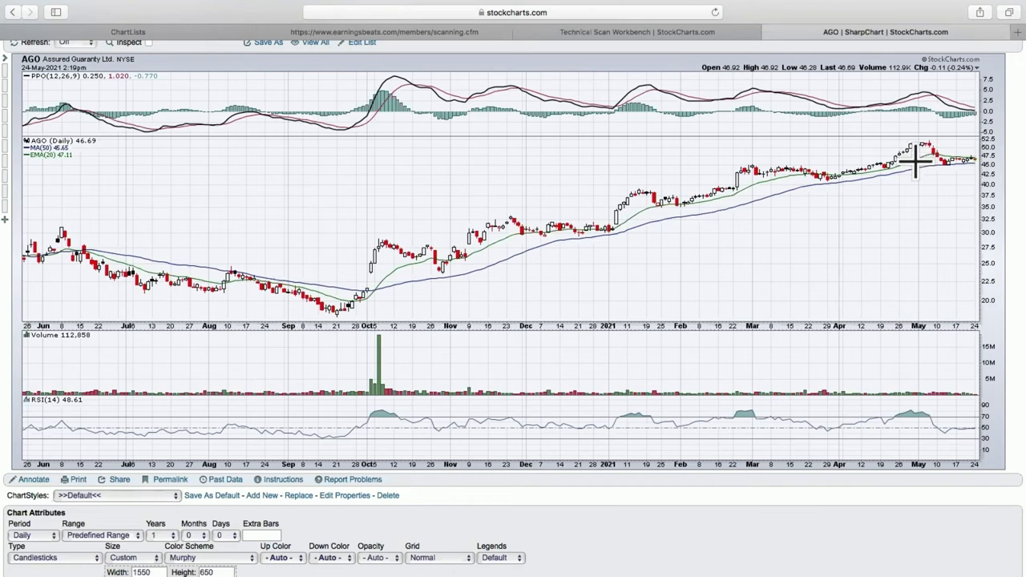
mouse_move(920, 146)
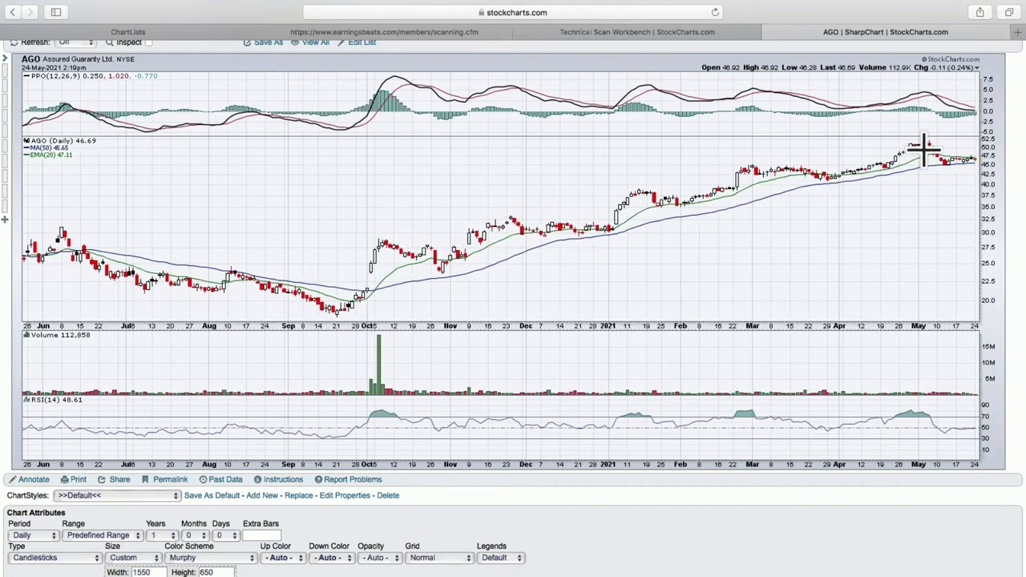
mouse_move(930, 158)
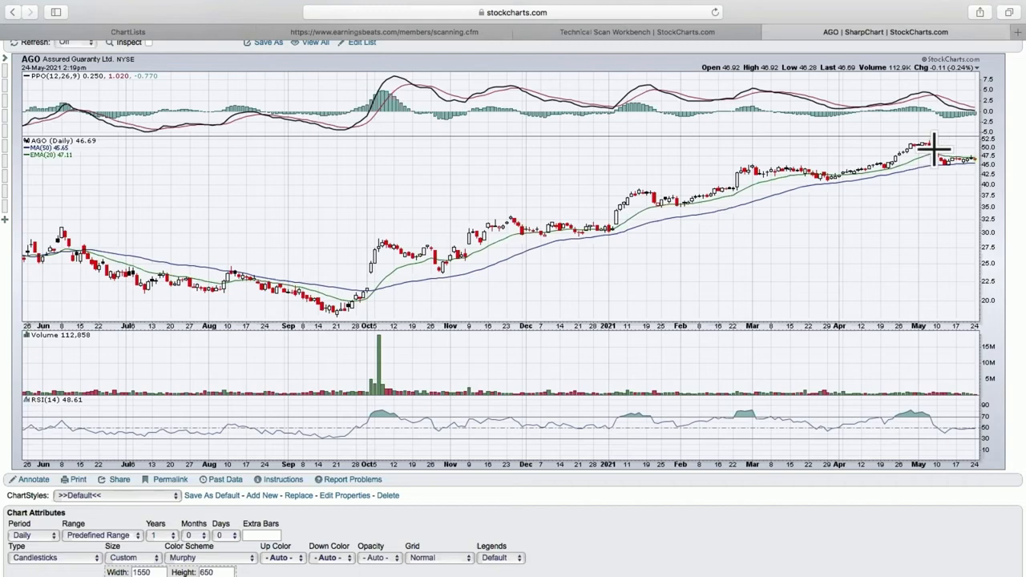
mouse_move(906, 152)
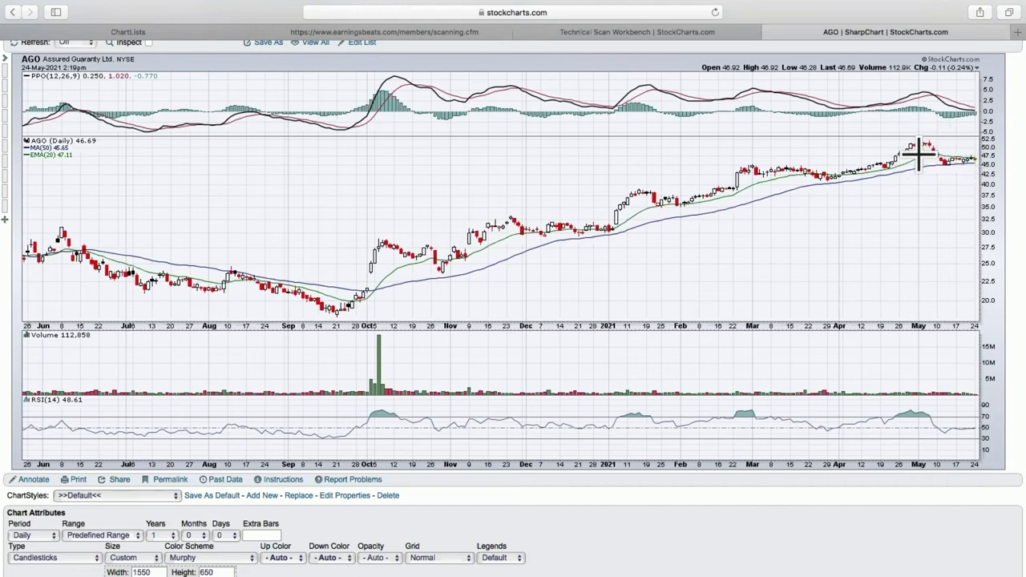
mouse_move(932, 147)
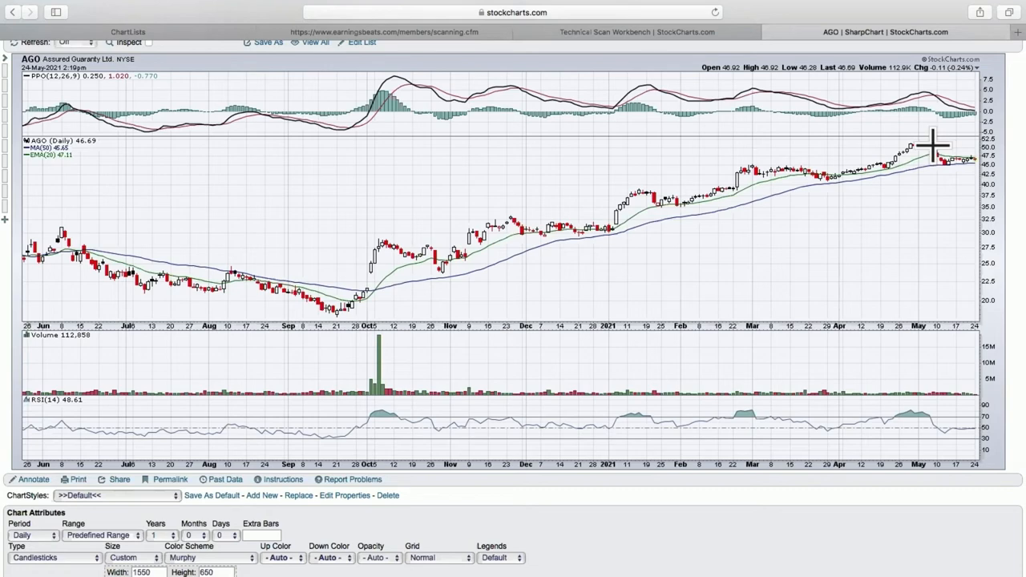
mouse_move(914, 135)
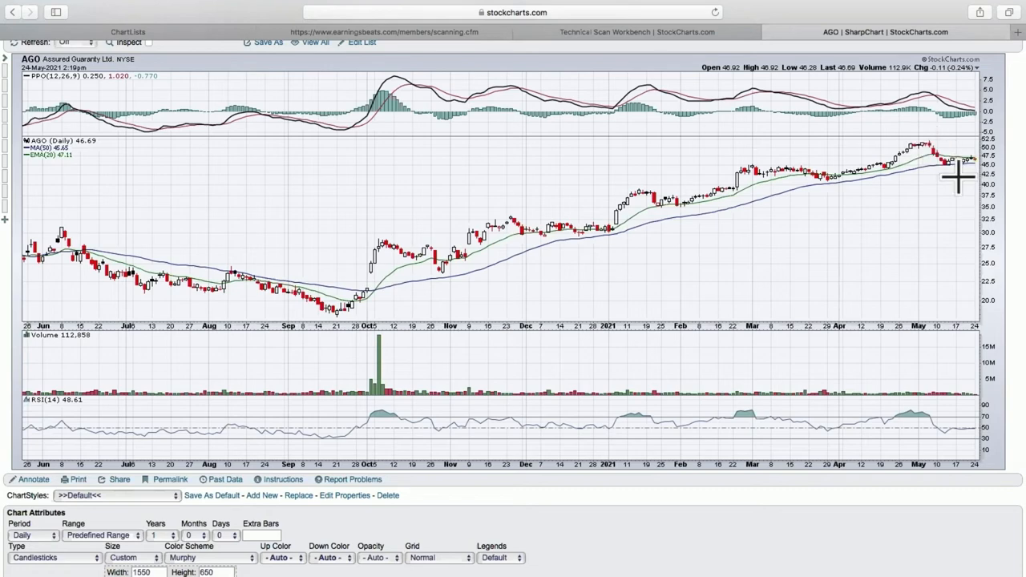
mouse_move(955, 188)
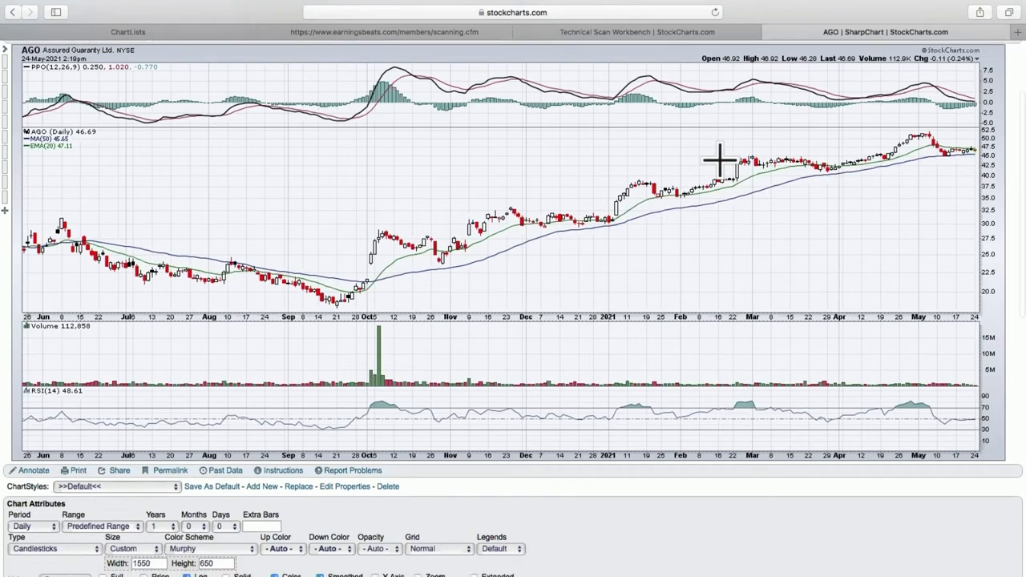
scroll(down, 3)
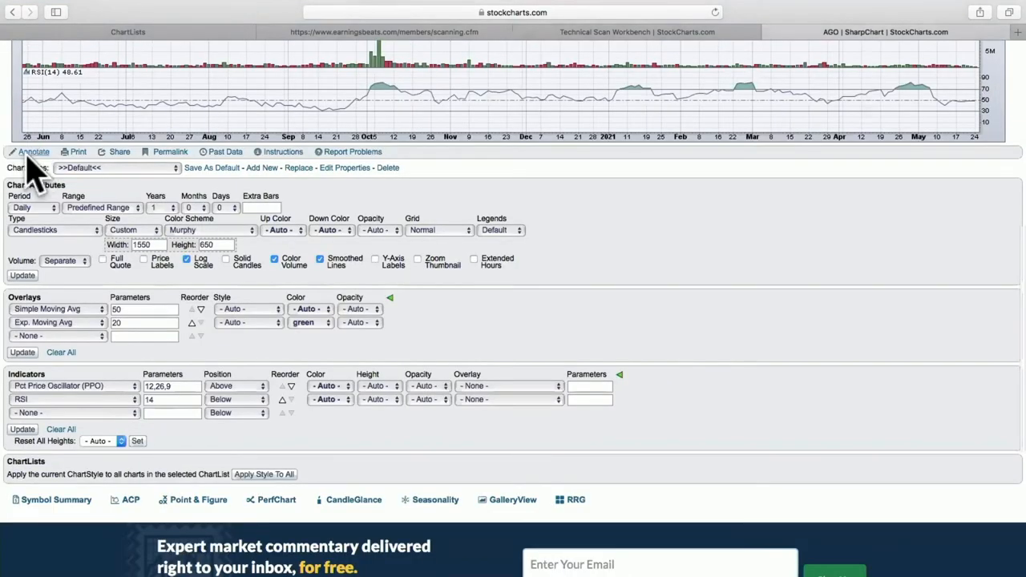
click(32, 150)
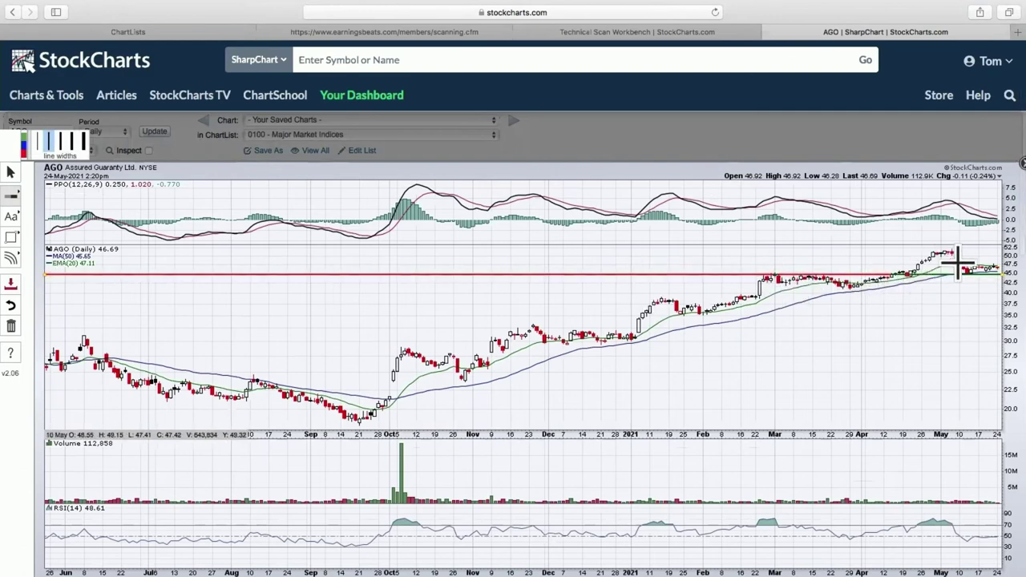
mouse_move(979, 297)
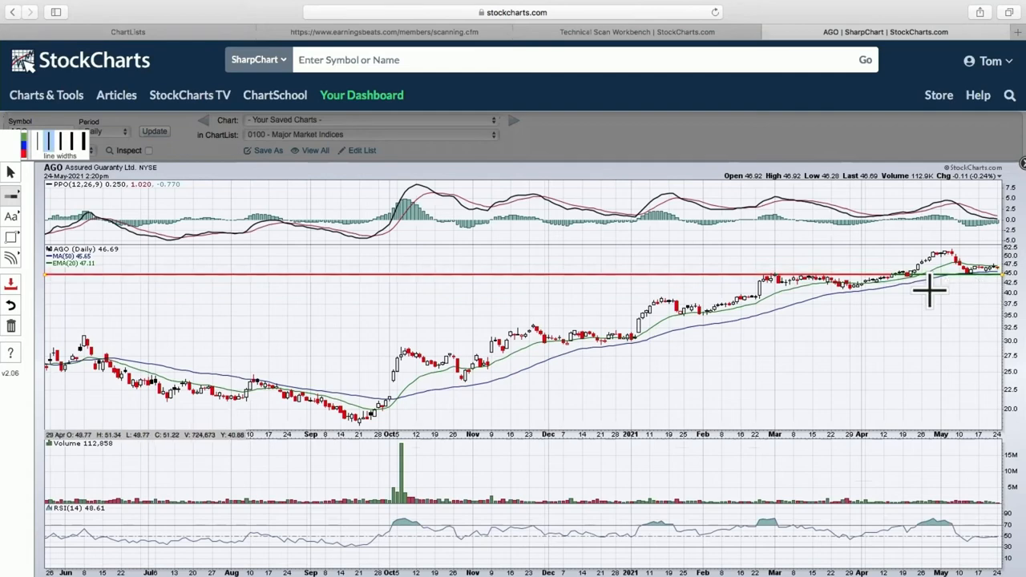
mouse_move(873, 279)
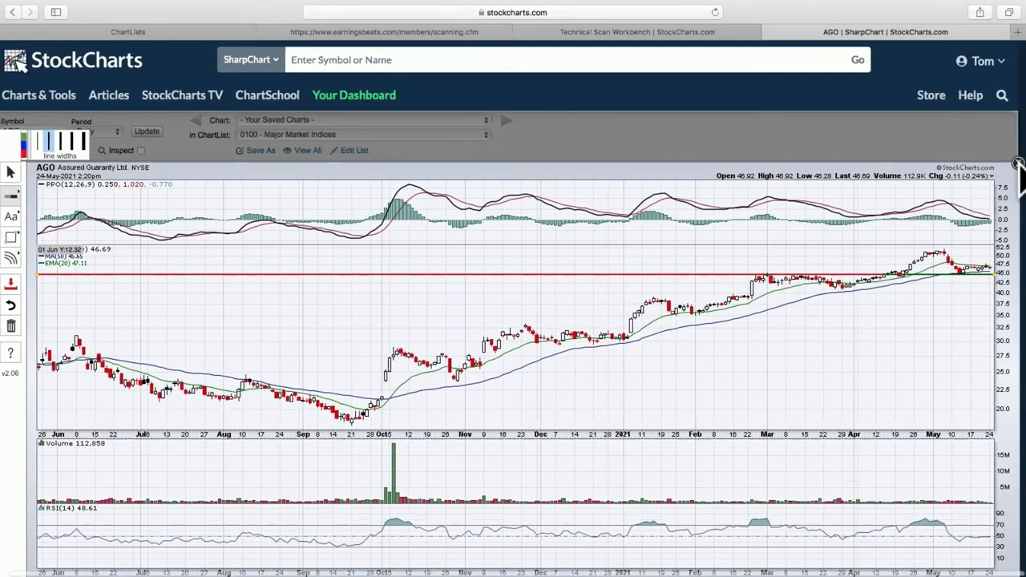
click(1020, 162)
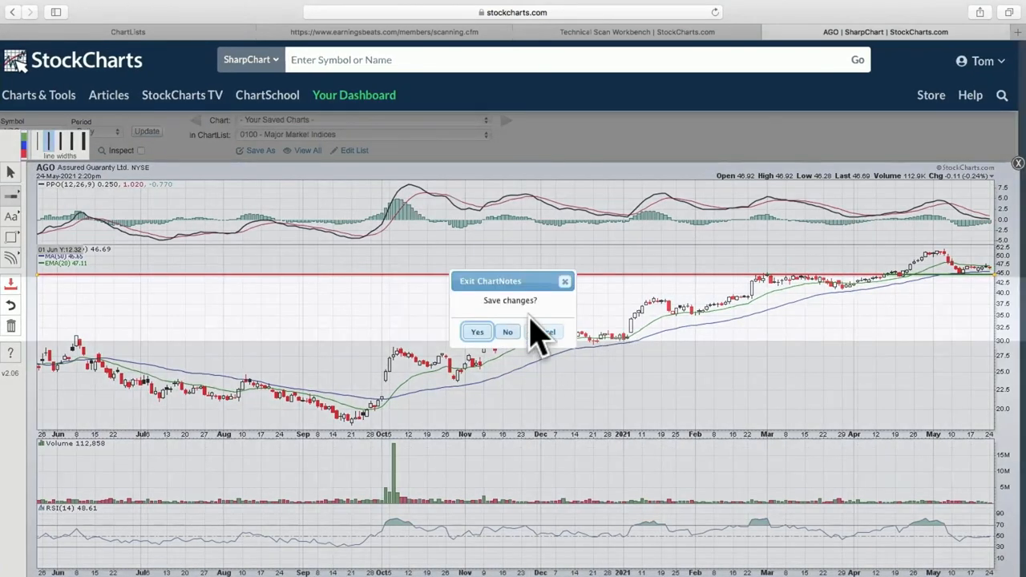
mouse_move(509, 340)
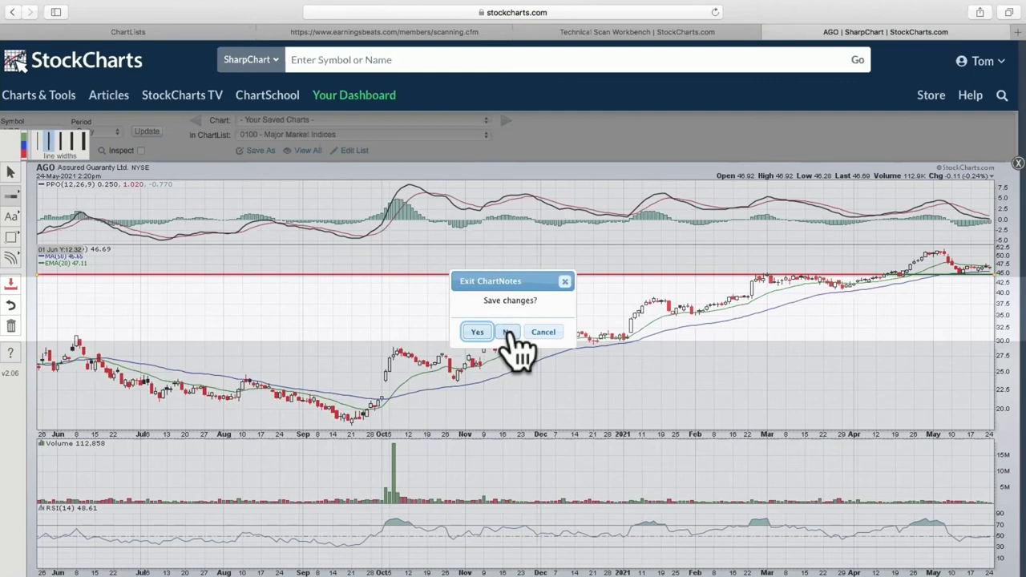
click(506, 330)
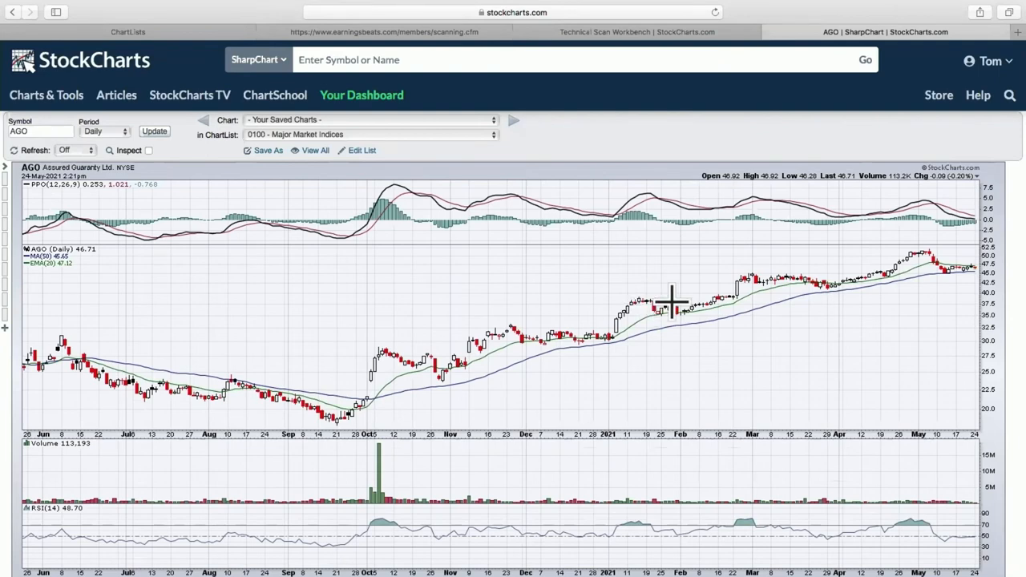
mouse_move(920, 276)
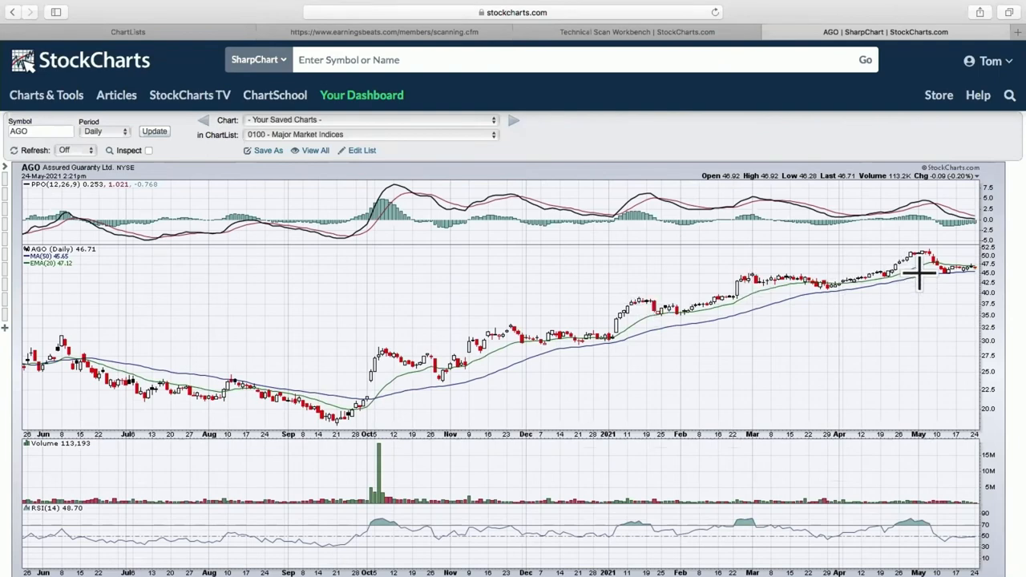
mouse_move(949, 270)
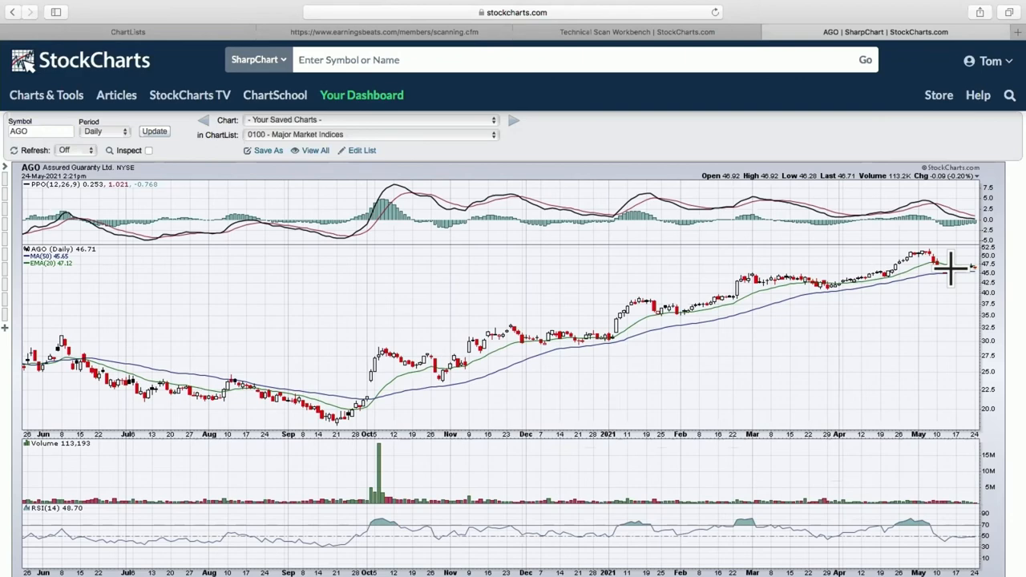
mouse_move(905, 250)
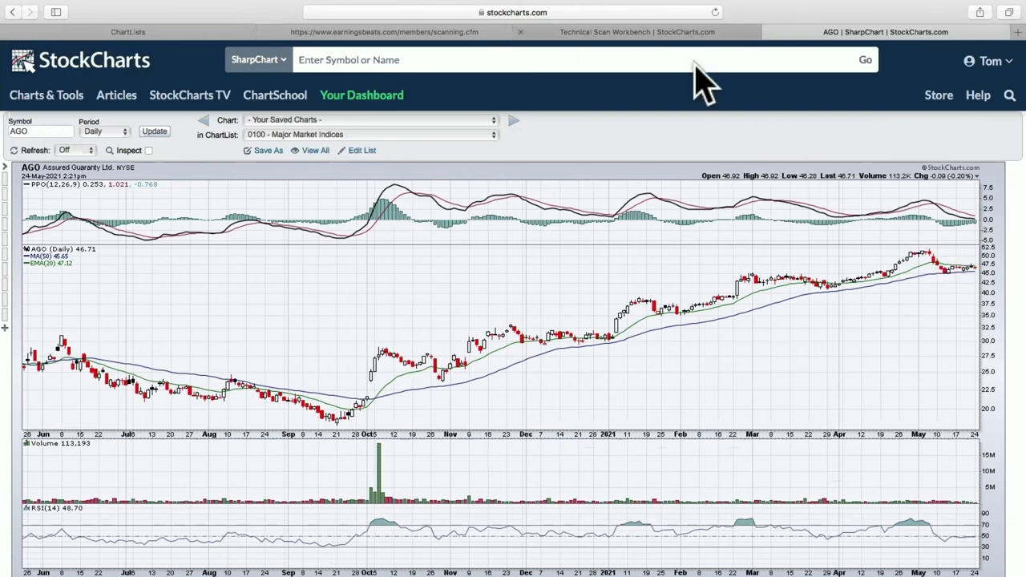
Step: Flip between the RSI 40-50 scan criteria and the AGO daily chart to compare them
click(625, 32)
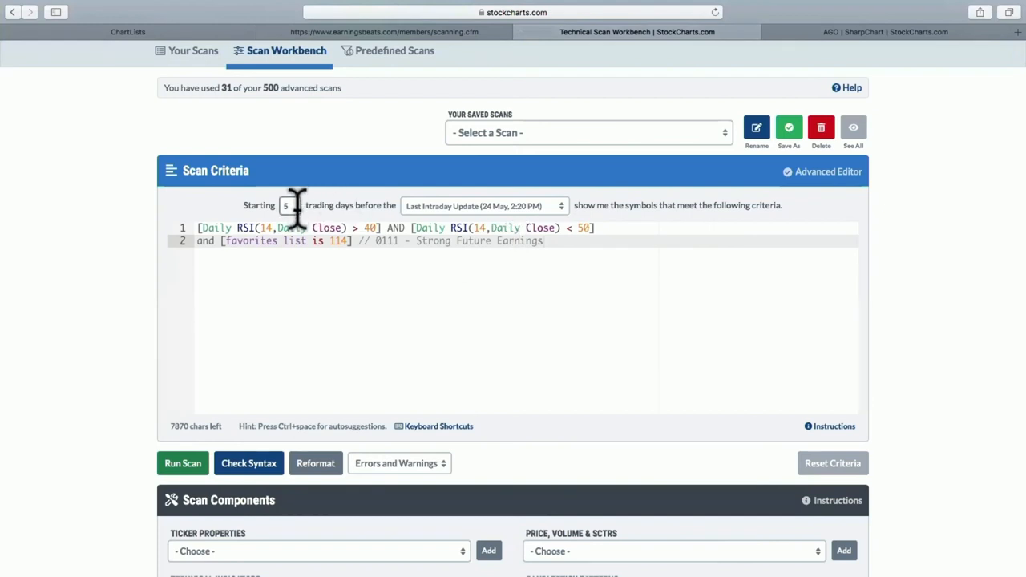
mouse_move(310, 205)
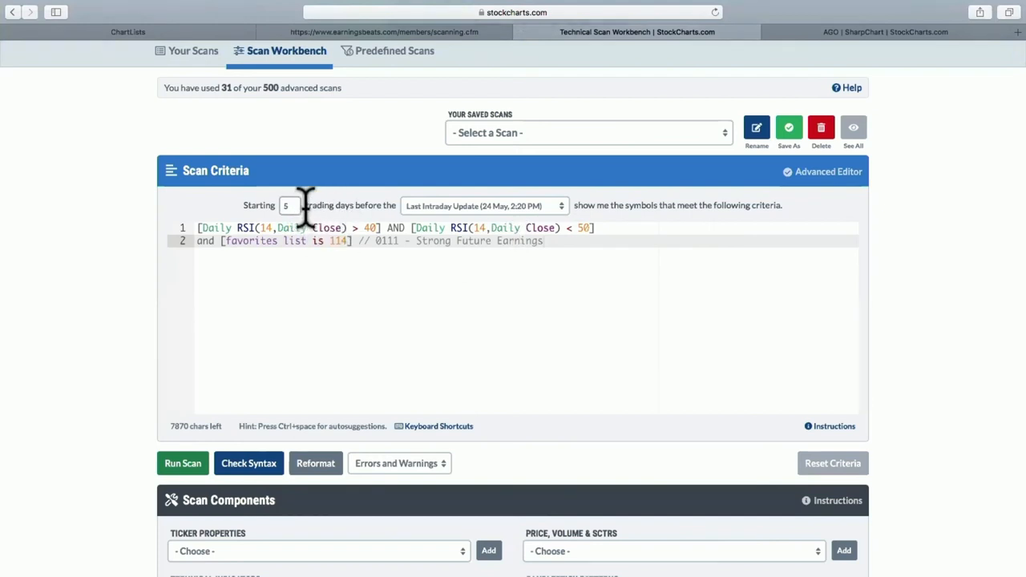
mouse_move(824, 41)
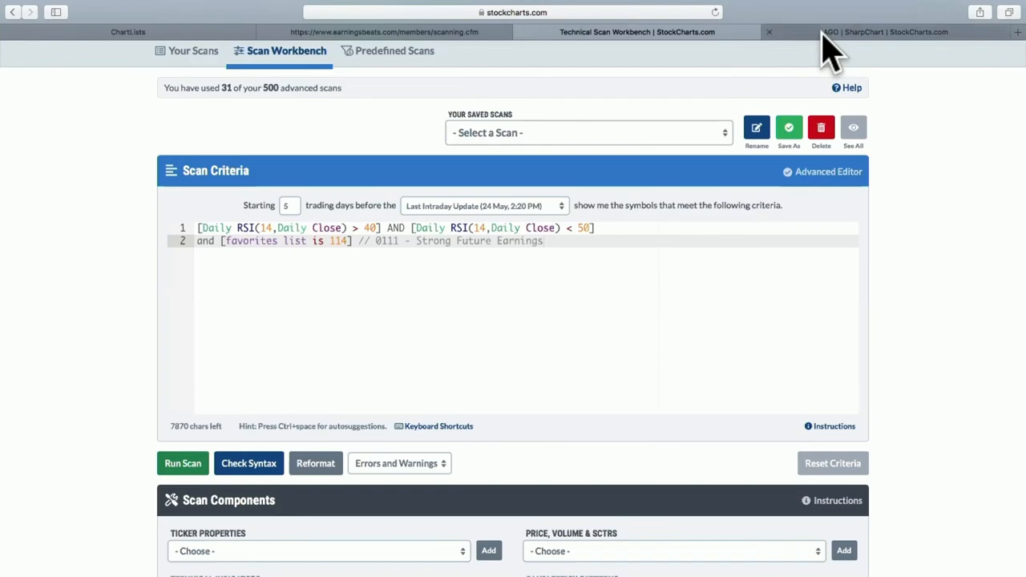
click(884, 32)
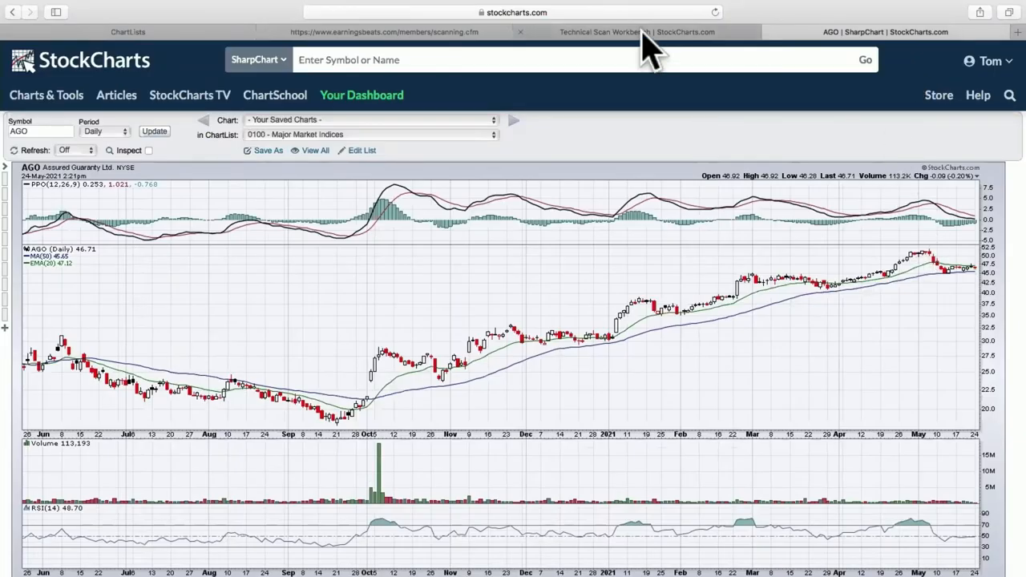
click(628, 32)
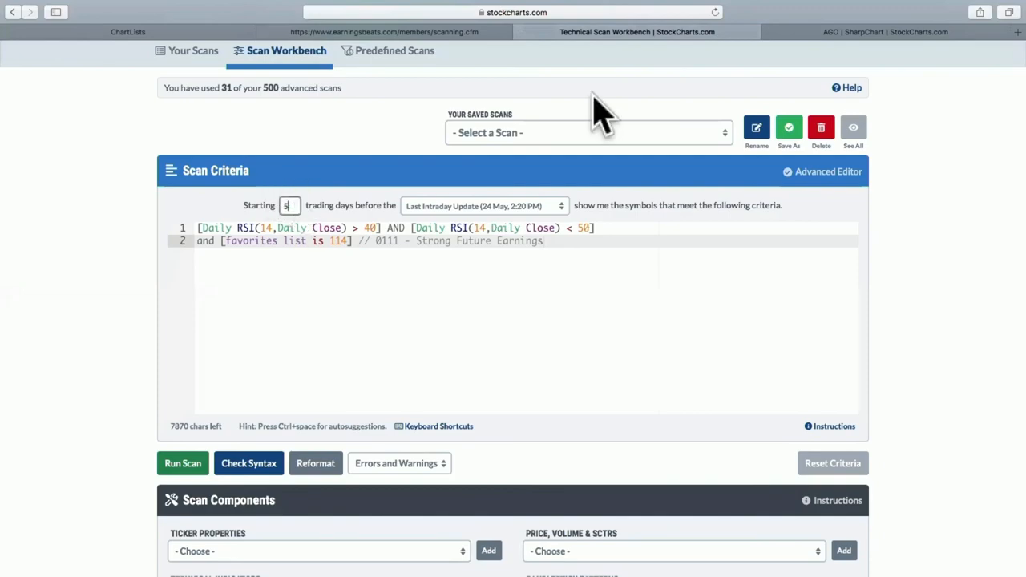
click(882, 32)
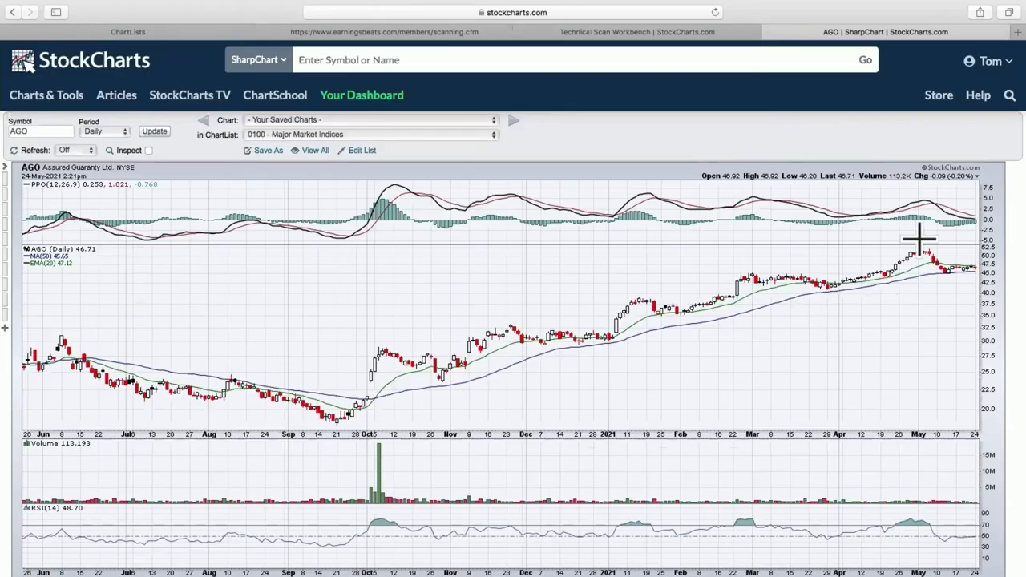
mouse_move(959, 279)
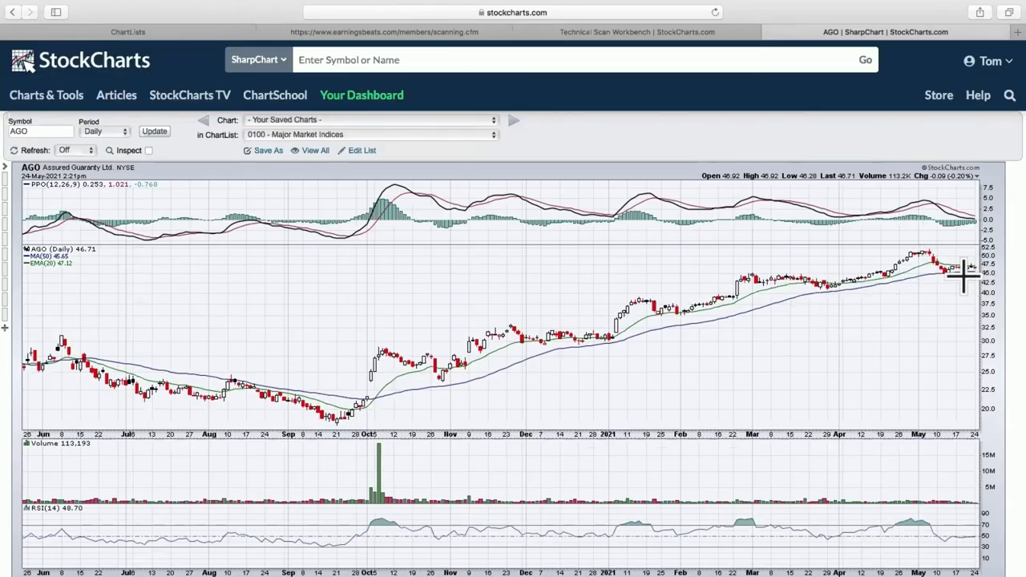
mouse_move(958, 275)
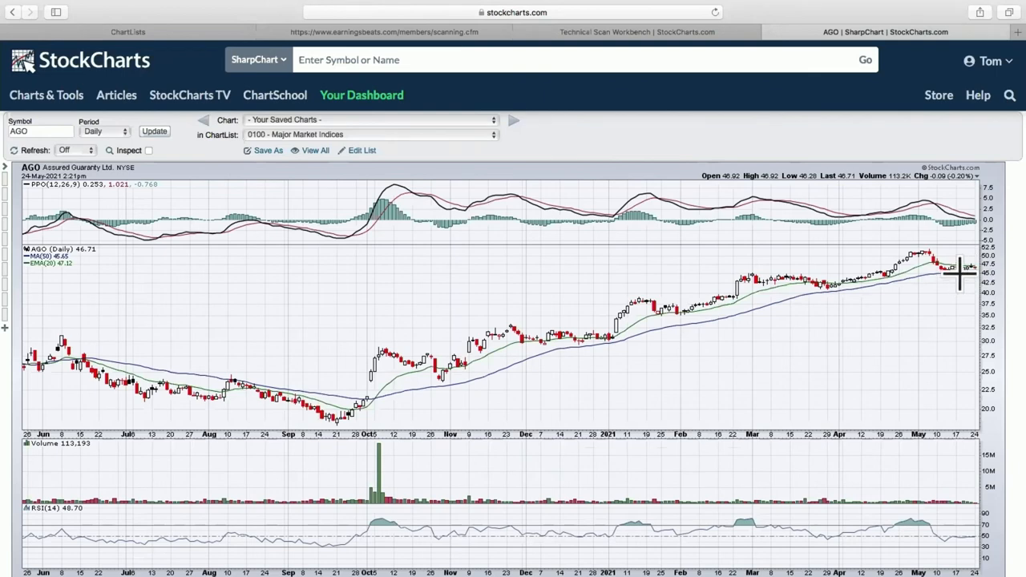
mouse_move(949, 288)
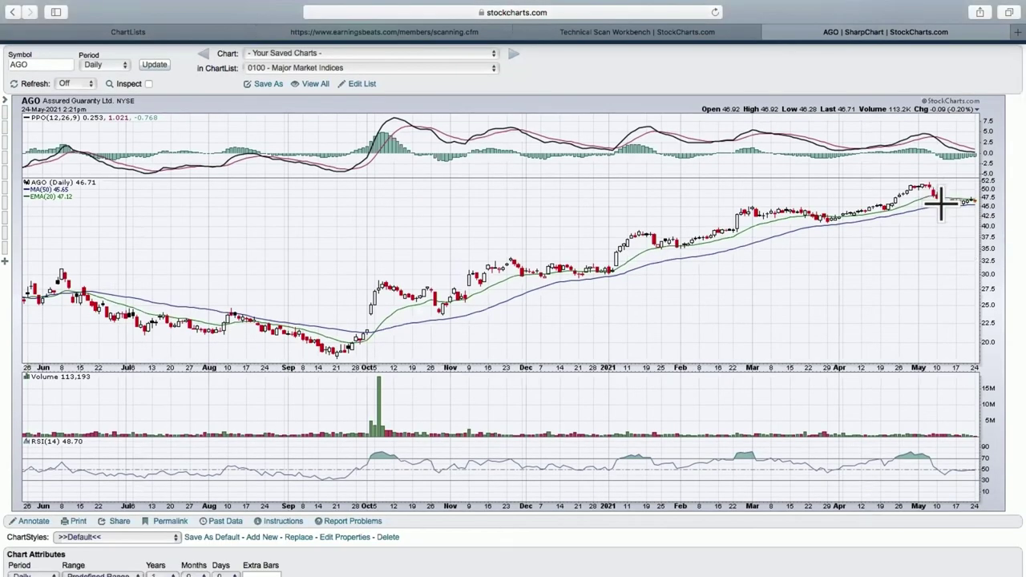
mouse_move(939, 230)
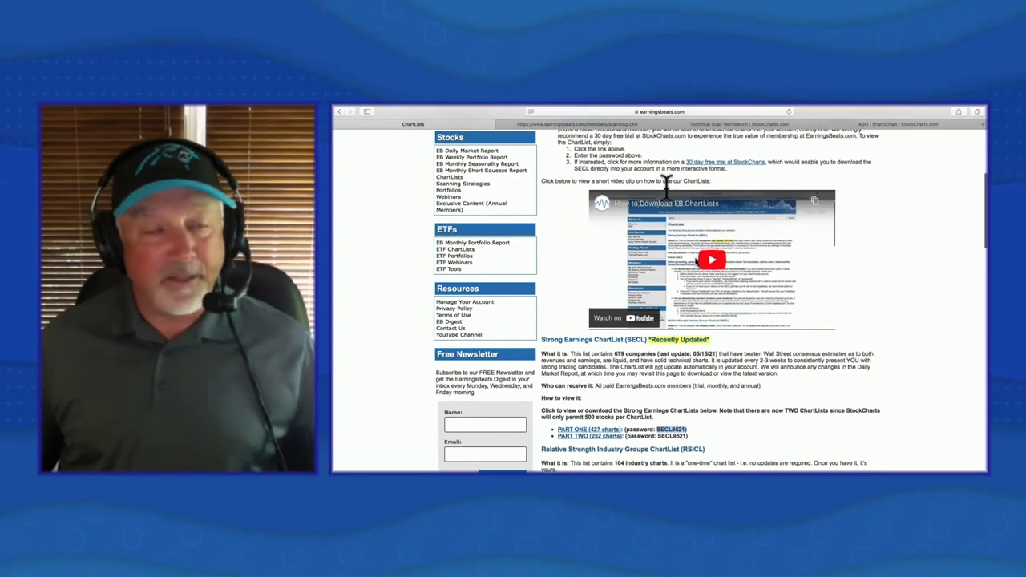
Step: Open part one of the Strong Earnings ChartList (SECL #1 - May 14, 2021) as a shared ChartList
scroll(down, 3)
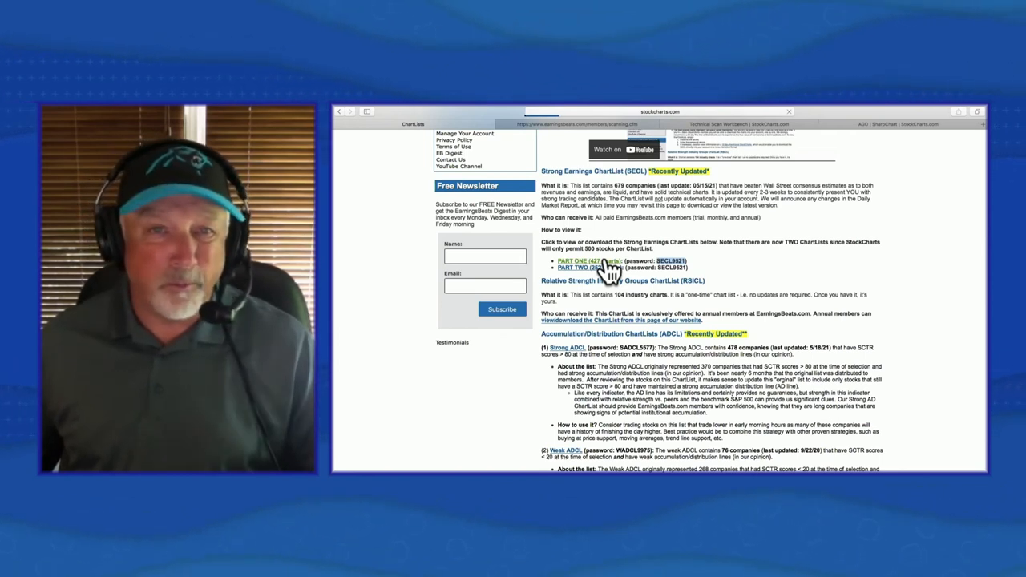
mouse_move(619, 275)
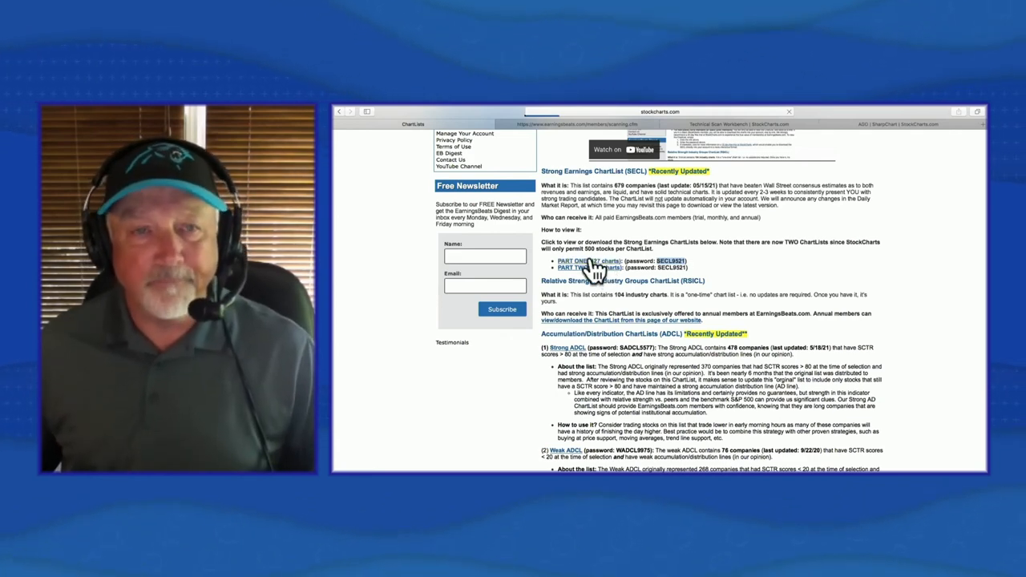
click(567, 263)
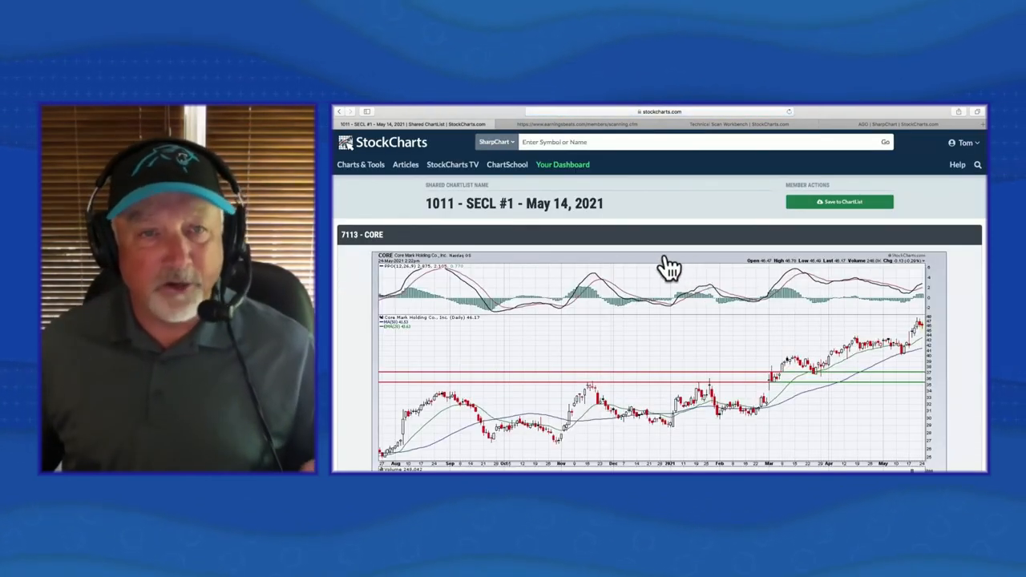
mouse_move(776, 255)
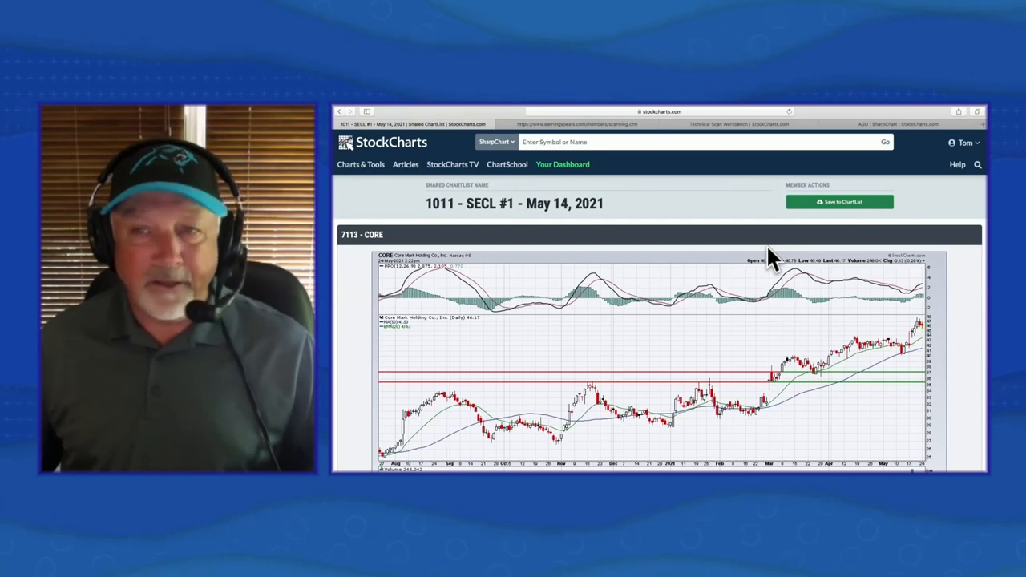
mouse_move(814, 237)
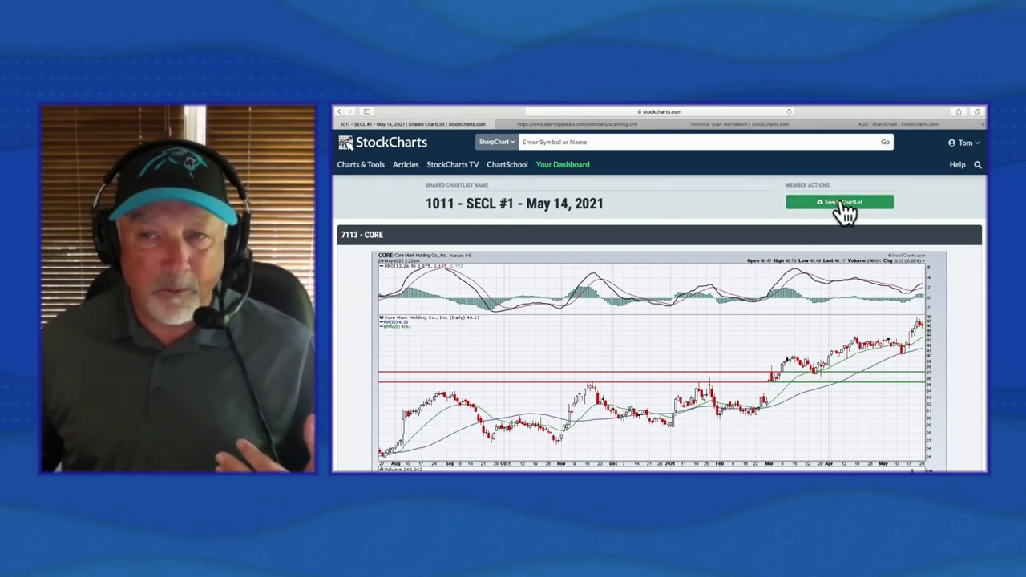
Step: Bring up Save to ChartList with New List, Merge and Replace options for SECL #1
click(843, 202)
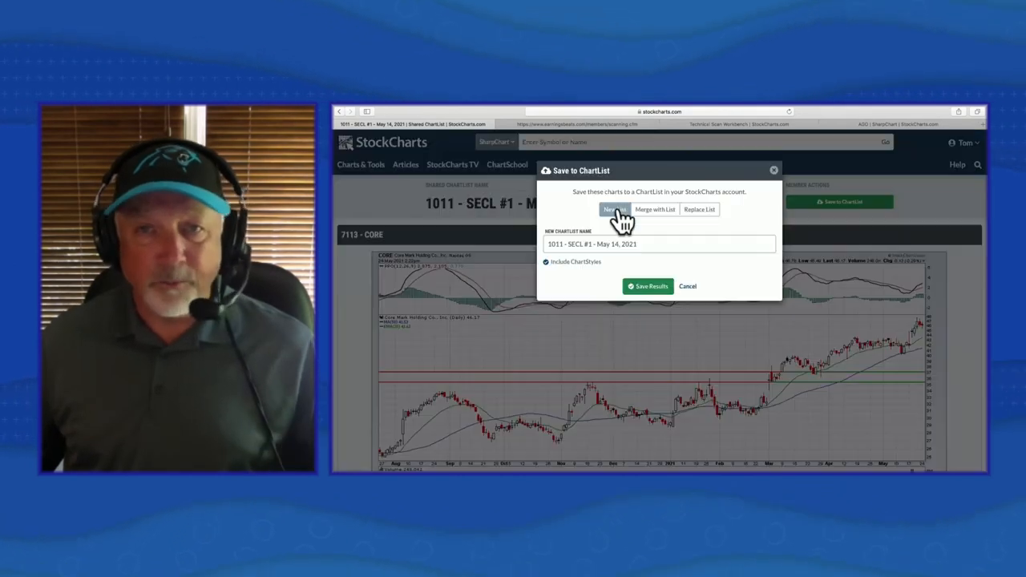
mouse_move(657, 221)
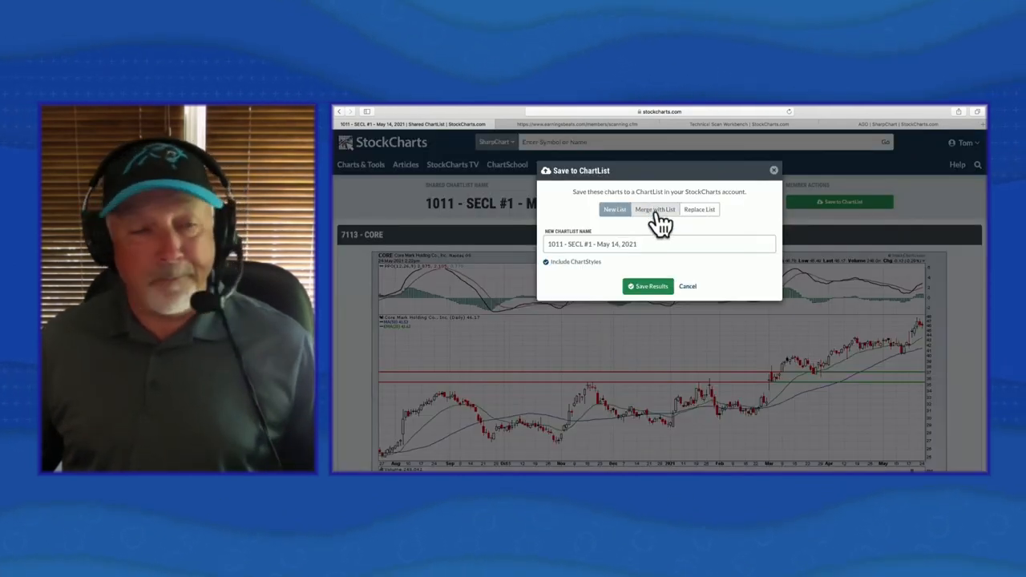
mouse_move(702, 222)
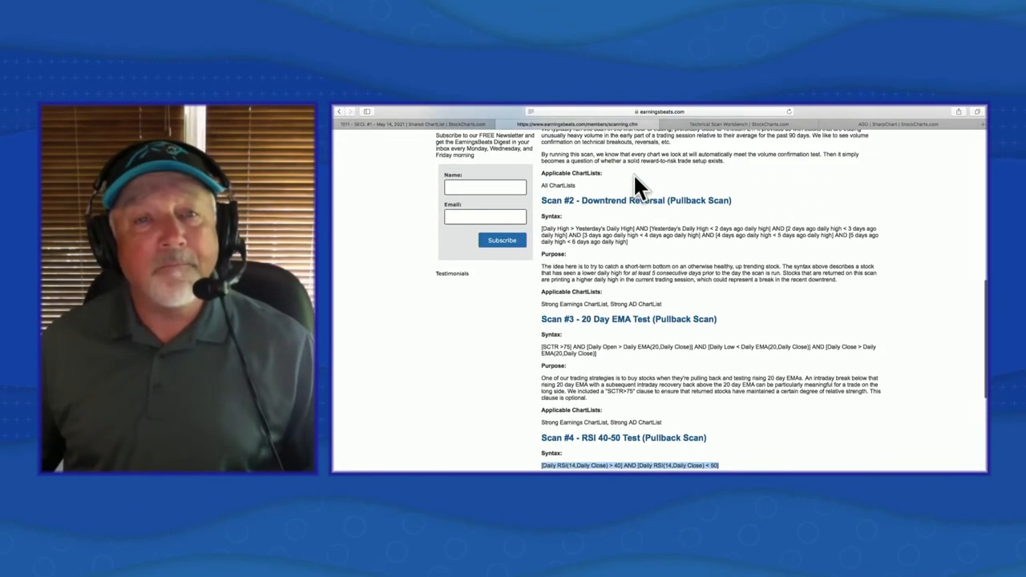
scroll(up, 3)
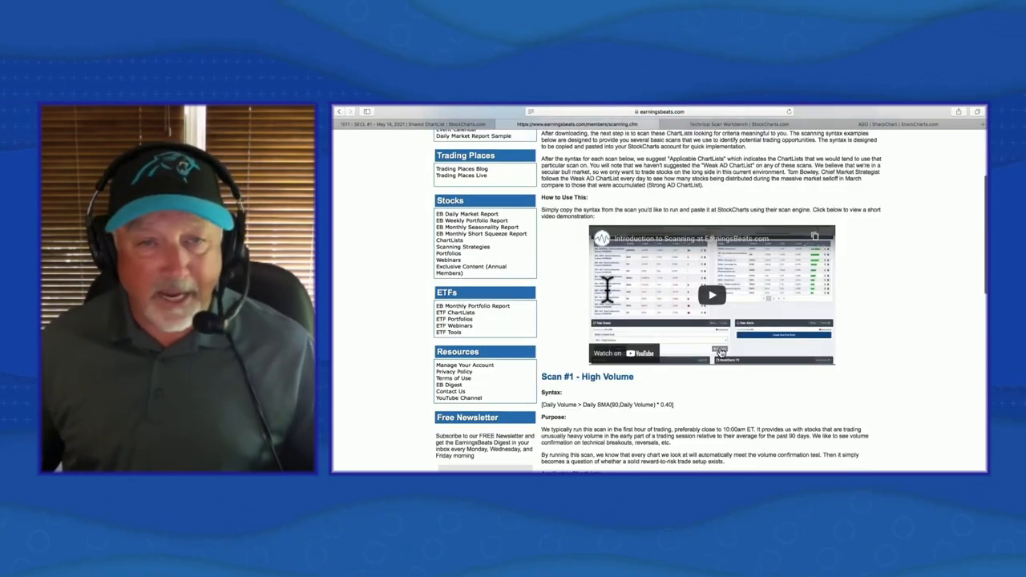
scroll(down, 3)
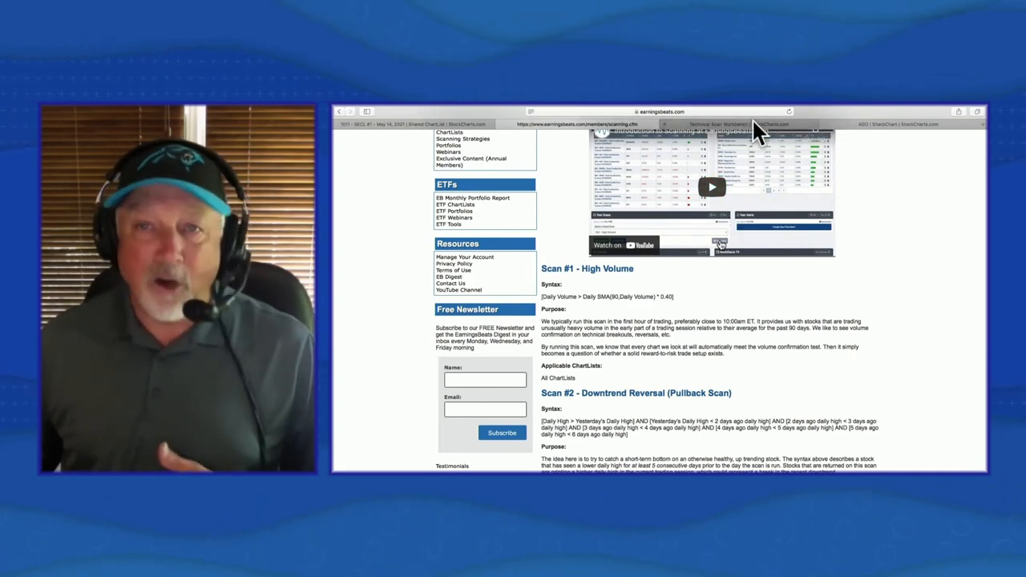
Step: Return to the Scan Workbench with an empty criteria editor, Saved Scans dropdown and Save As
click(727, 125)
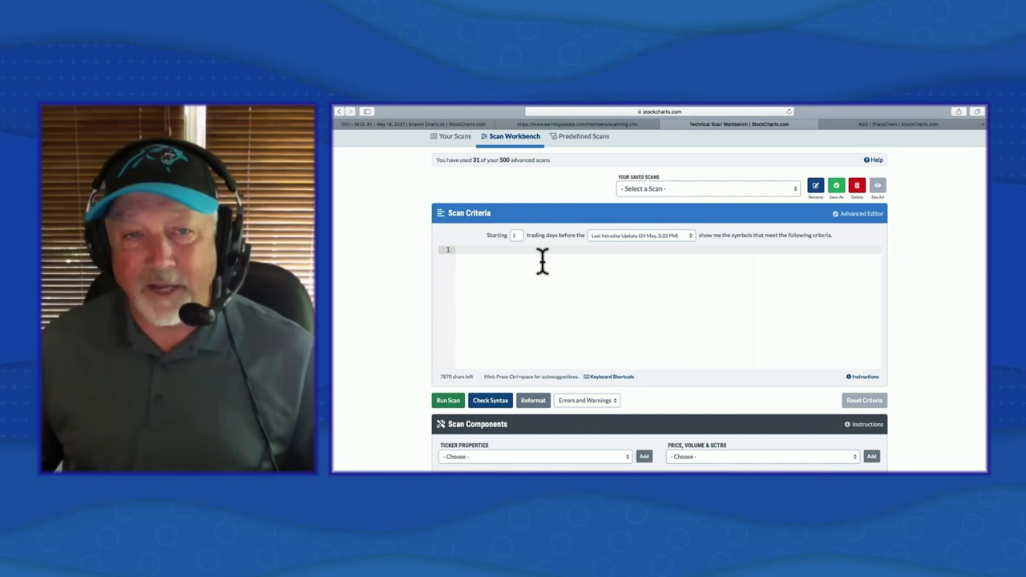
mouse_move(778, 195)
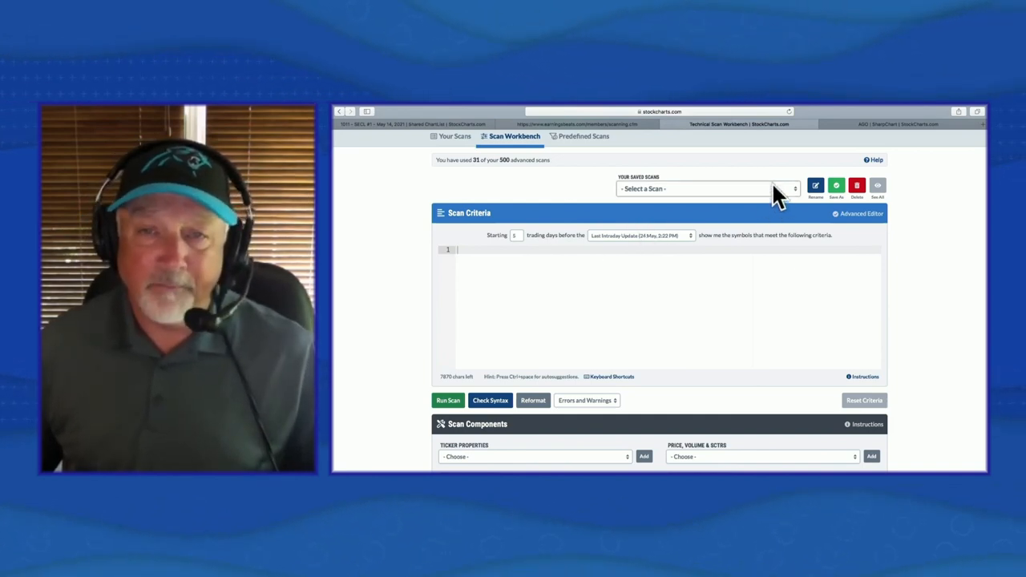
mouse_move(676, 196)
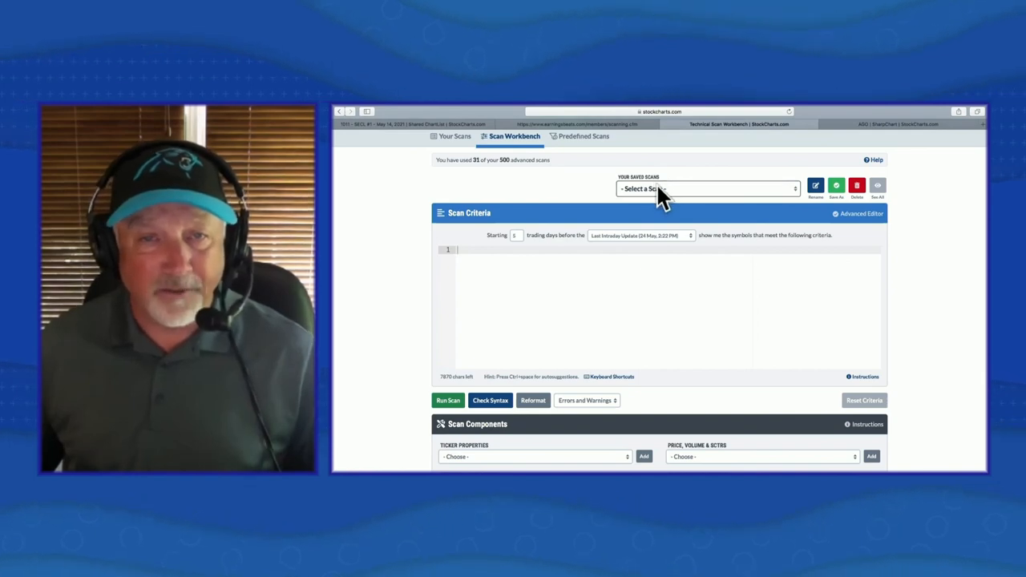
mouse_move(715, 213)
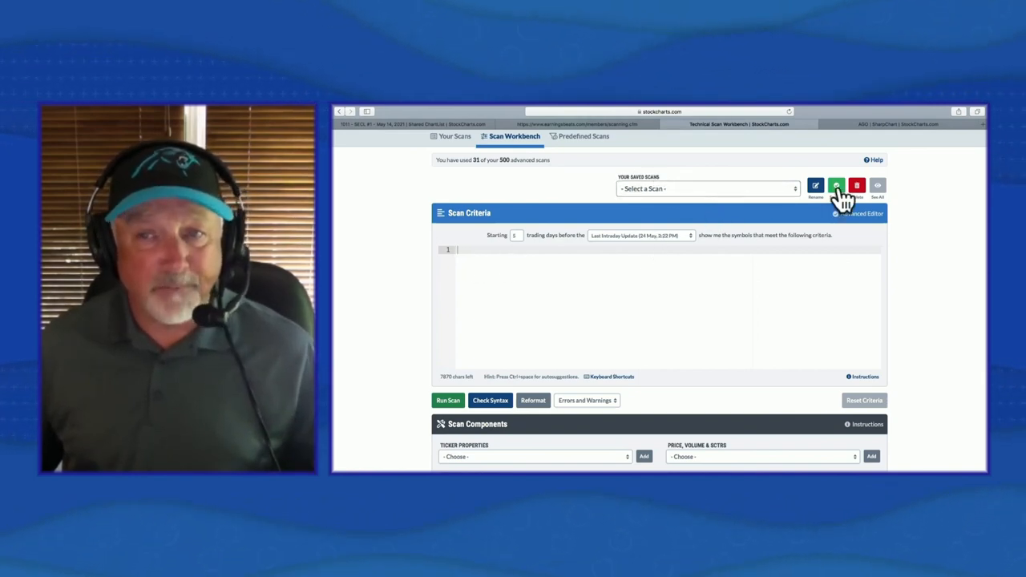
mouse_move(839, 194)
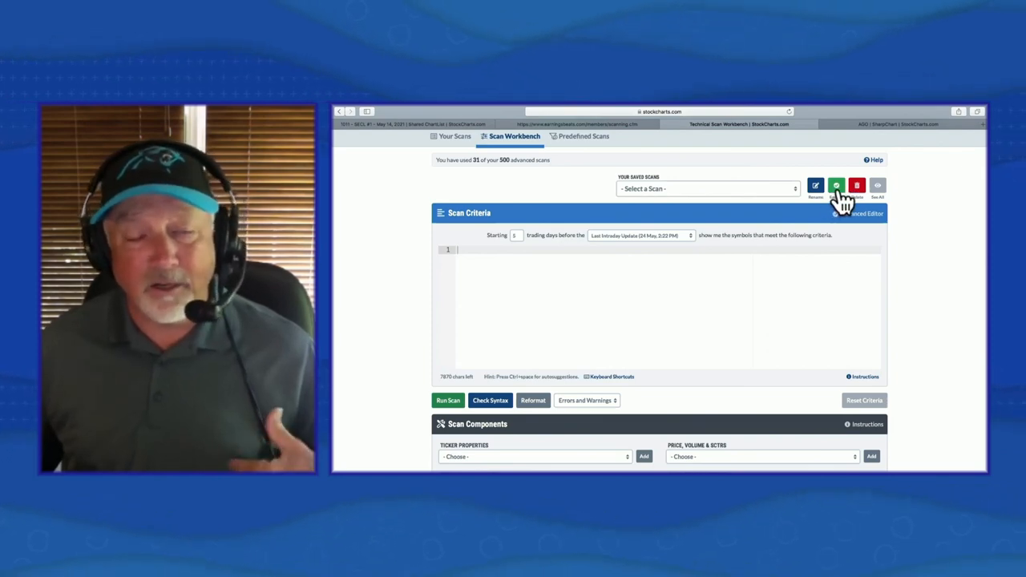
mouse_move(756, 196)
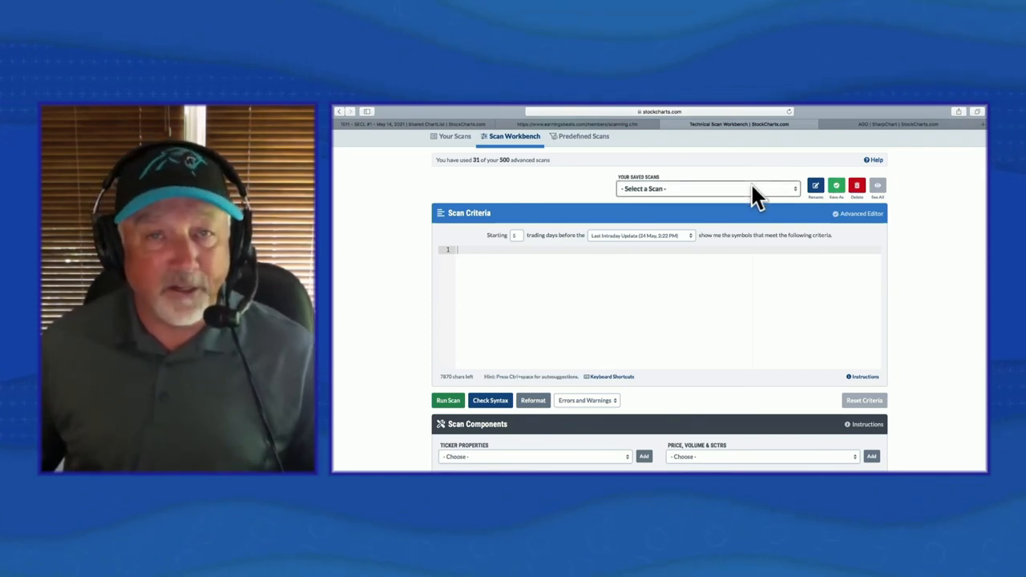